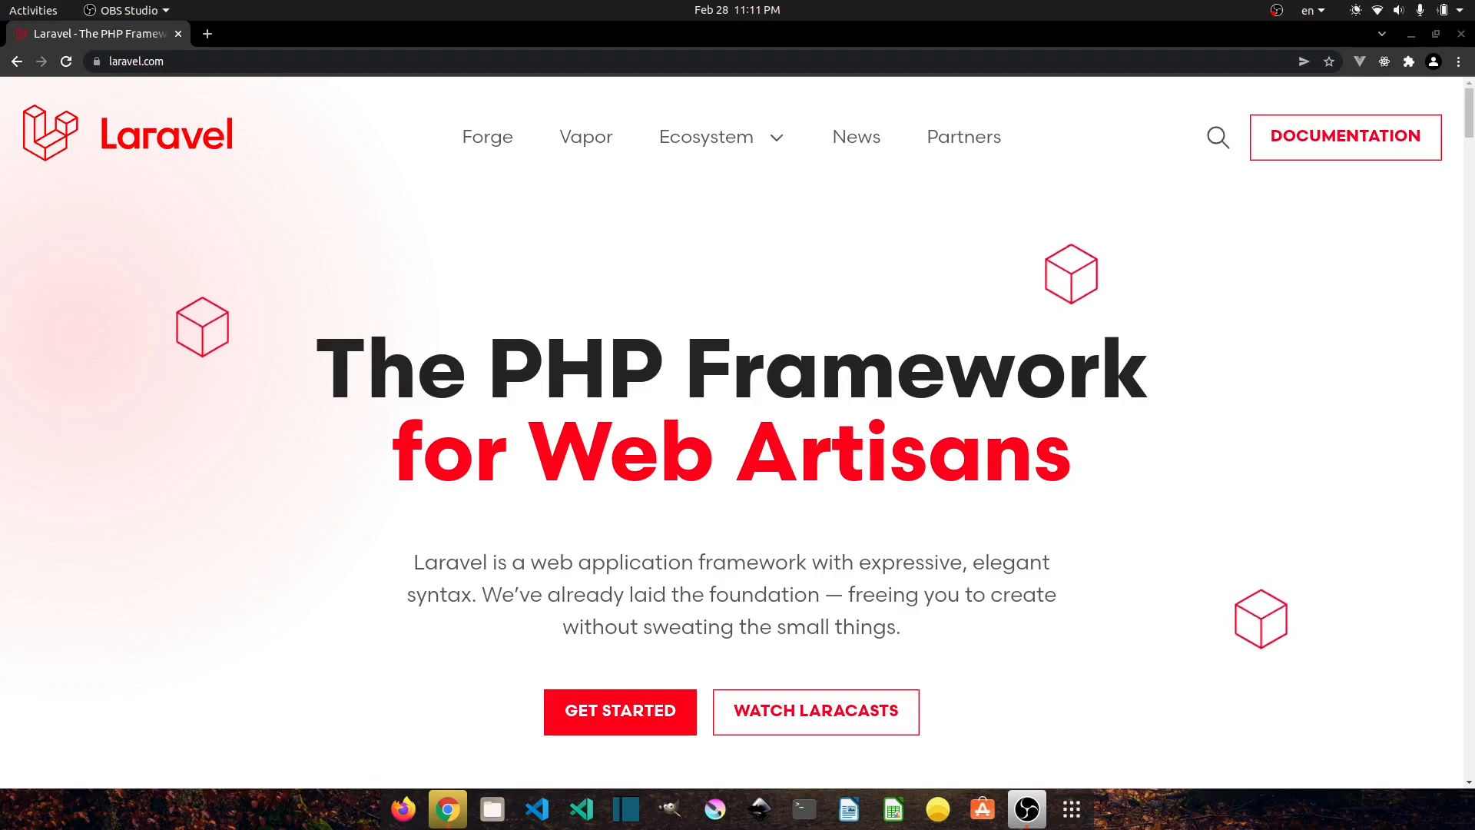
mouse_move(770, 312)
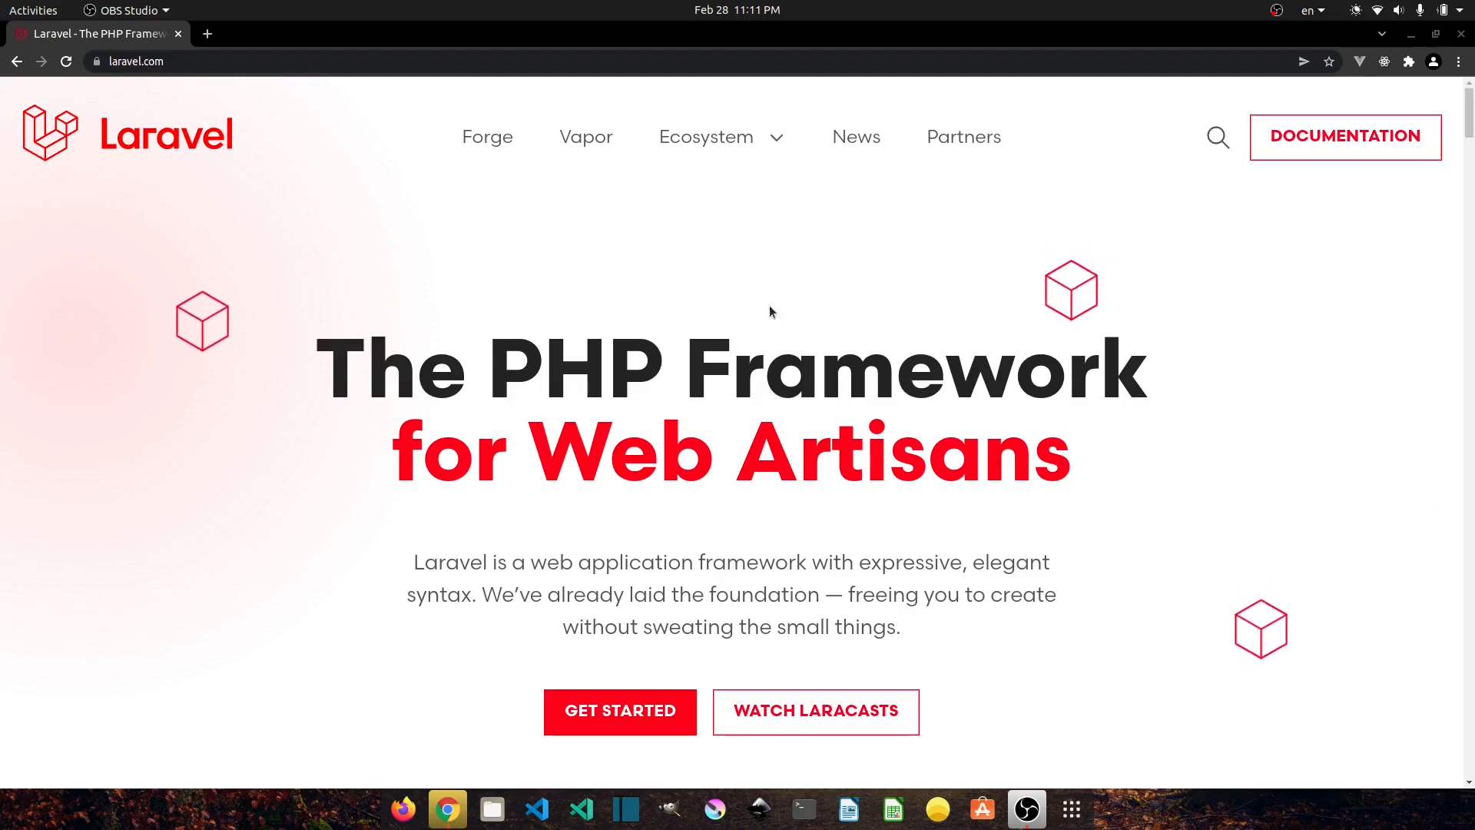
mouse_move(1029, 273)
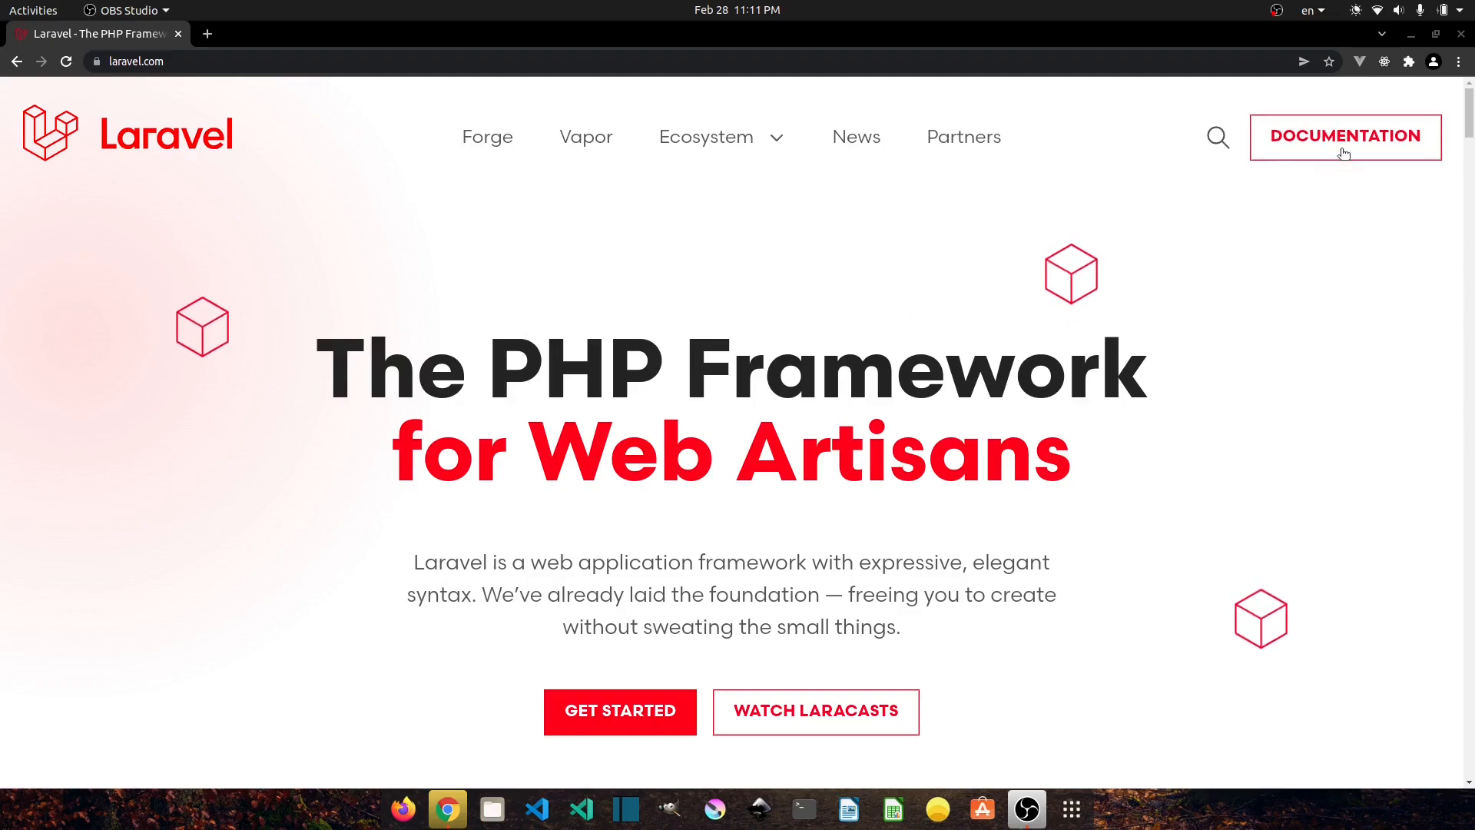
Step: Bring up the Installation Via Composer commands in the Laravel 9.x docs, then launch a terminal
left_click(1344, 137)
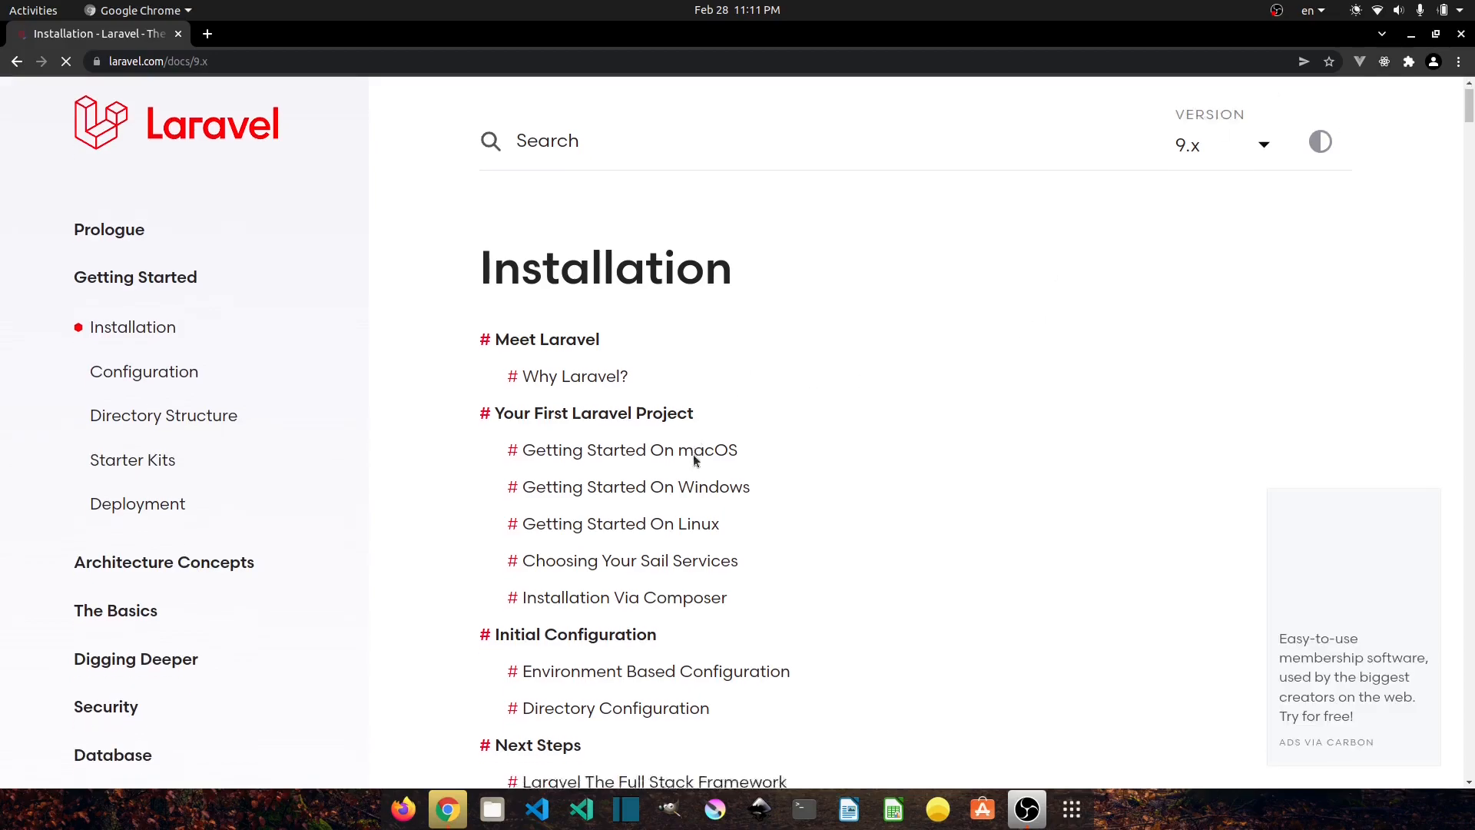
scroll("down", 3)
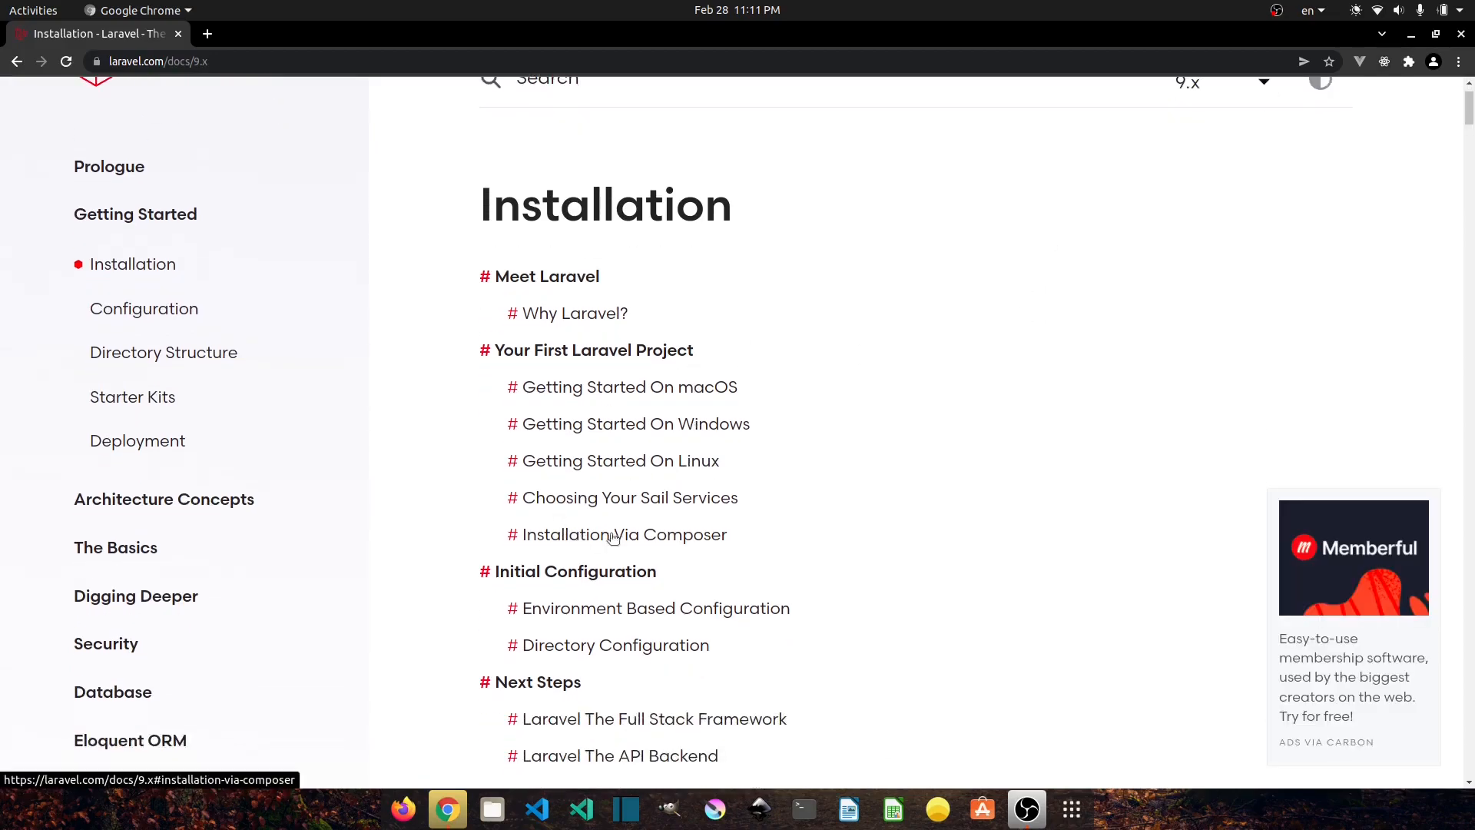
left_click(624, 534)
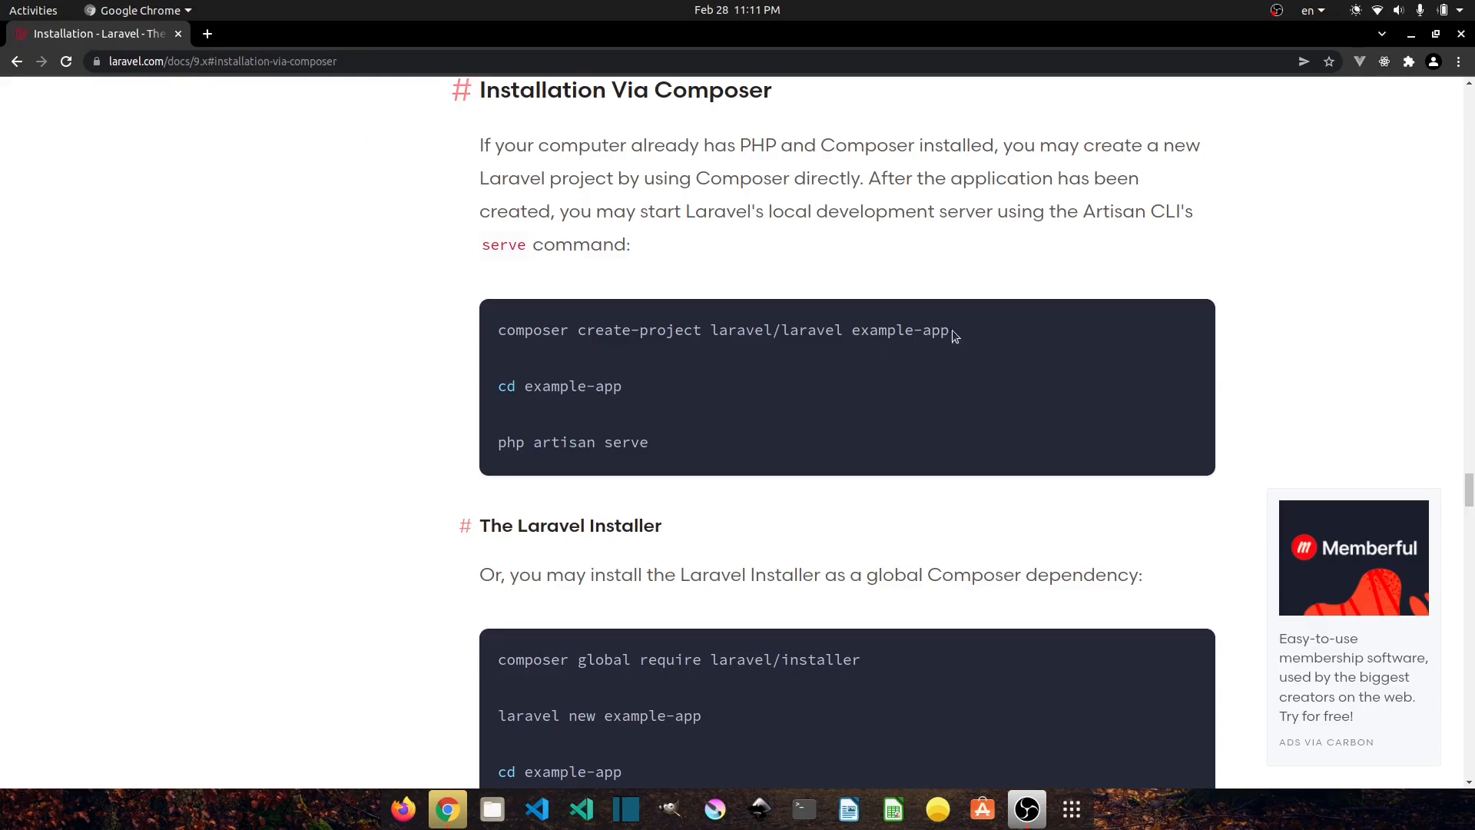
mouse_move(464, 347)
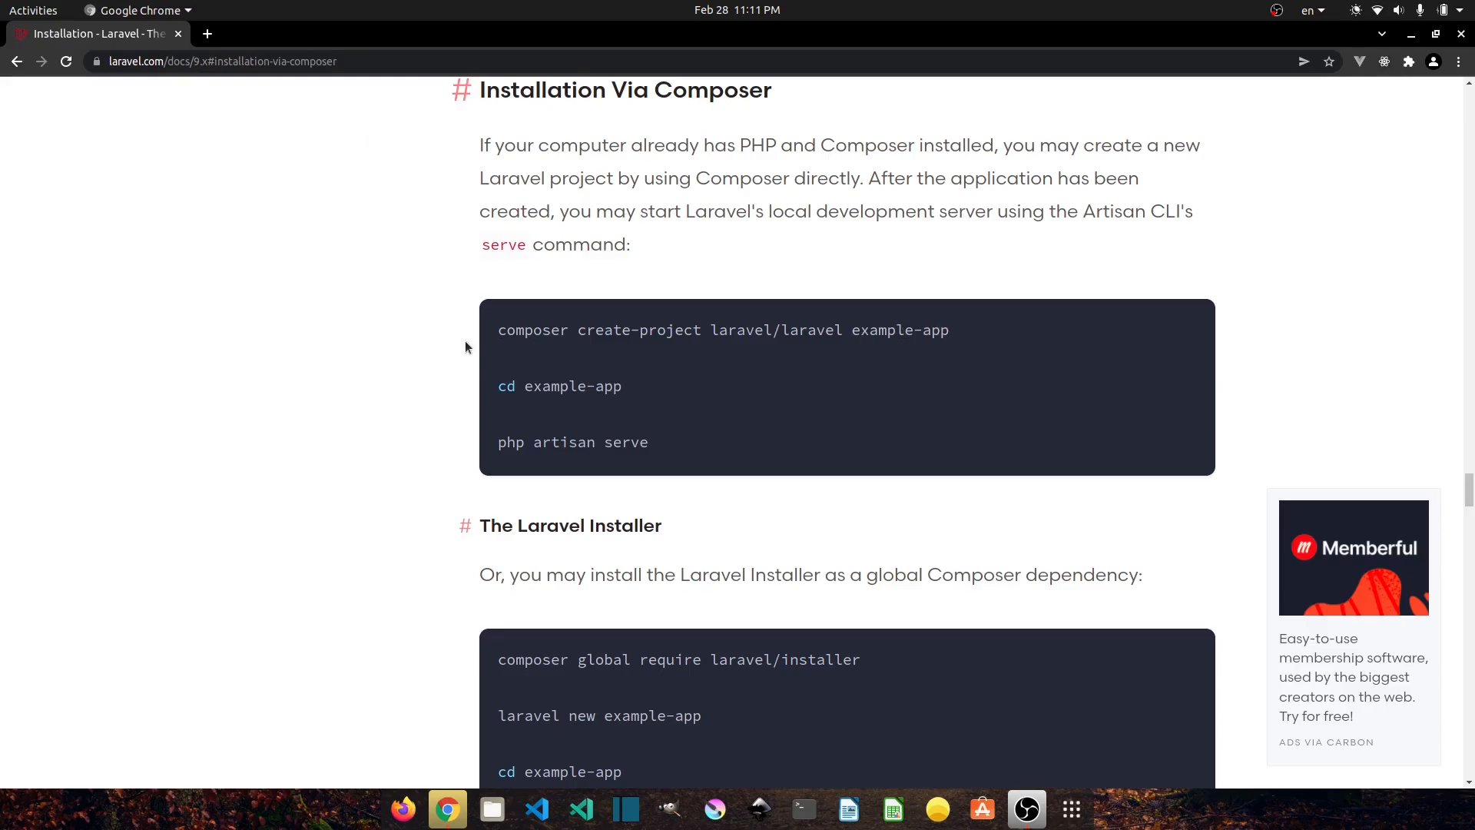
mouse_move(828, 384)
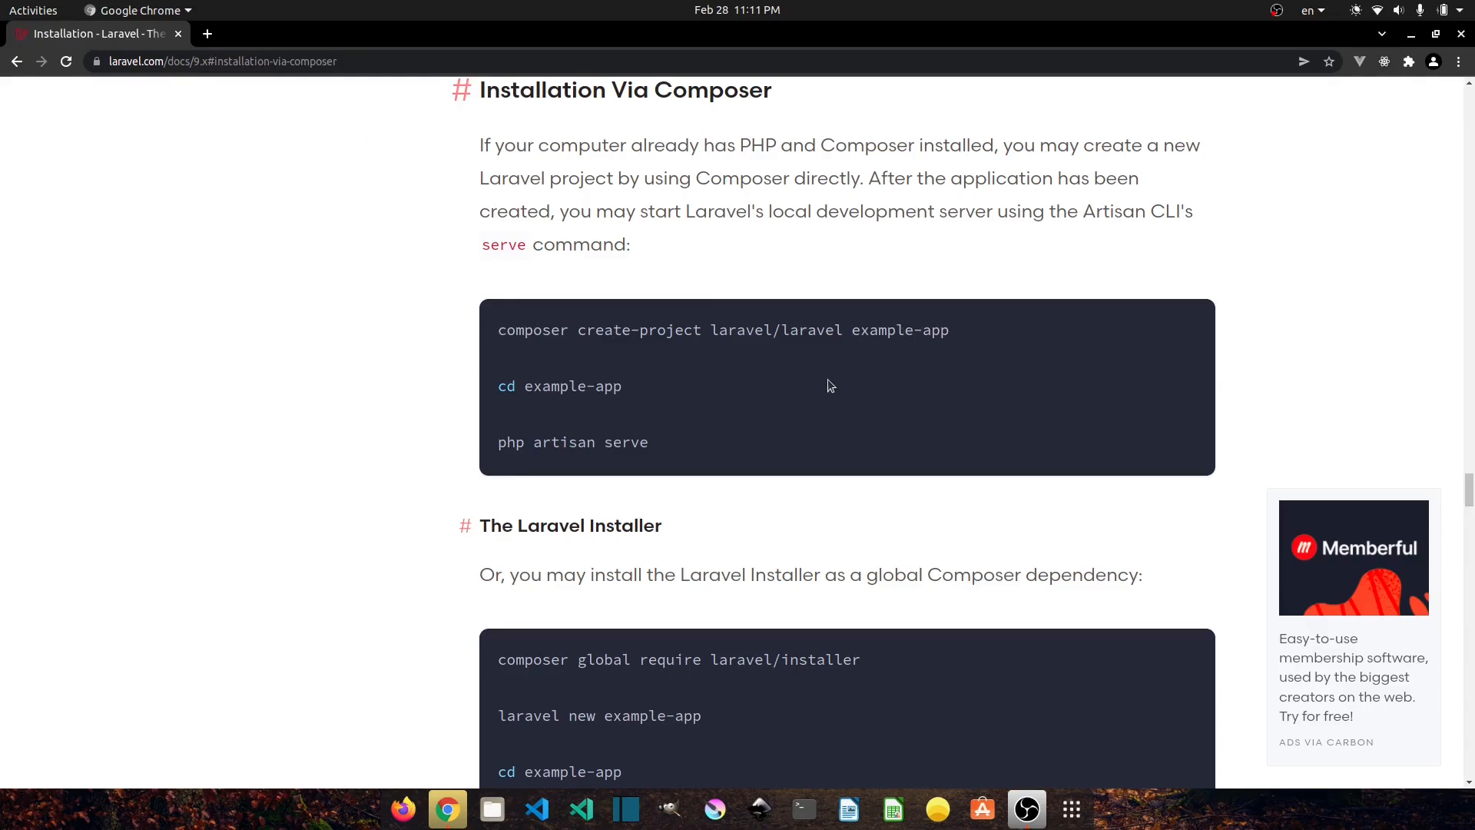
mouse_move(830, 350)
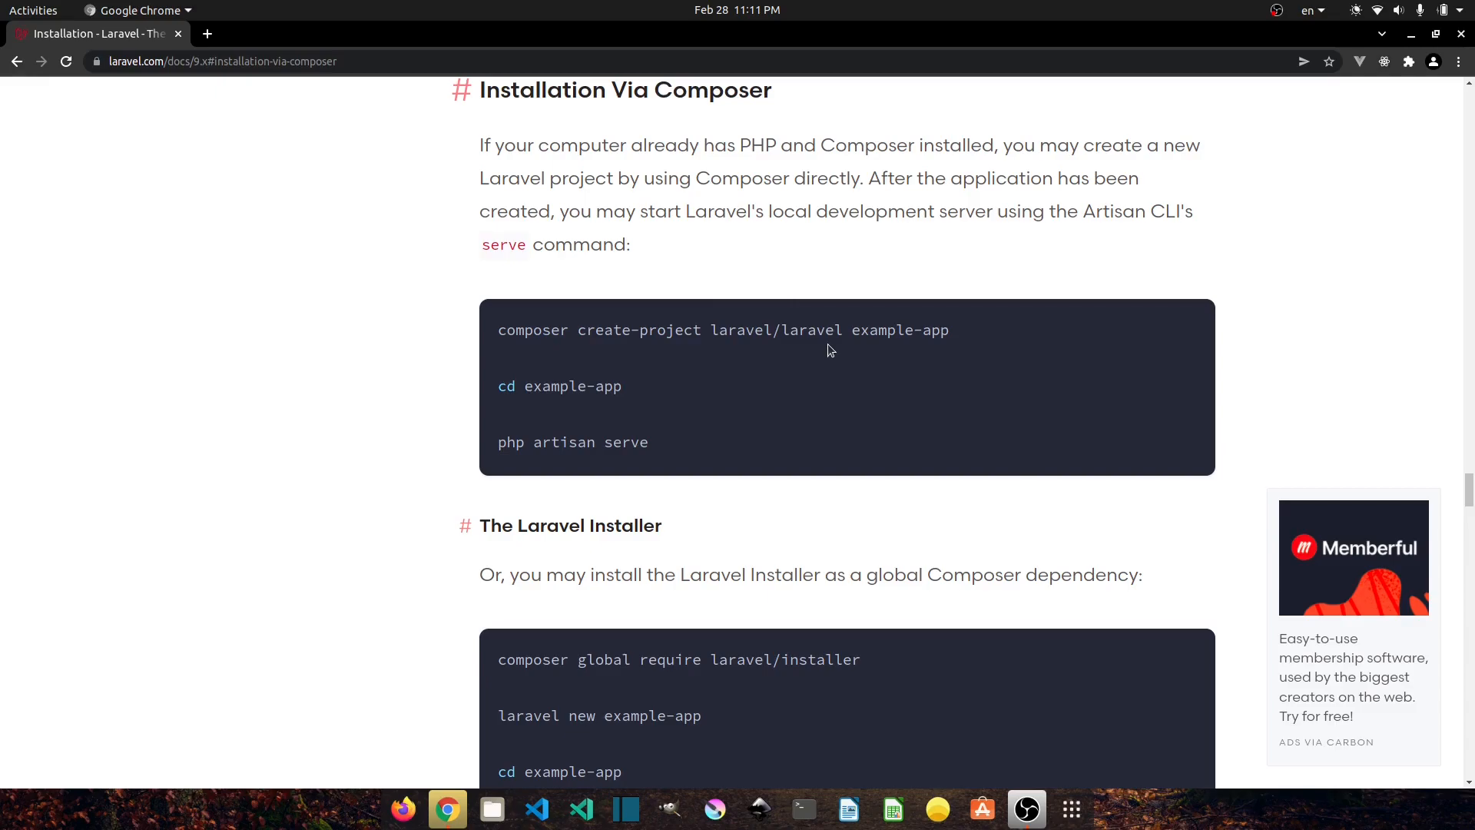
left_click(802, 808)
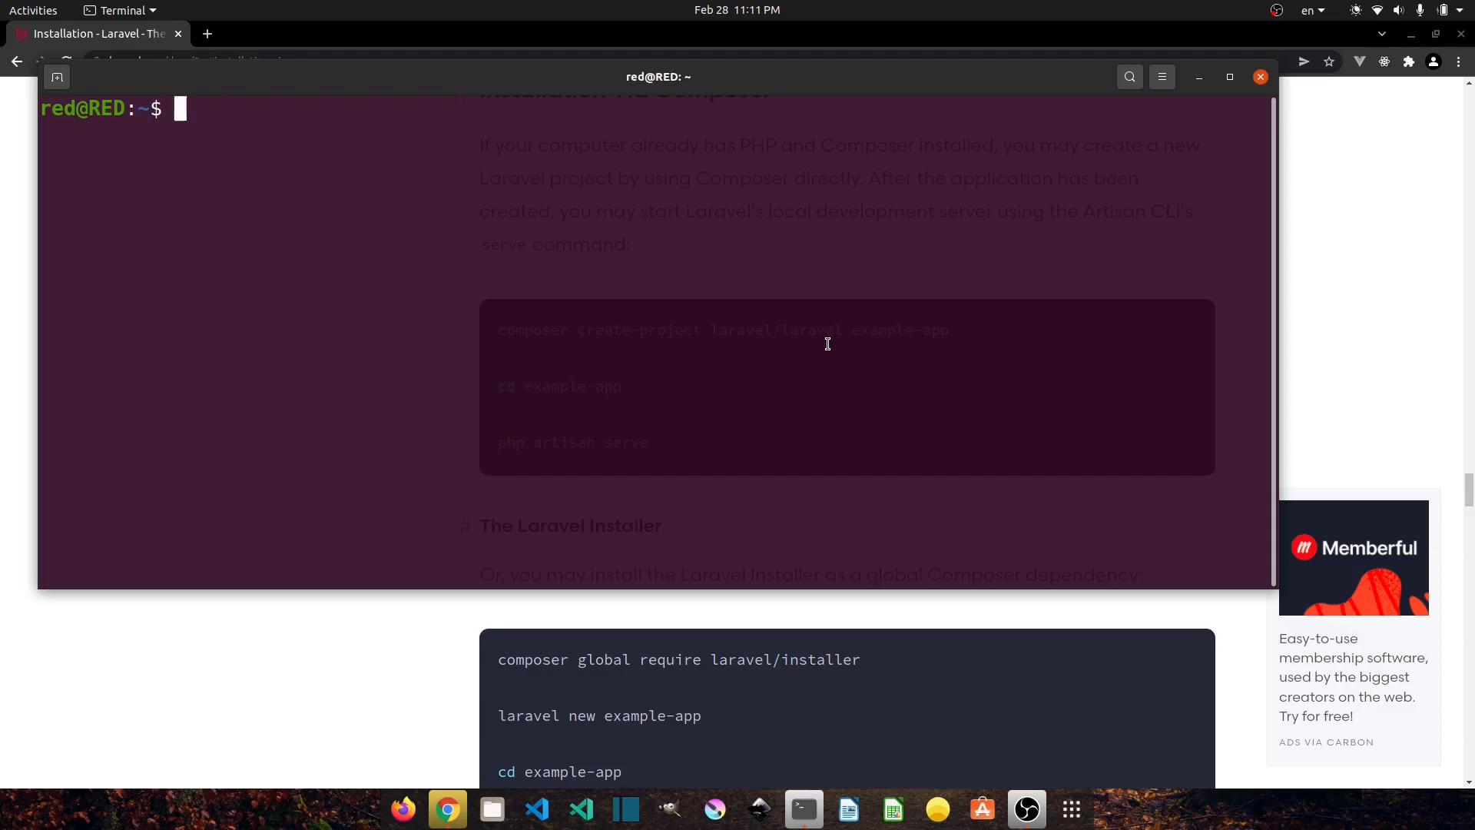
Step: Change directory to /opt/lampp/htdocs in the terminal
type("cd")
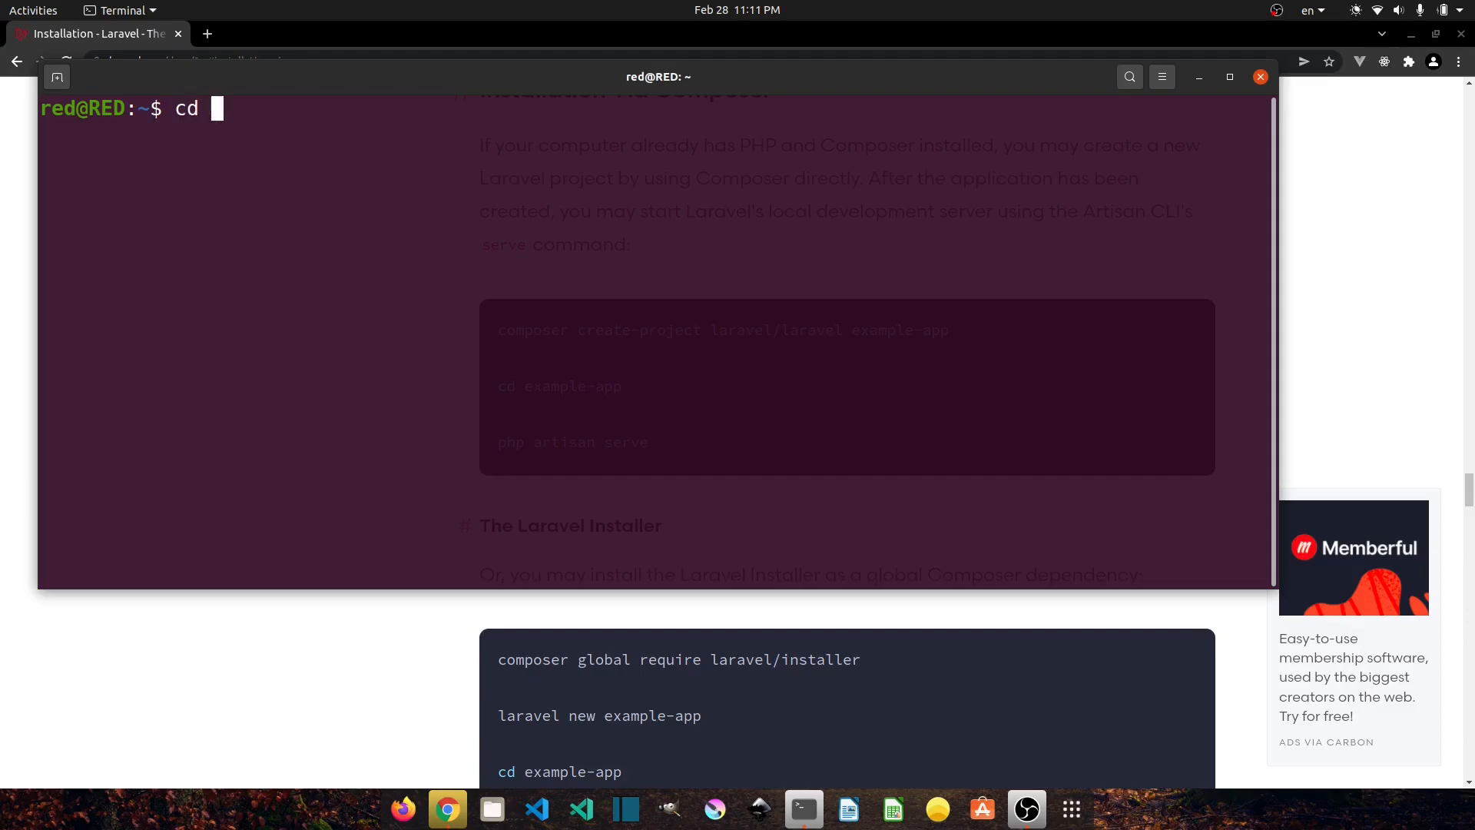
type("/opt/")
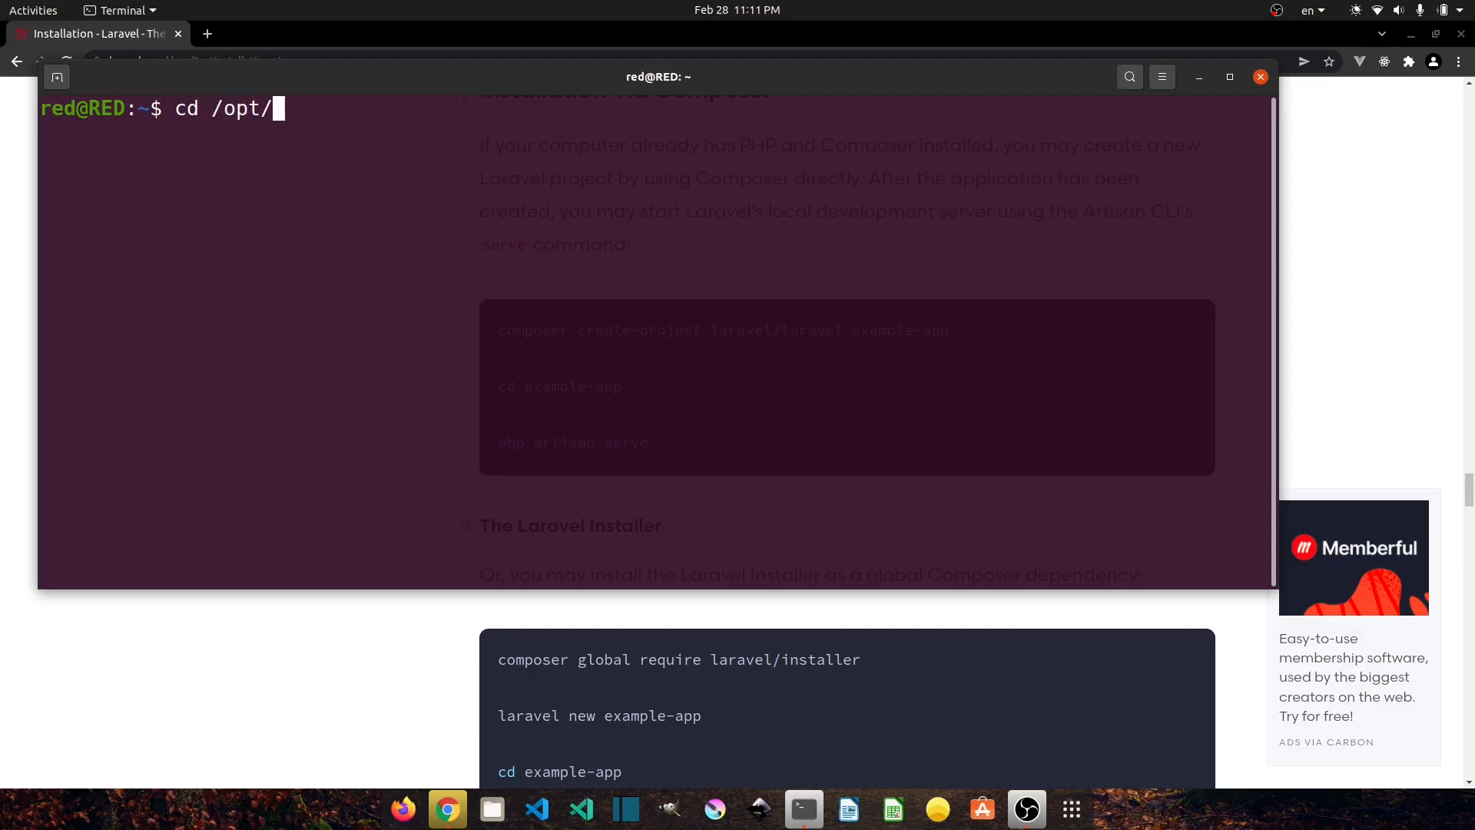
type("lampp/la")
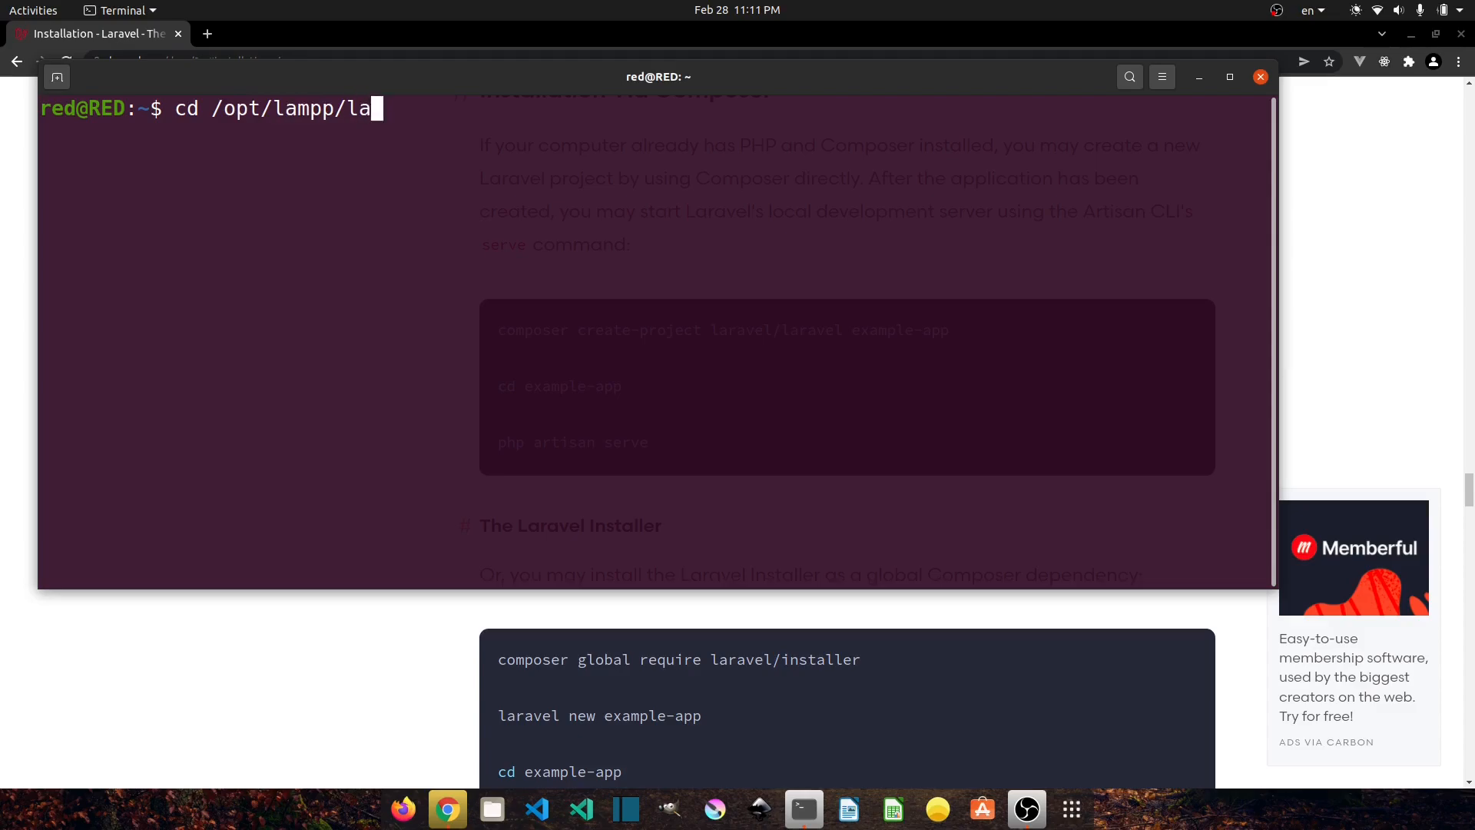
key("Return")
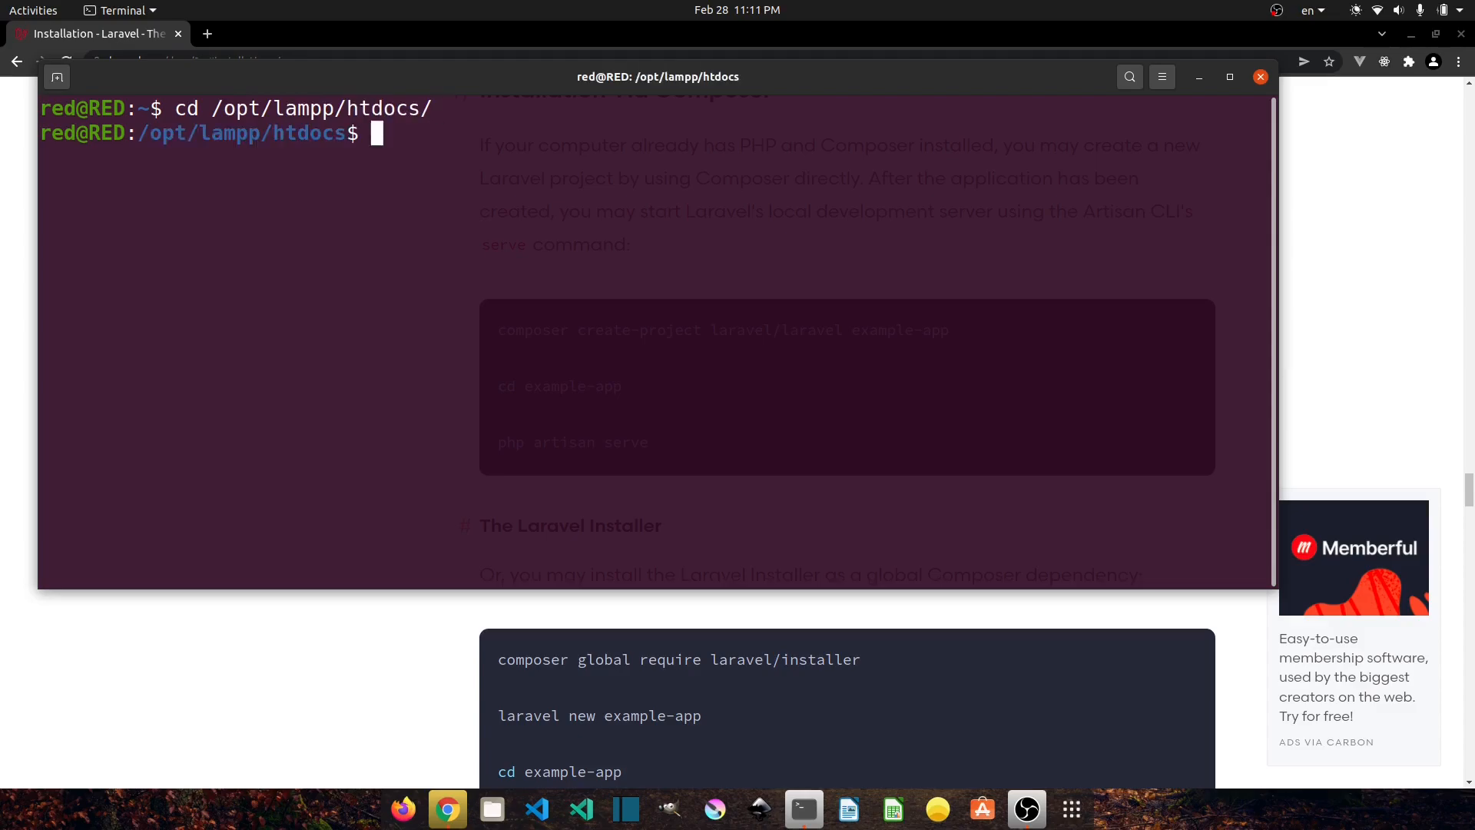
Step: Run composer create-project laravel/laravel laravue to scaffold the new project
type("composer create")
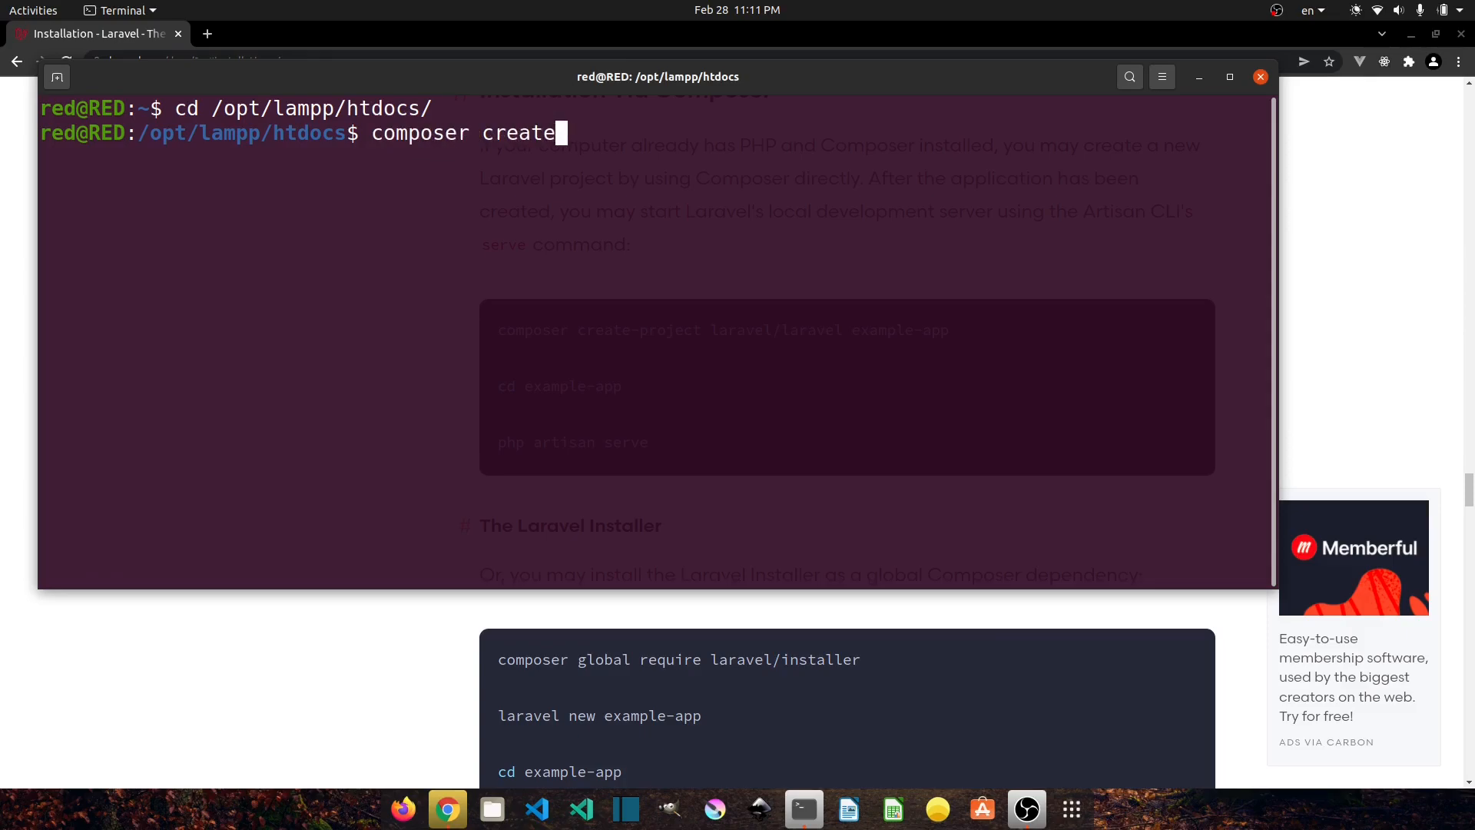
type("-projec")
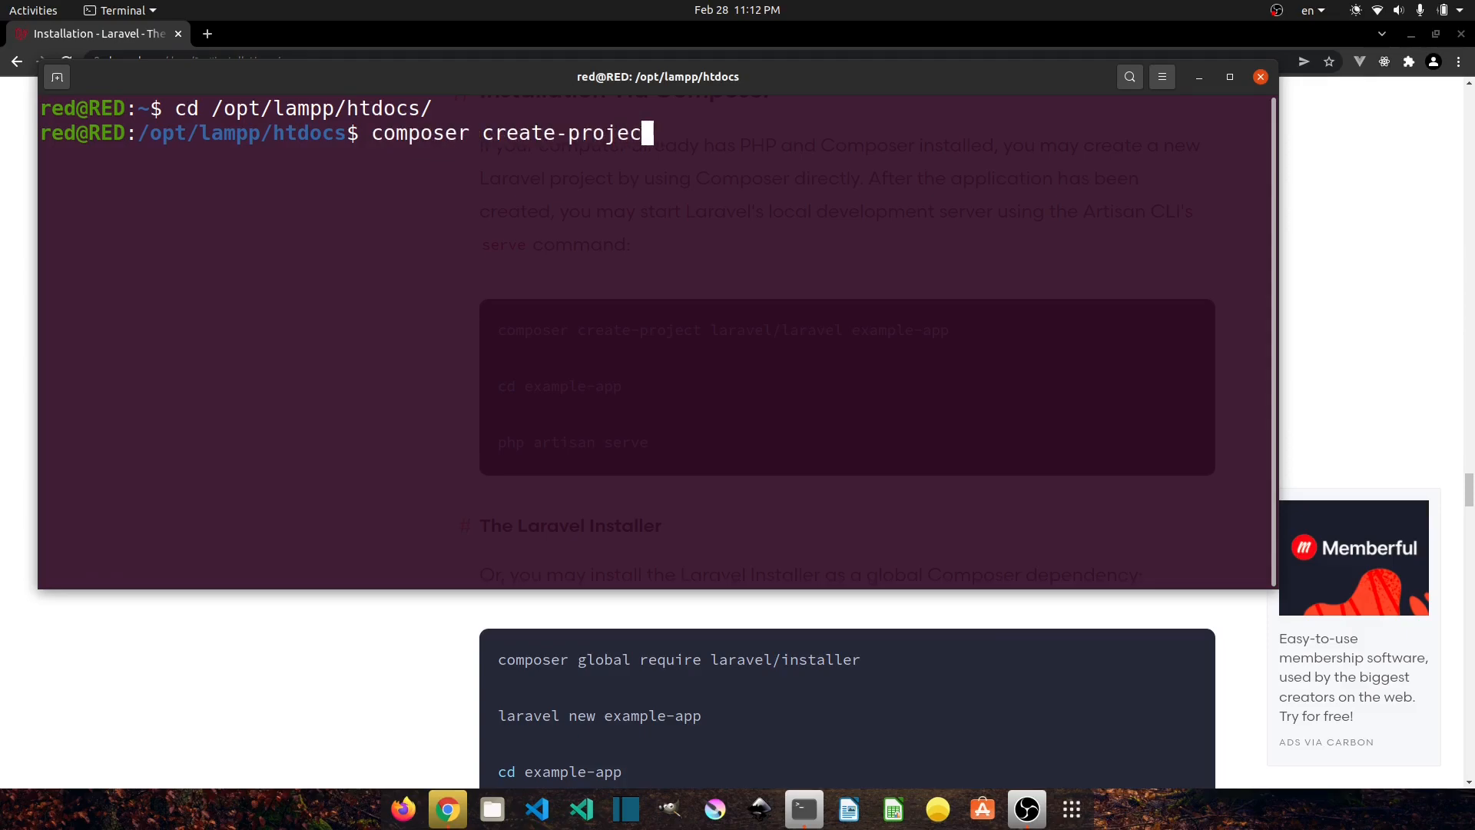
type("laravel")
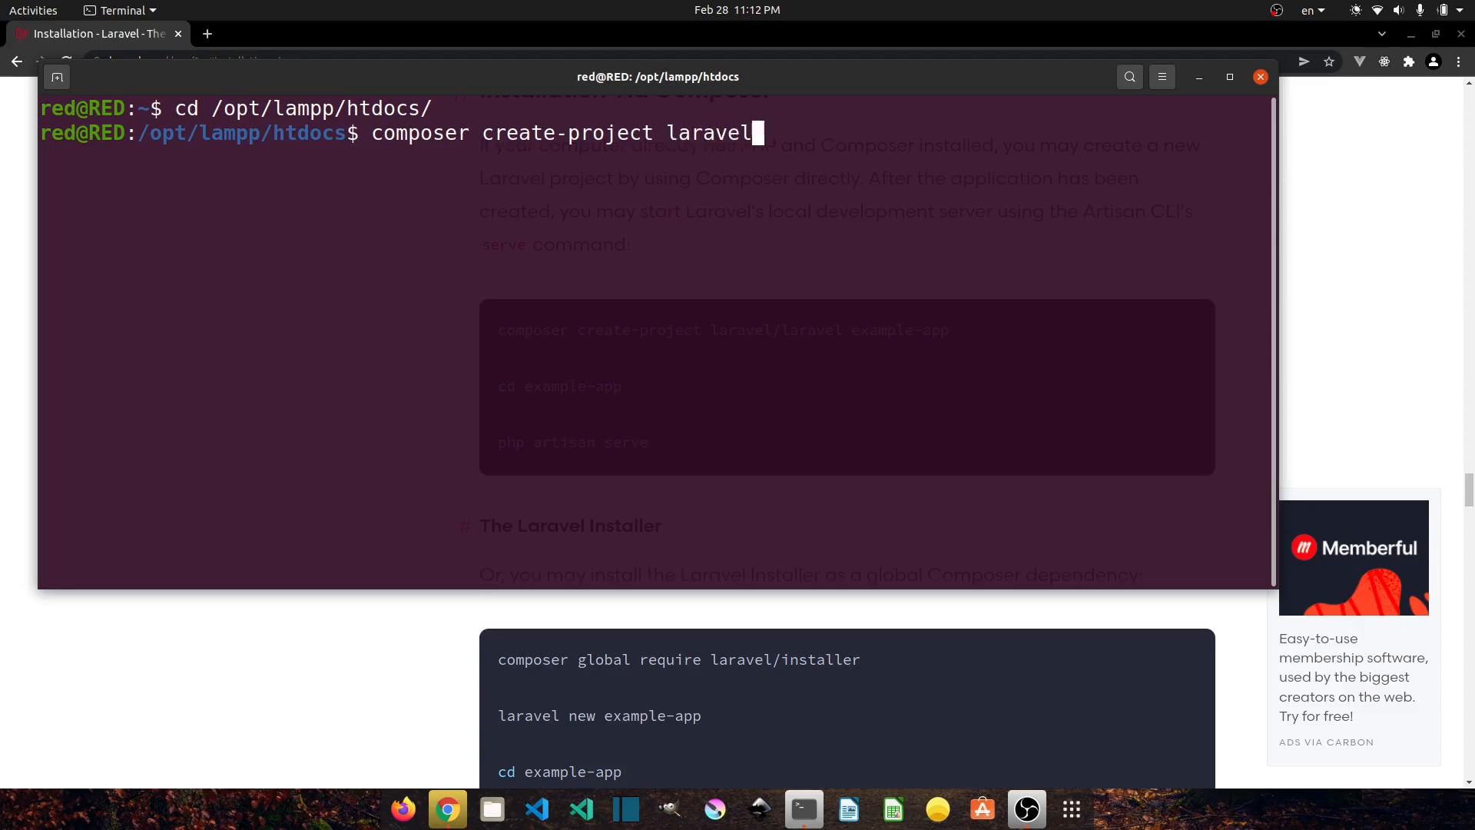
type("/laravel")
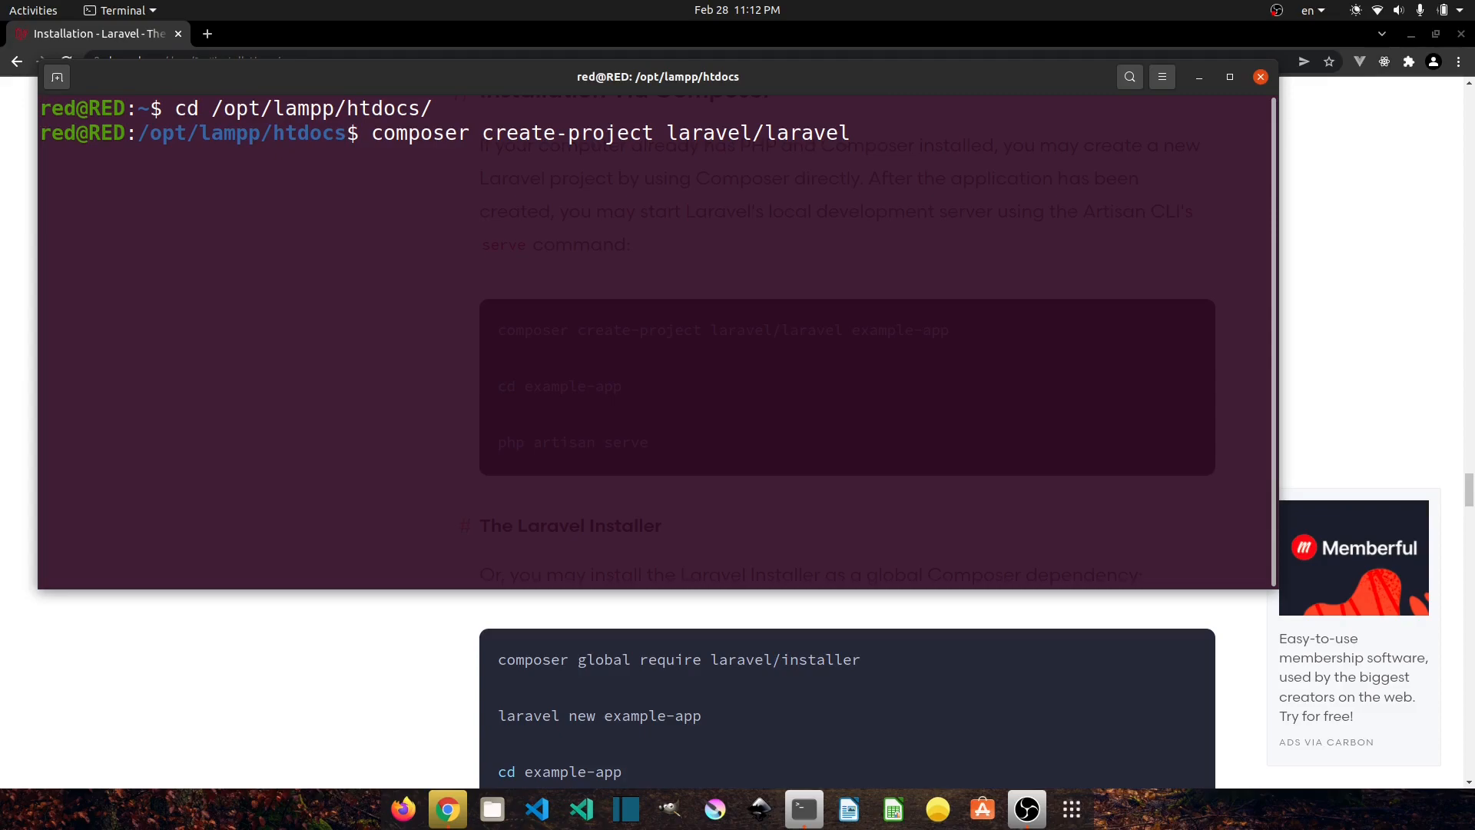
type("larav")
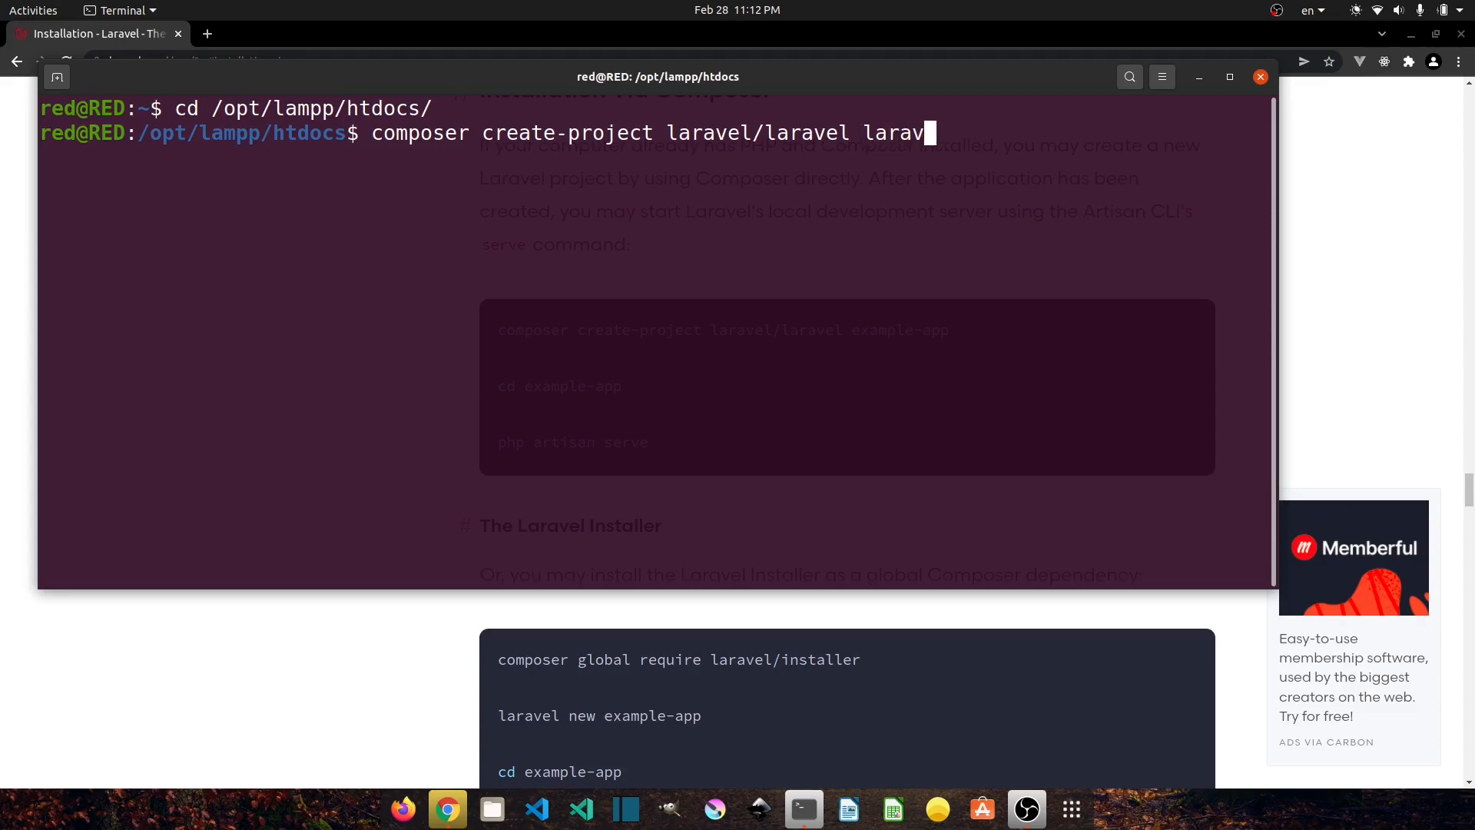
type("ue")
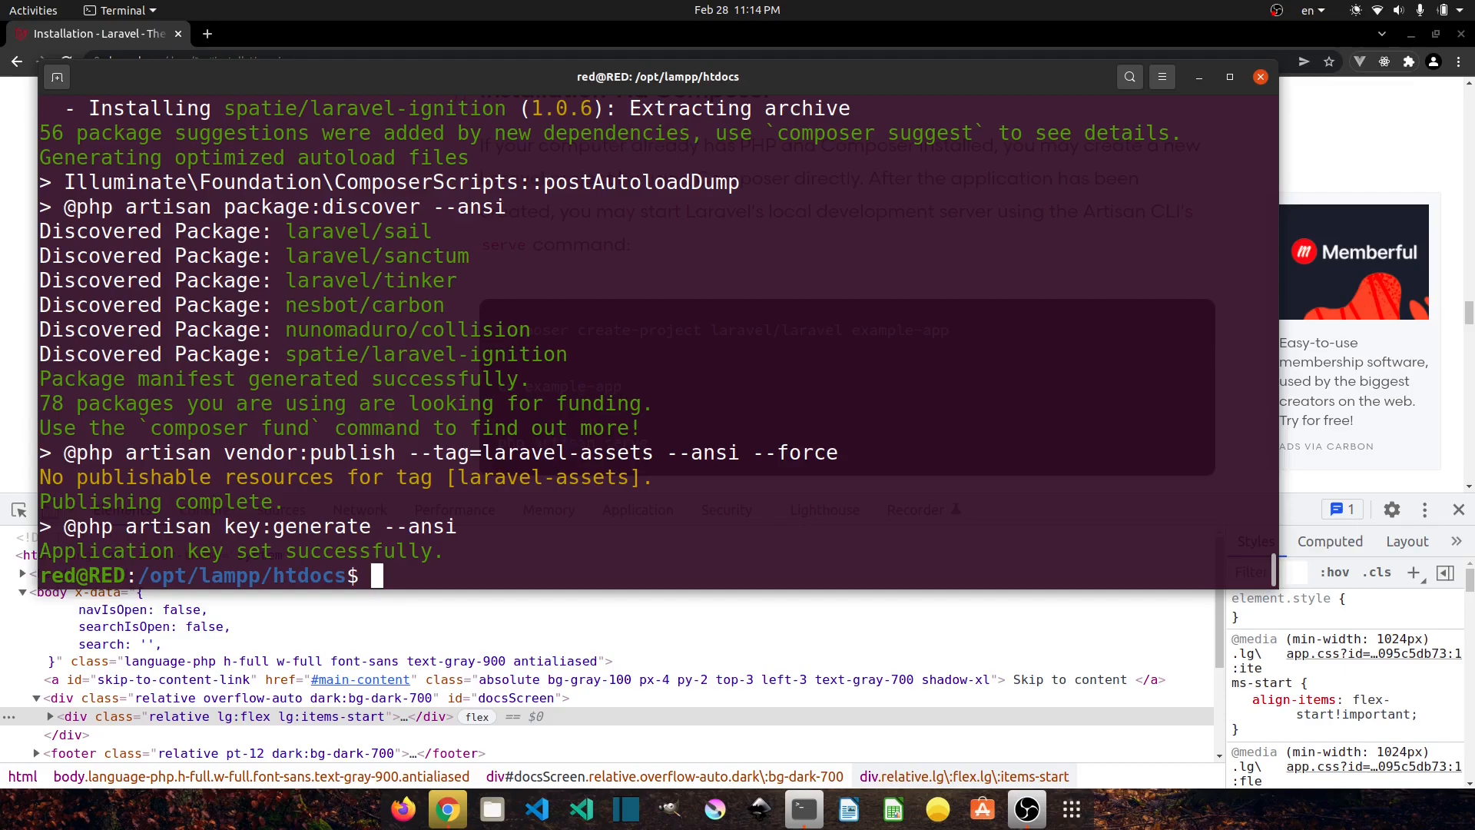
Step: Run sudo chmod 757 -r laravue/ with the admin password, which fails on the lowercase flag
type("sudo chm")
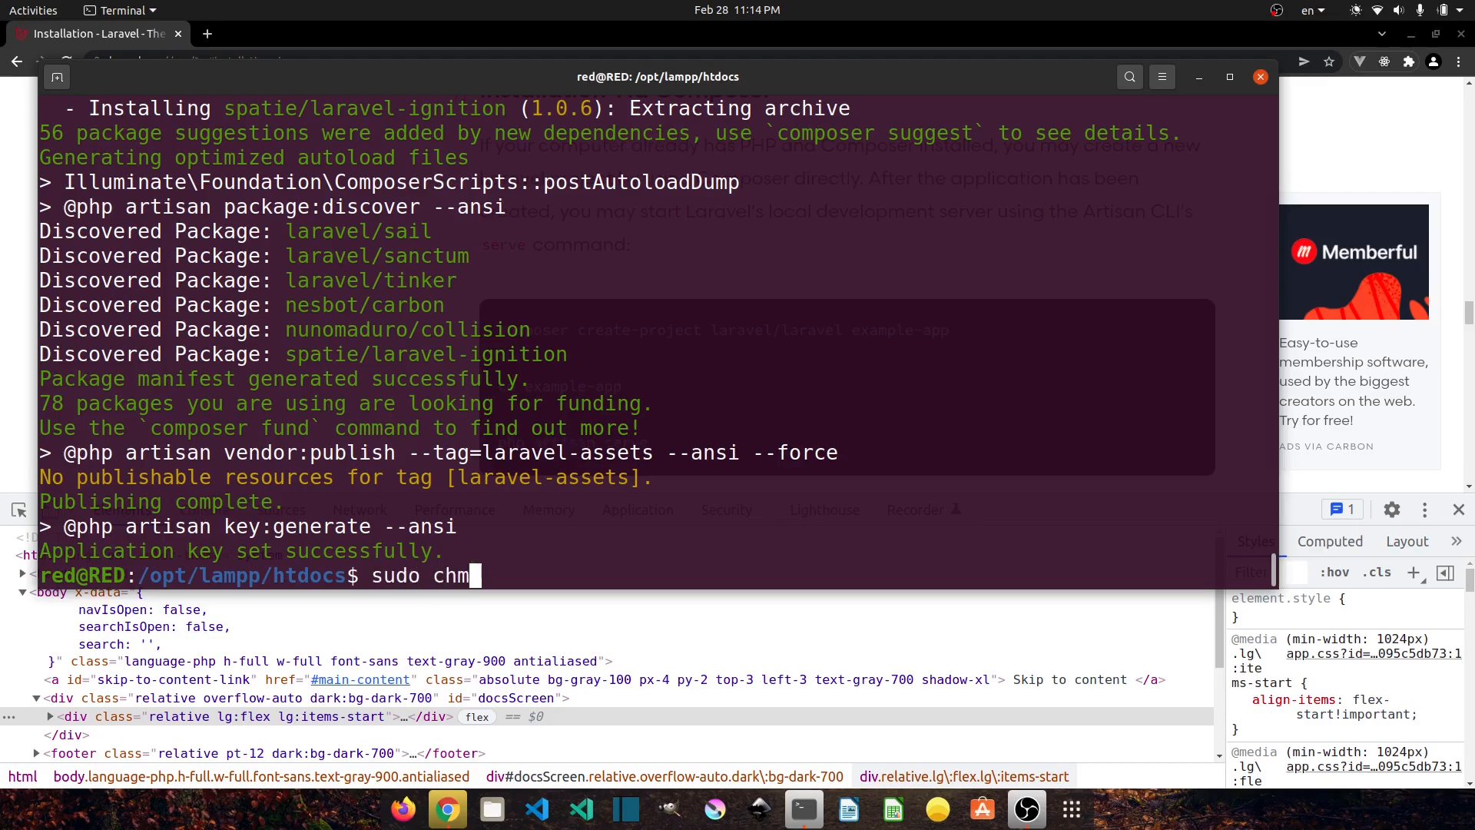
type("od")
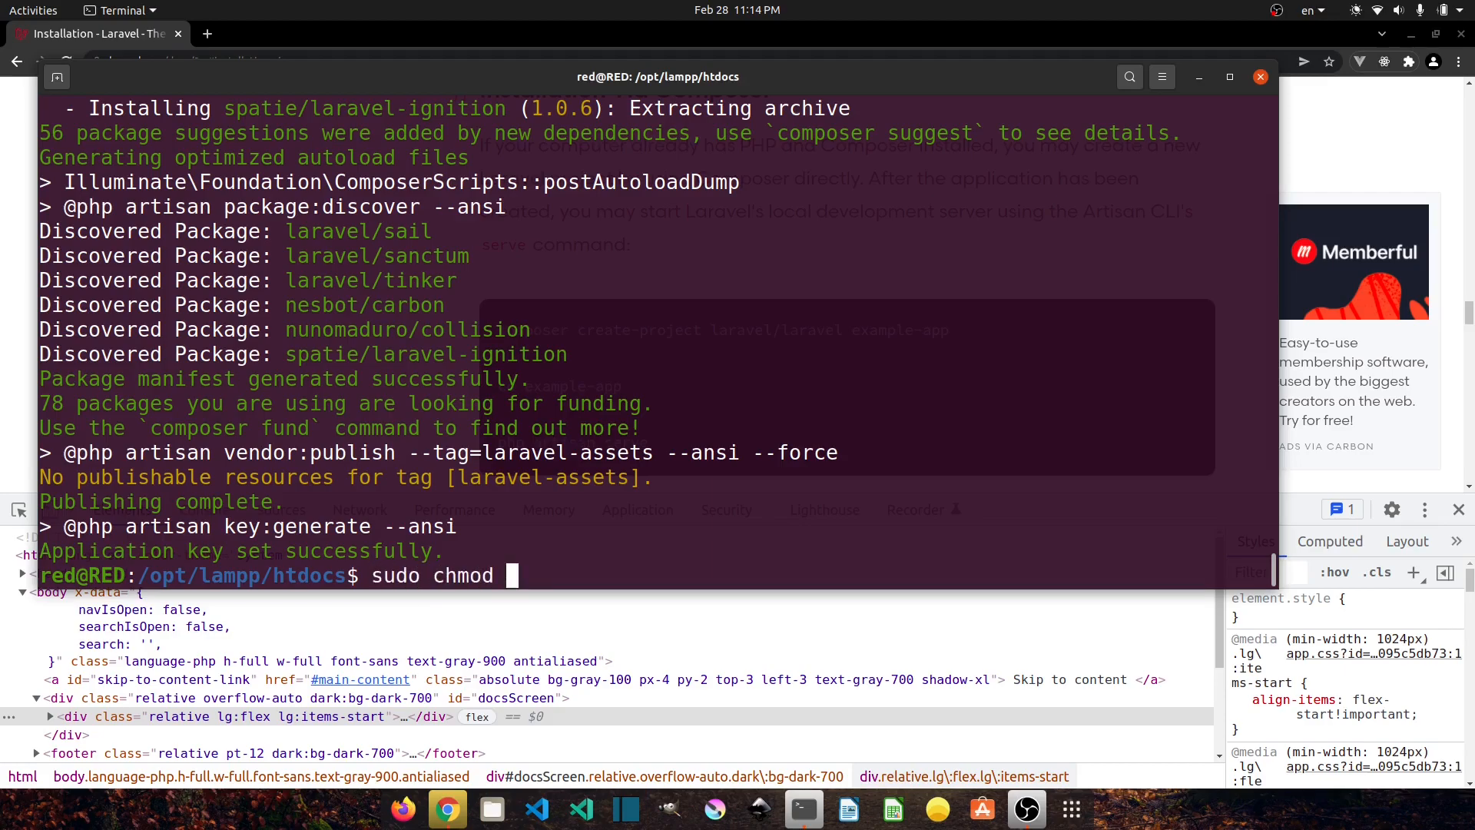
type("757")
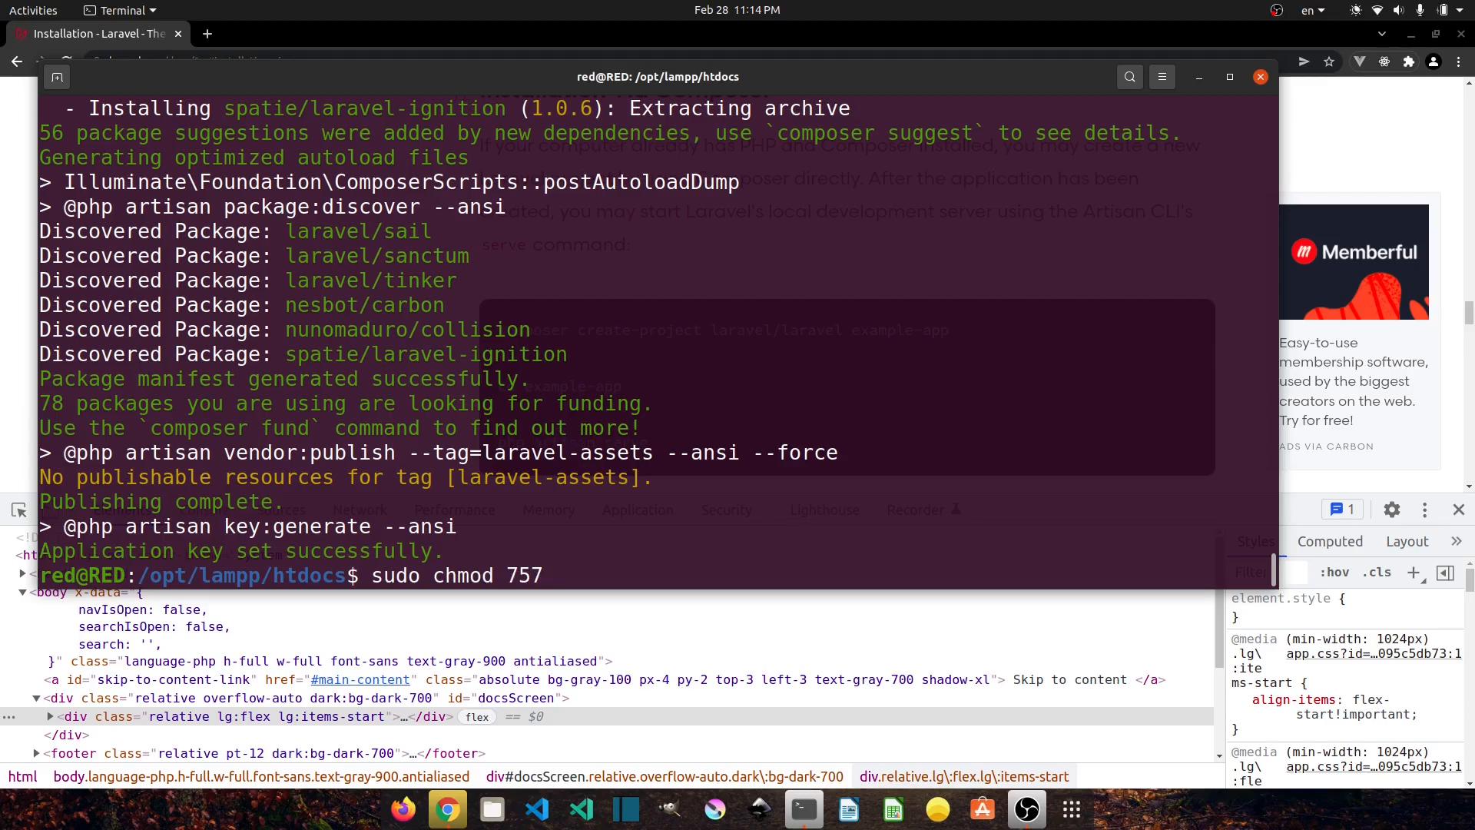
type("0")
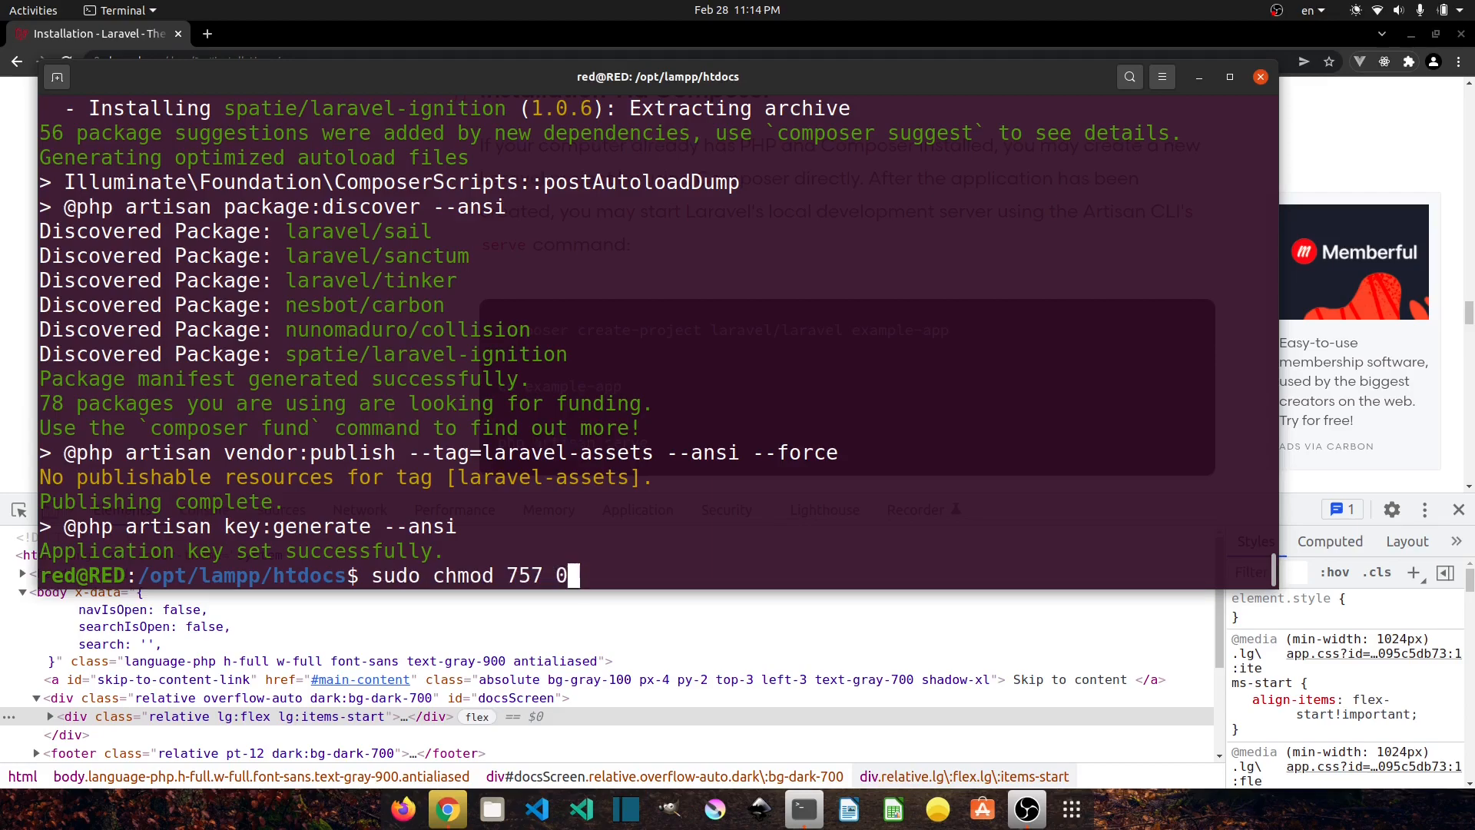
type("-r")
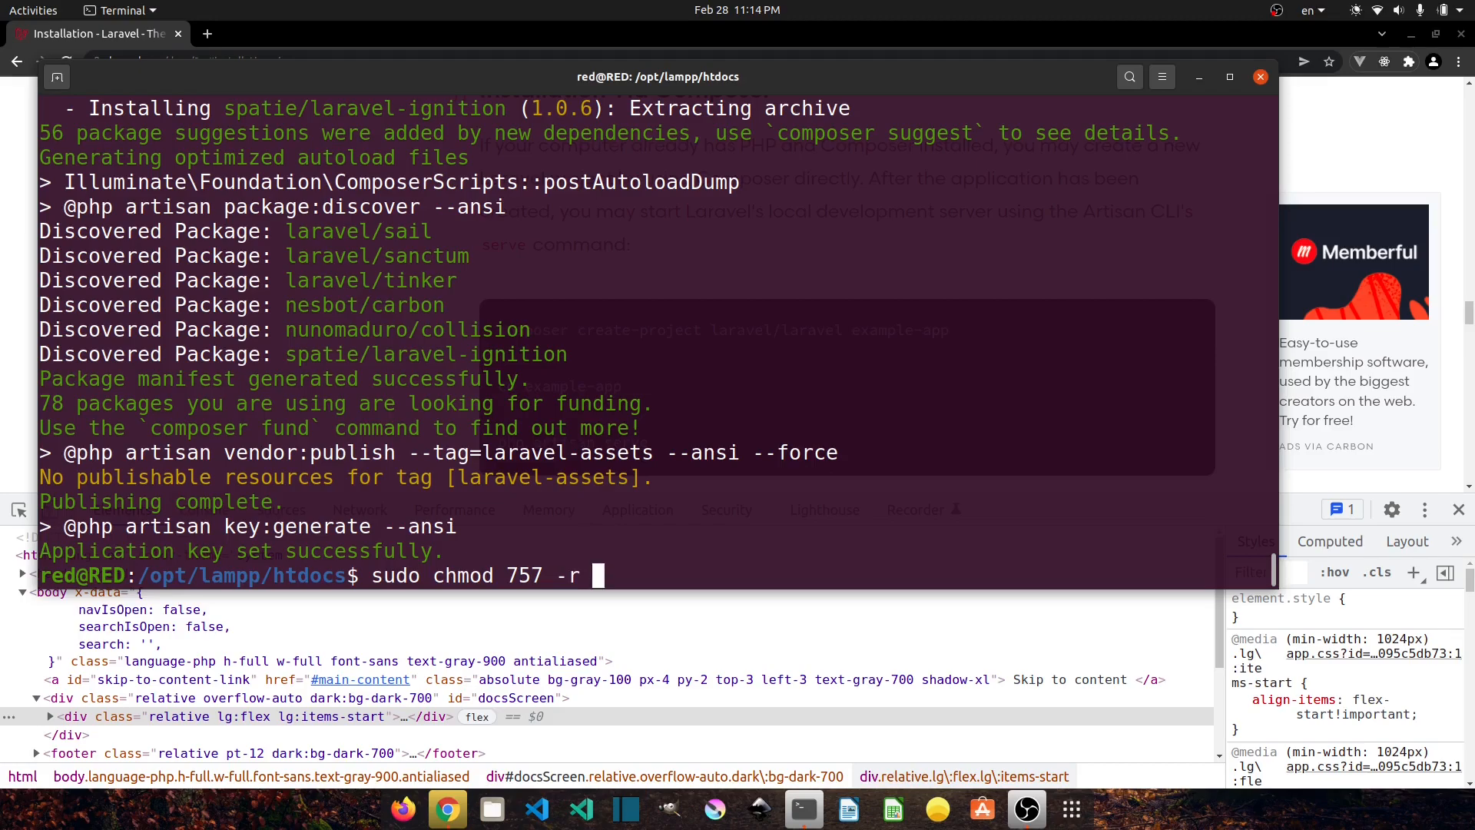
type("larave")
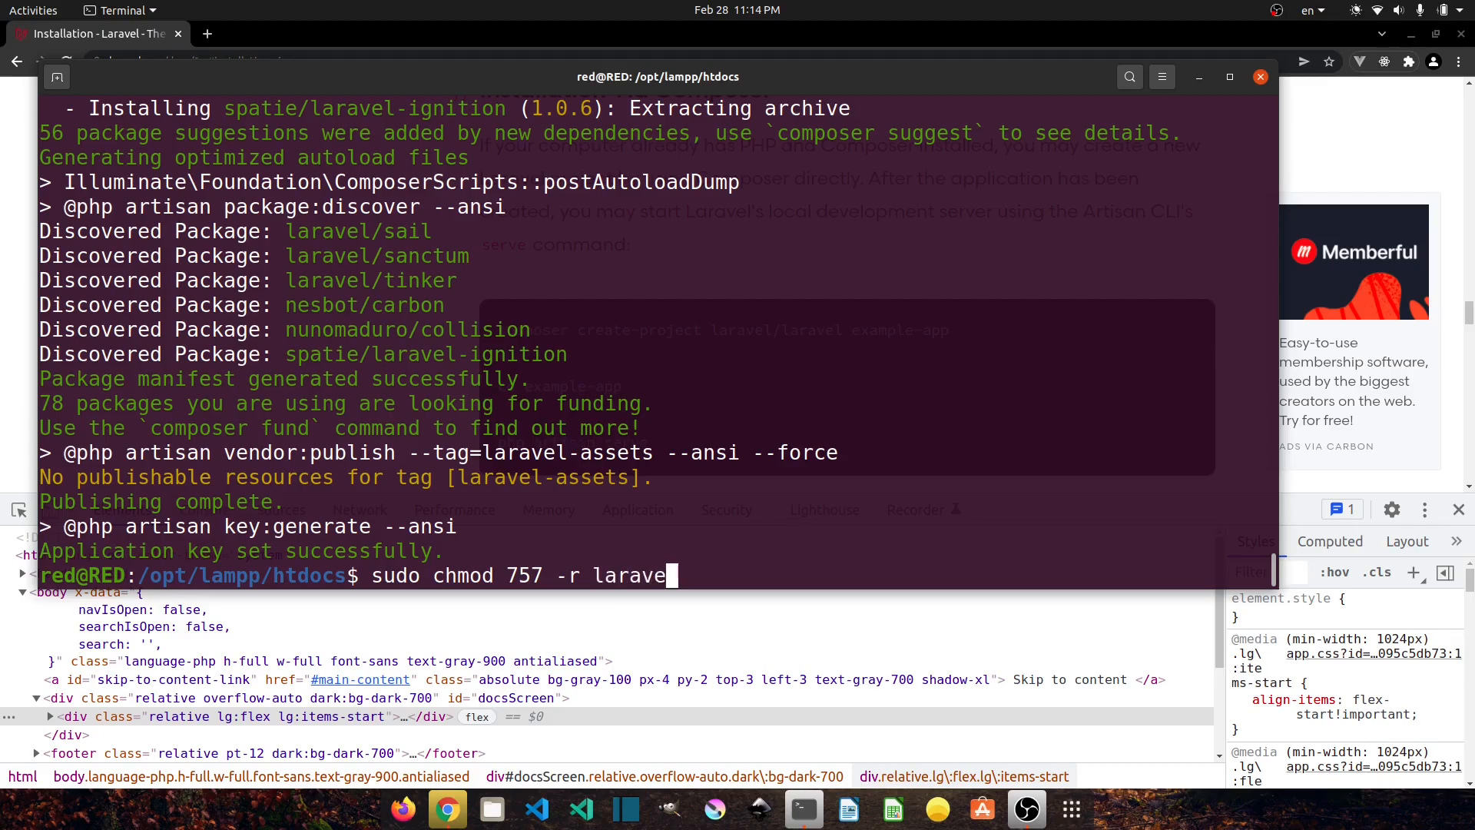
type("e/")
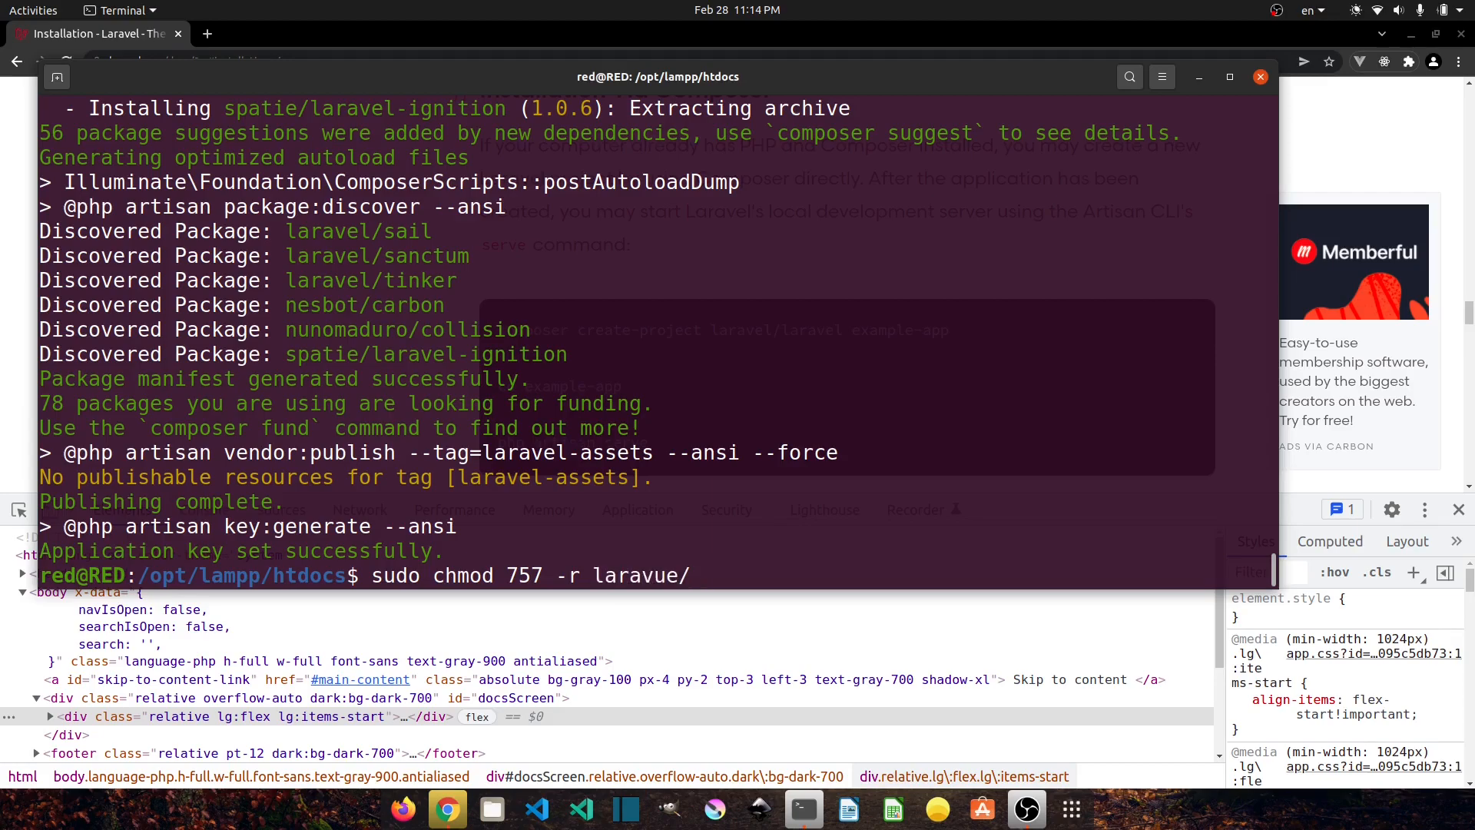
key("Return")
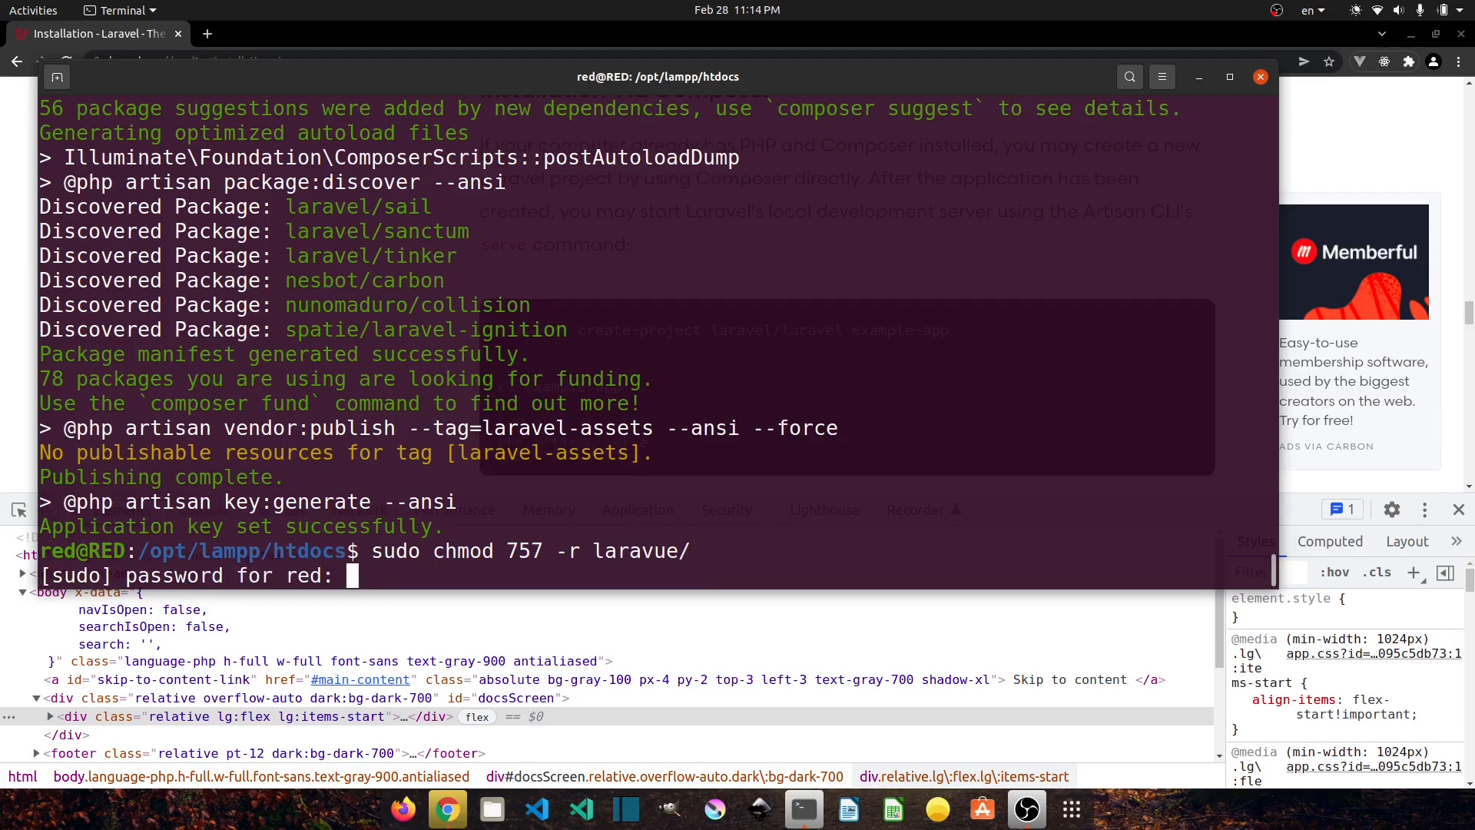
key("Return")
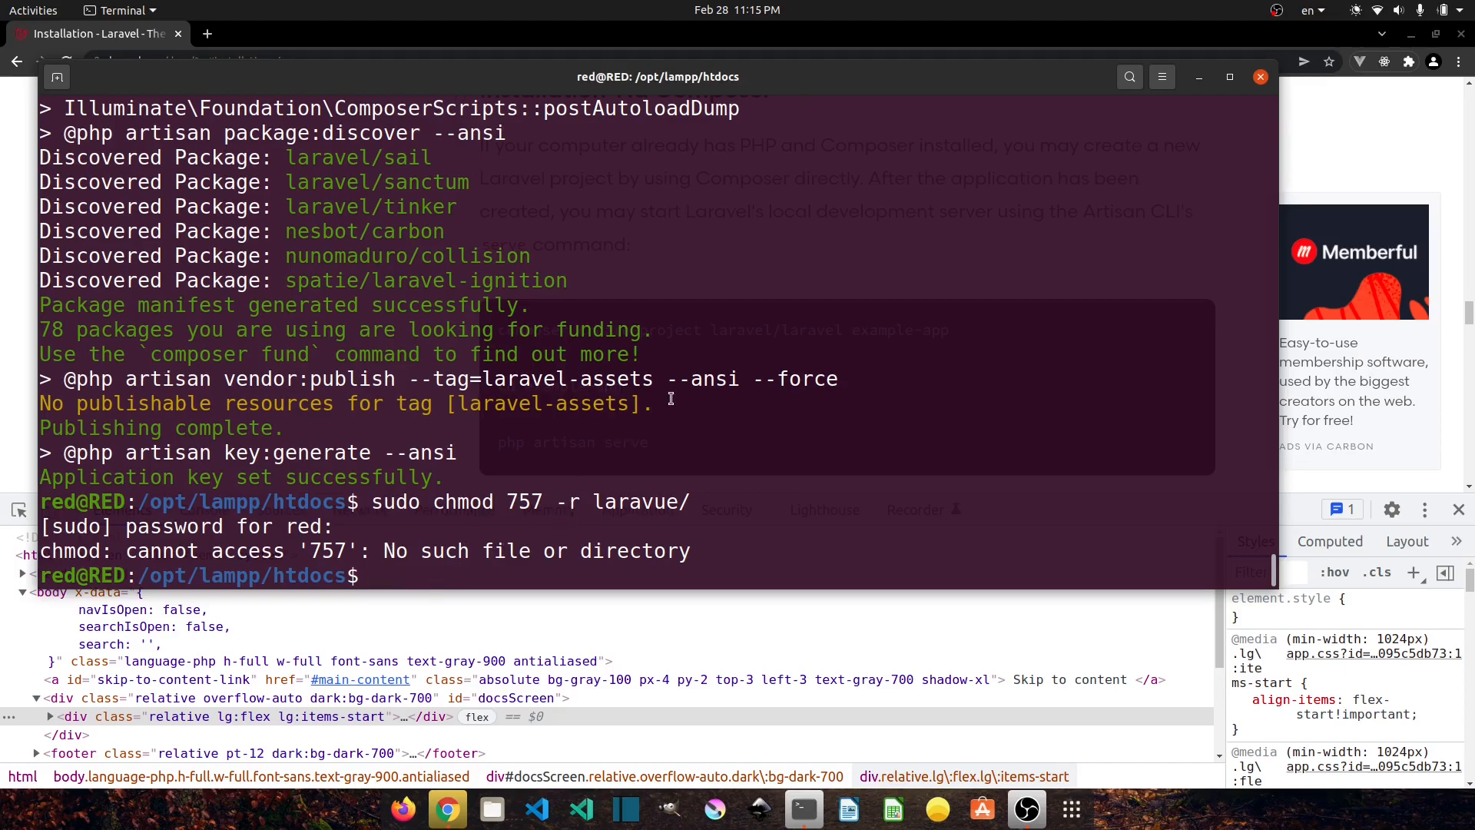
Step: Recall the command, correct the flag to -R and apply 757 permissions recursively to laravue/
key("Up")
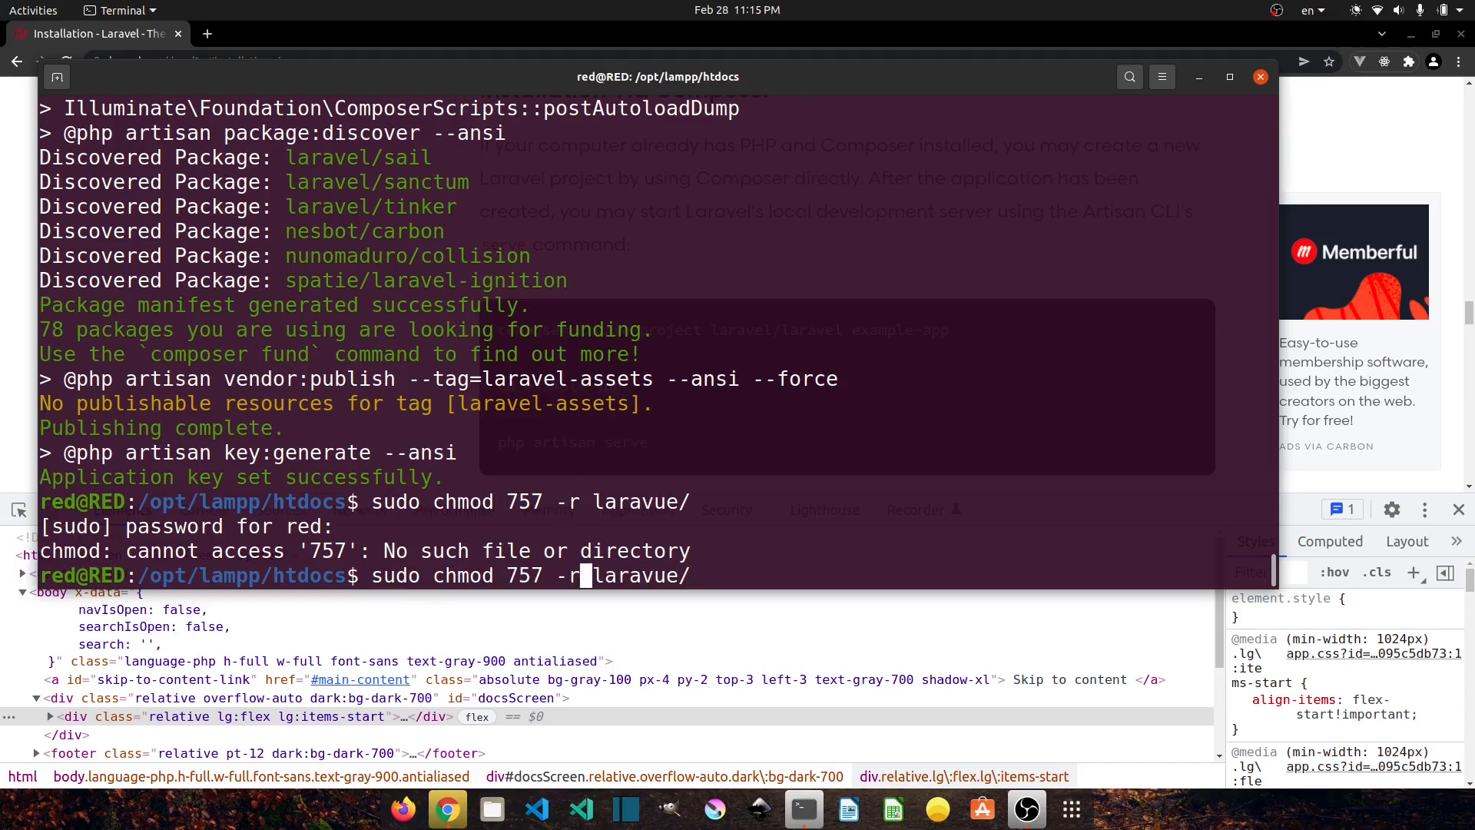
type("R")
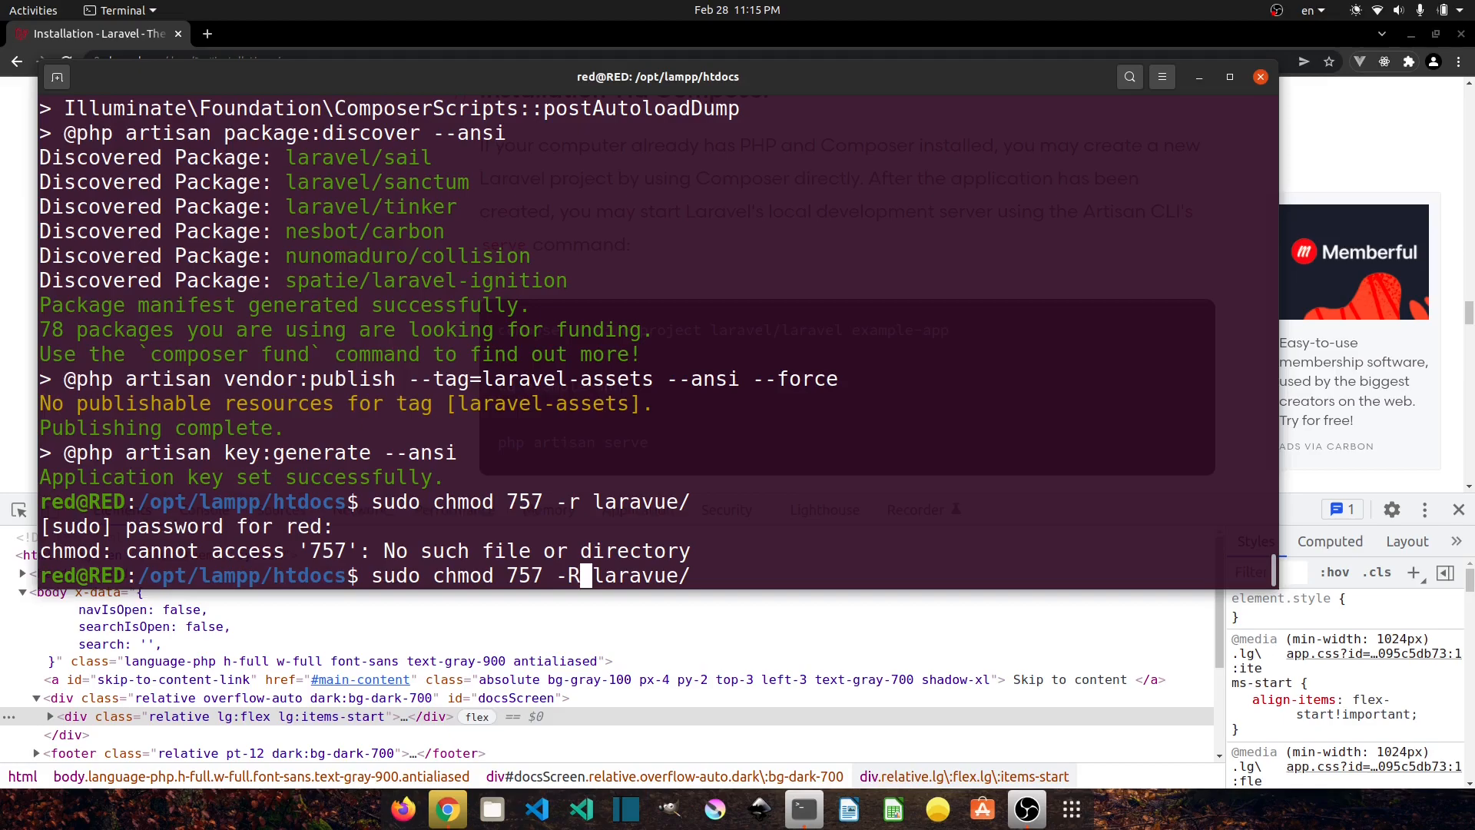
key("Return")
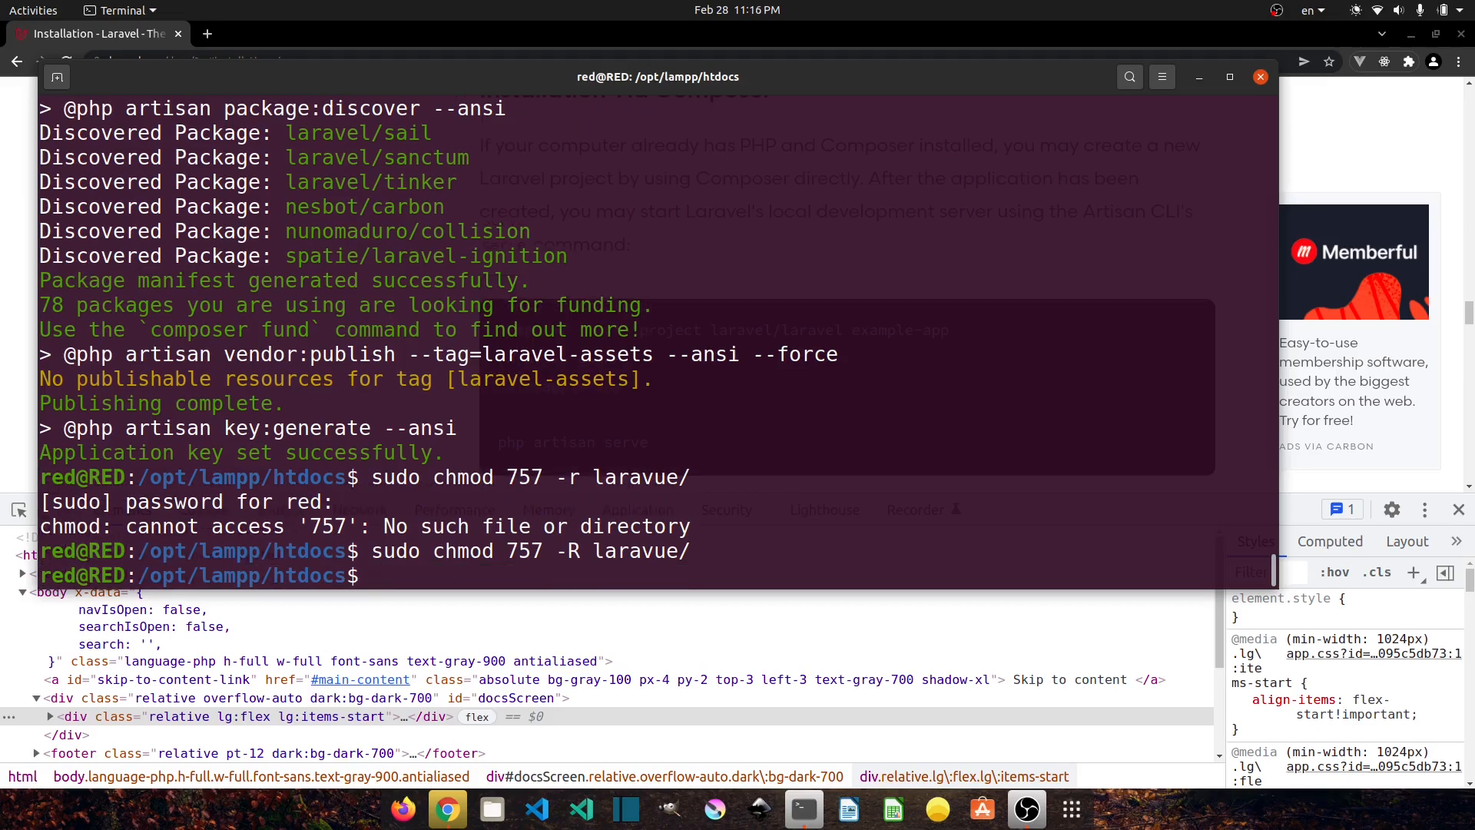
Step: List htdocs with ls -l to confirm permissions, then open laravue/ in VS Code via code
type("ls -")
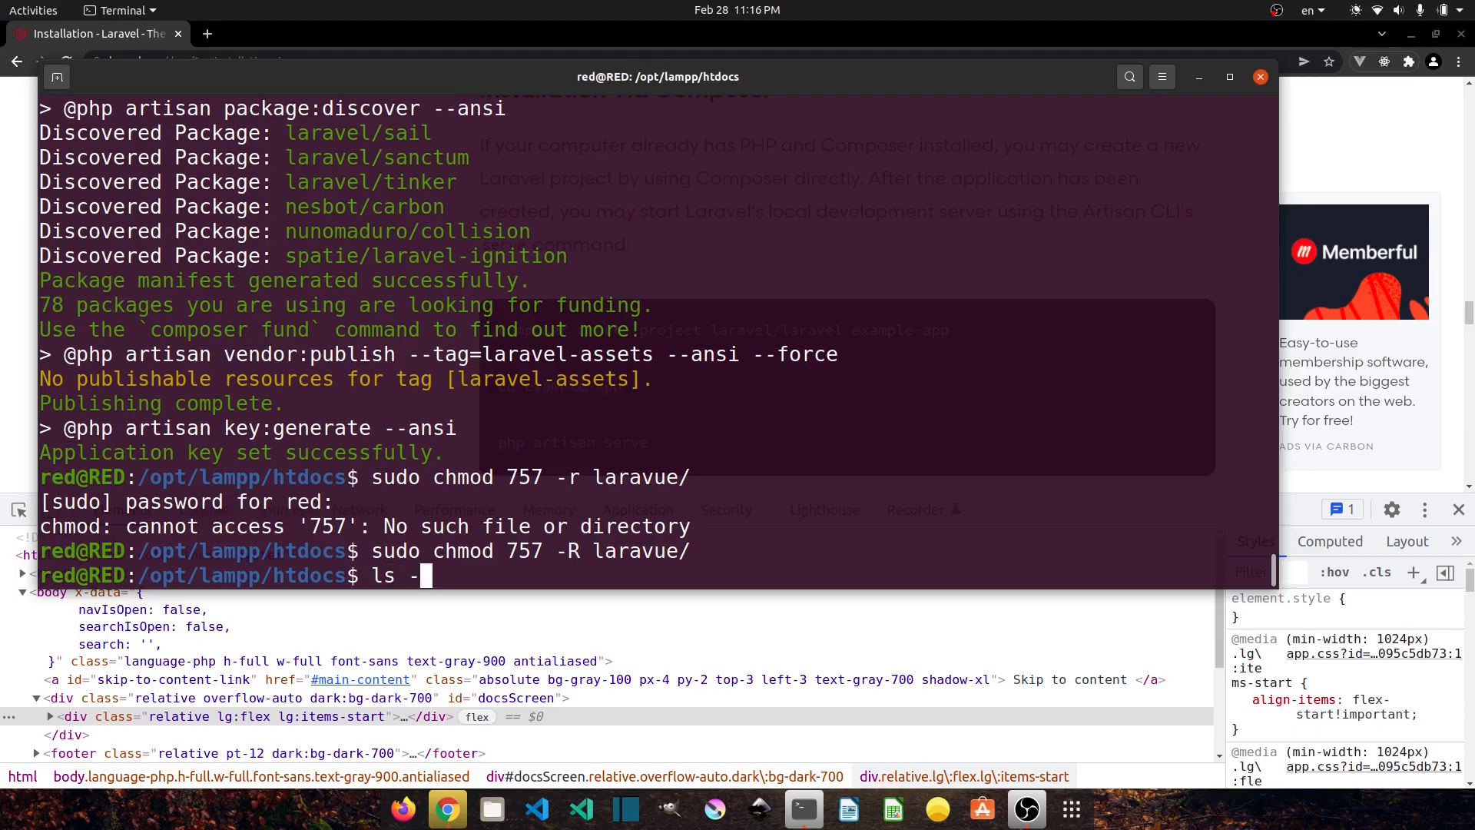
key("Return")
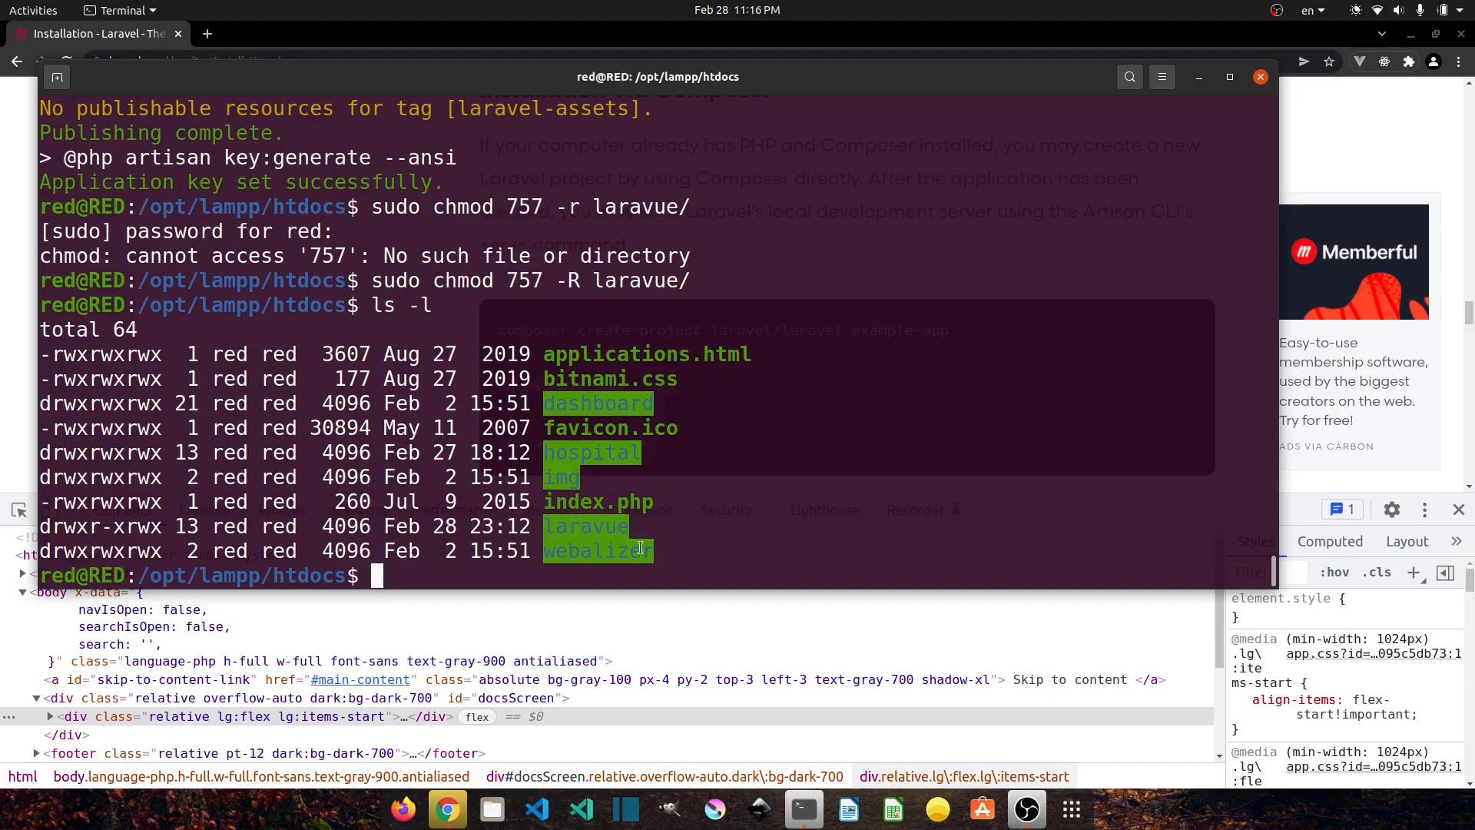
mouse_move(615, 388)
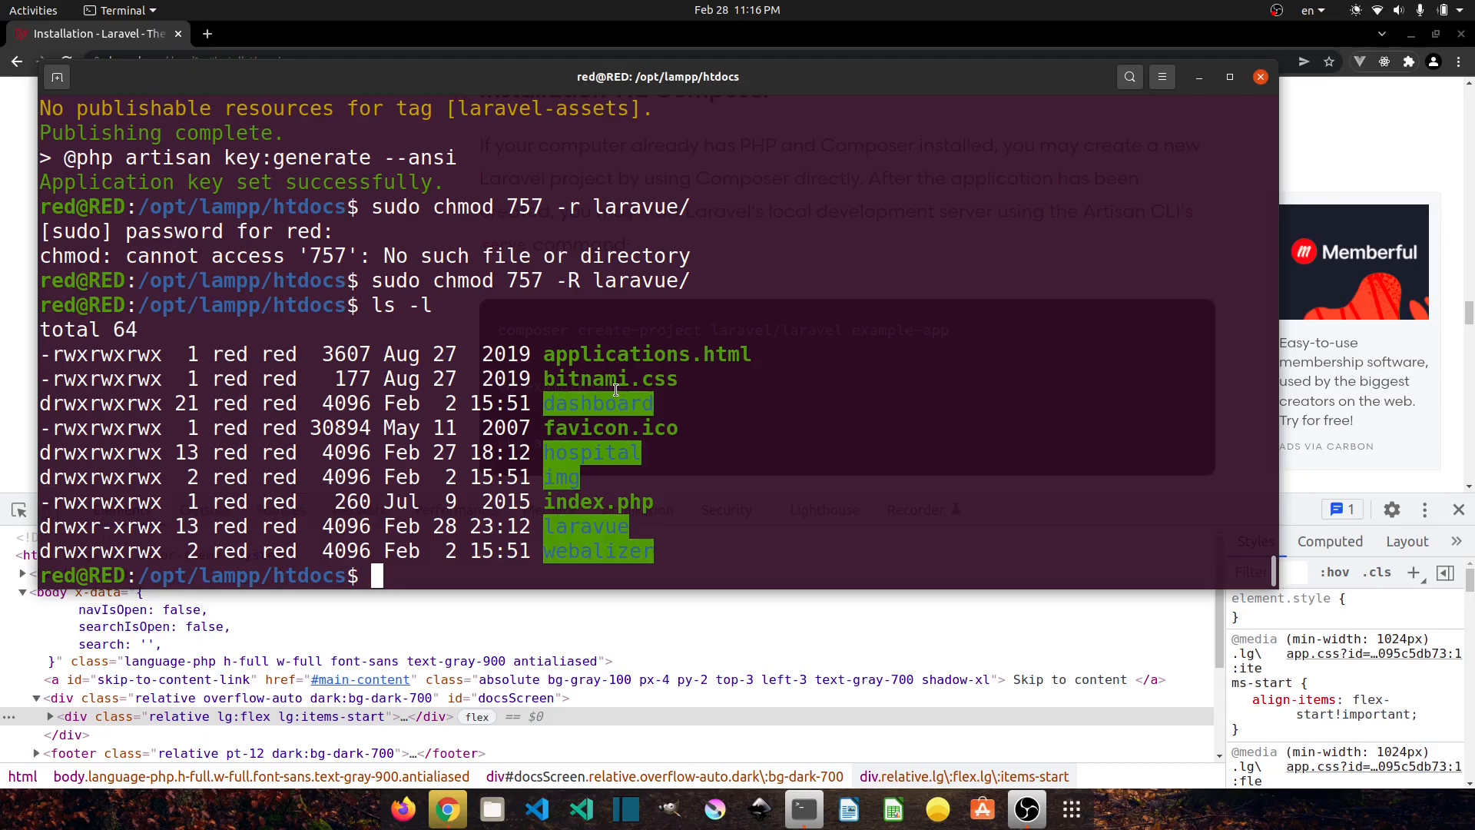
type("code")
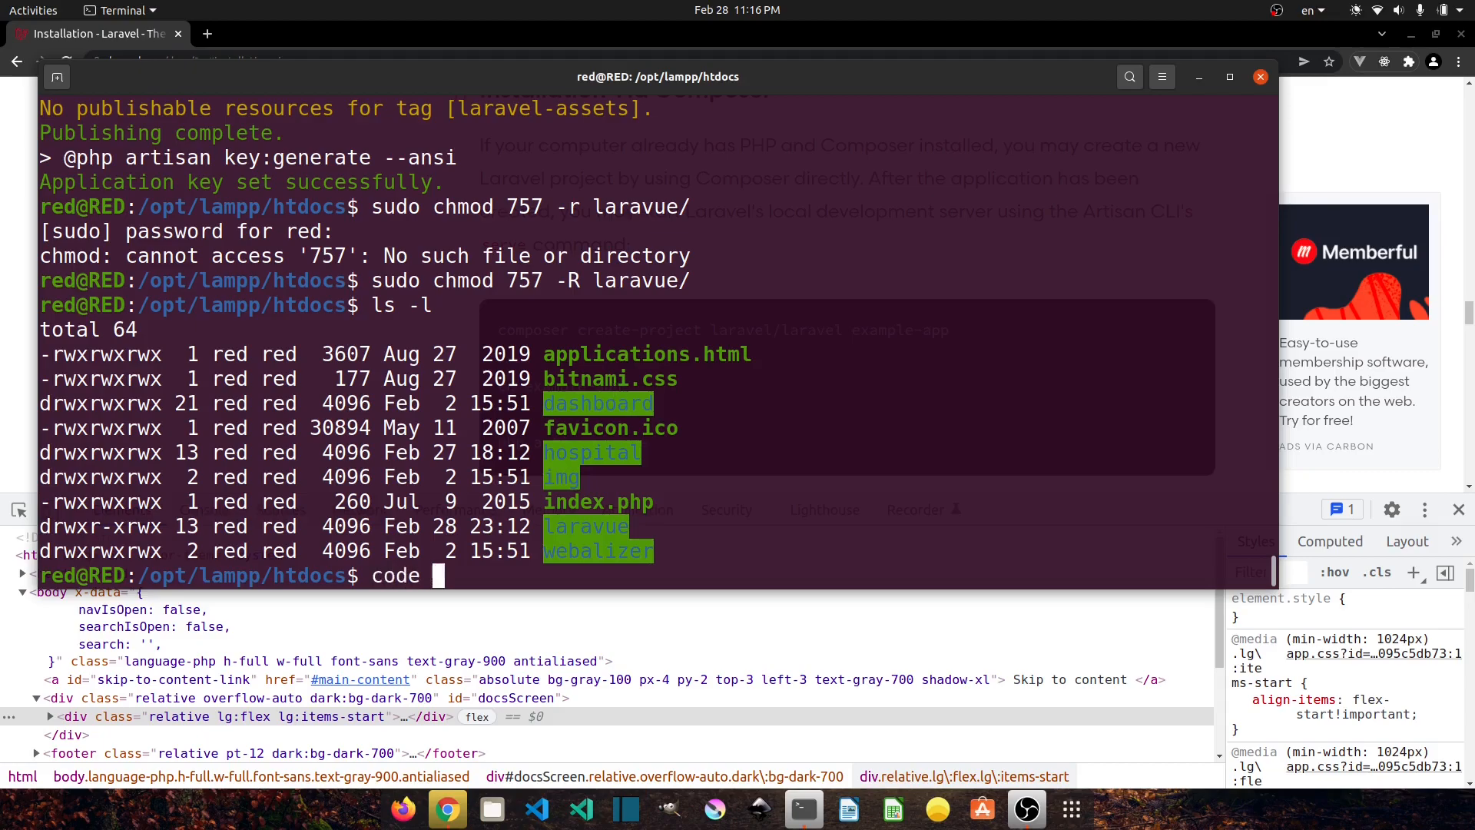
type("laravue/")
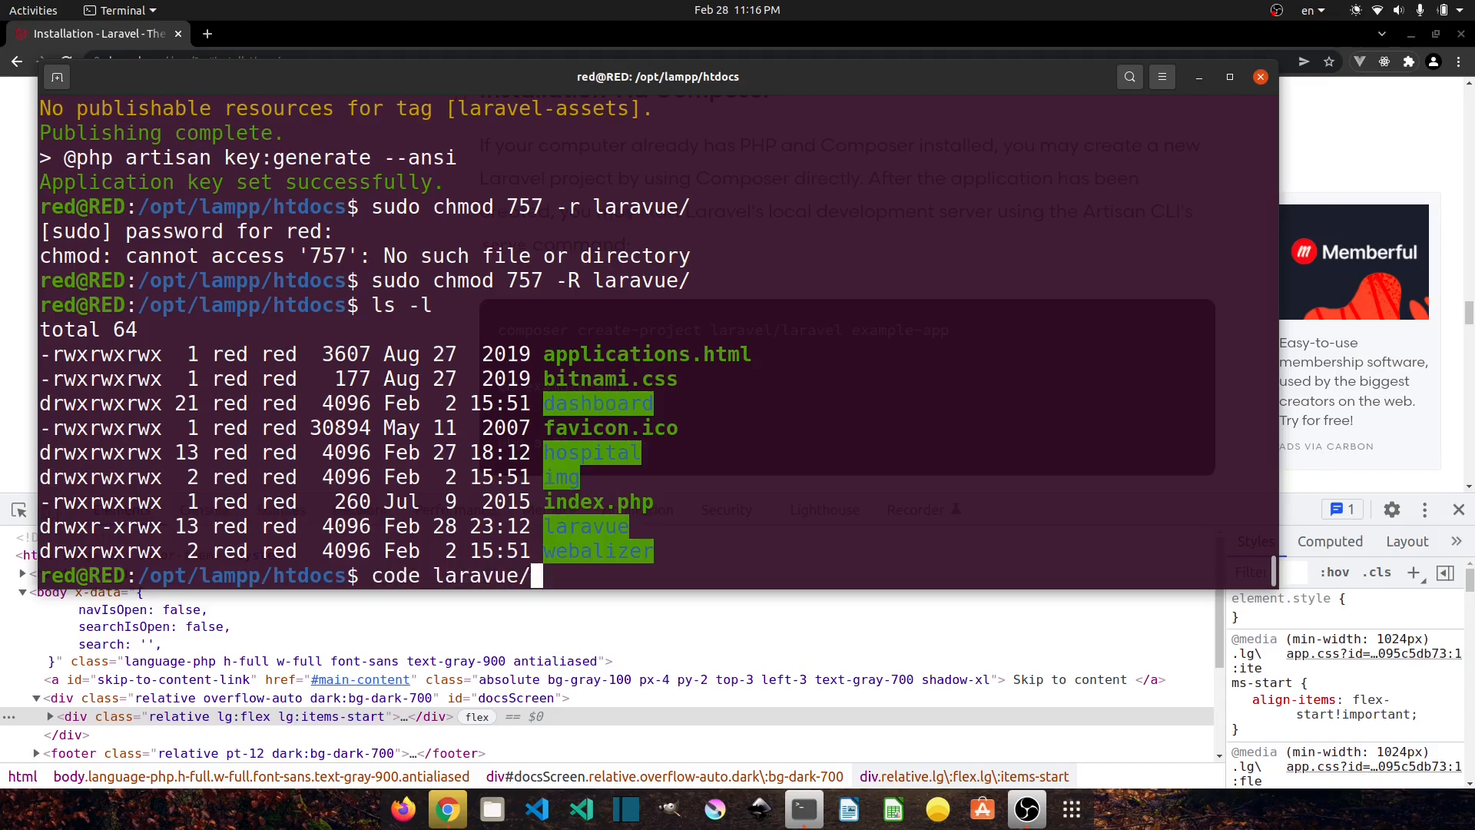
key("Return")
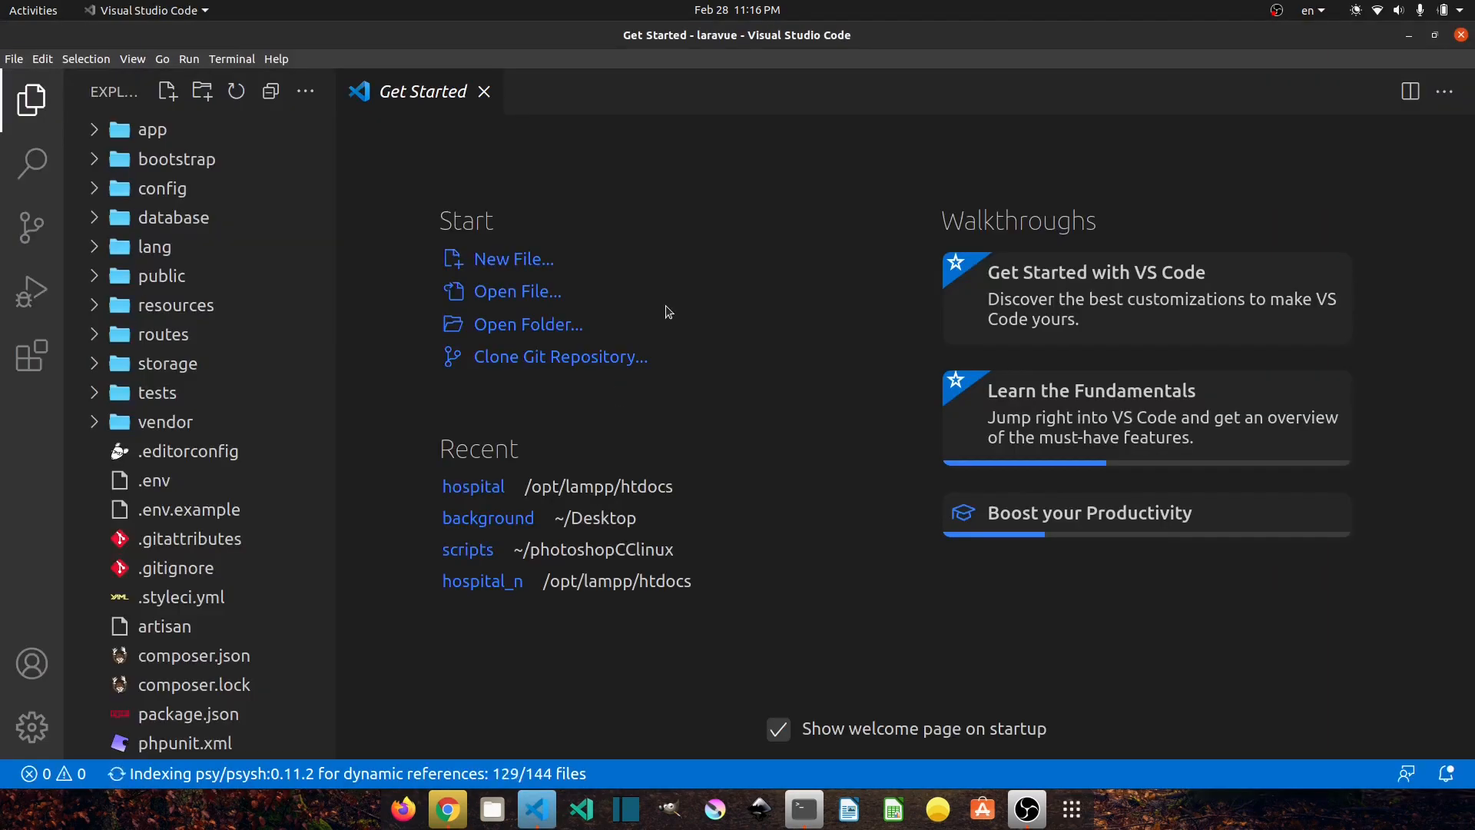
mouse_move(771, 342)
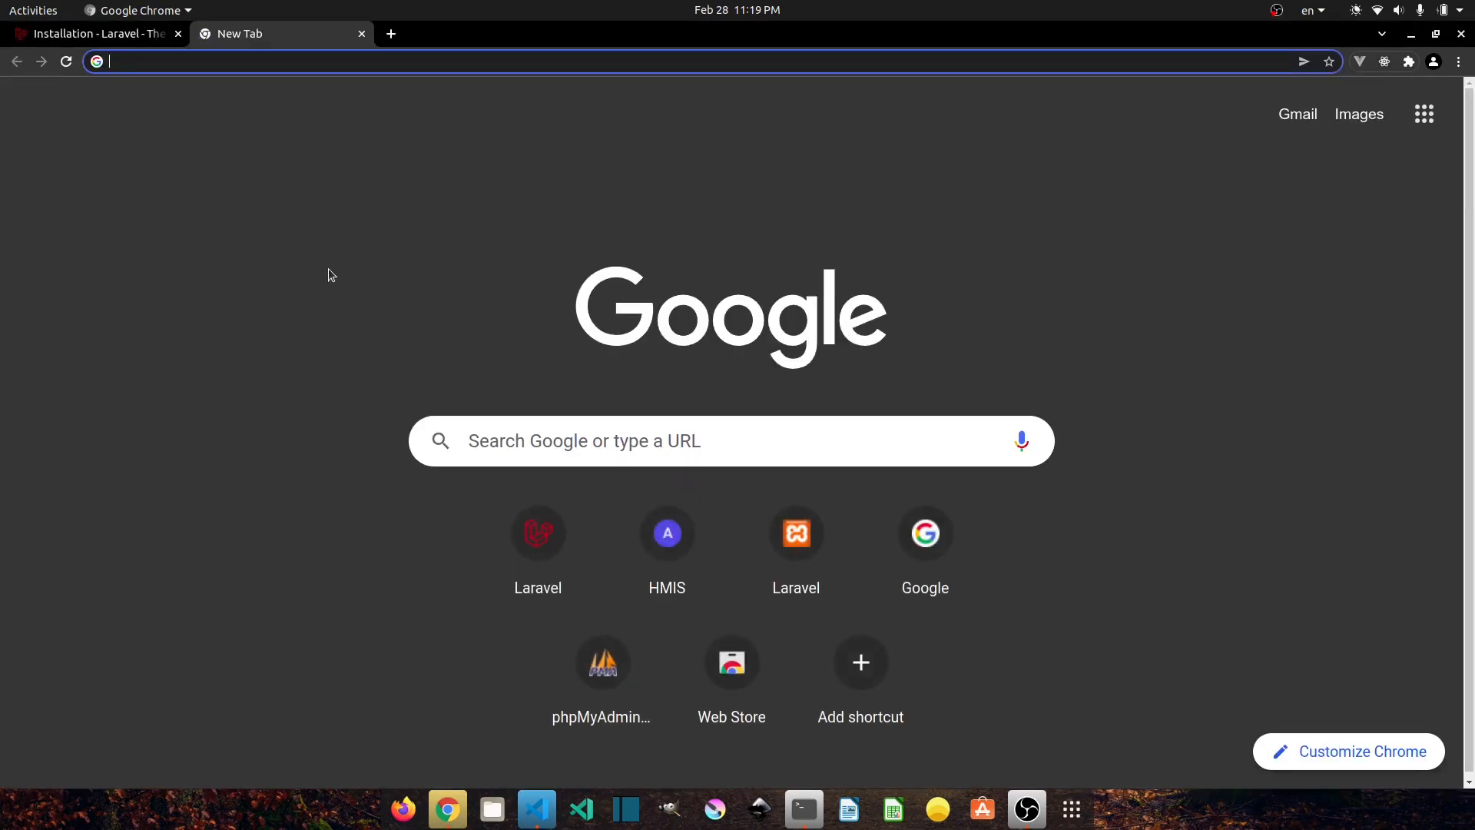
Step: Search 'vue js 2 versions releases github' and open the vuejs/vue Releases result
type("vue js 2 versions releases github")
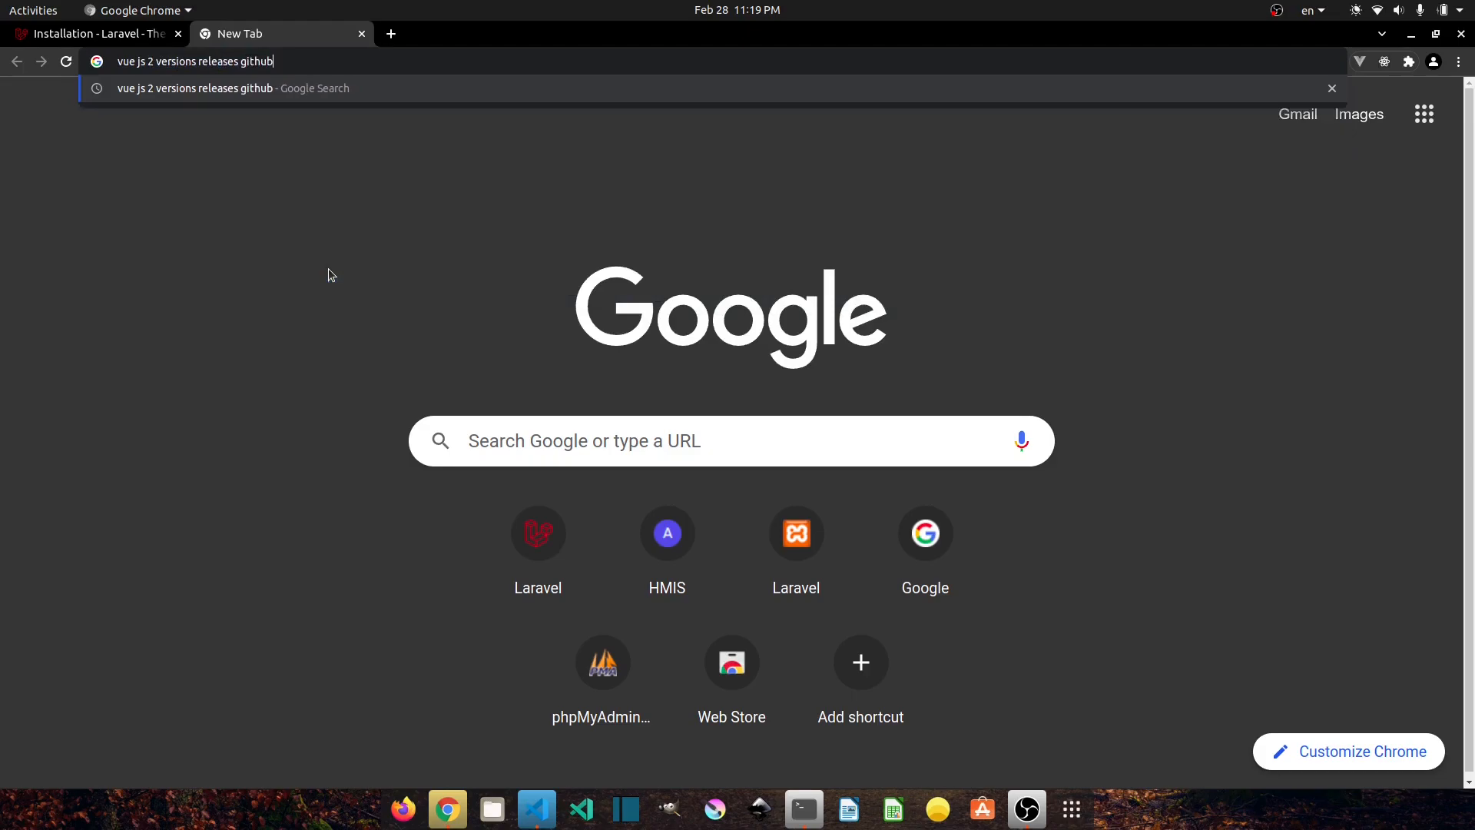
key("Return")
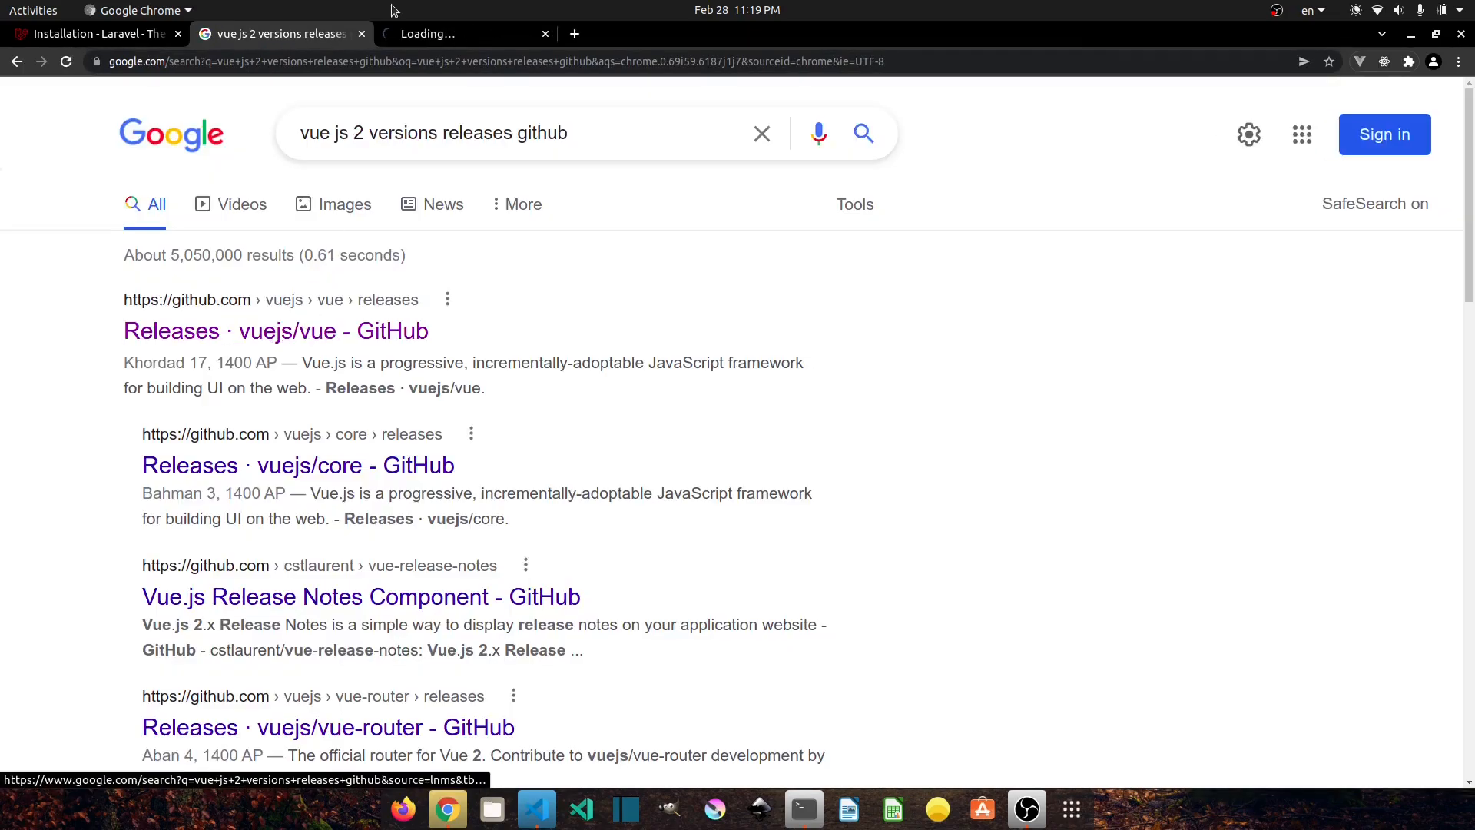
left_click(275, 331)
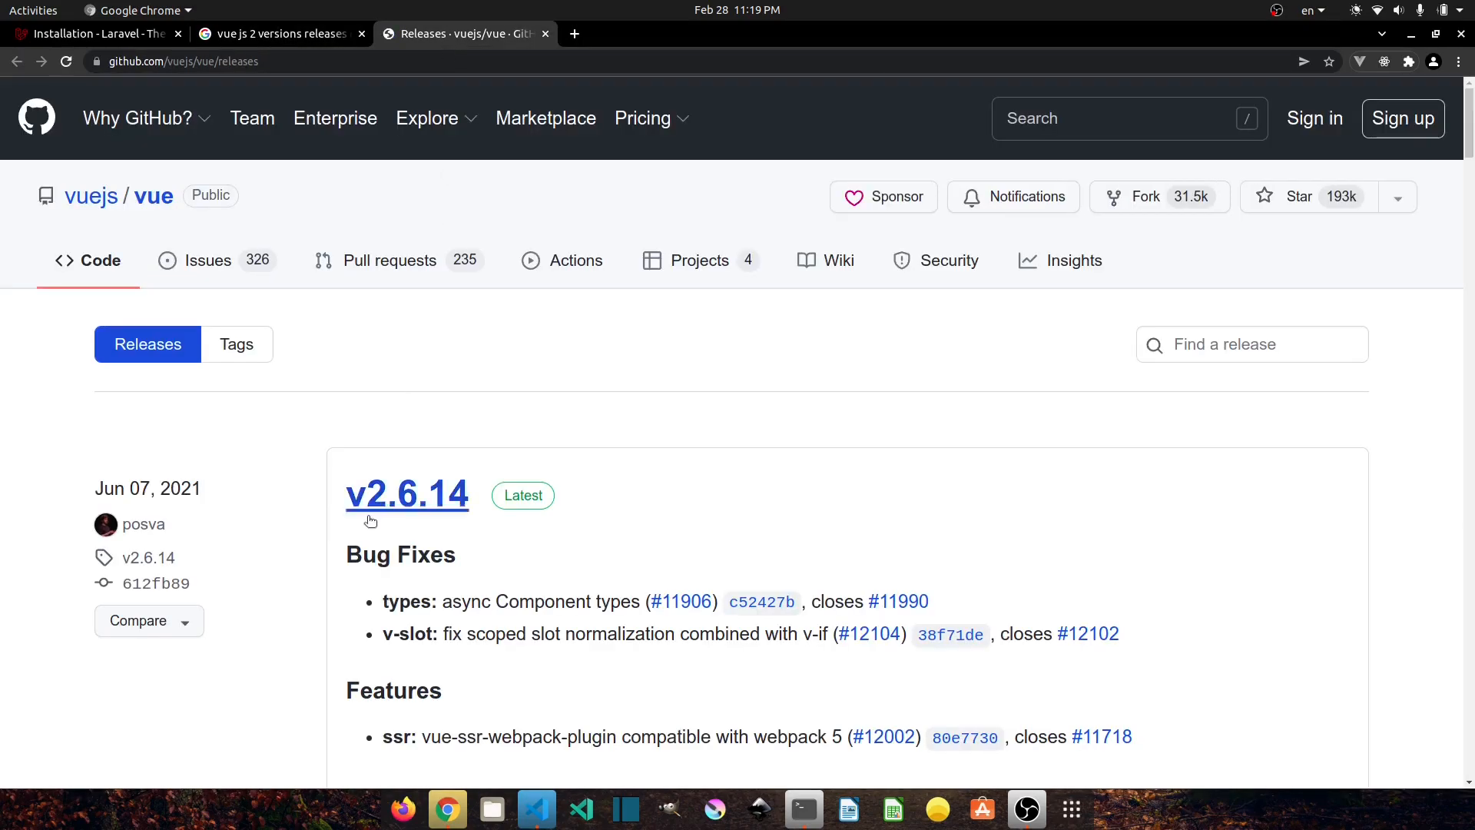
mouse_move(406, 493)
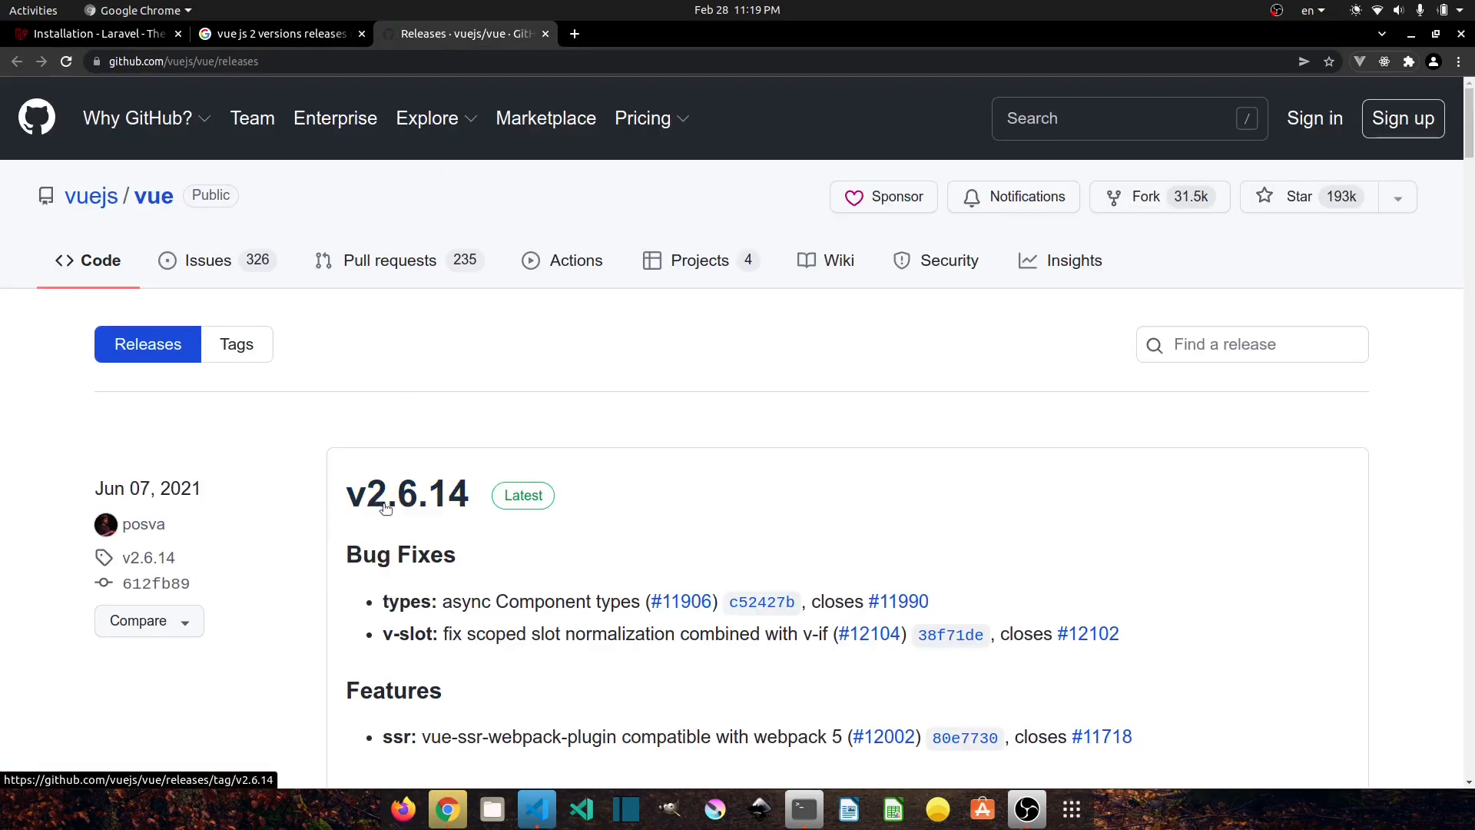
mouse_move(401, 544)
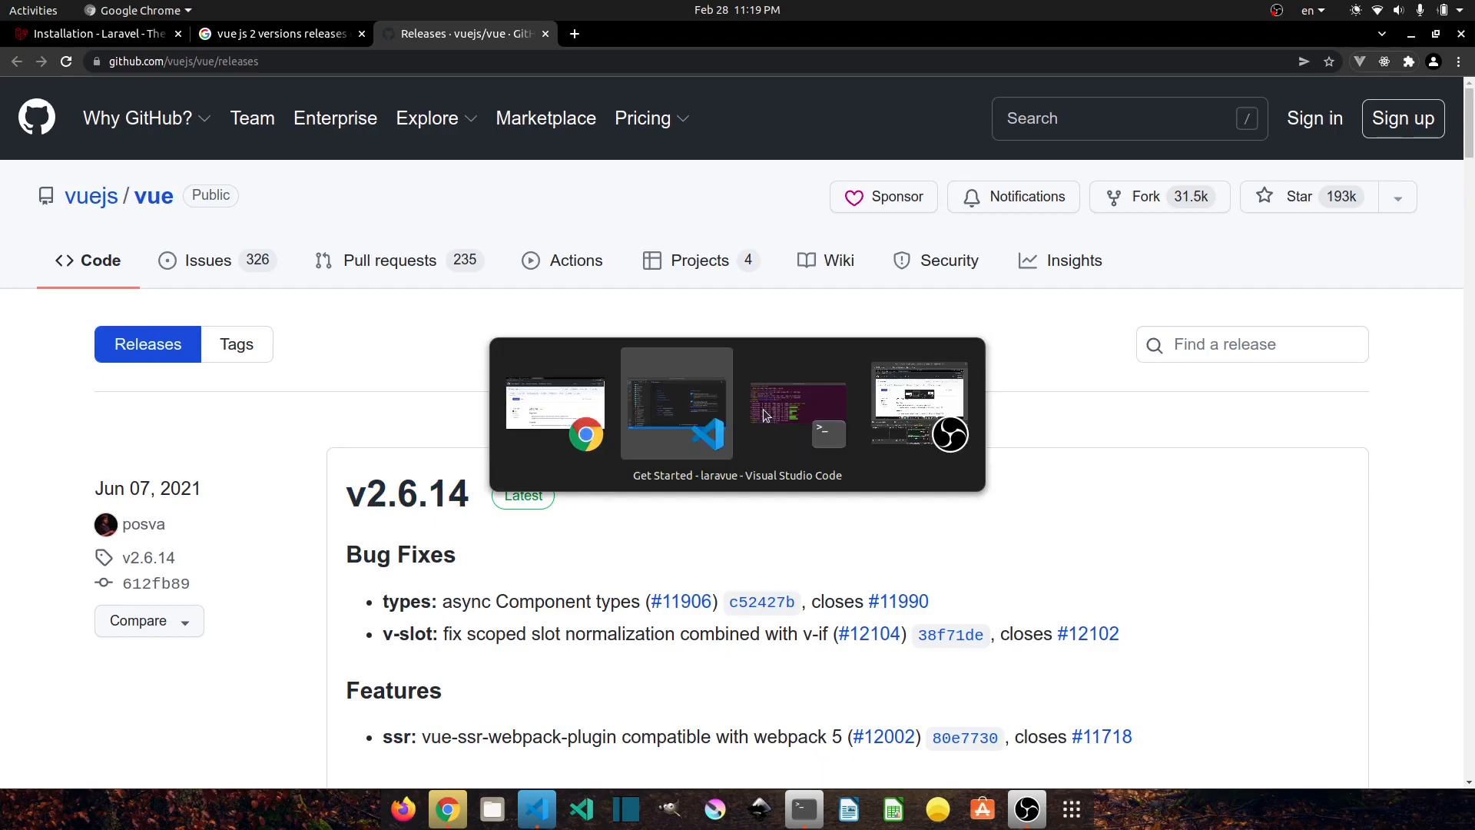
Step: Close the Get Started page and run yarn add vue@^2.4.16 vue-template-compiler@^2.4.16 in the integrated terminal
left_click(676, 404)
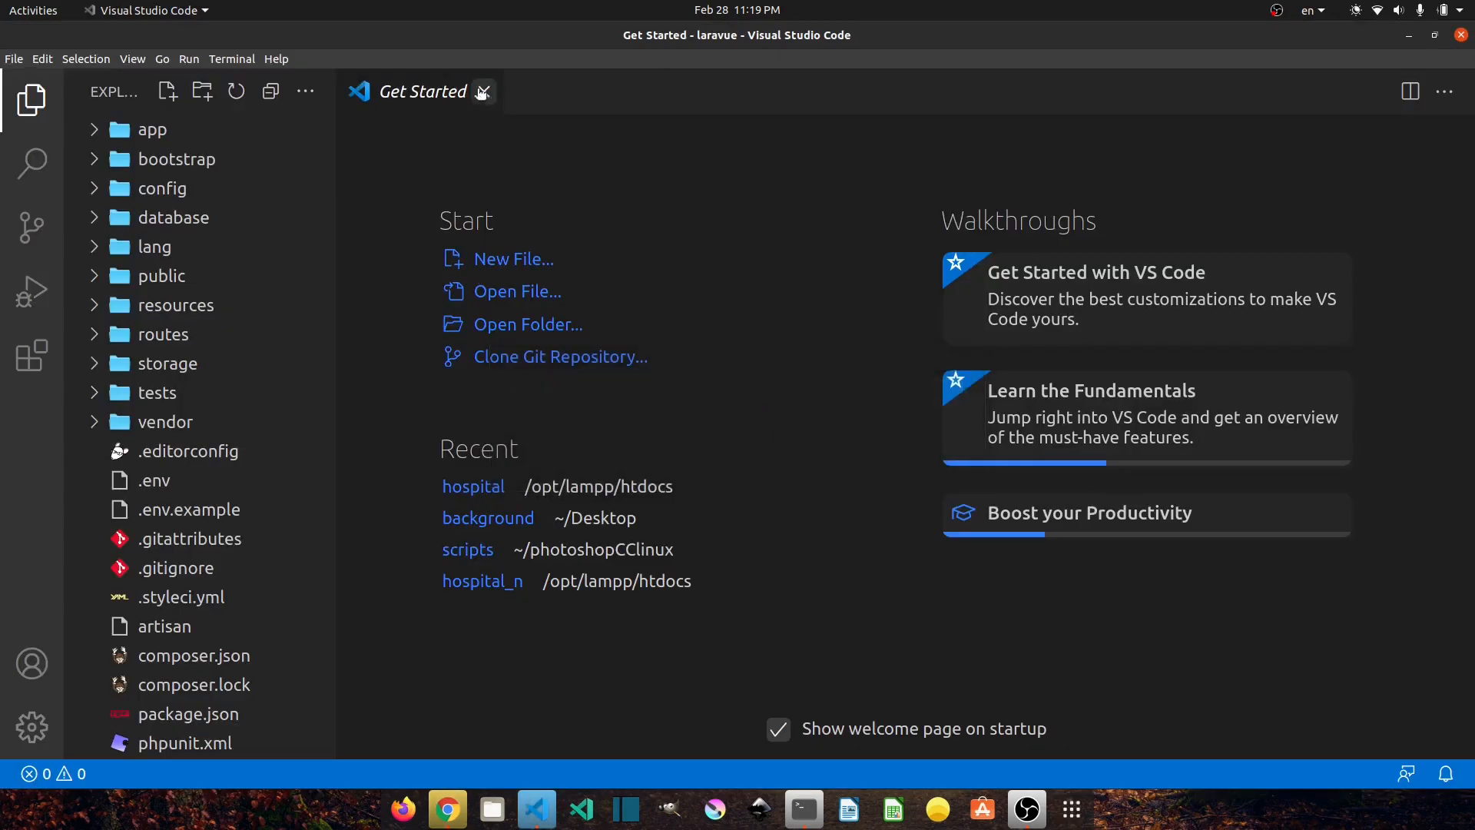
left_click(484, 91)
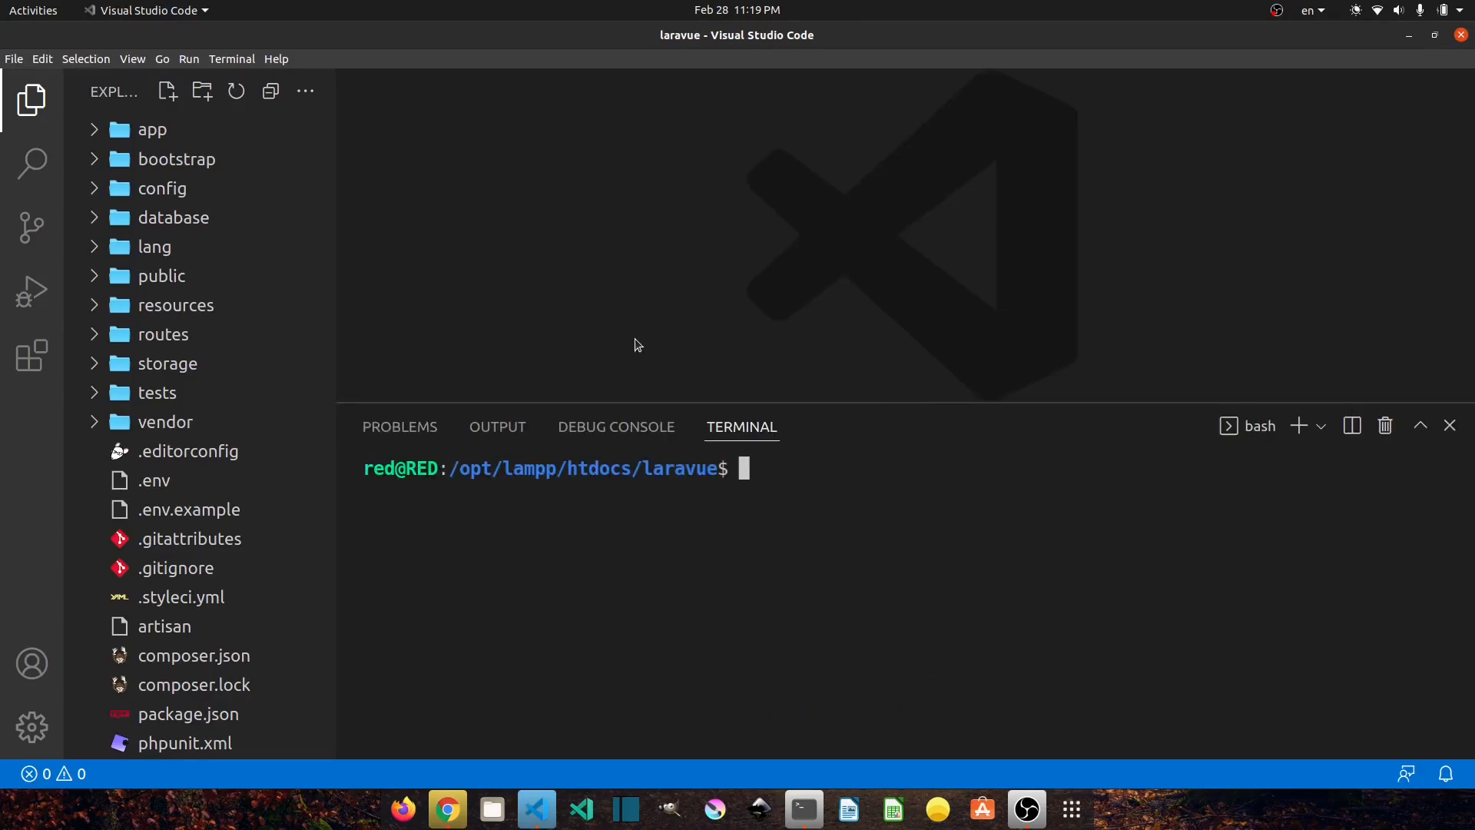
type("yarn add")
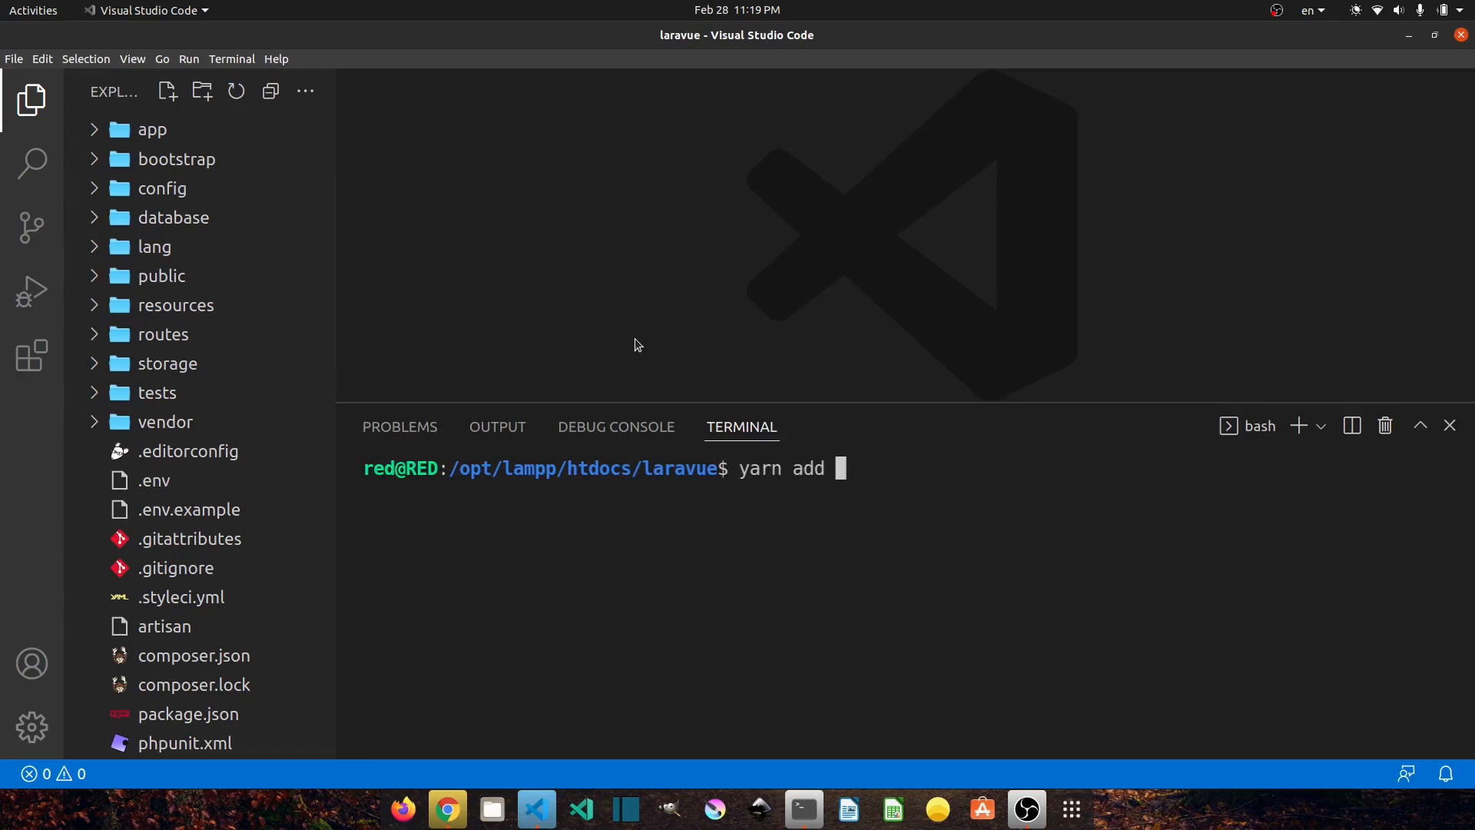
type("vue@")
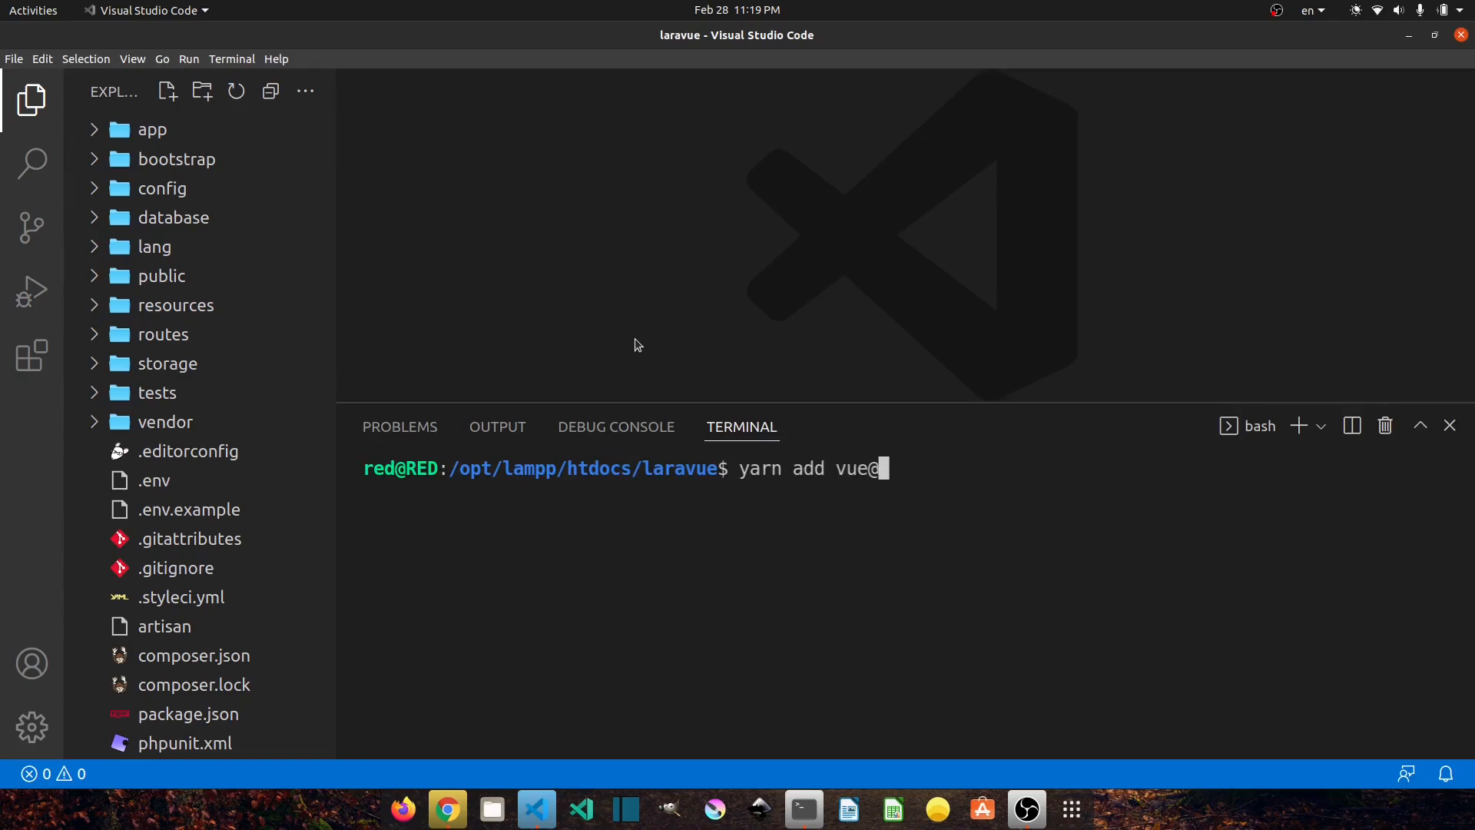
type("^")
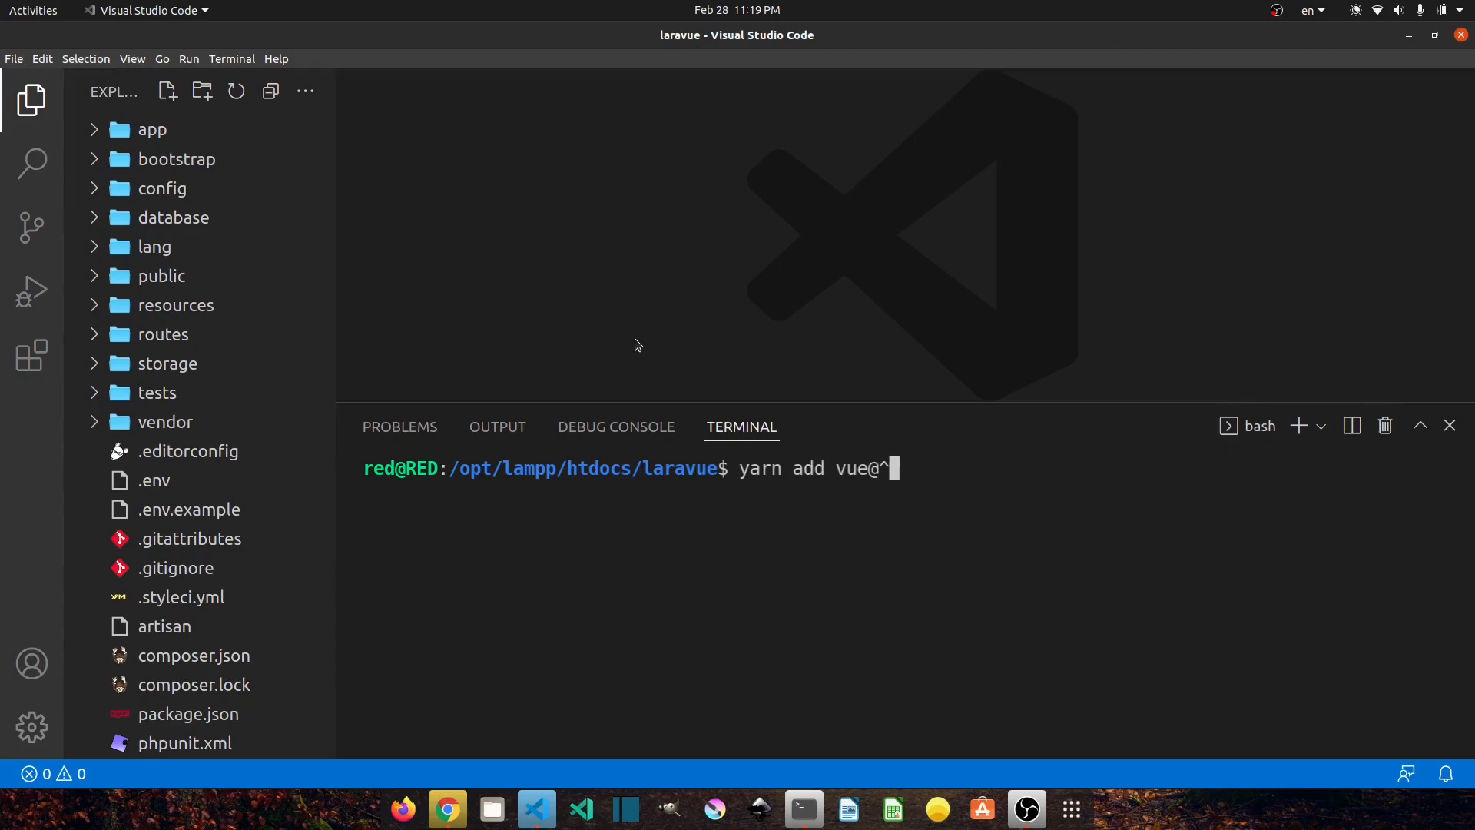
type("2.4.")
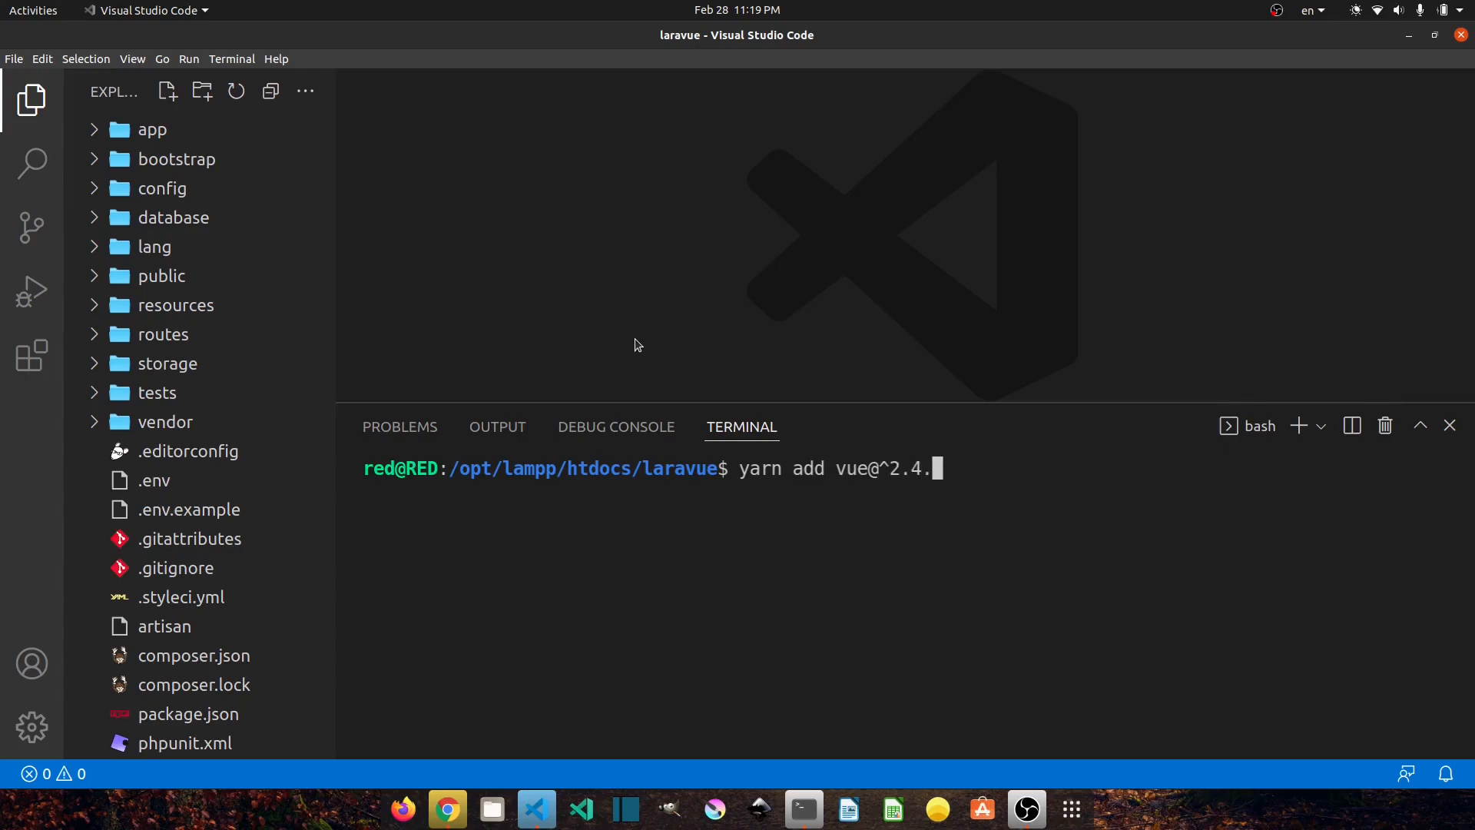
type("16")
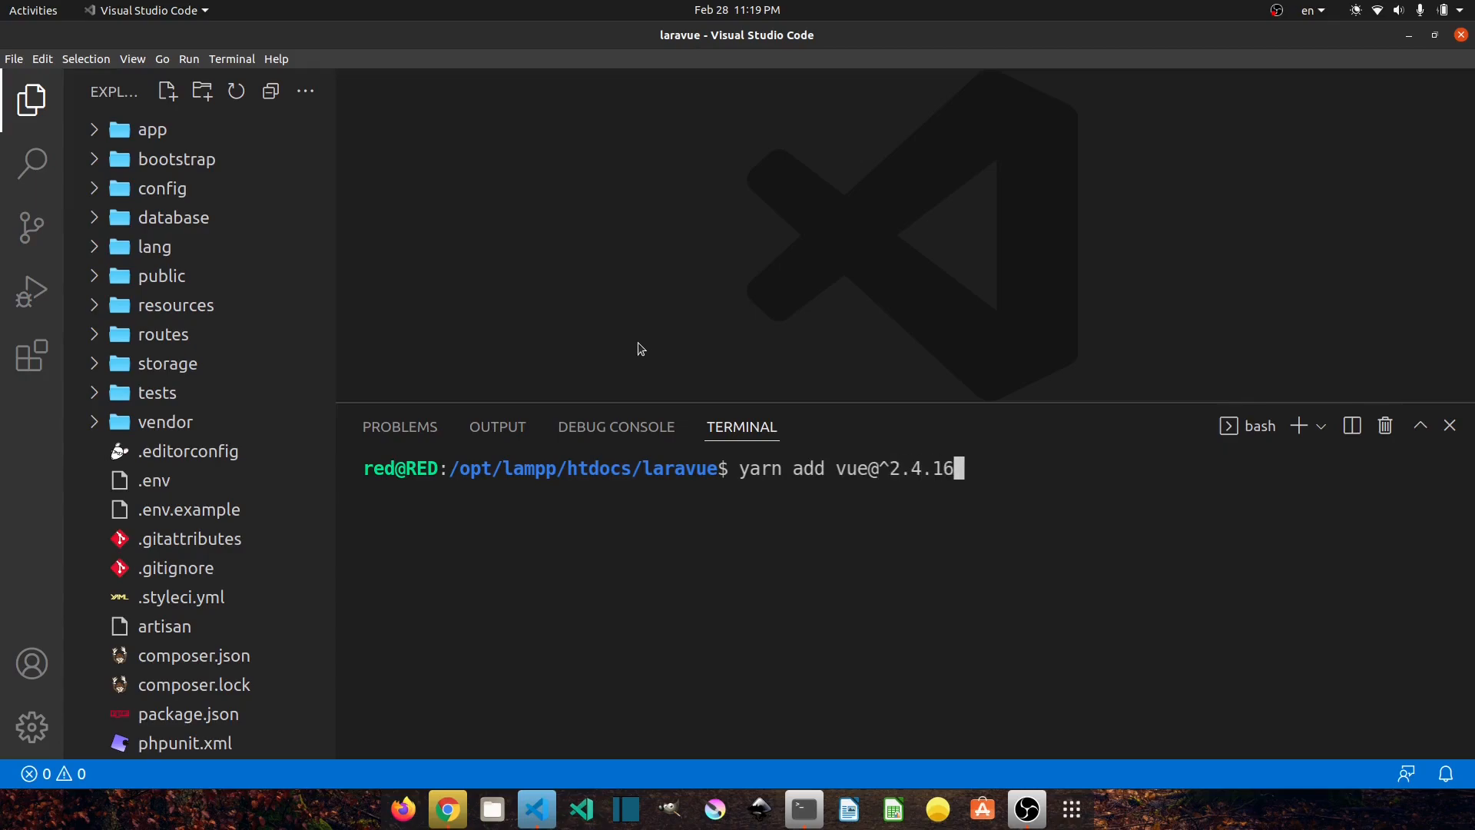
type("v")
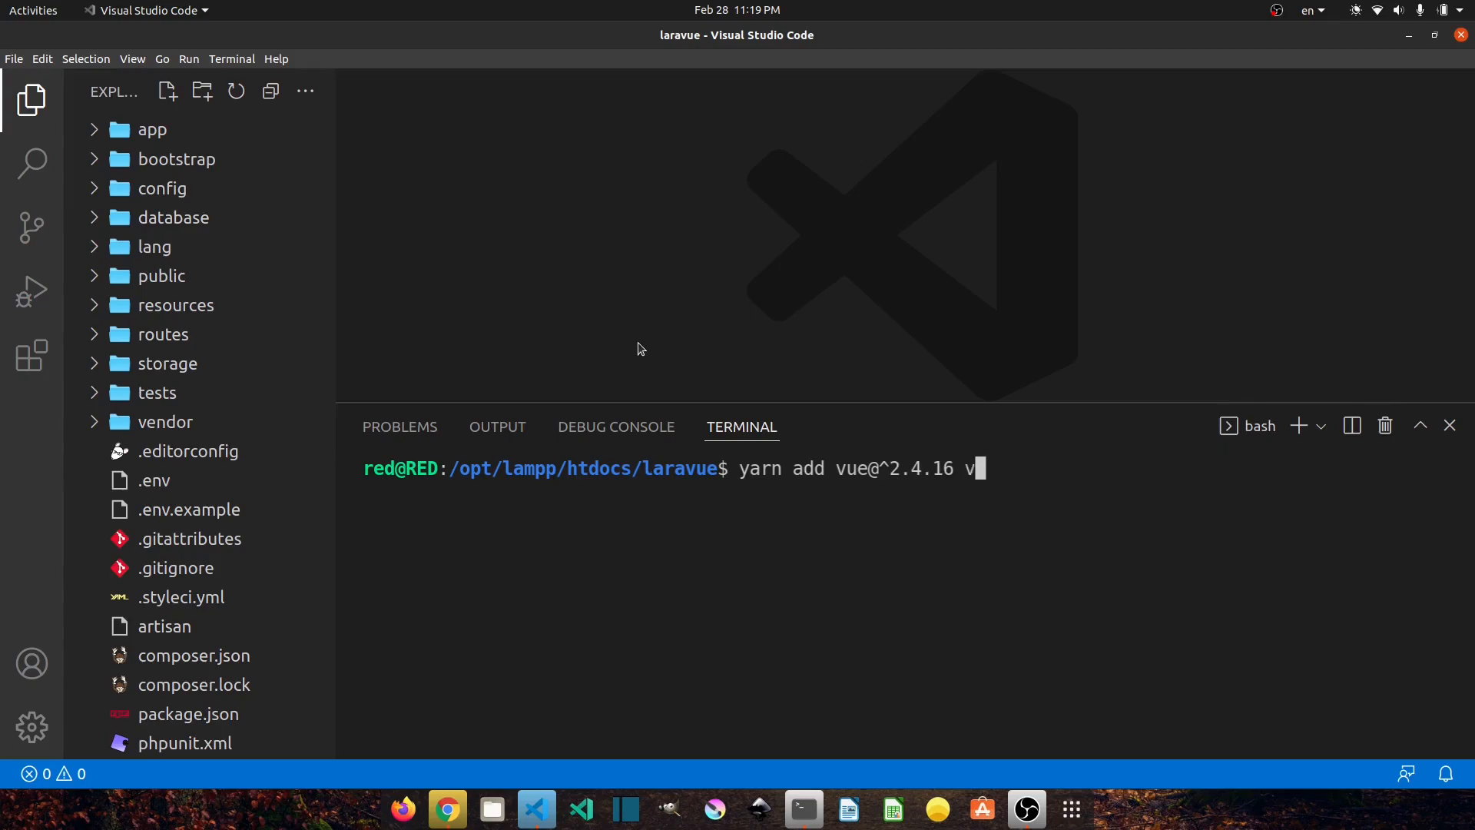
type("ue-")
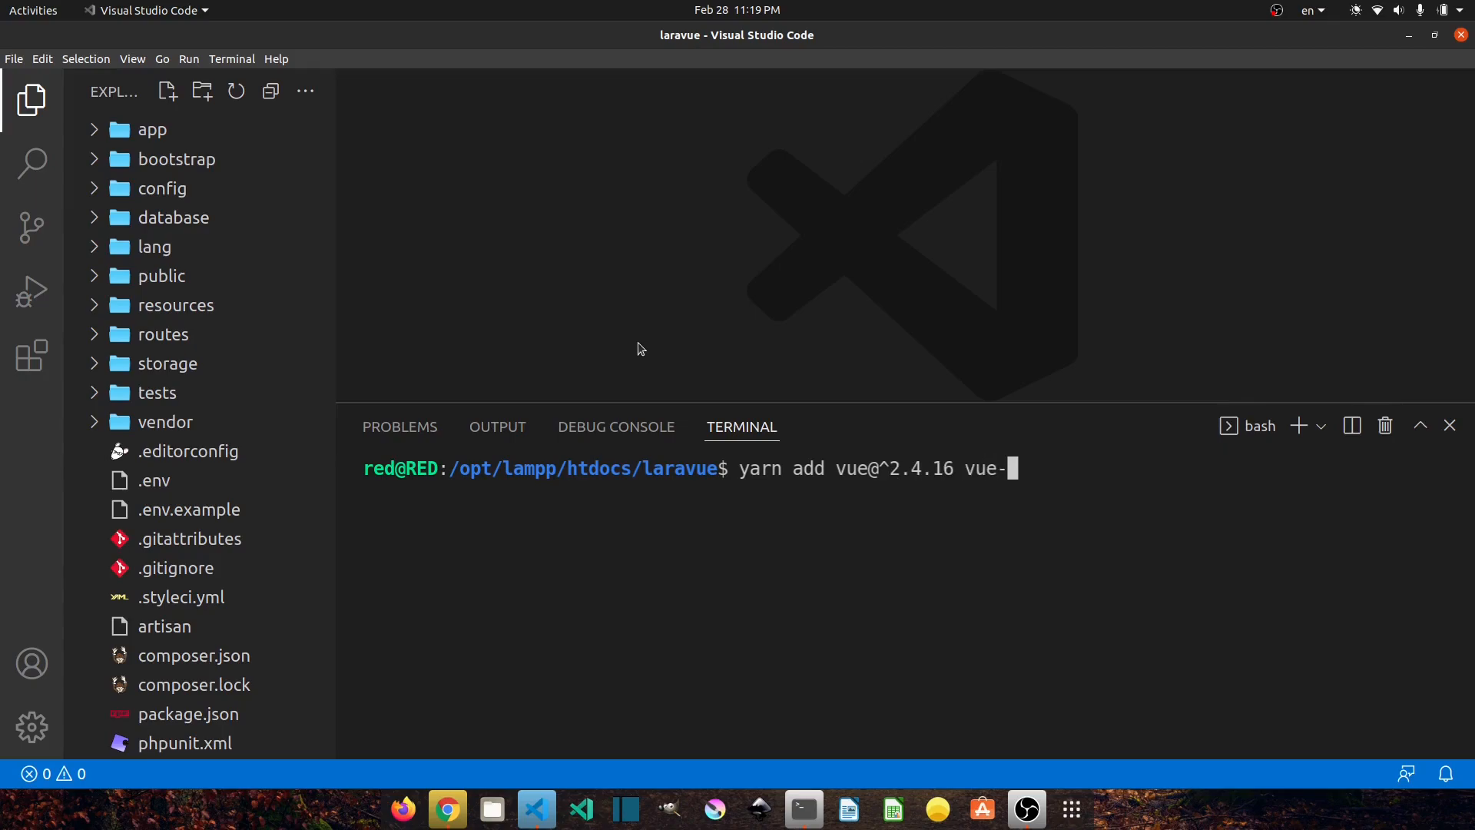
type("template")
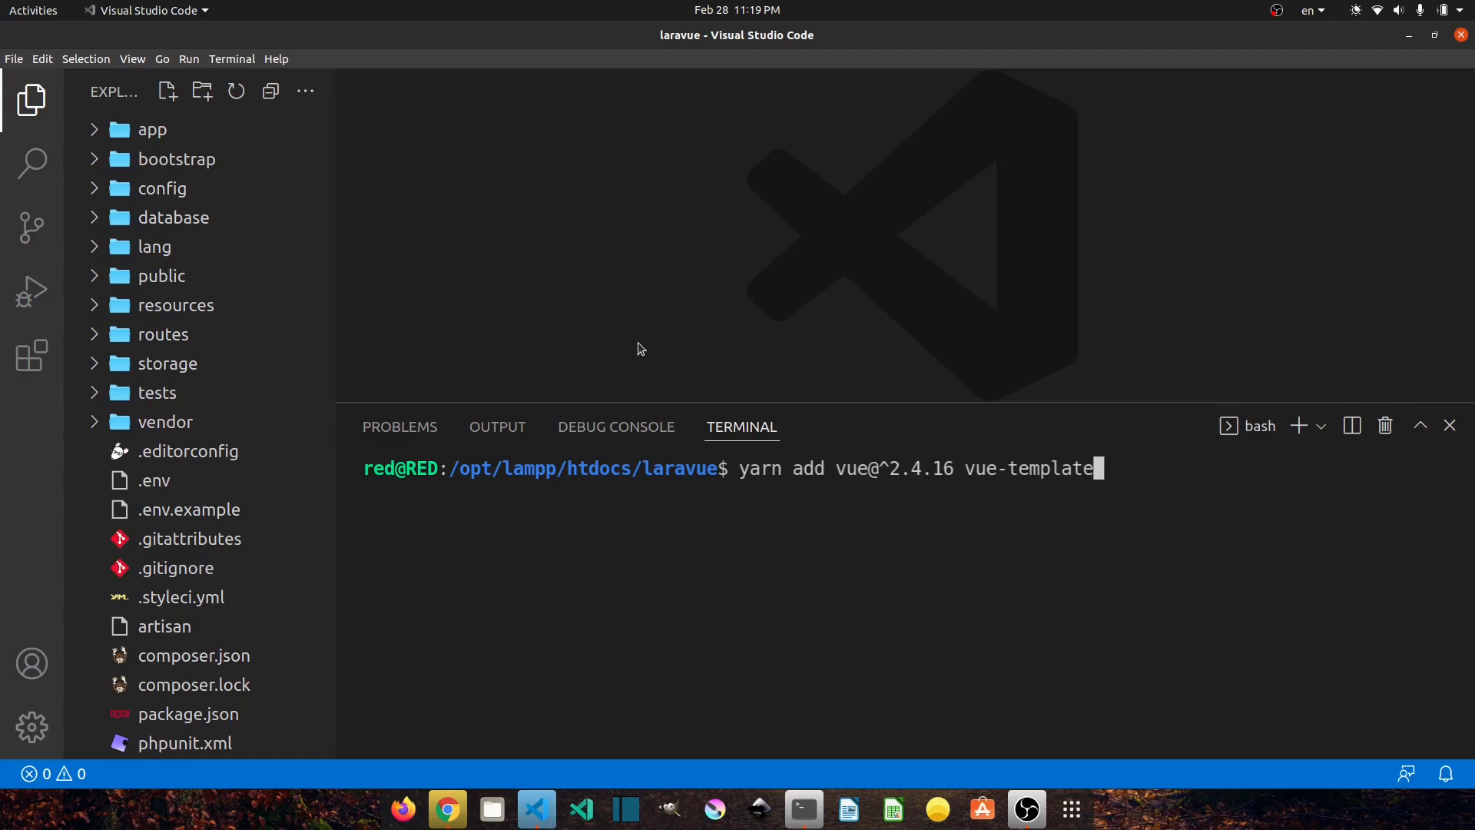
type("-compiler")
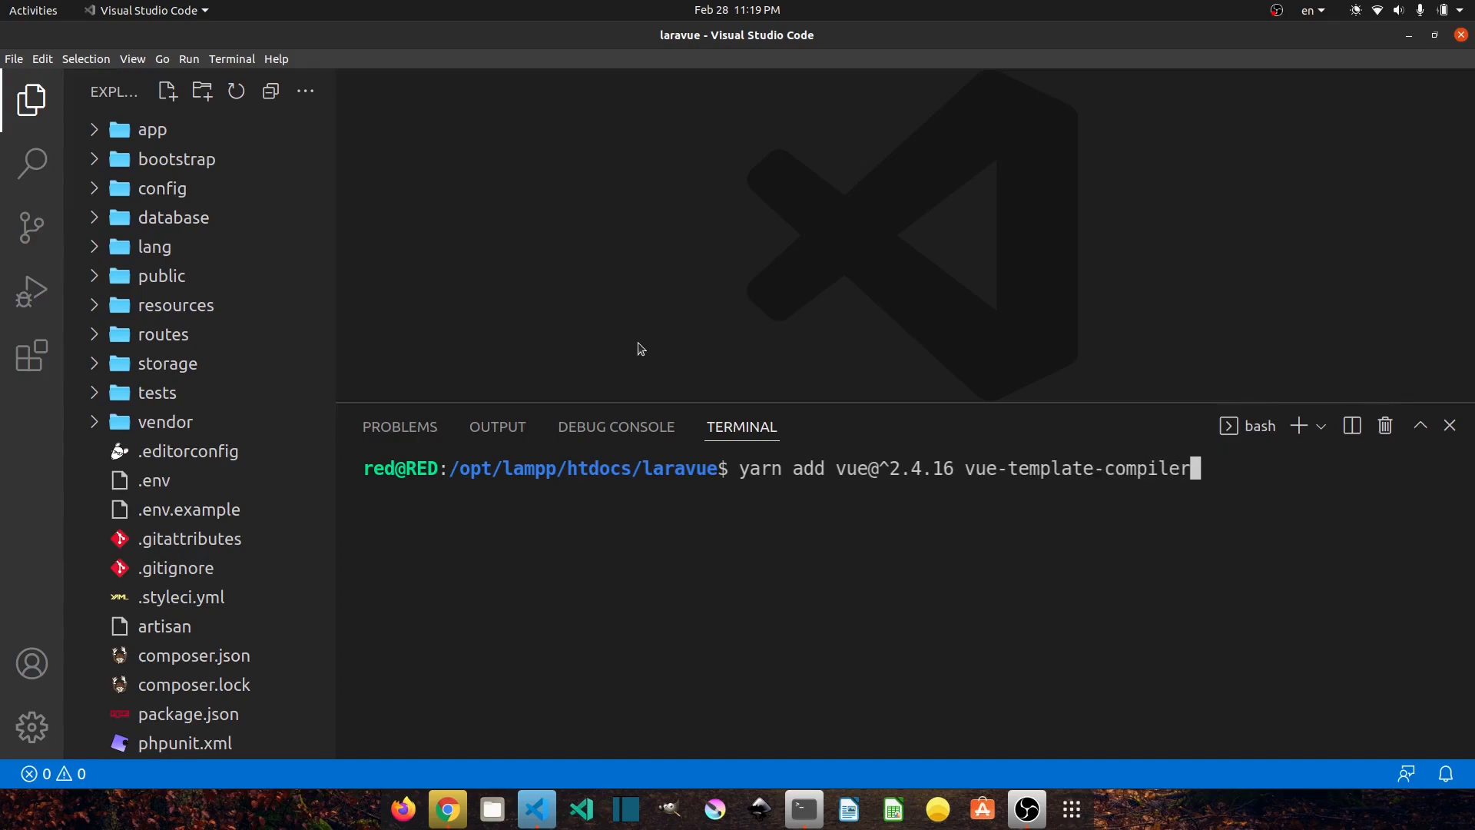
type("@")
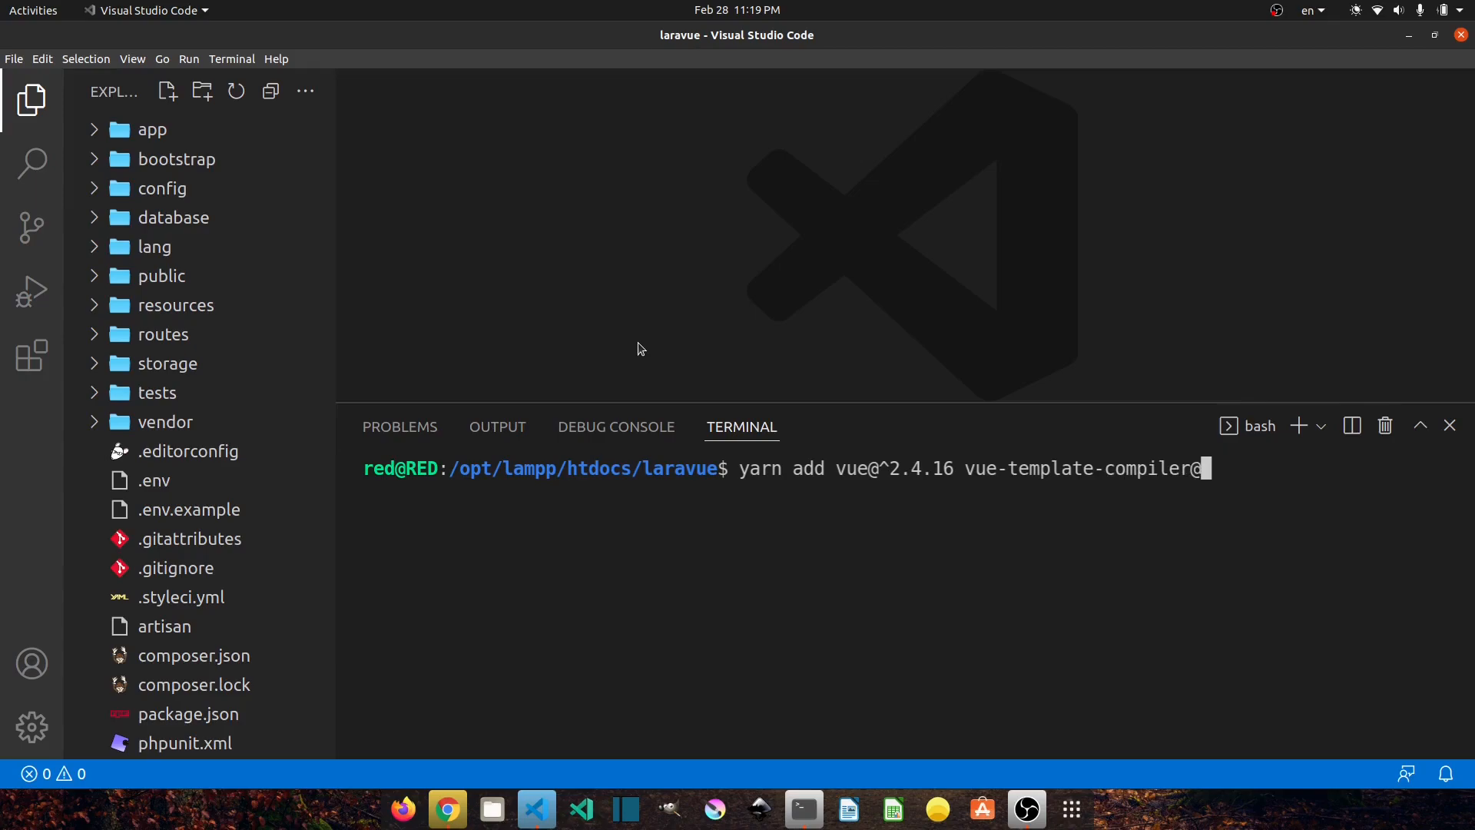
type("^2.")
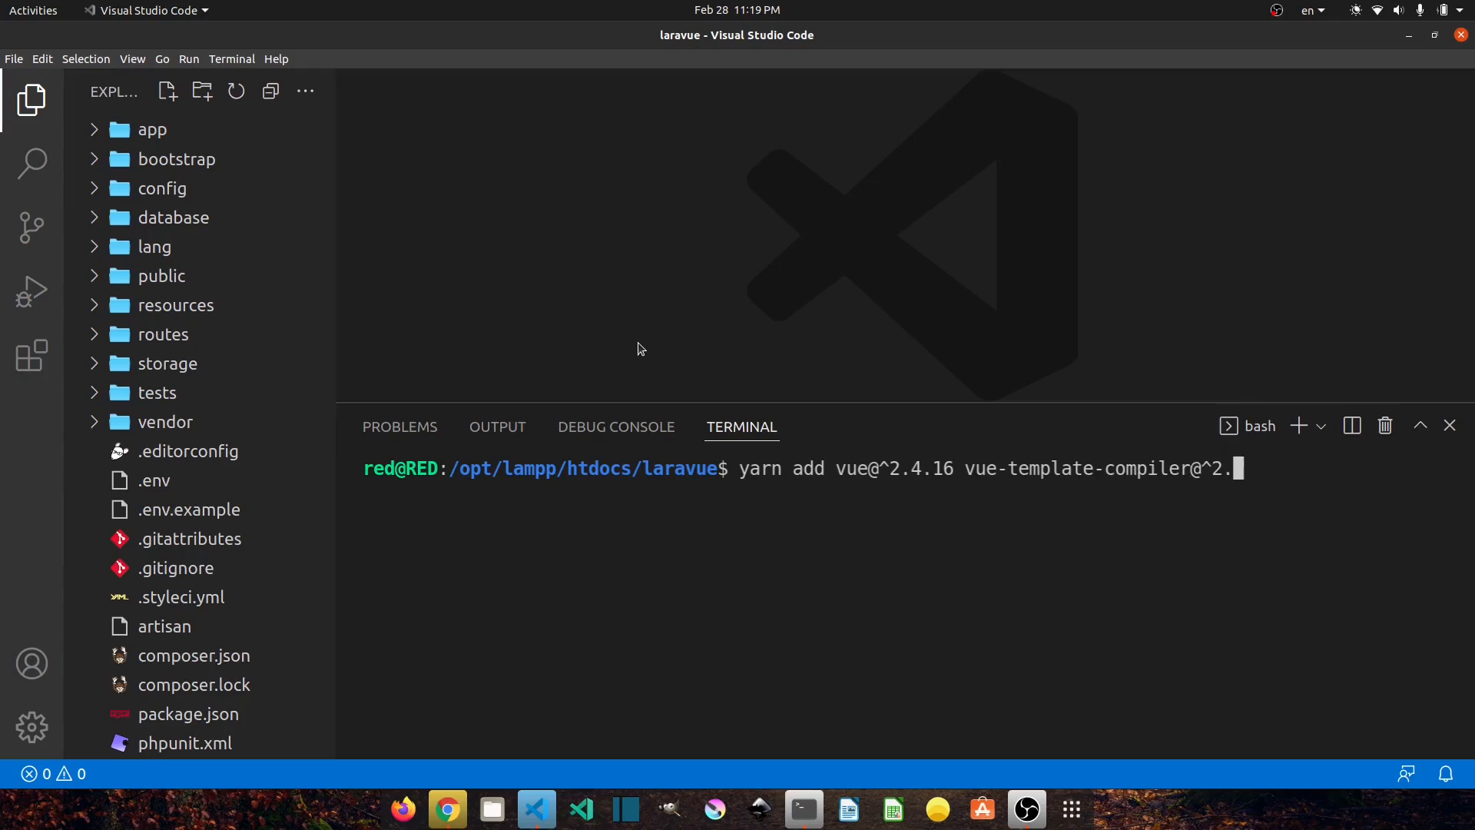
type("4.16")
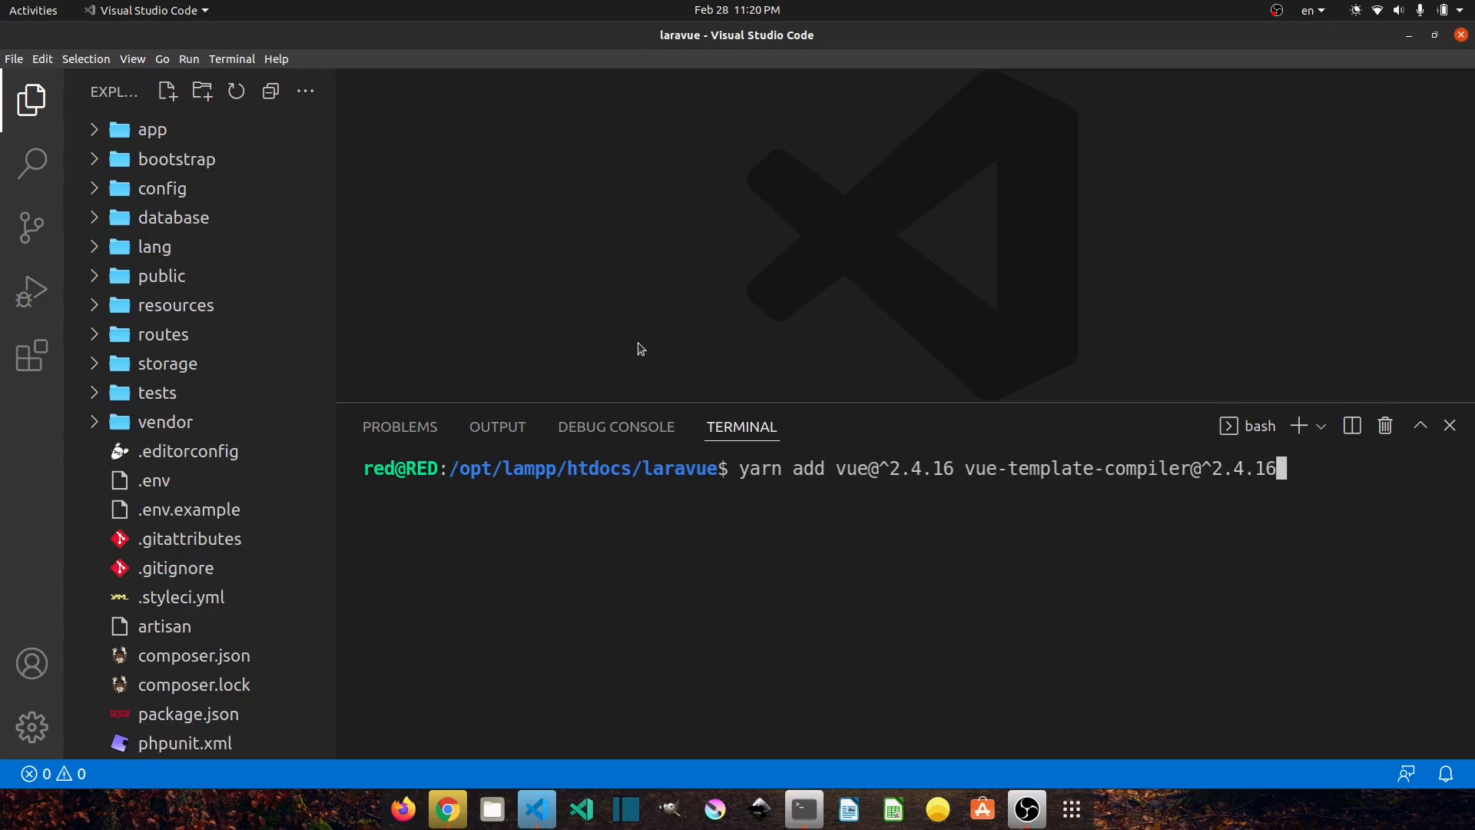
key("Return")
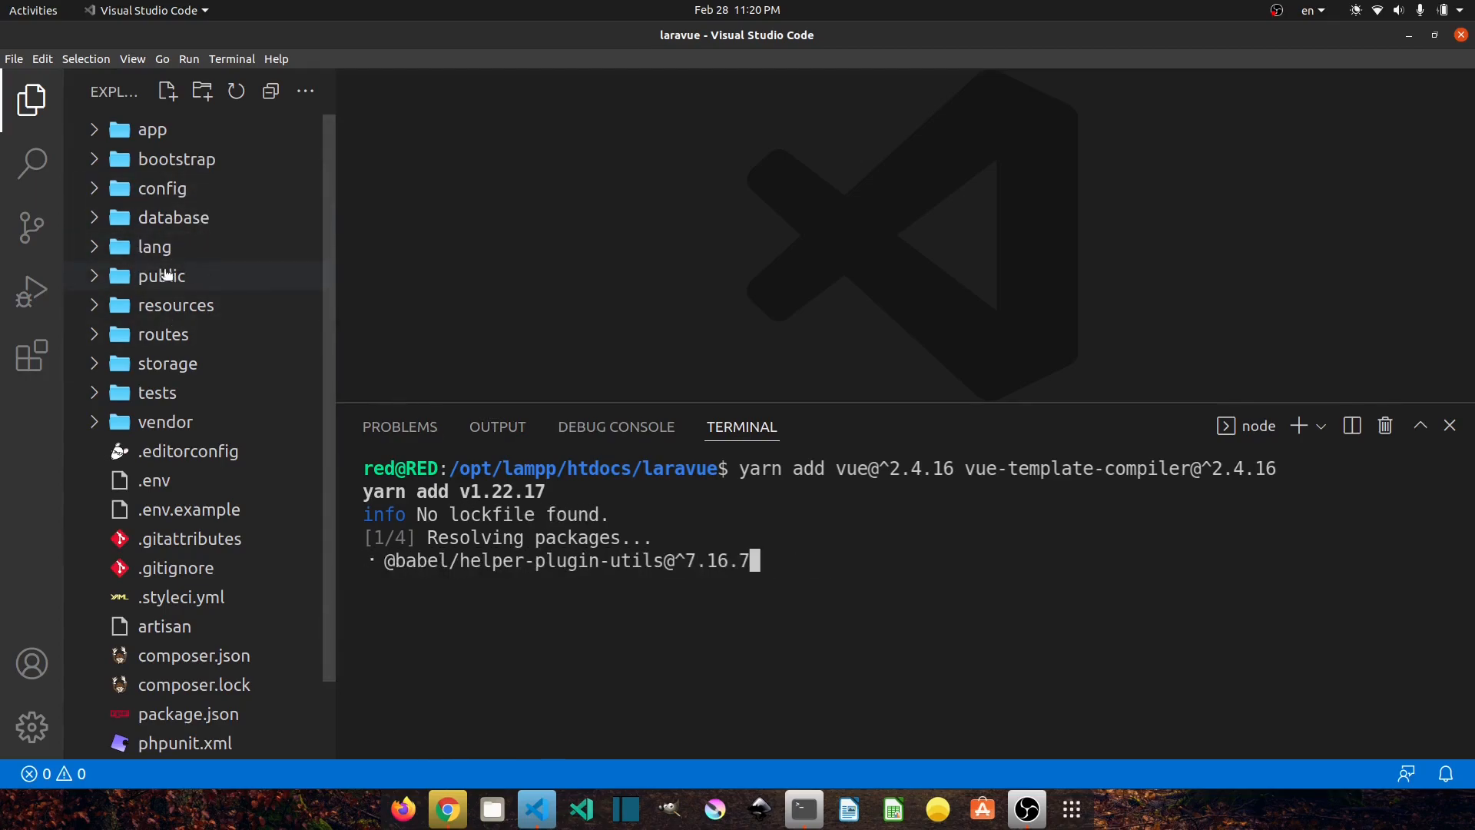
mouse_move(665, 257)
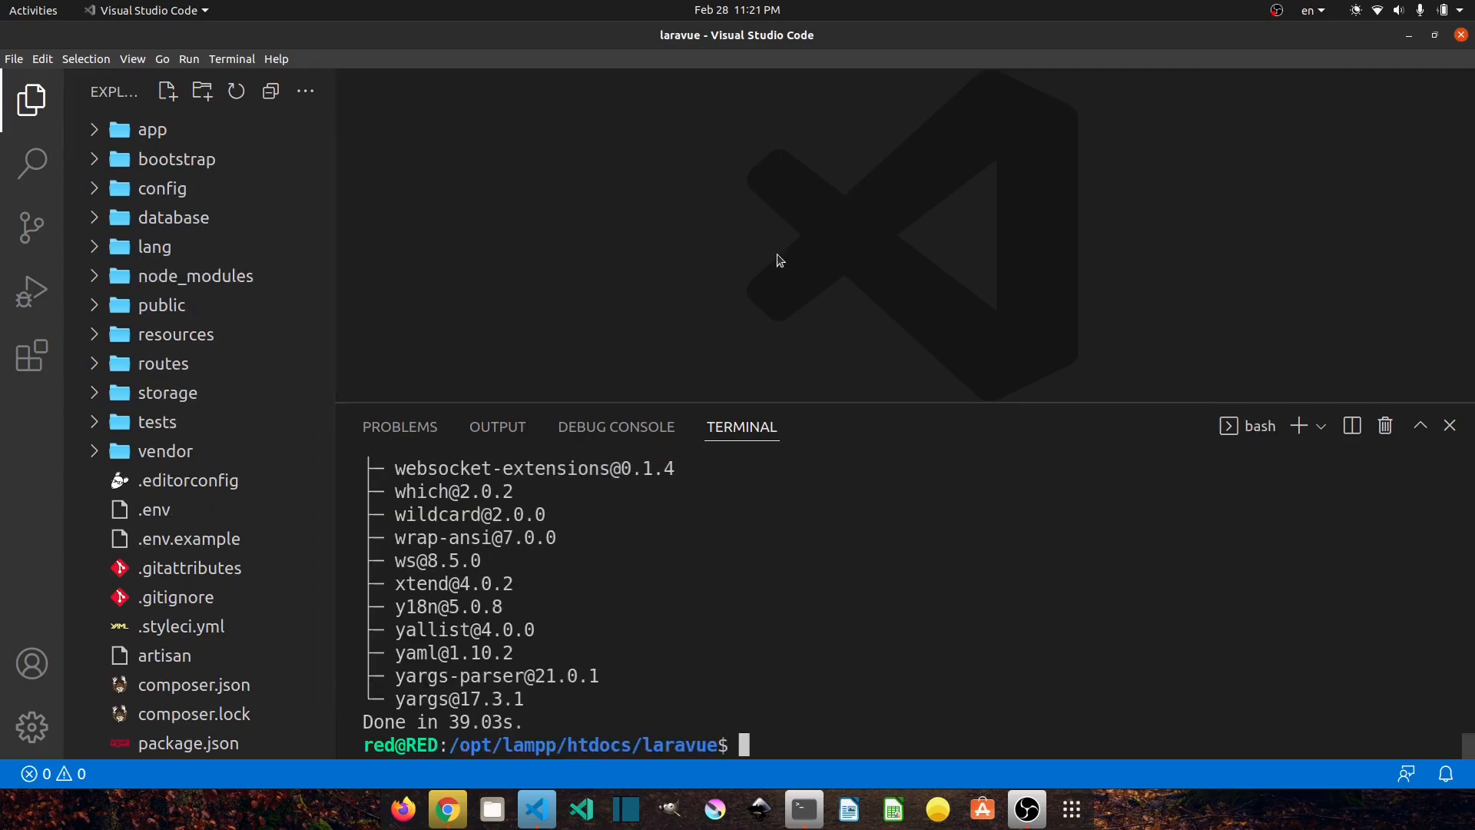
mouse_move(663, 587)
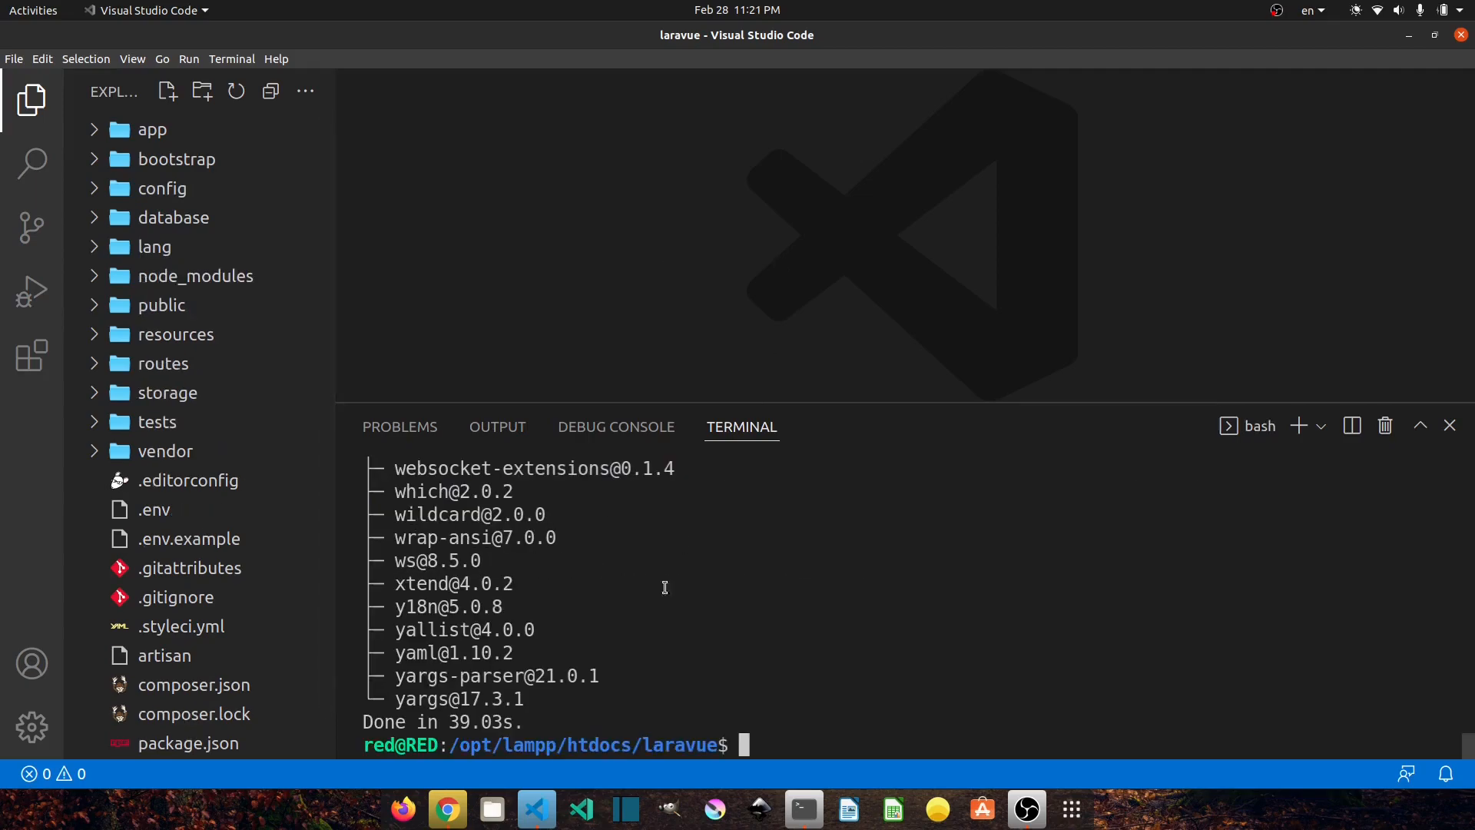
mouse_move(734, 307)
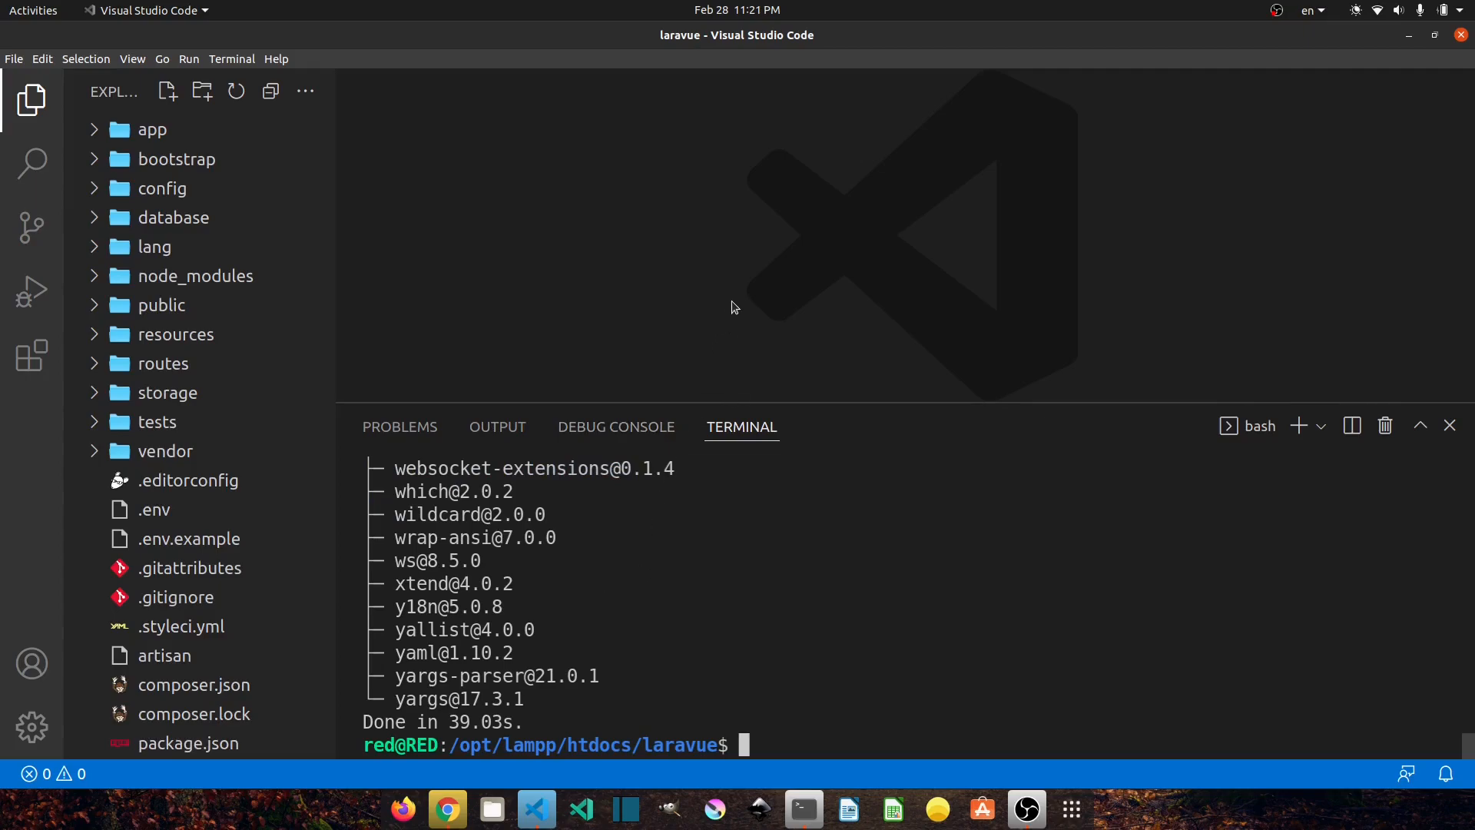
mouse_move(783, 285)
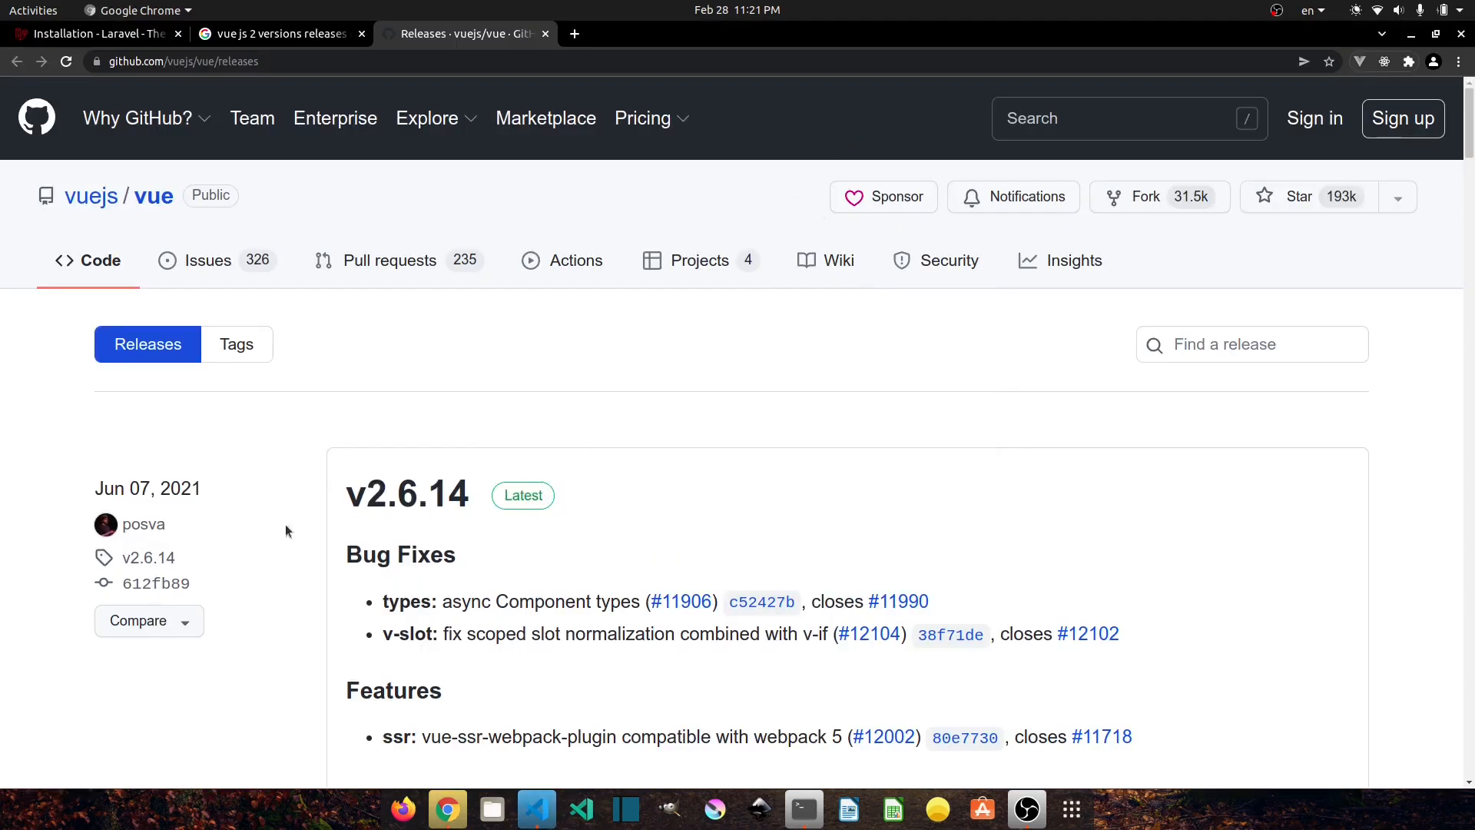
Step: Review v2.6.14 on the vuejs/vue Releases page, then switch back to the laravue editor window
scroll("down", 3)
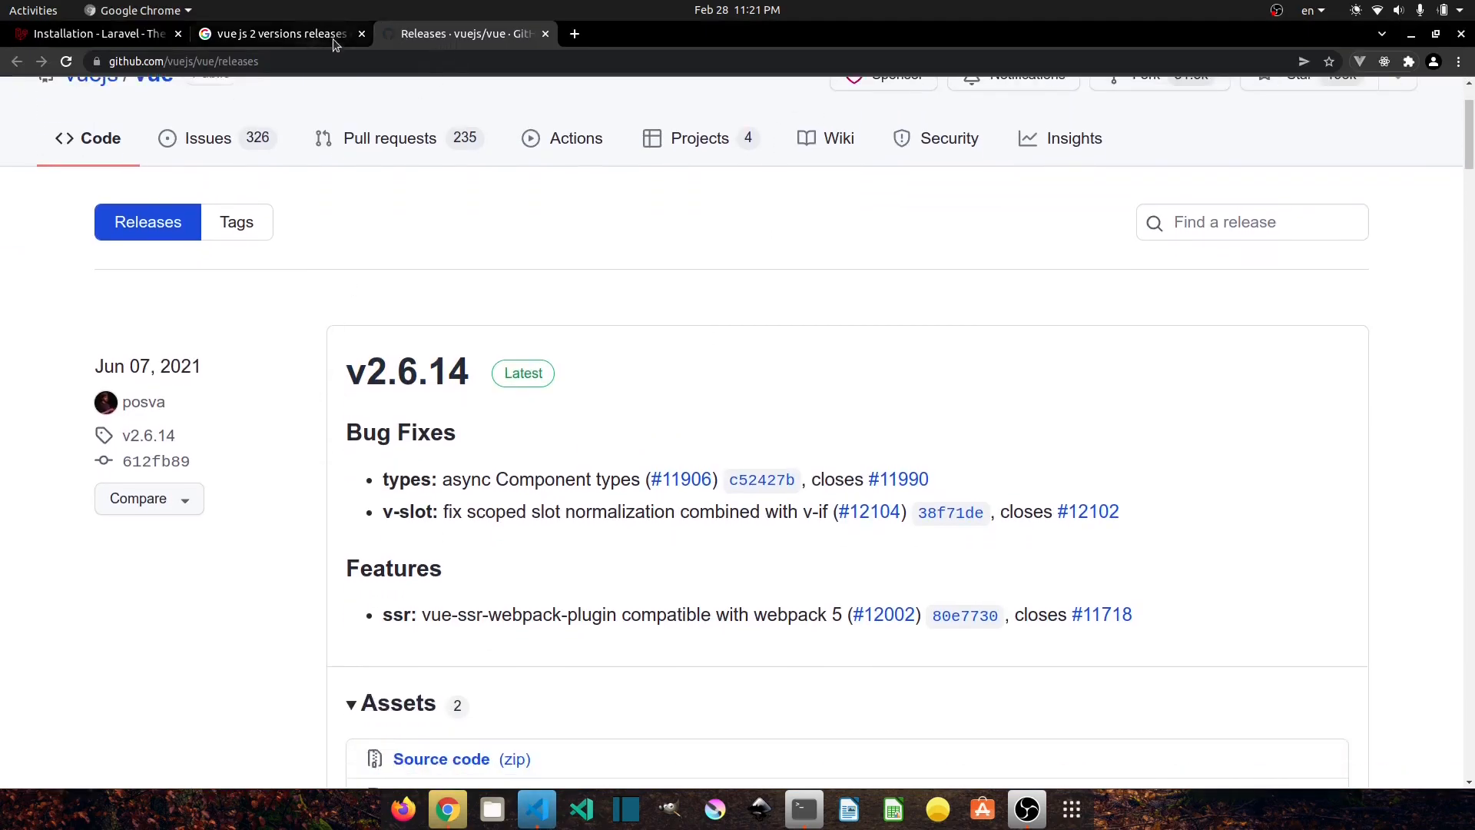
mouse_move(406, 372)
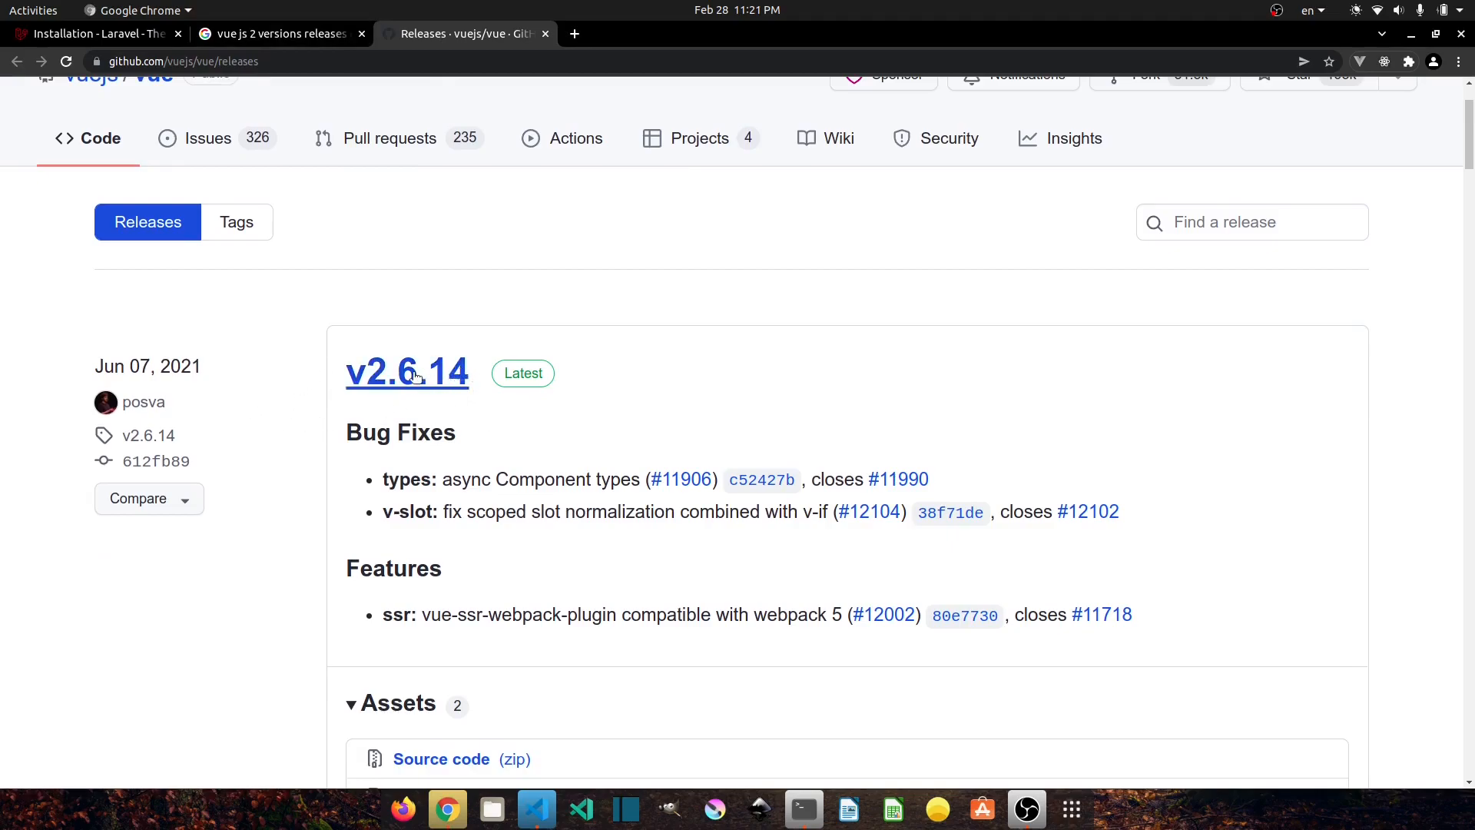
mouse_move(566, 261)
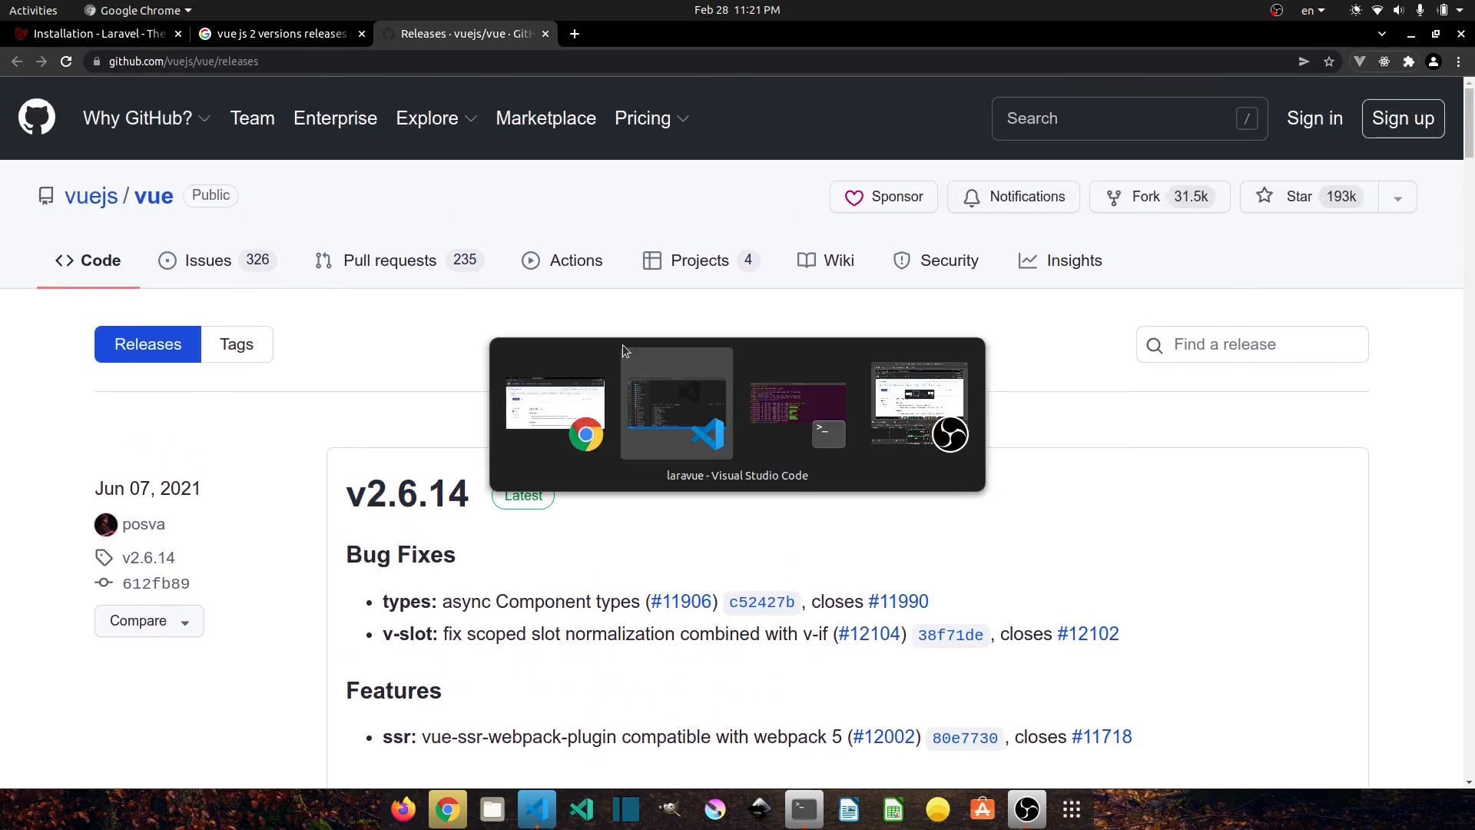
left_click(676, 406)
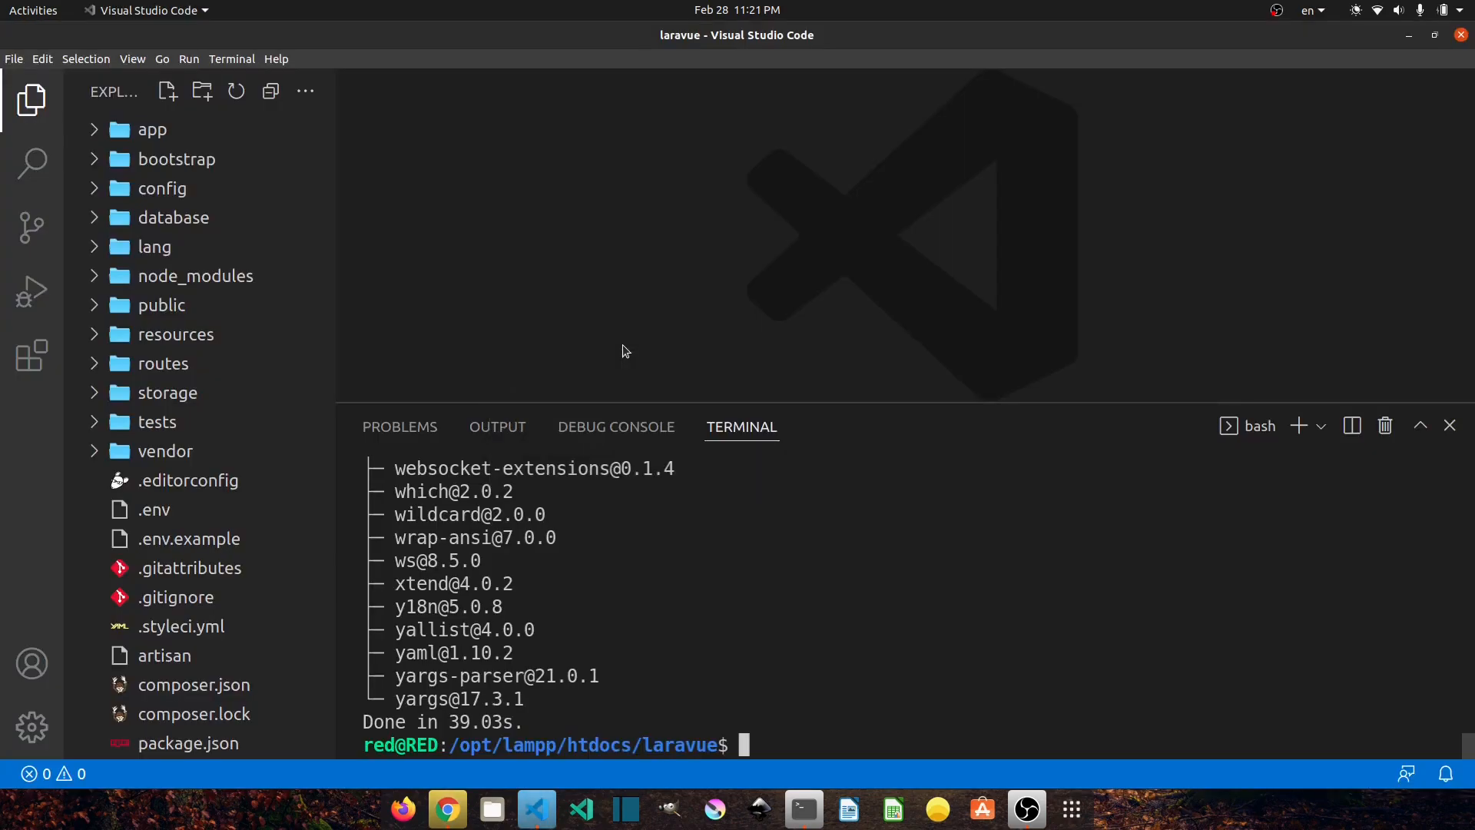
mouse_move(656, 152)
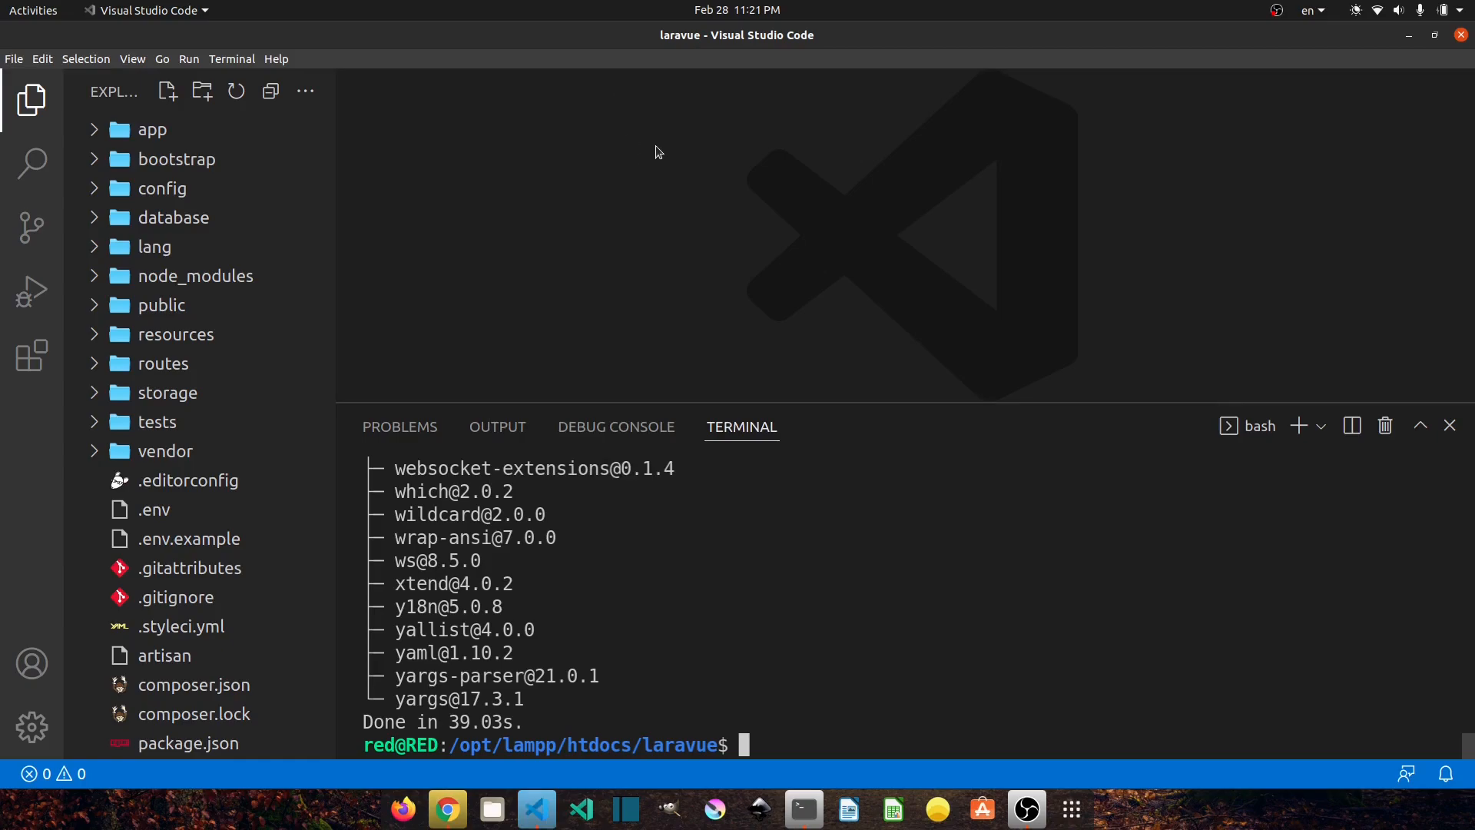
left_click(32, 11)
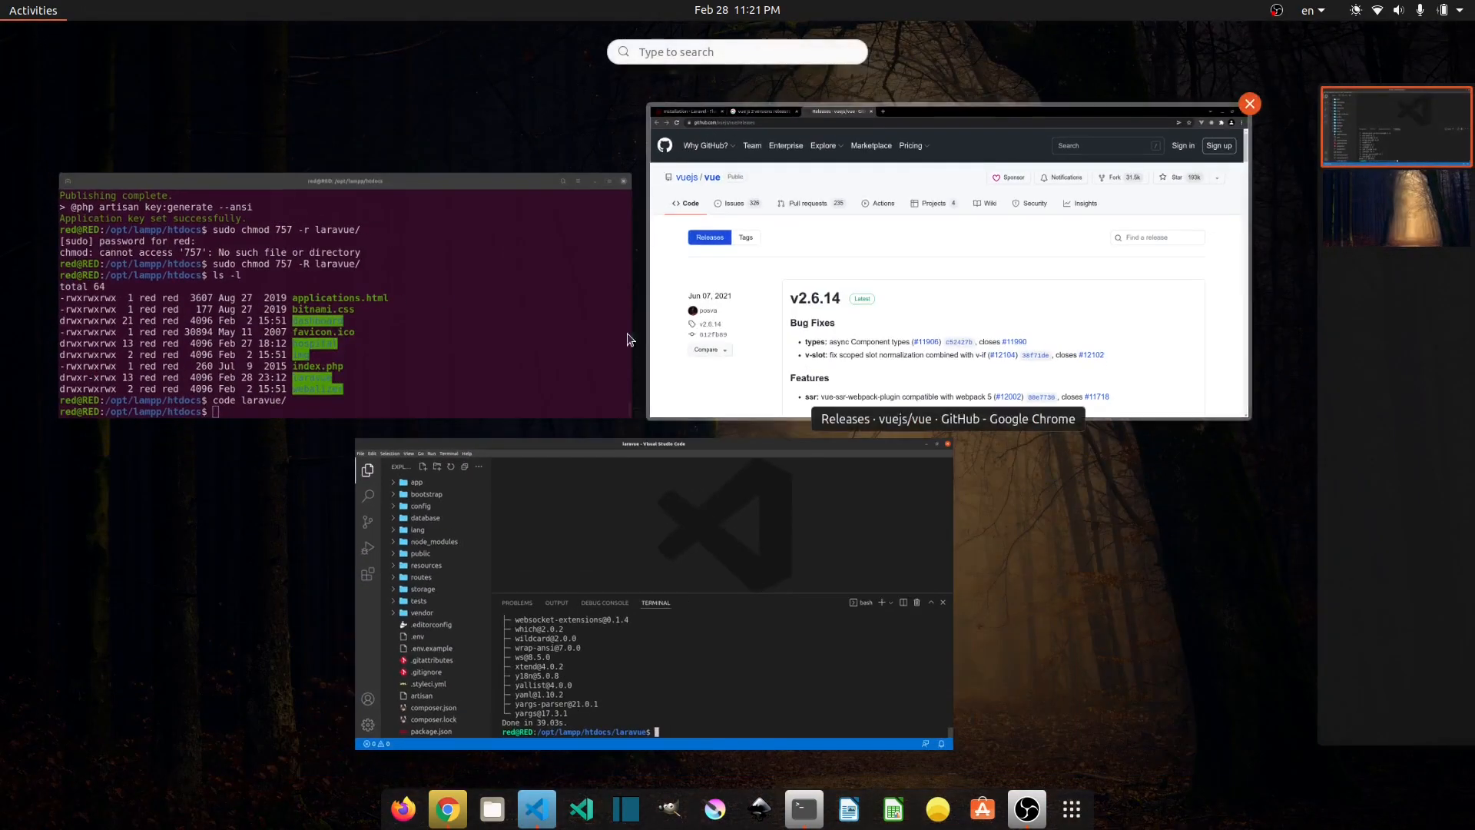
left_click(946, 443)
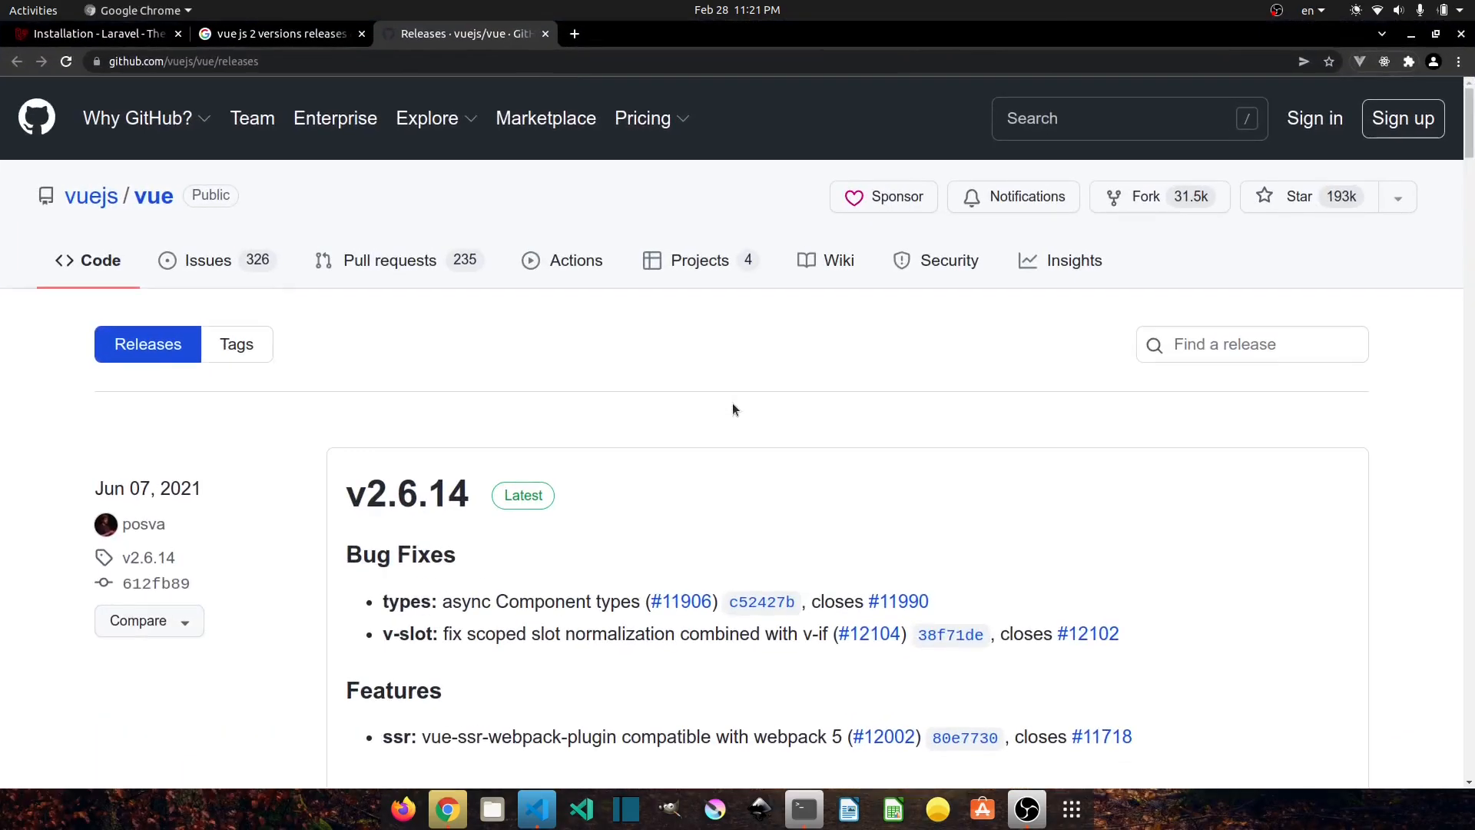
left_click(536, 808)
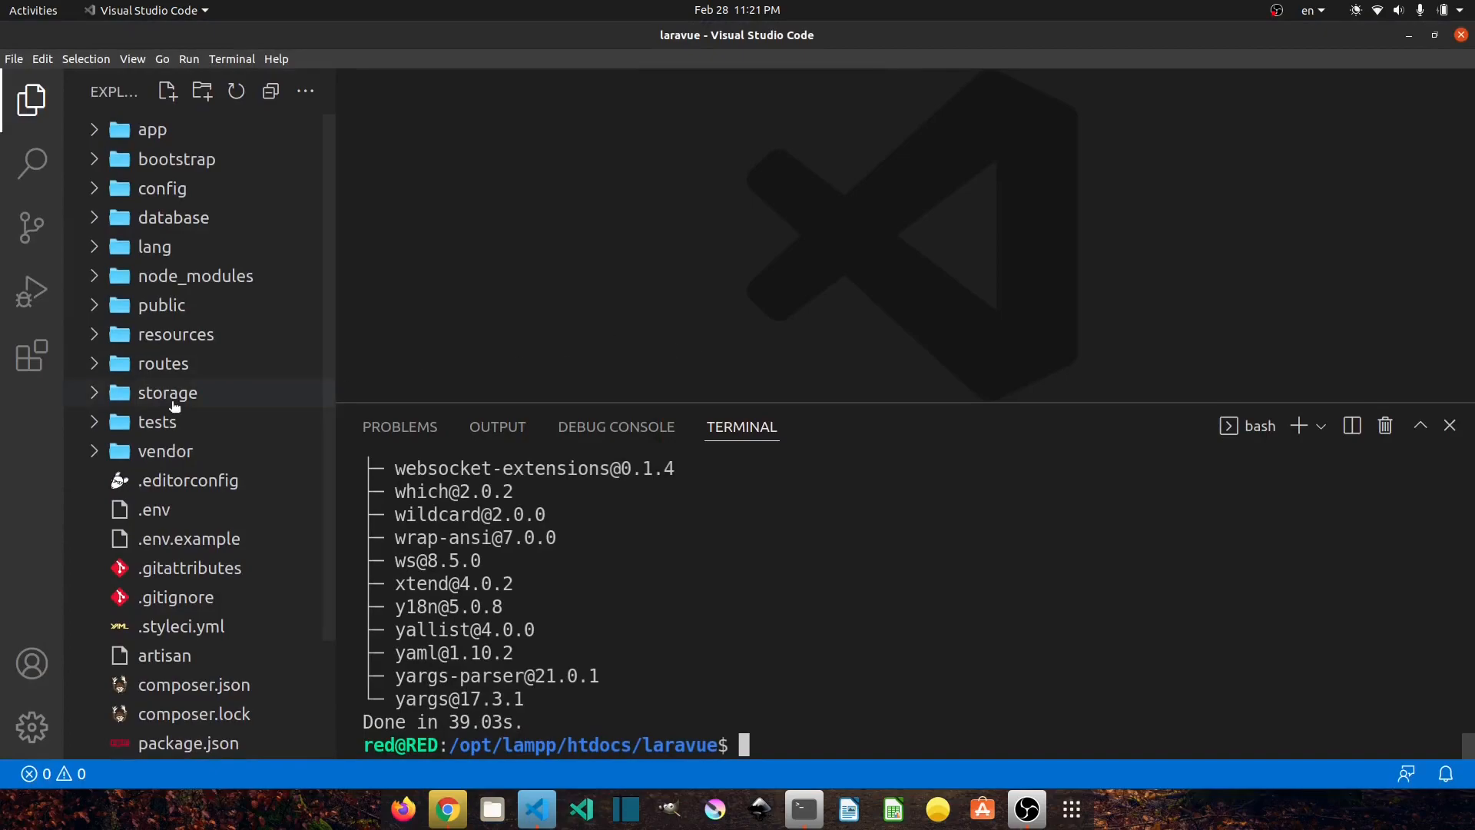
Step: Open package.json and check vue and vue-template-compiler ^2.4.16 under dependencies
scroll("down", 3)
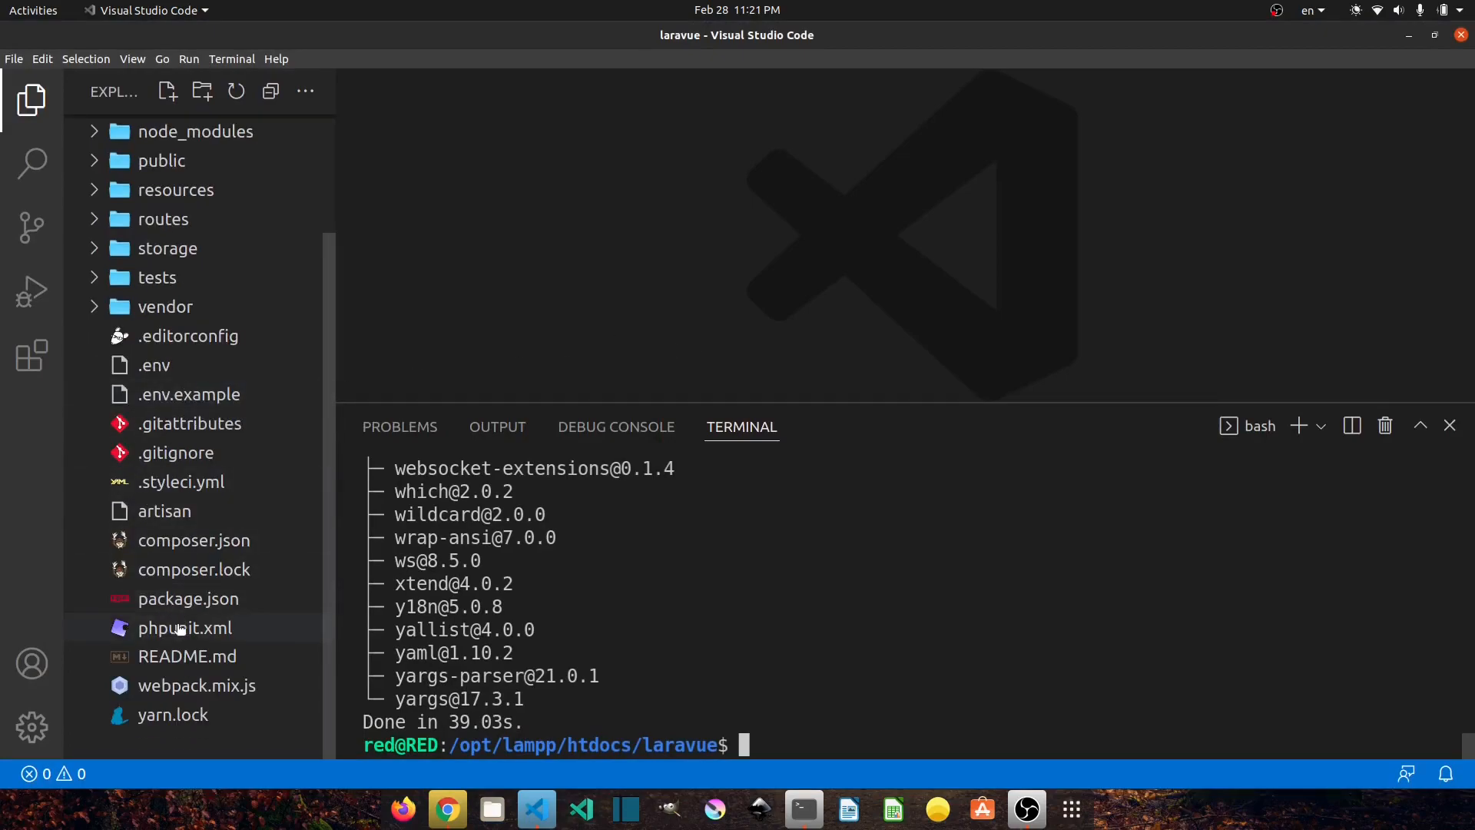
left_click(188, 598)
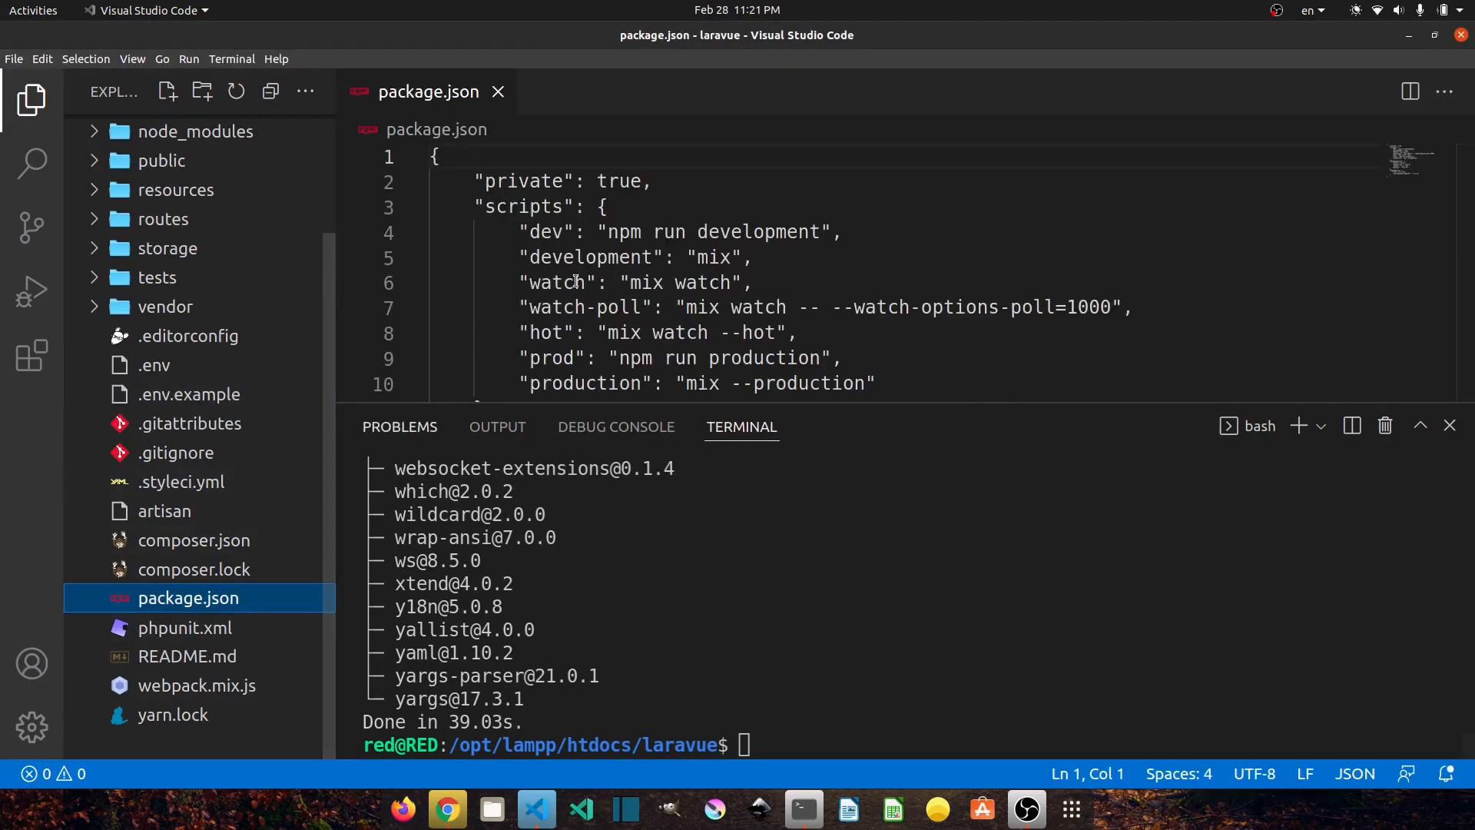
scroll("down", 3)
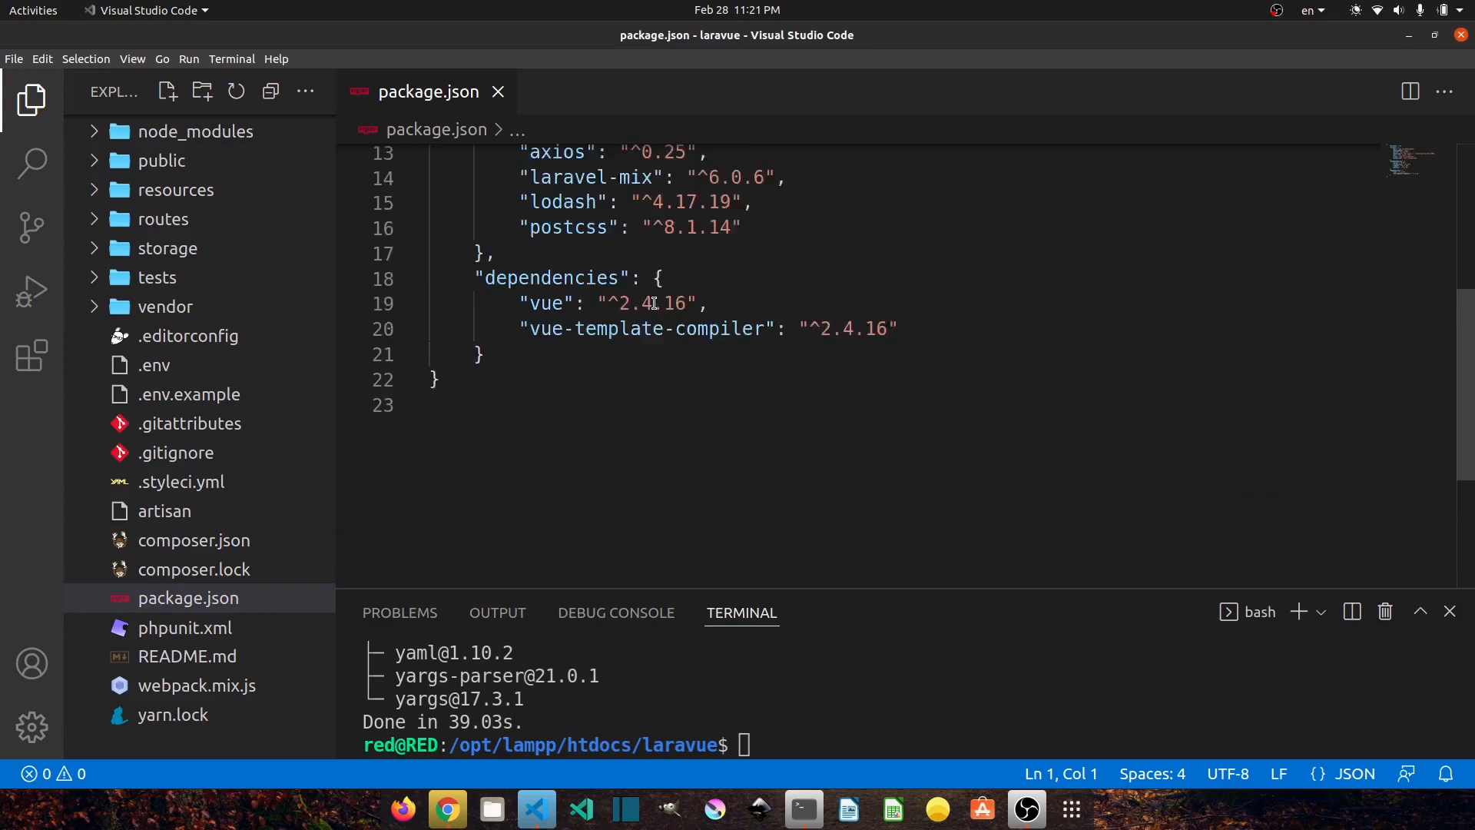
scroll("up", 3)
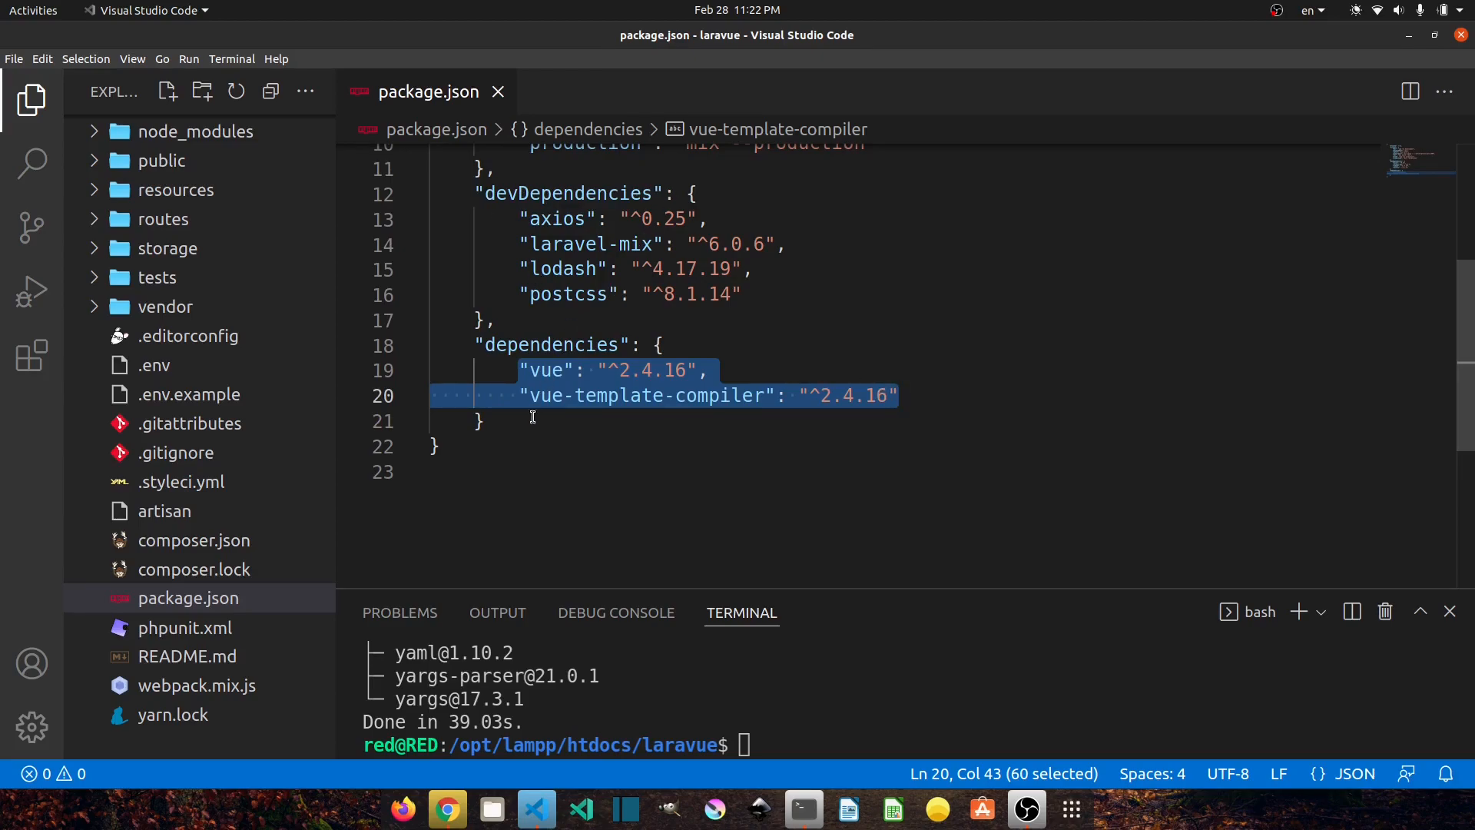
left_click(484, 421)
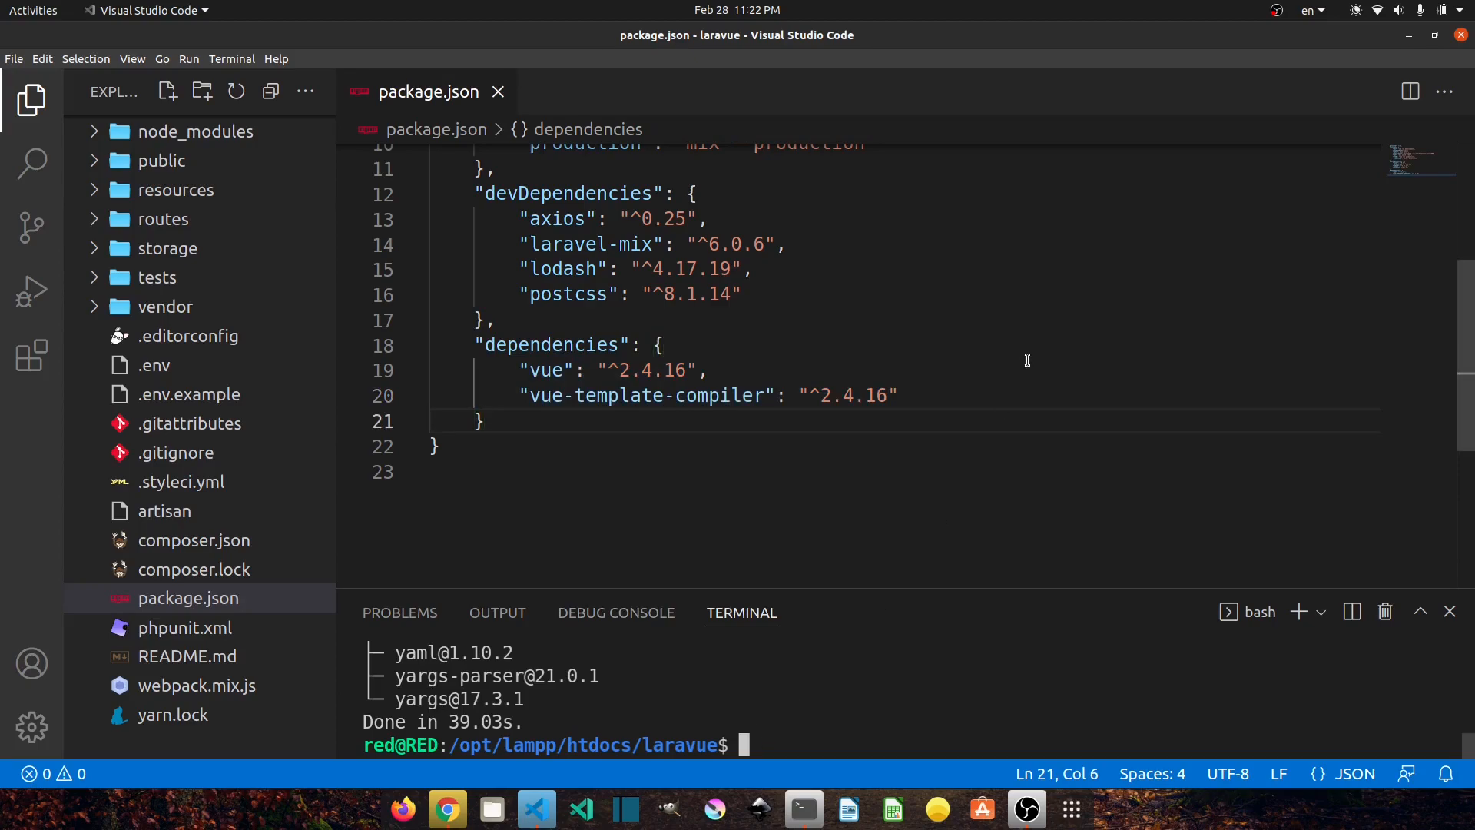
Step: Remove vue and vue-template-compiler from the regular dependencies with yarn
type("yarn")
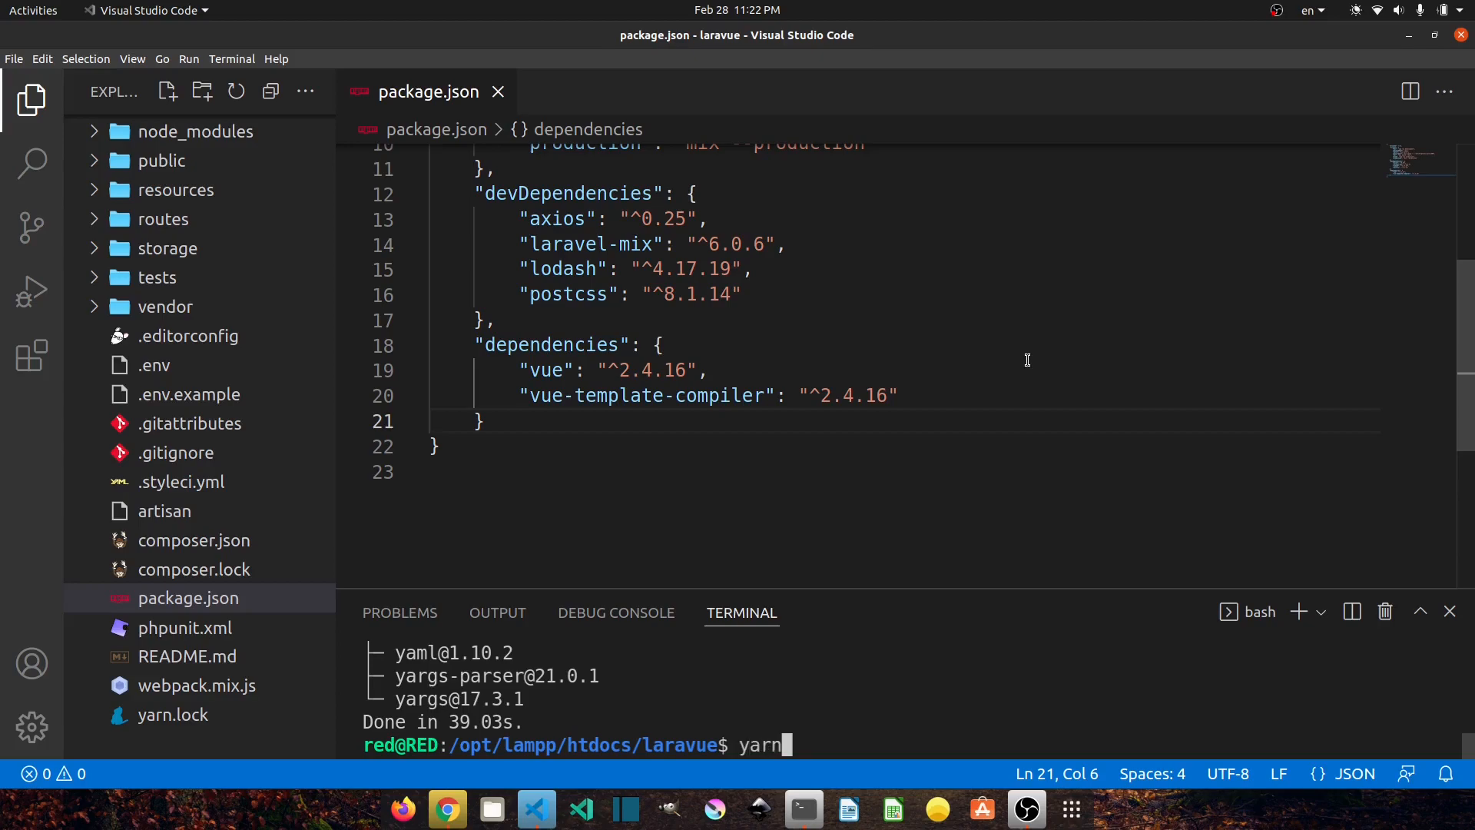
type("add vue@^2.4.16 vue-template-compiler@^2.4.16")
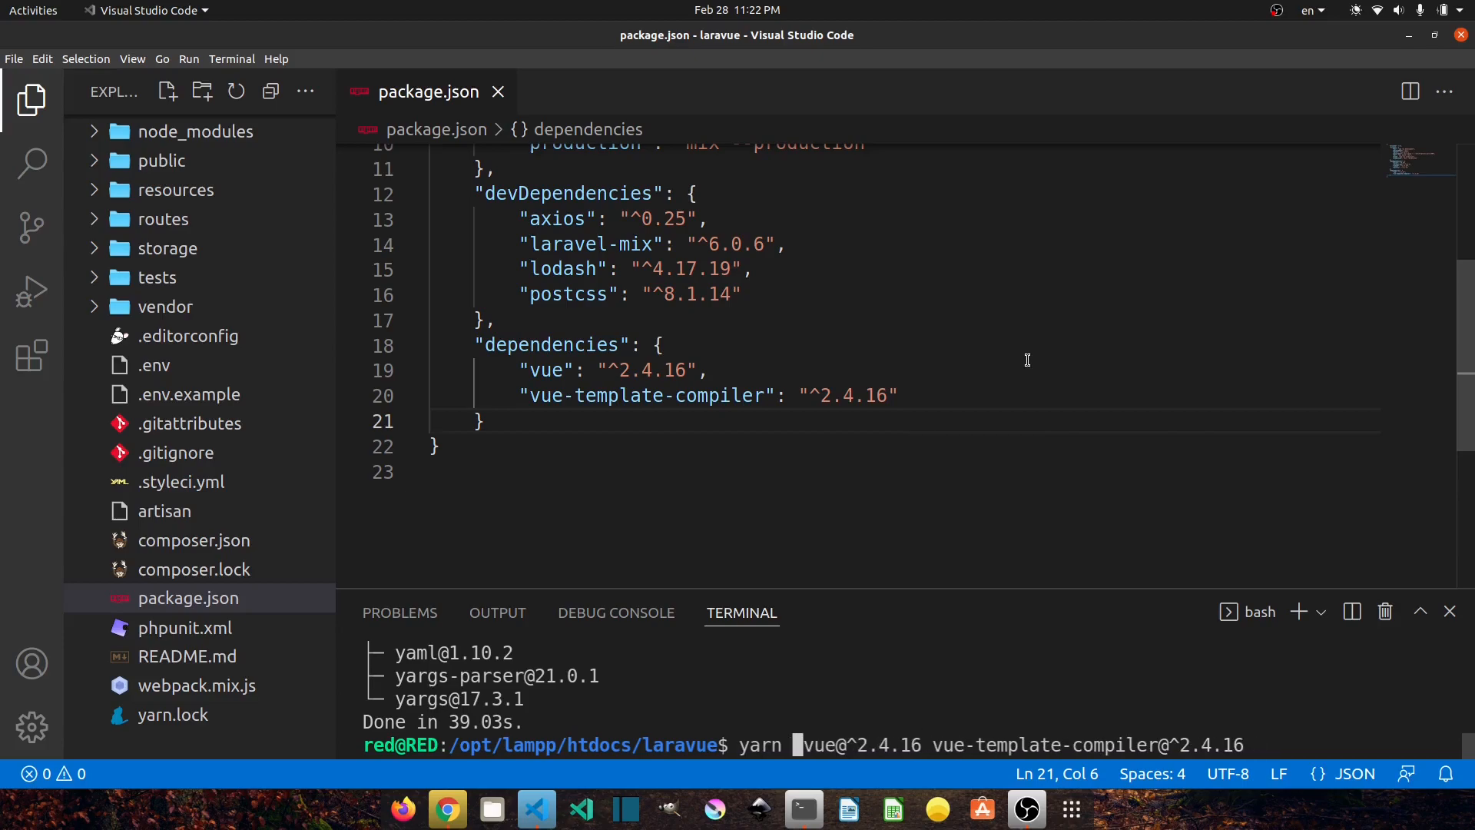
key("Return")
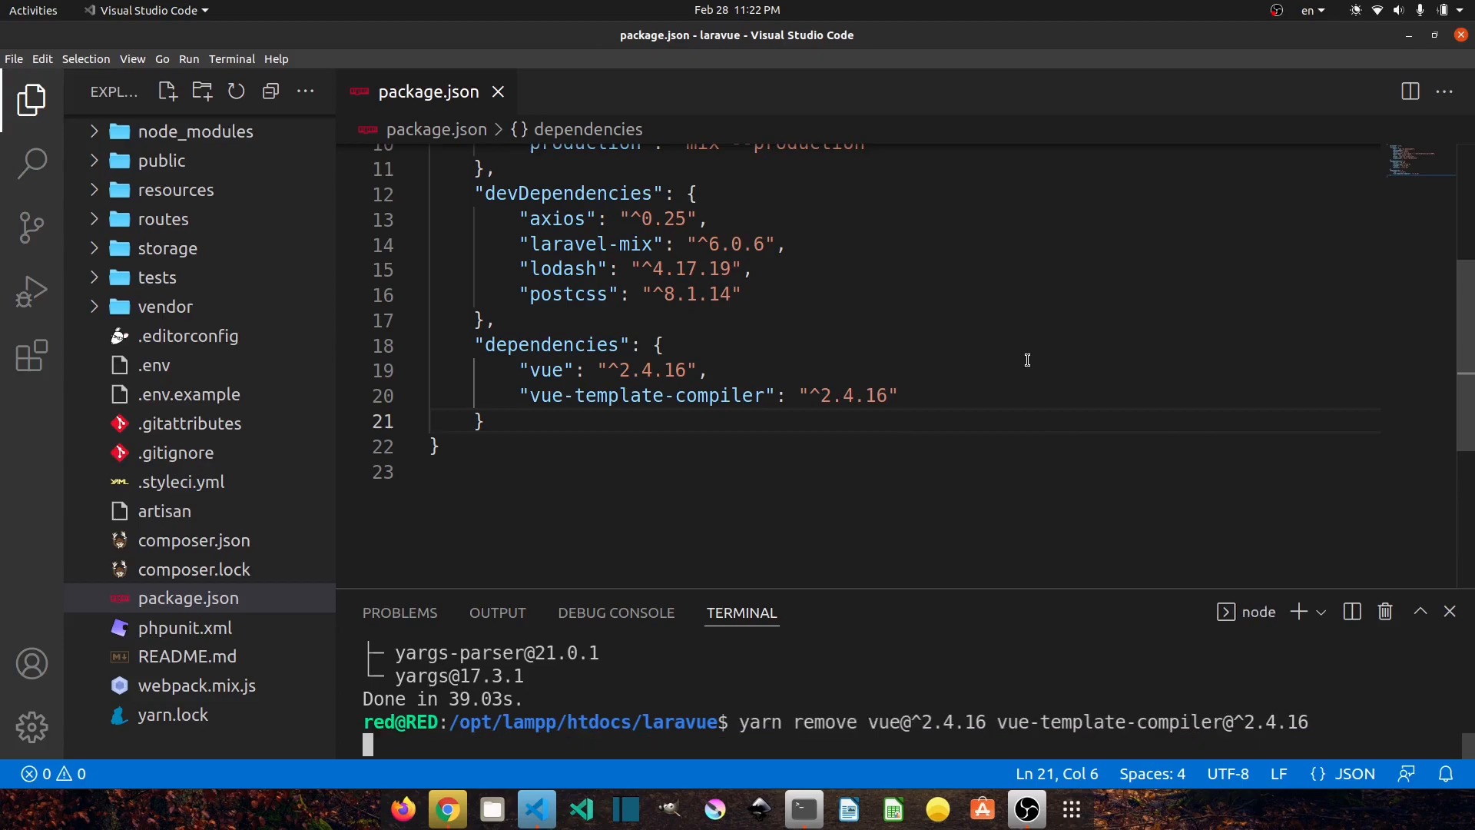
key("Return")
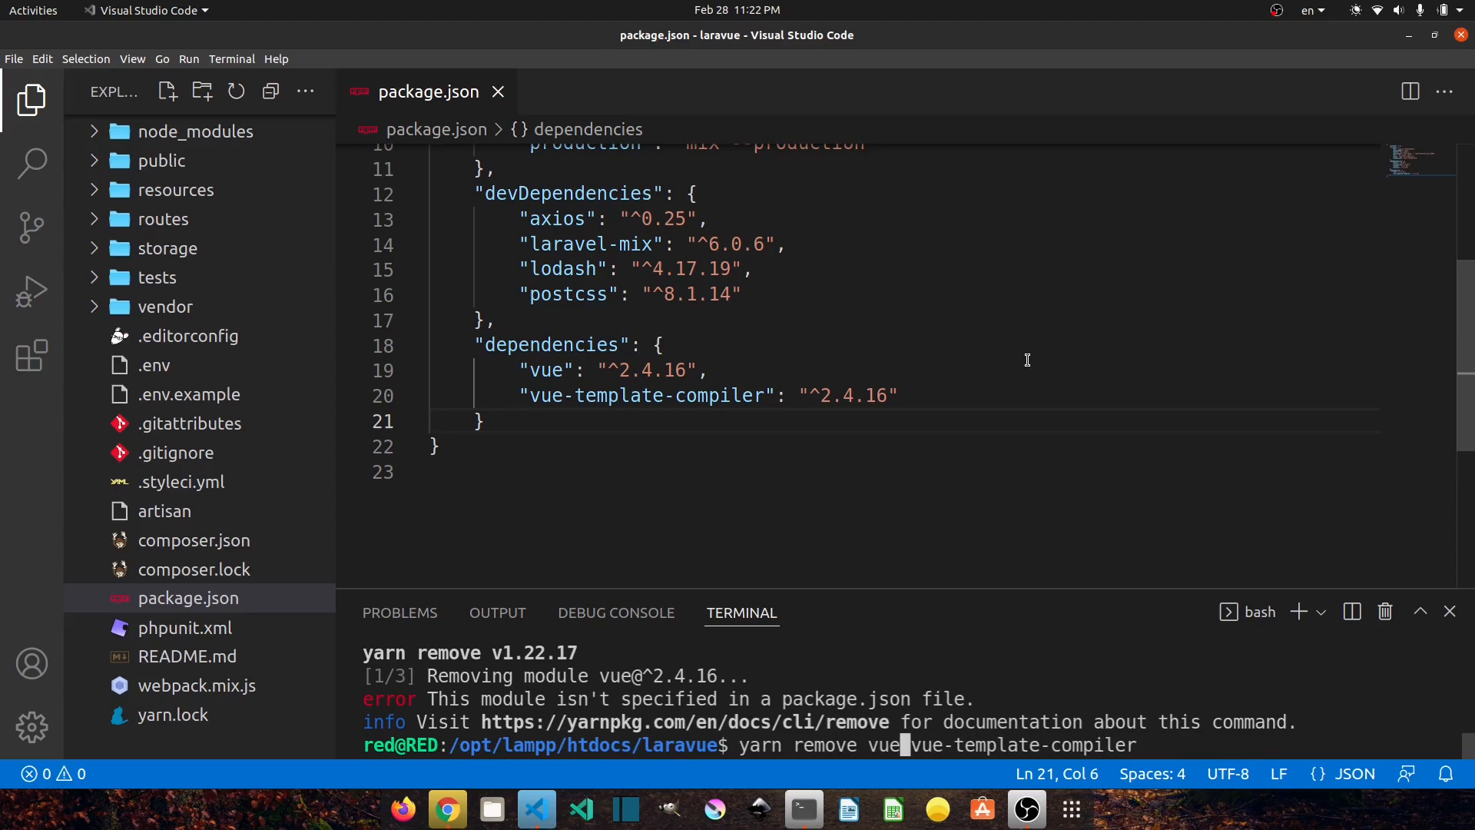
key("Return")
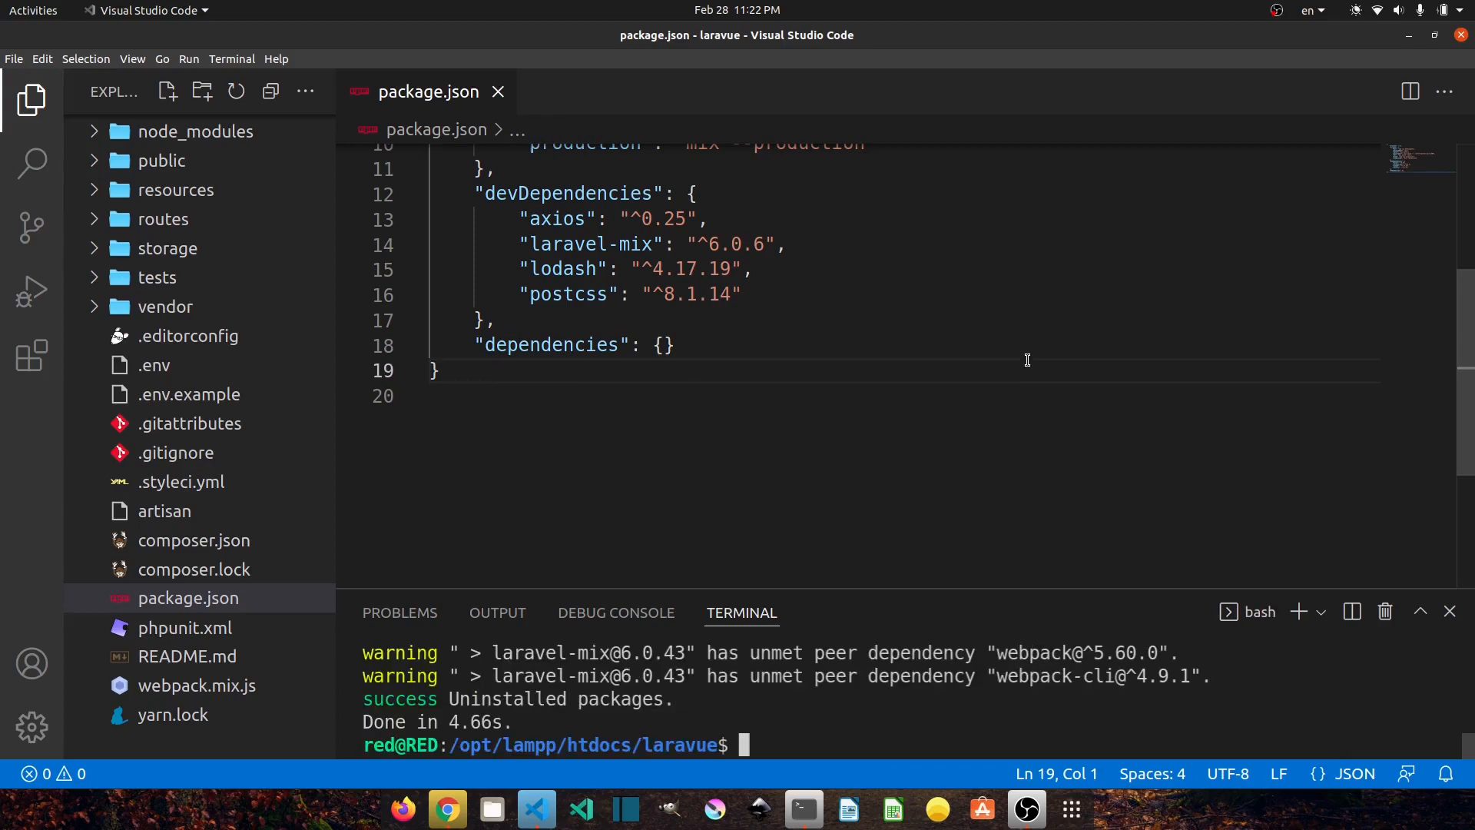
mouse_move(567, 175)
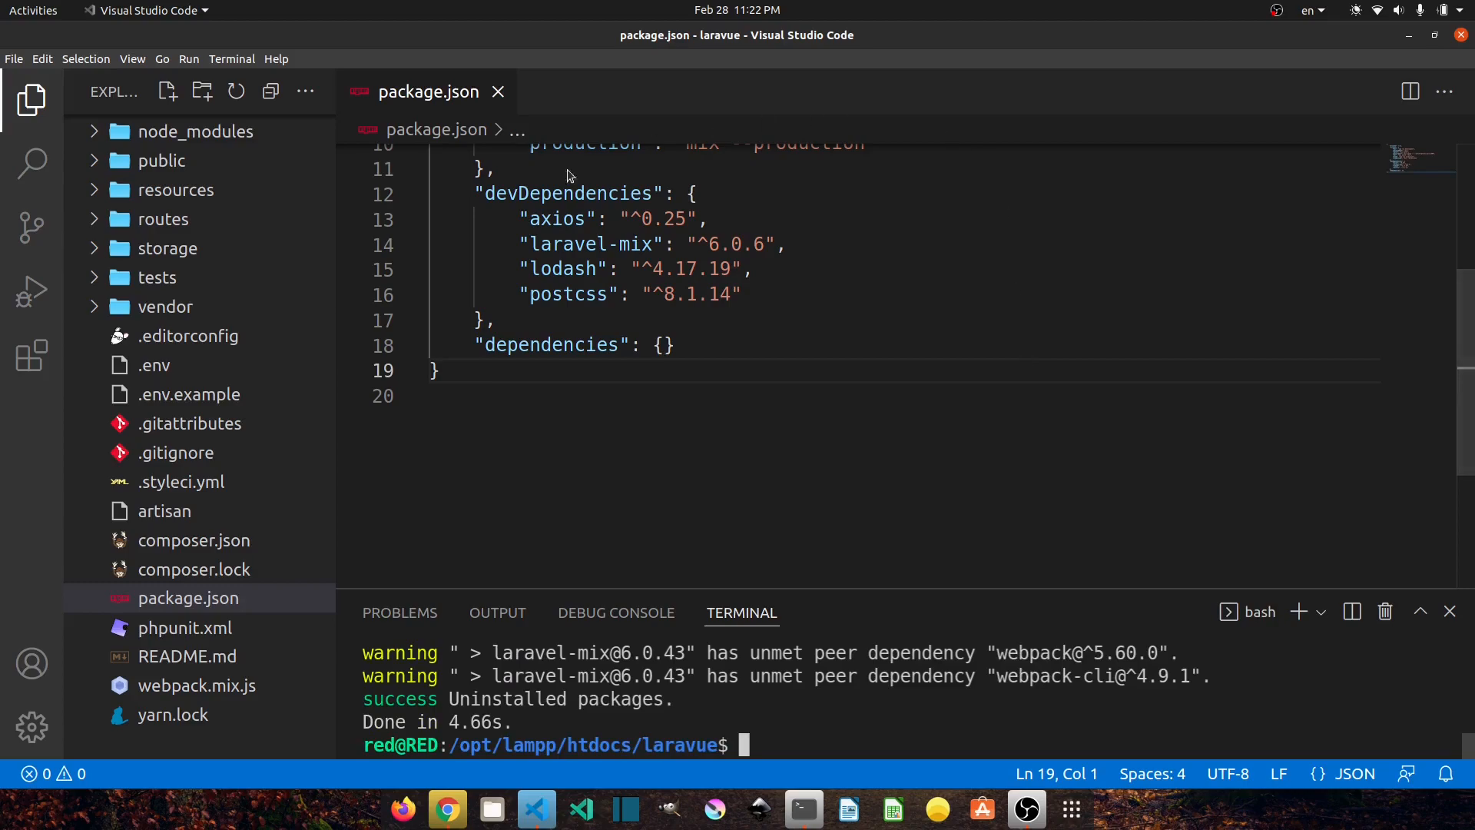
mouse_move(885, 285)
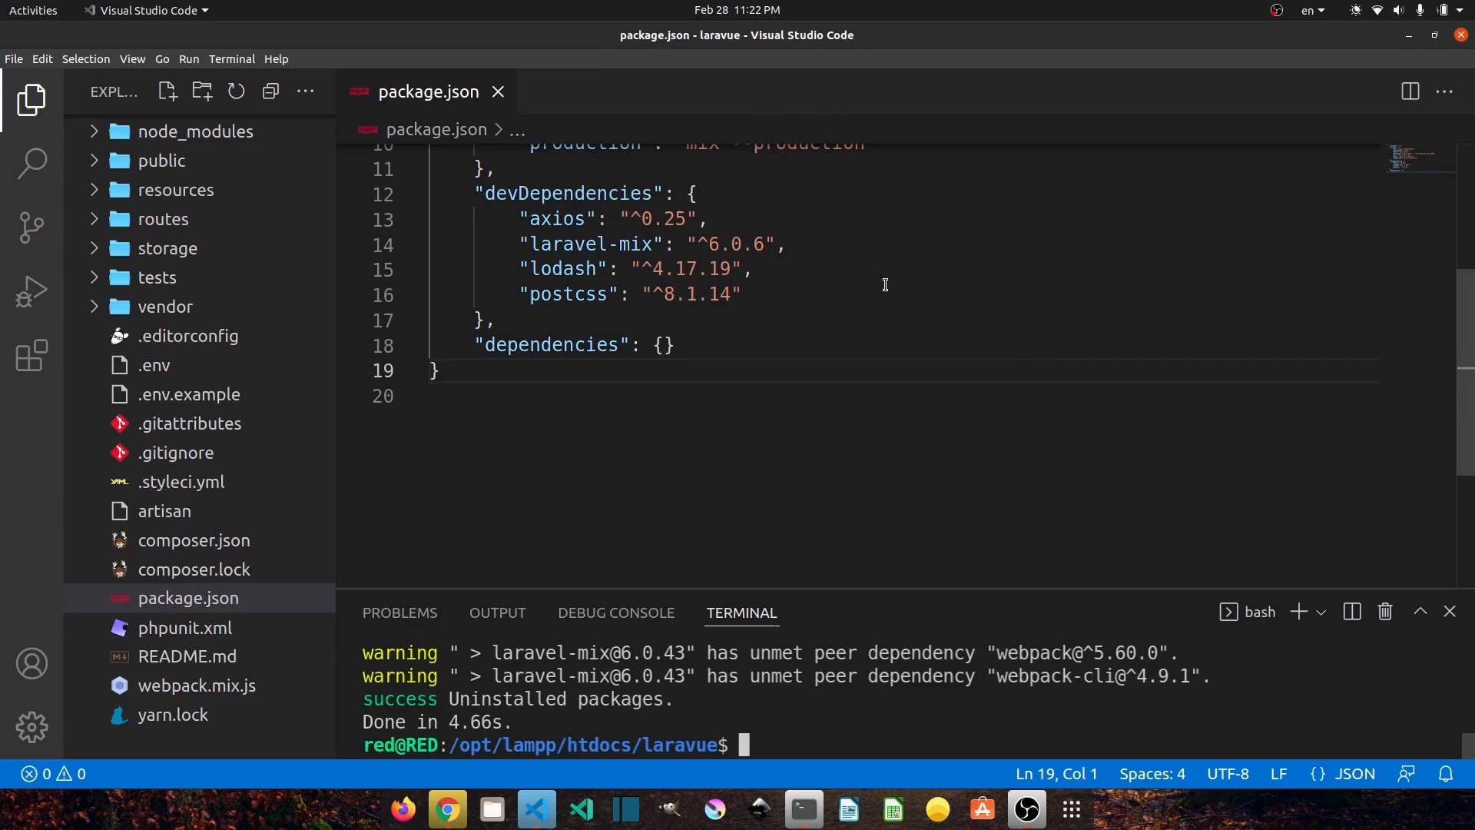
Step: Run yarn add --dev vue@^2.4.16 vue-template-compiler@^2.4.16 to install them as dev dependencies
type("yarn")
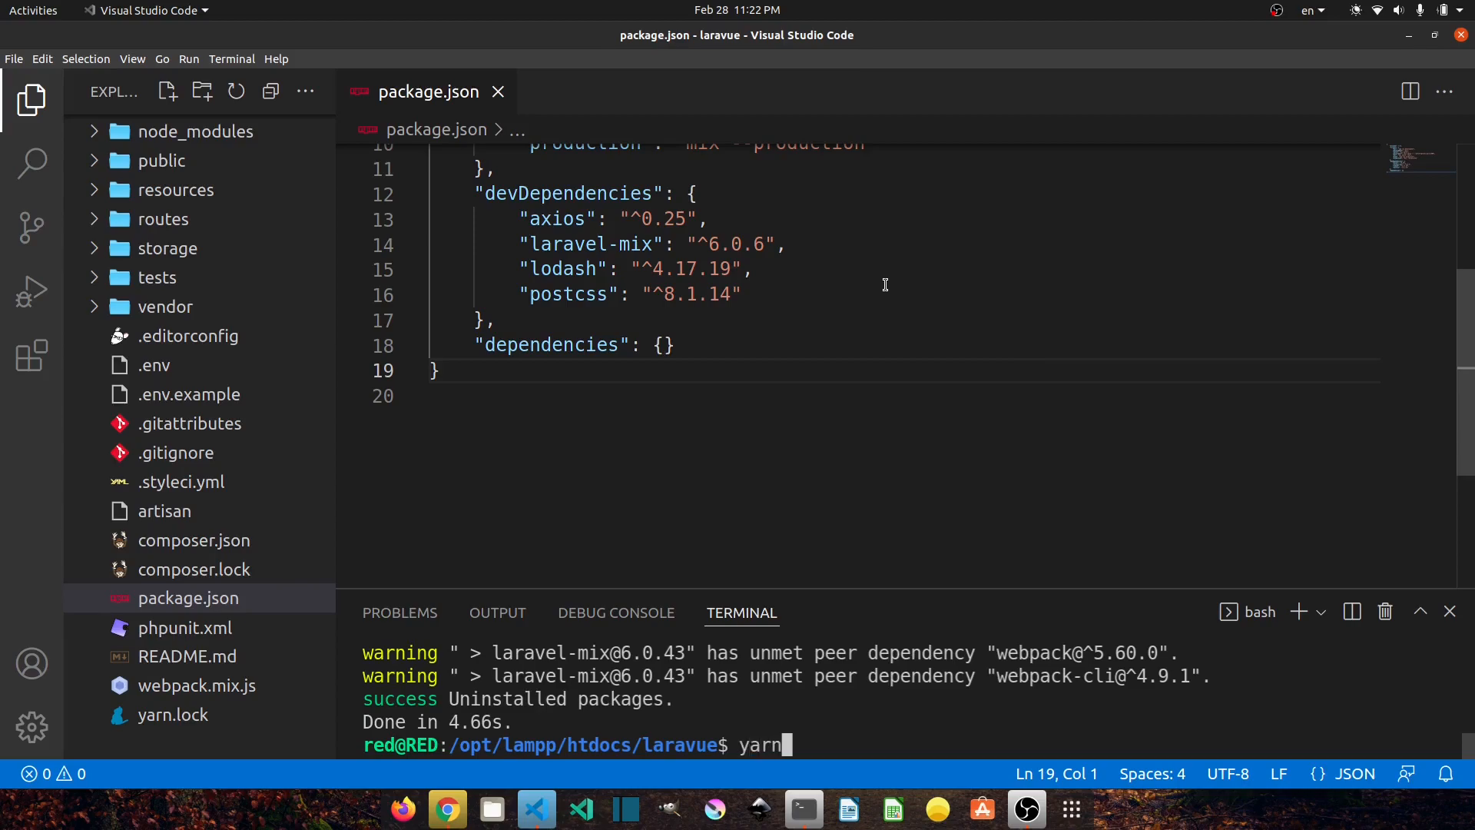
type("add --")
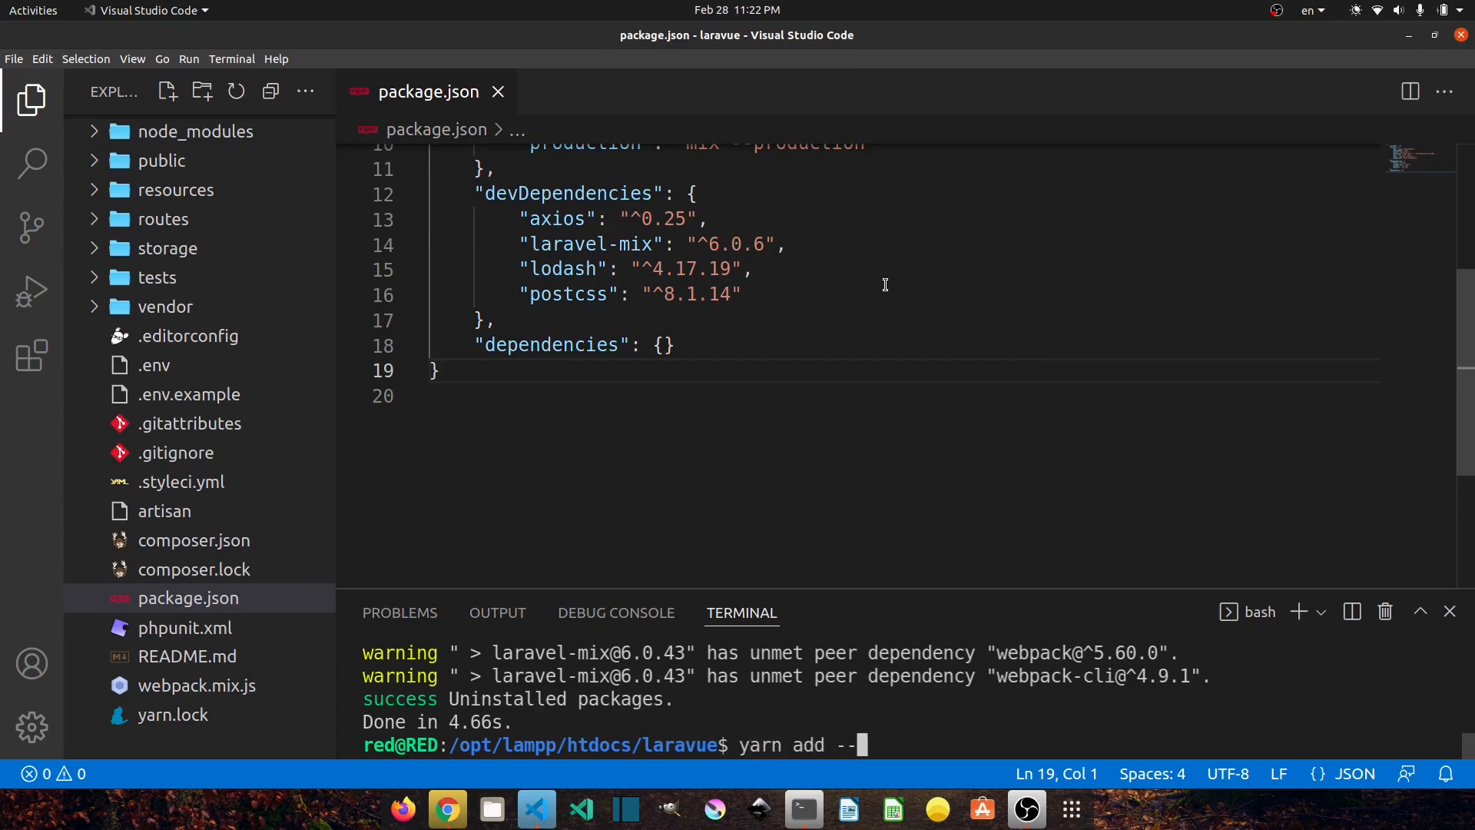
type("dev")
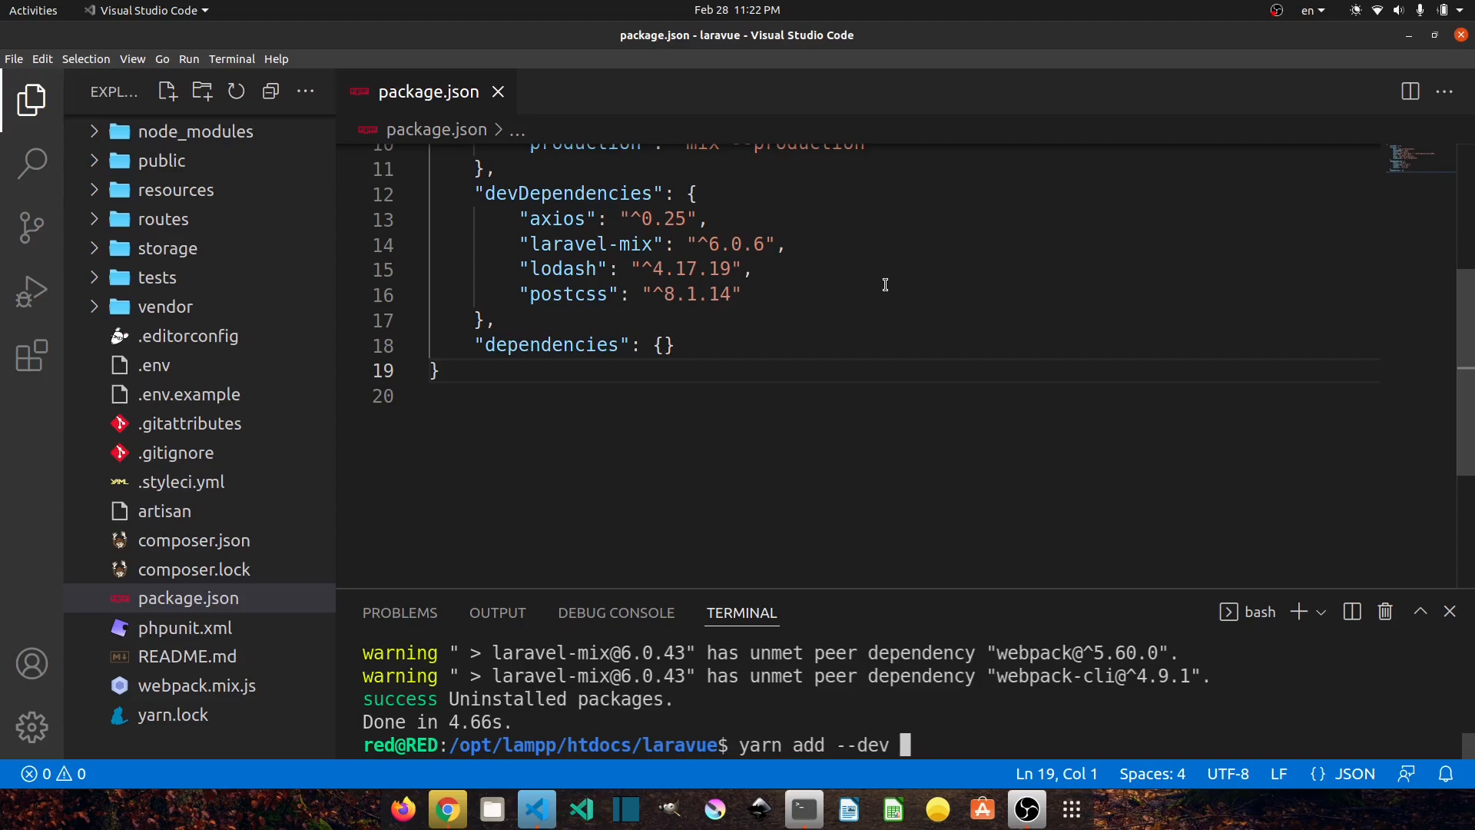
type("vue")
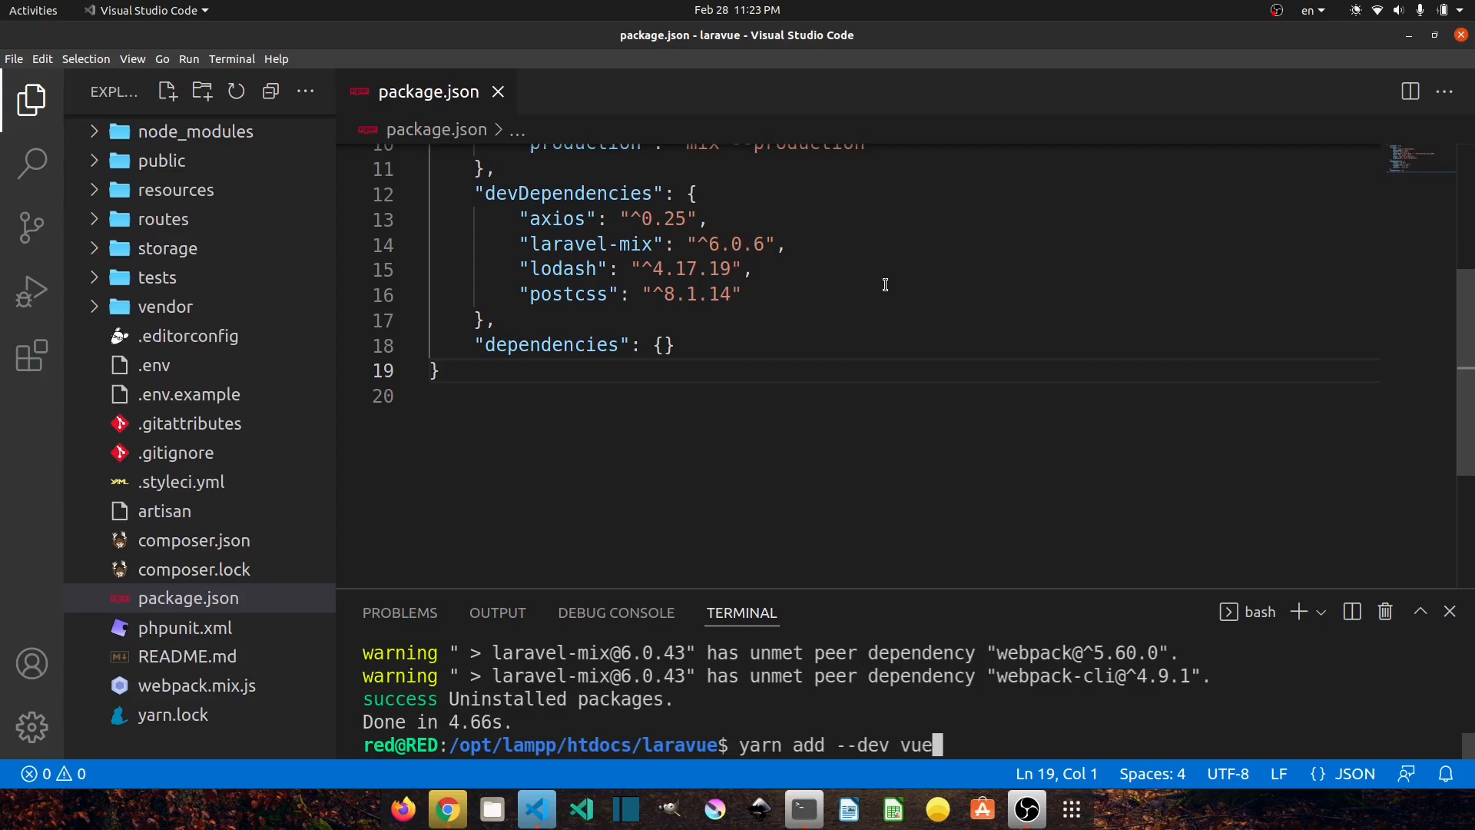
type("@&")
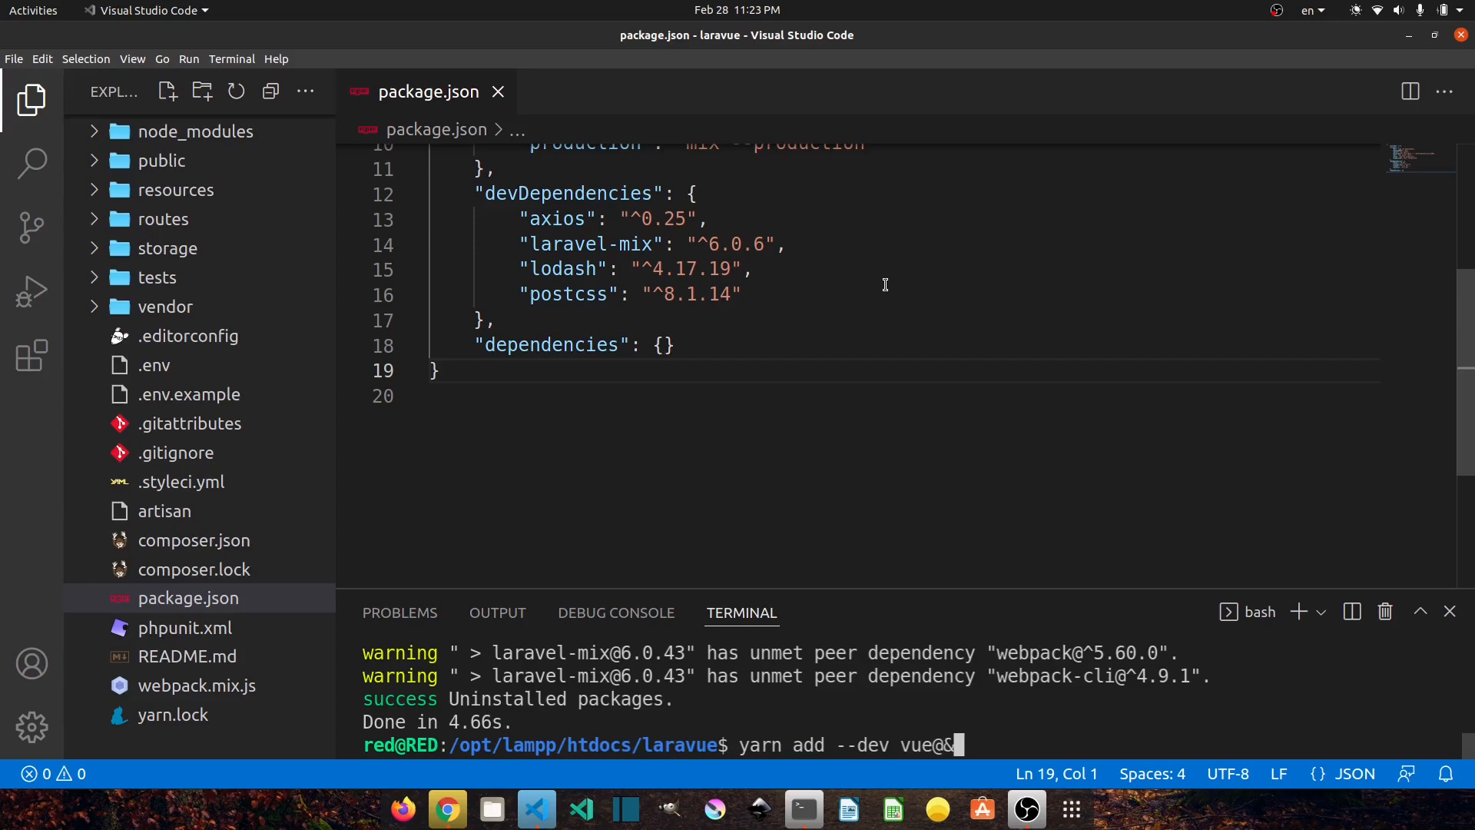
key("Backspace")
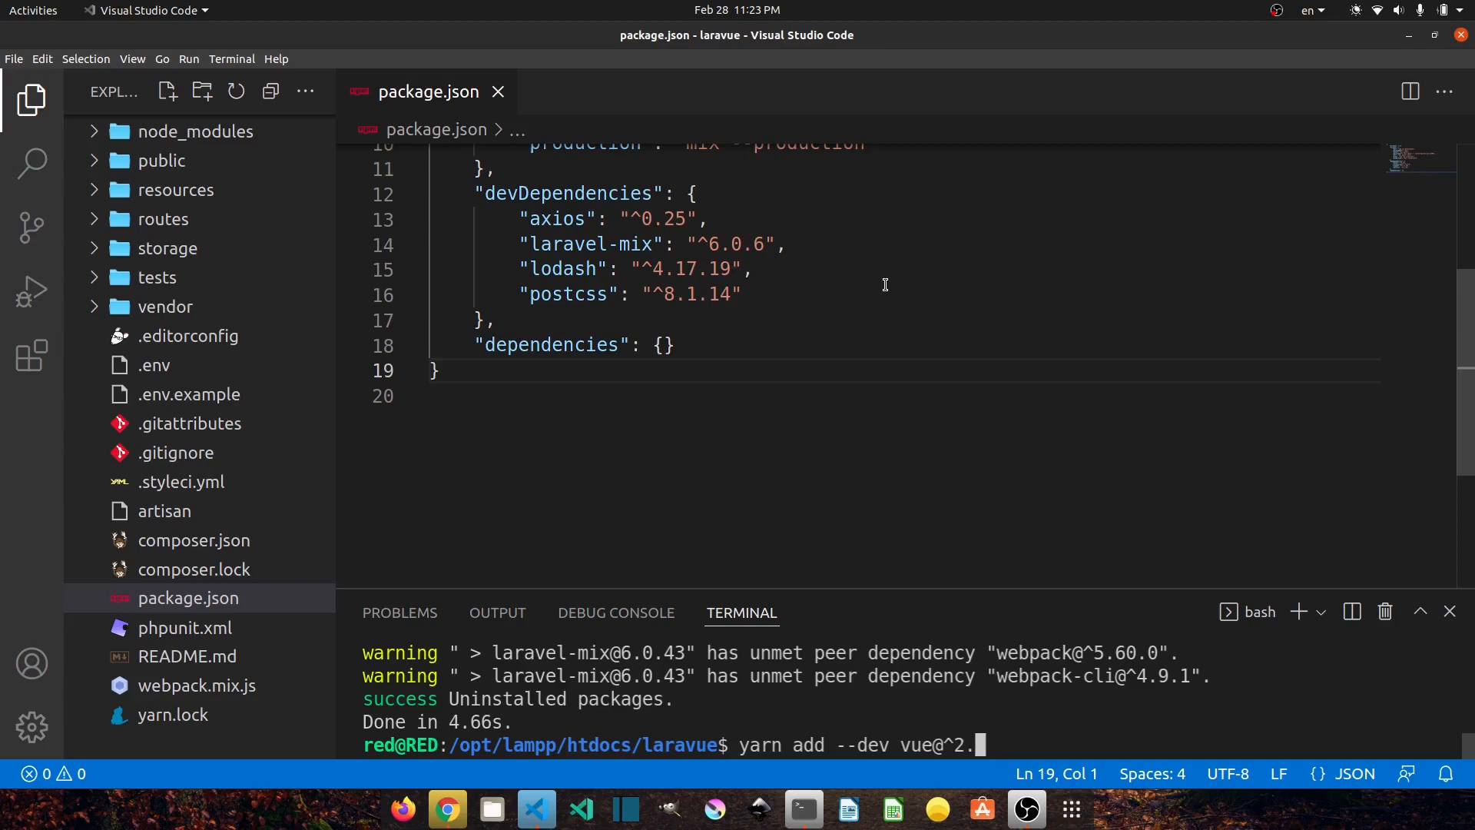
type("4.16")
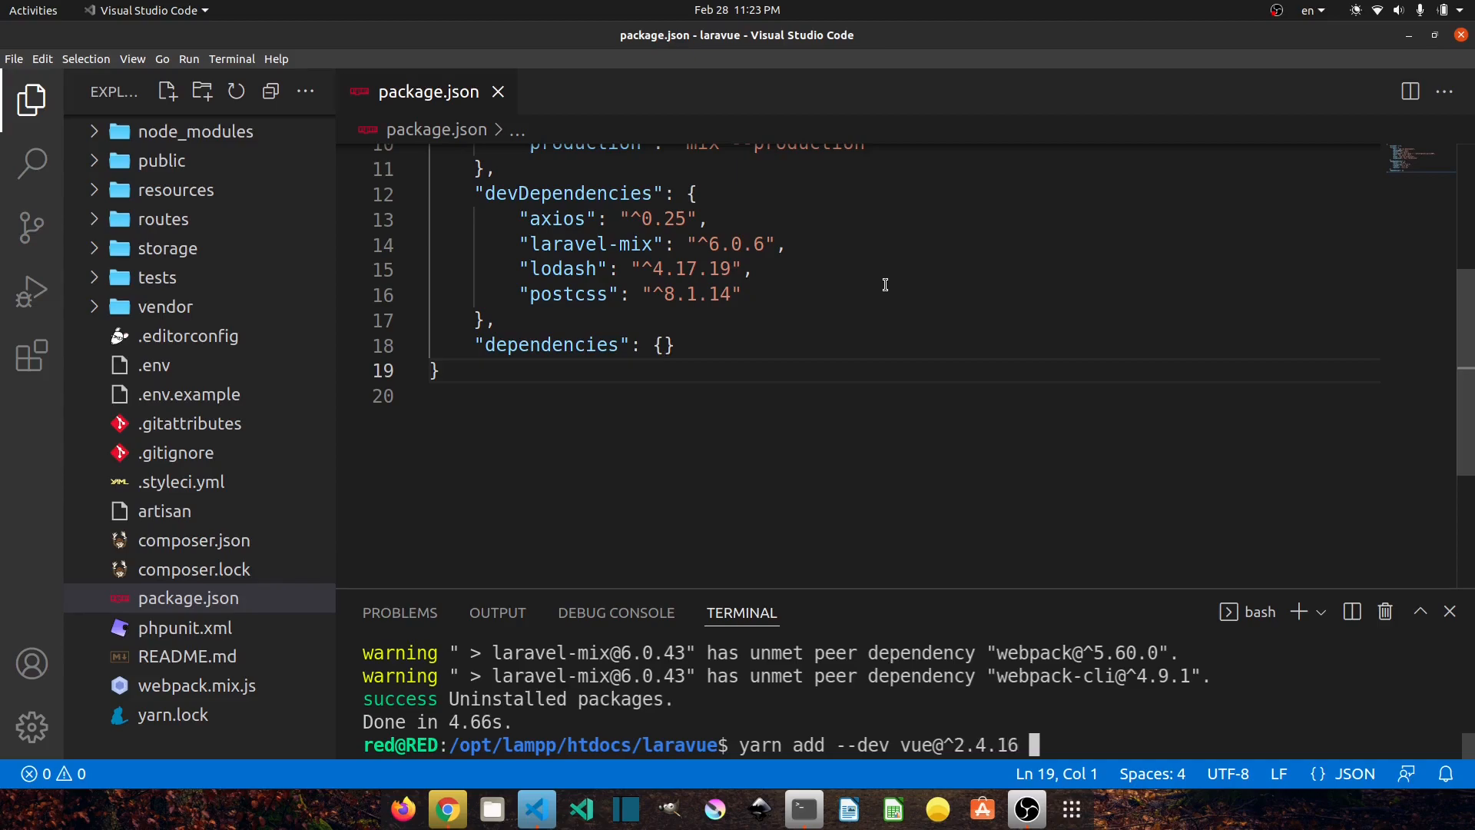
type("vue-")
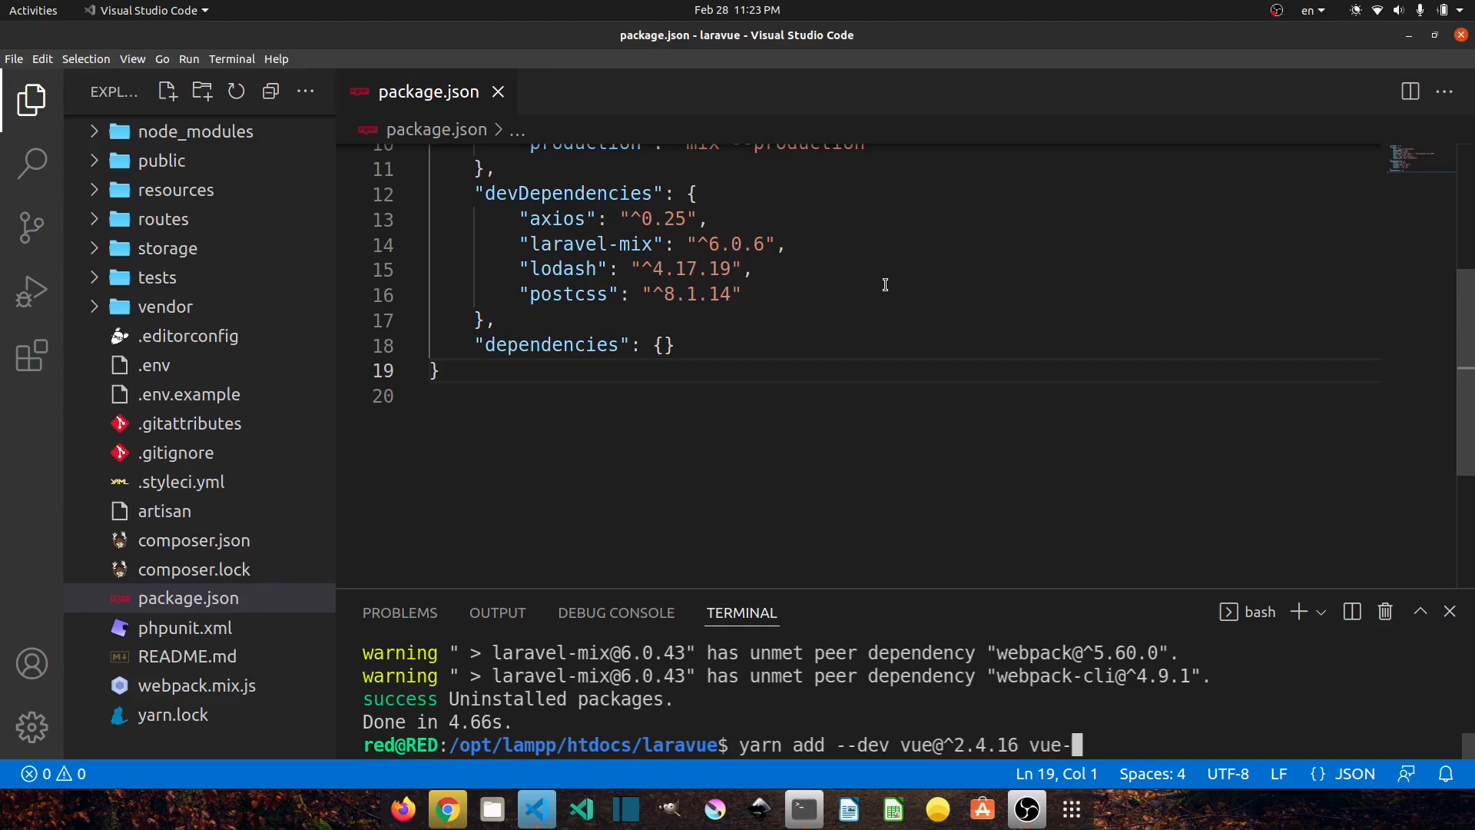
type("template-")
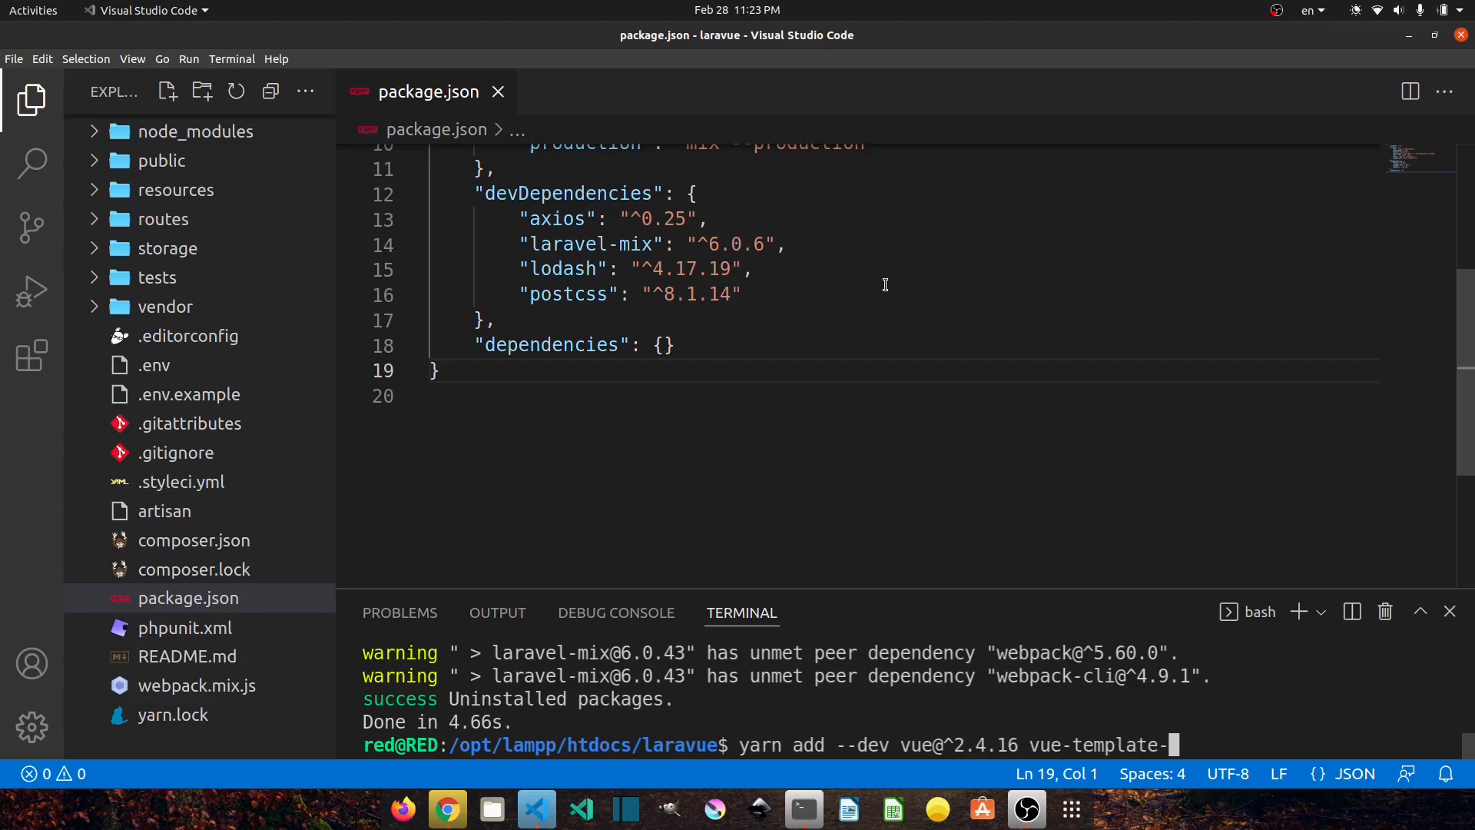
type("compiler@")
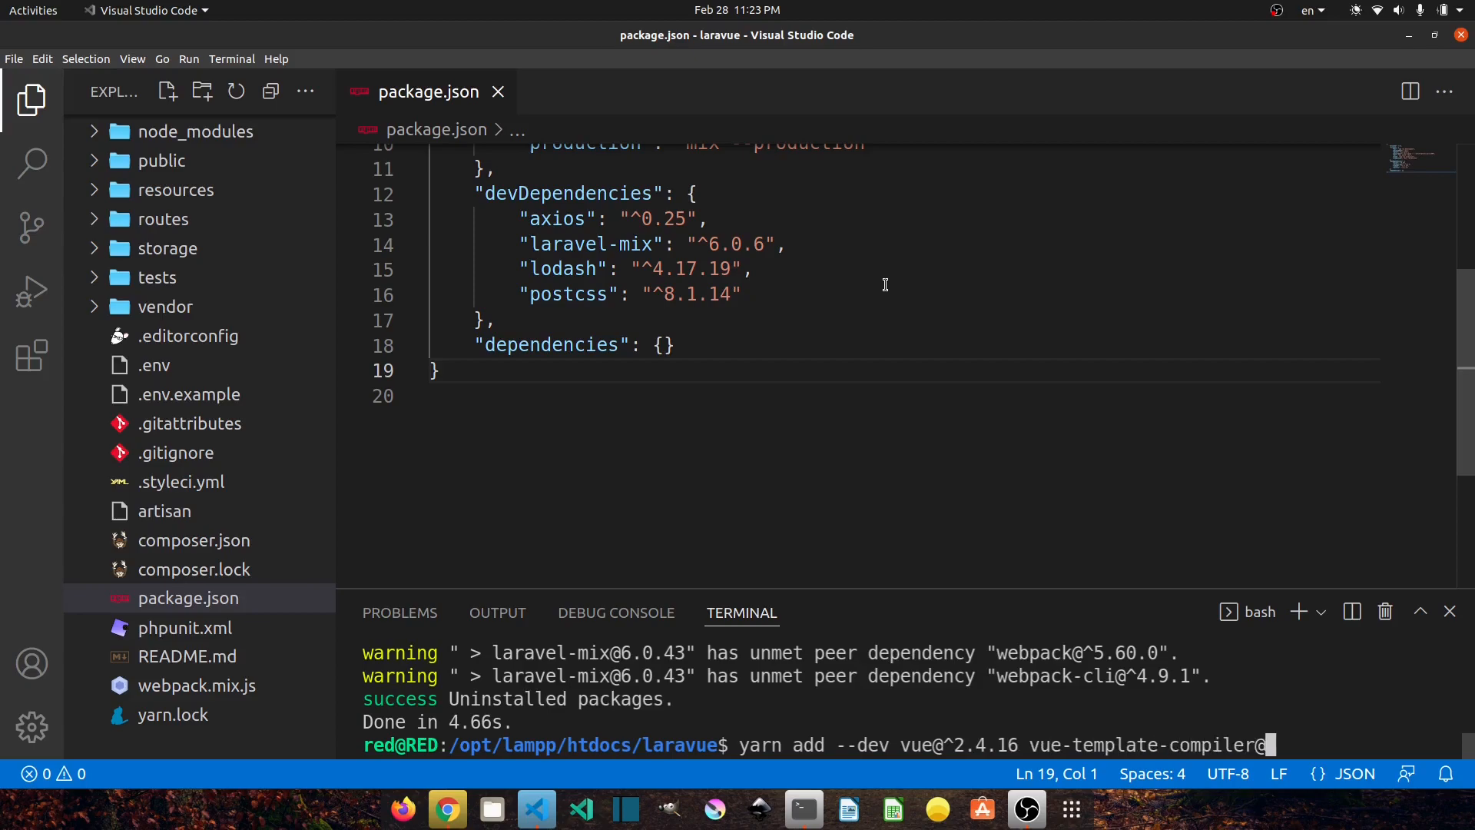
type("^2.4.1")
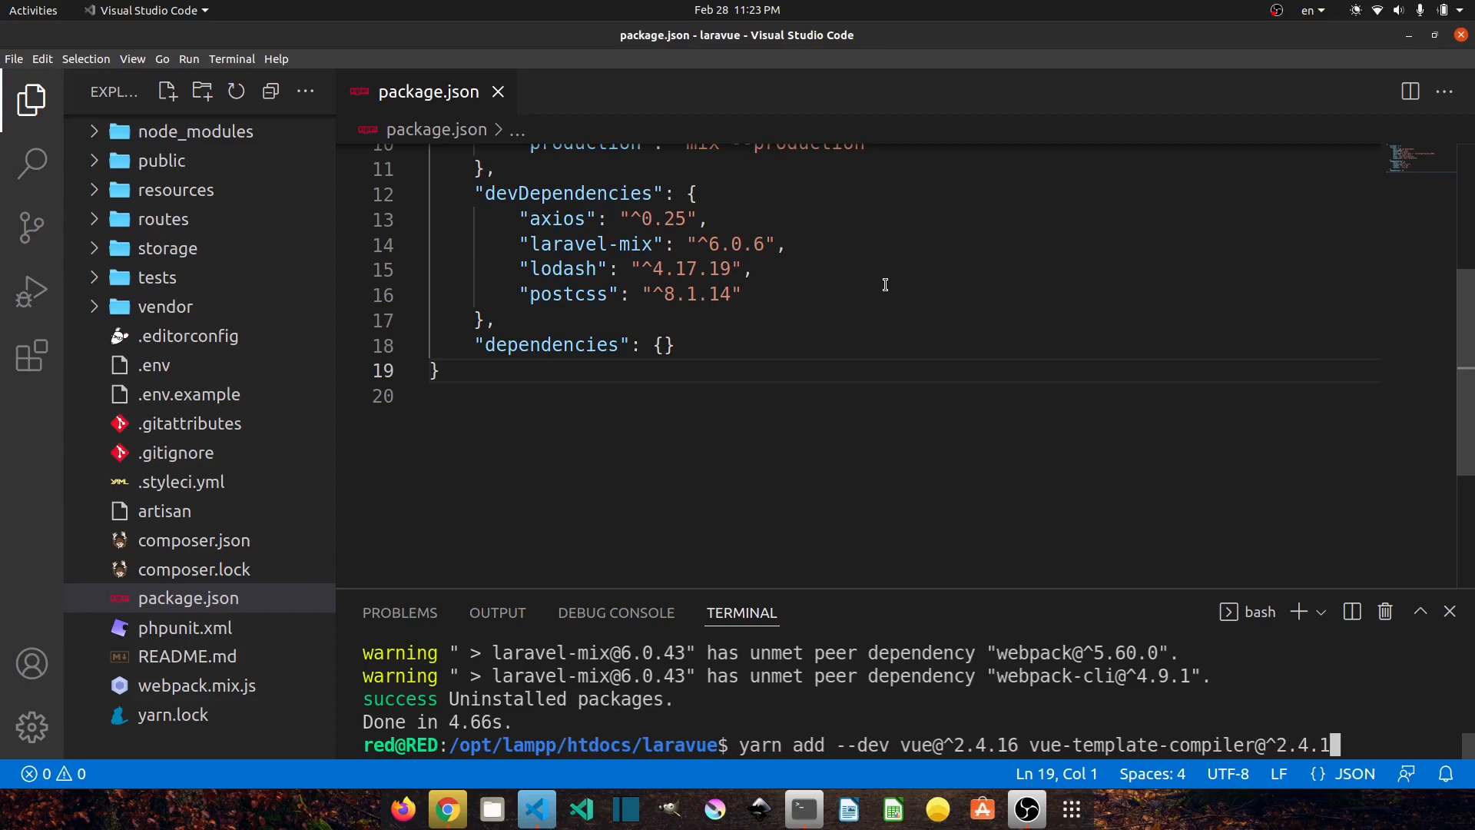
key("Return")
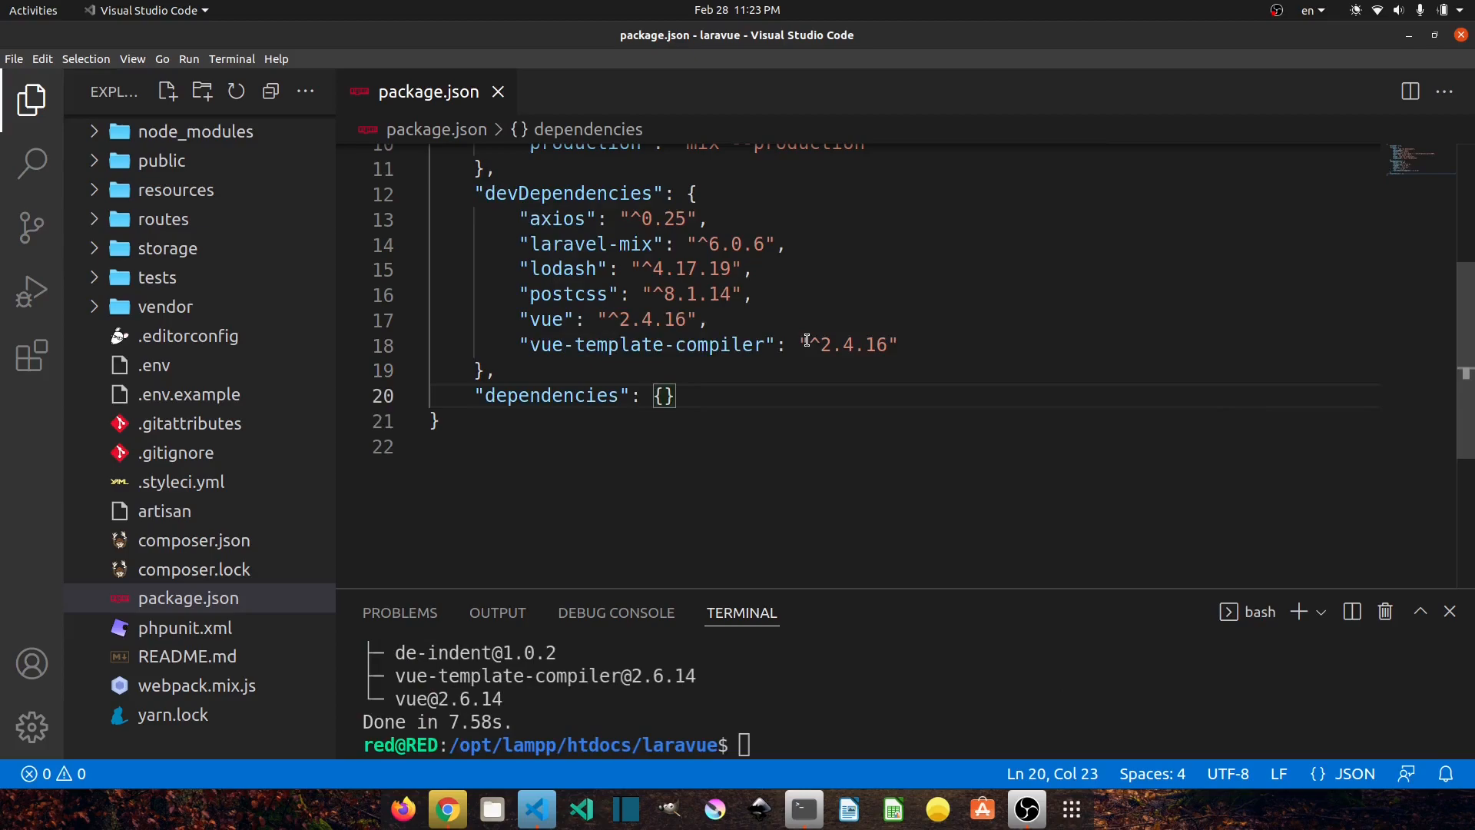
mouse_move(711, 284)
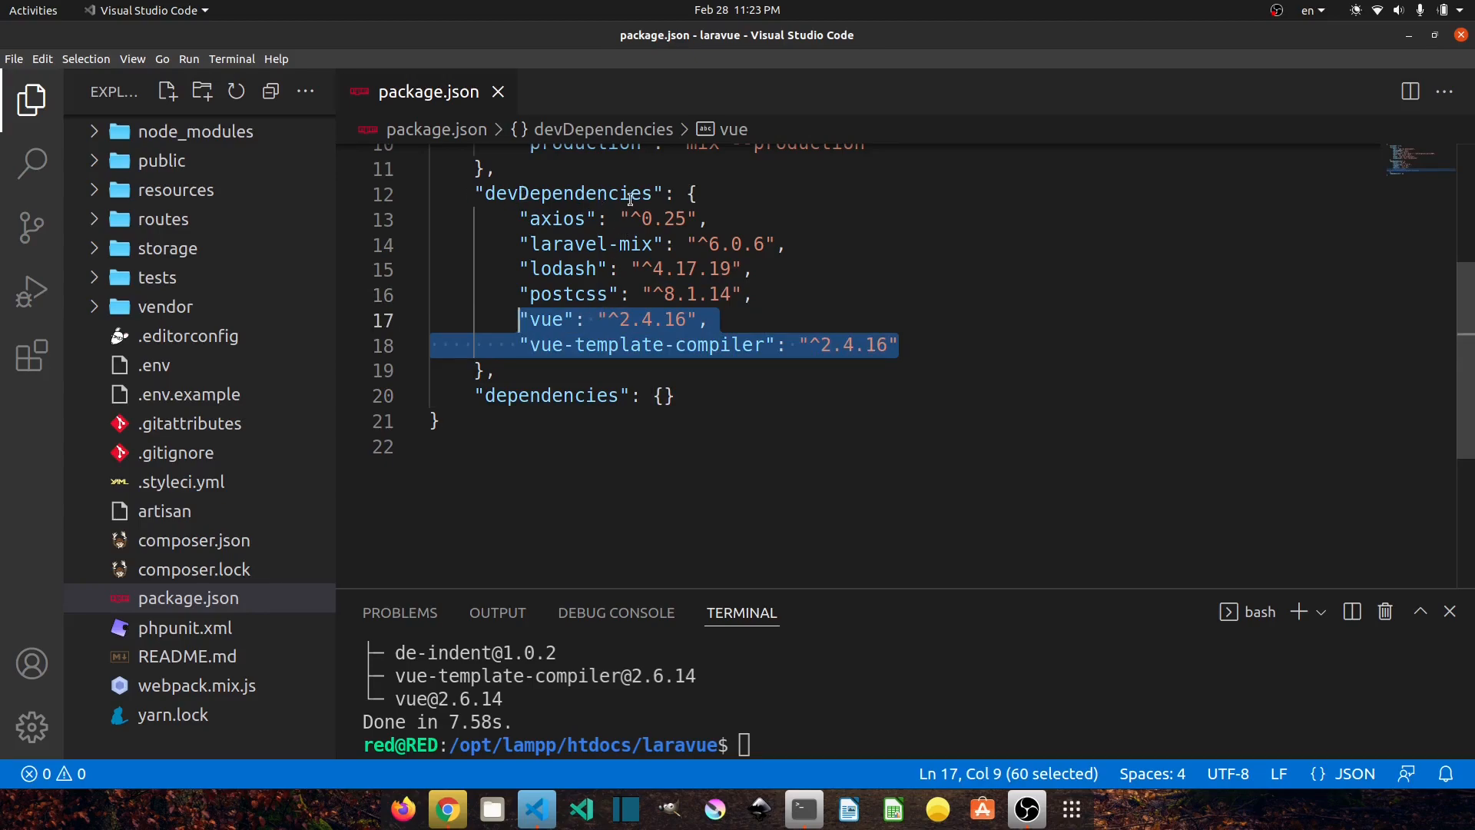
Step: Review the new devDependencies entries and close package.json
left_click(931, 346)
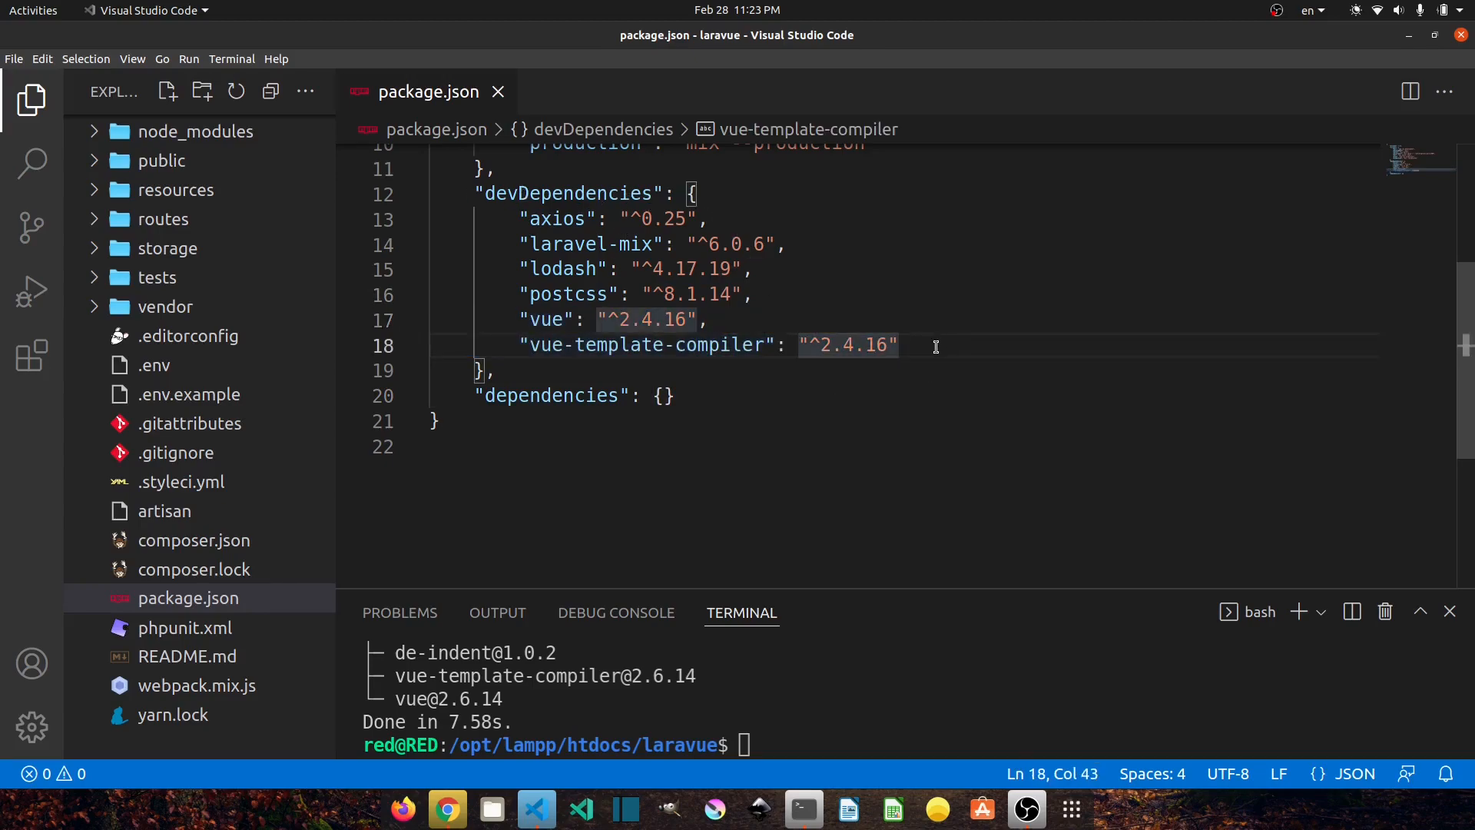
mouse_move(426, 71)
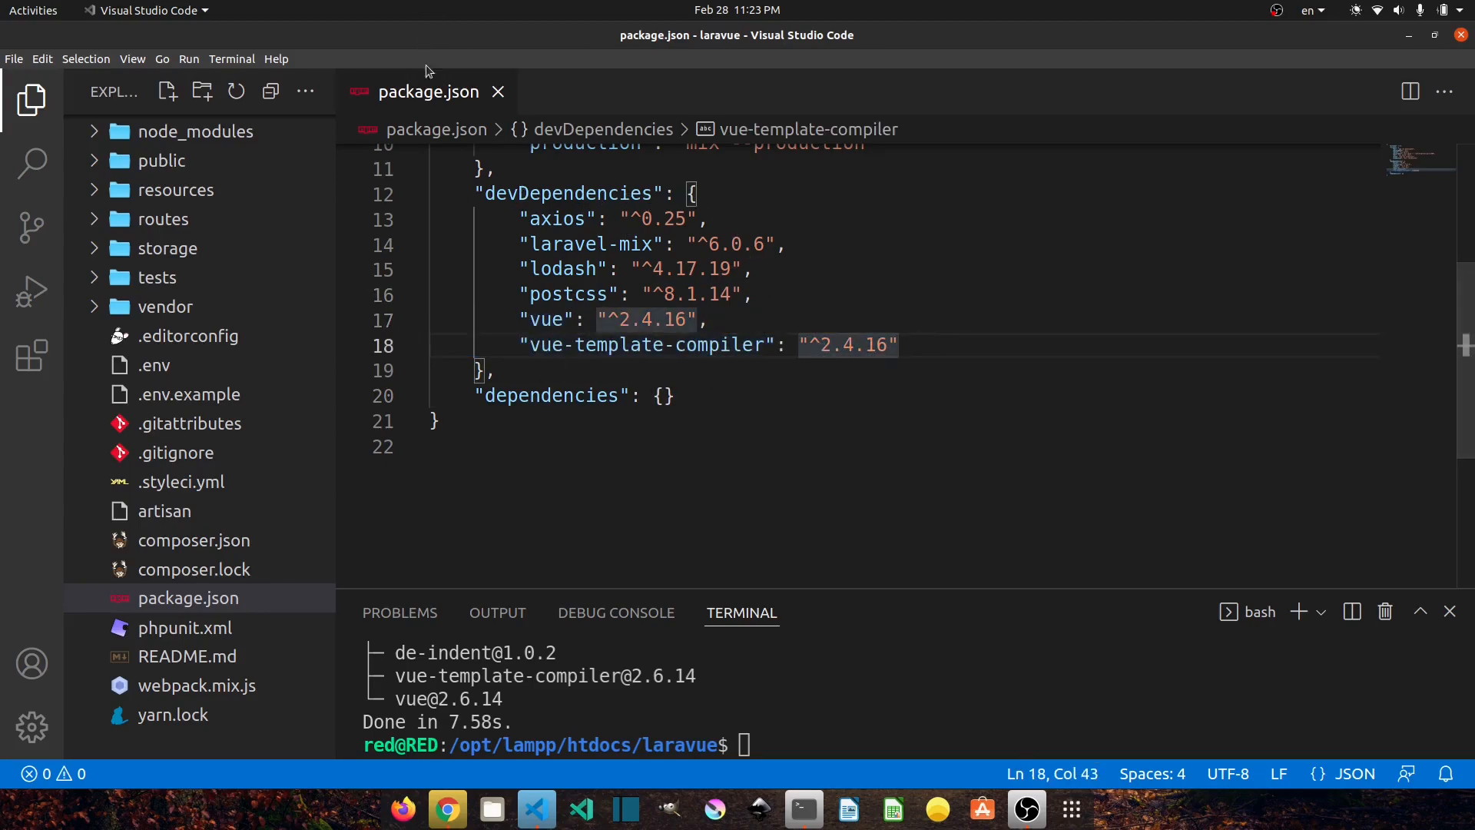
left_click(498, 91)
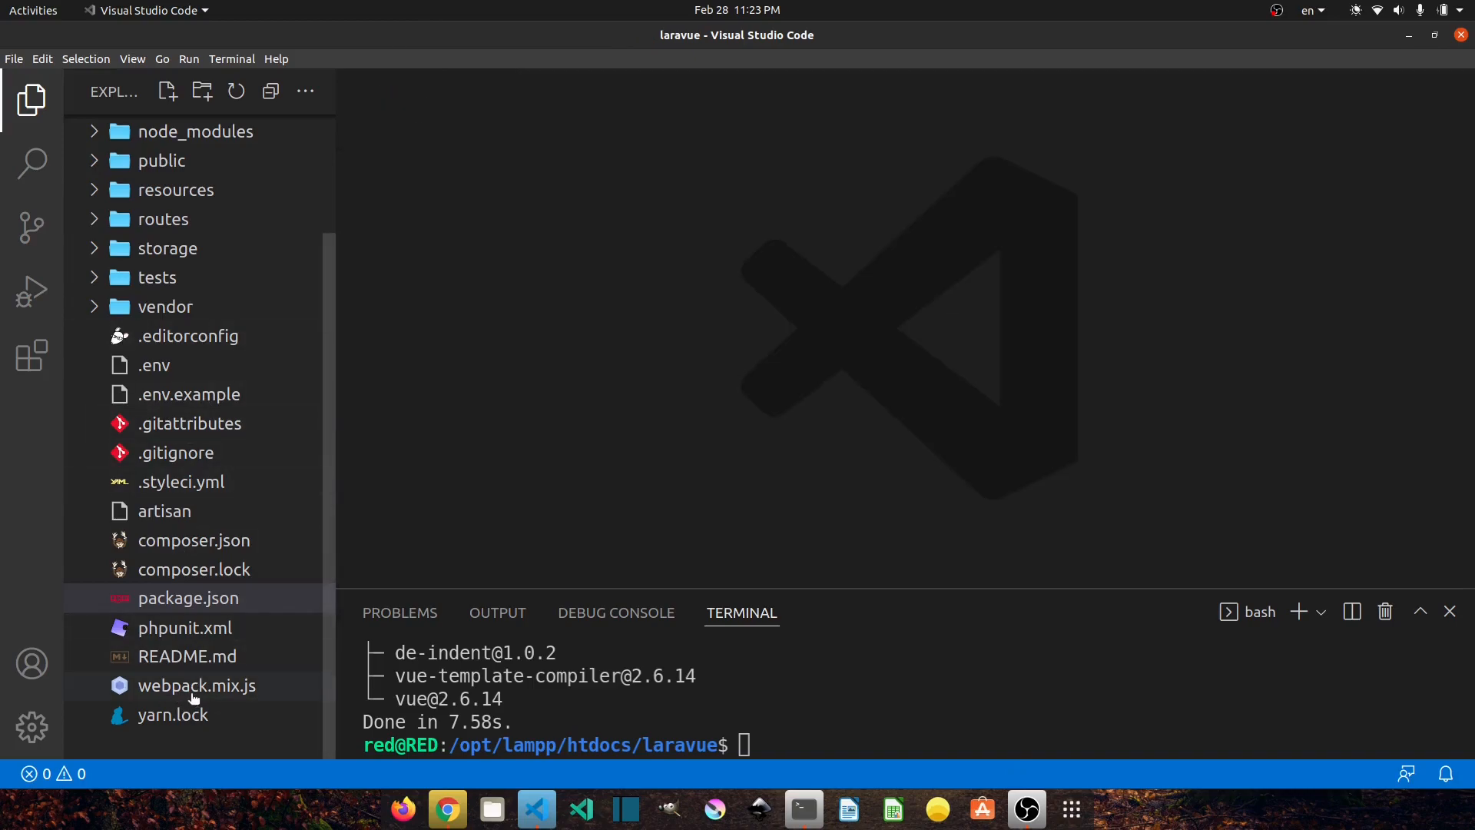
Step: Add .vue() on a new line after the mix.js(...) call in webpack.mix.js, then close it
left_click(196, 685)
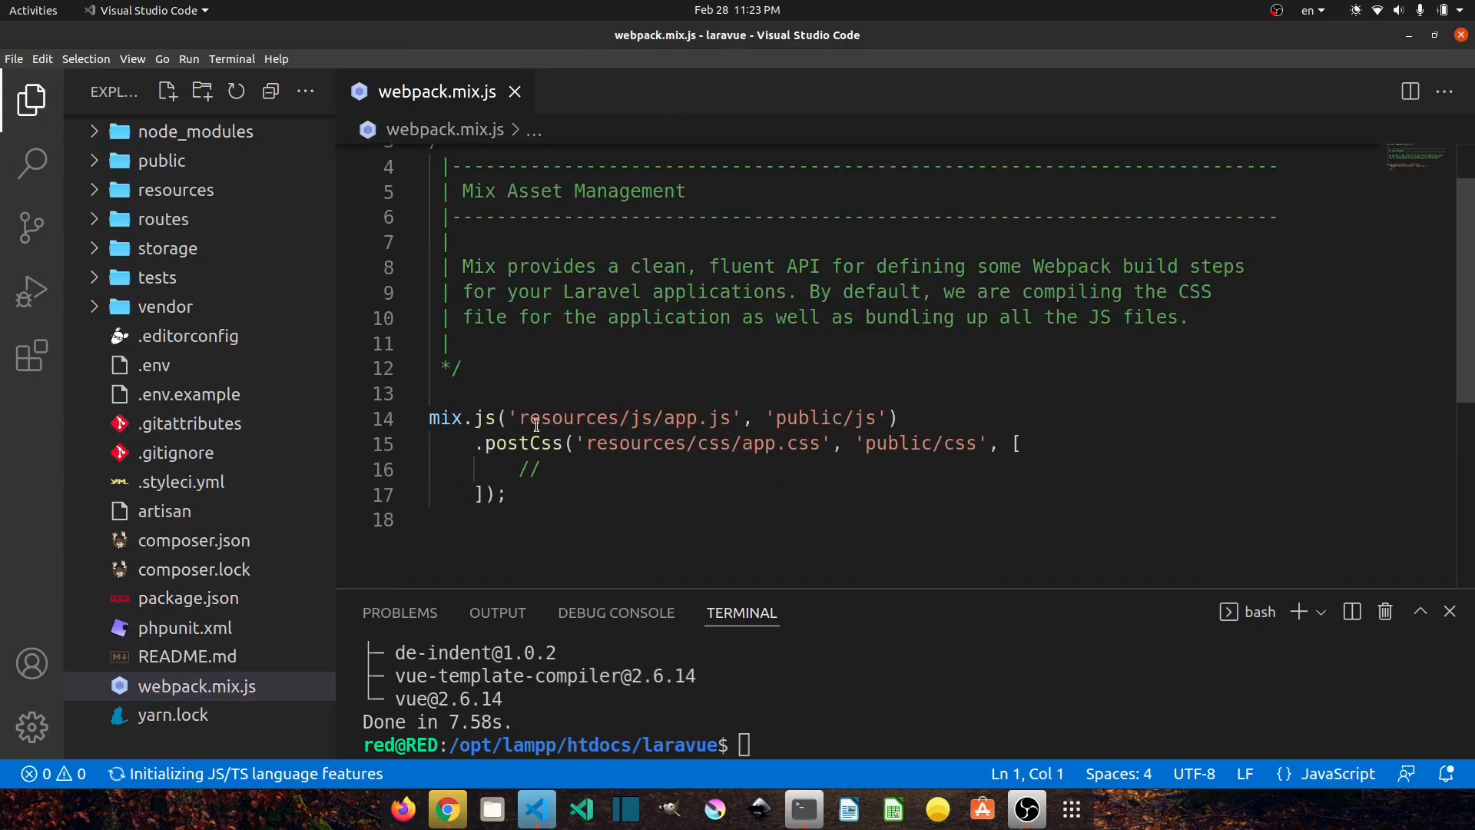
left_click(890, 418)
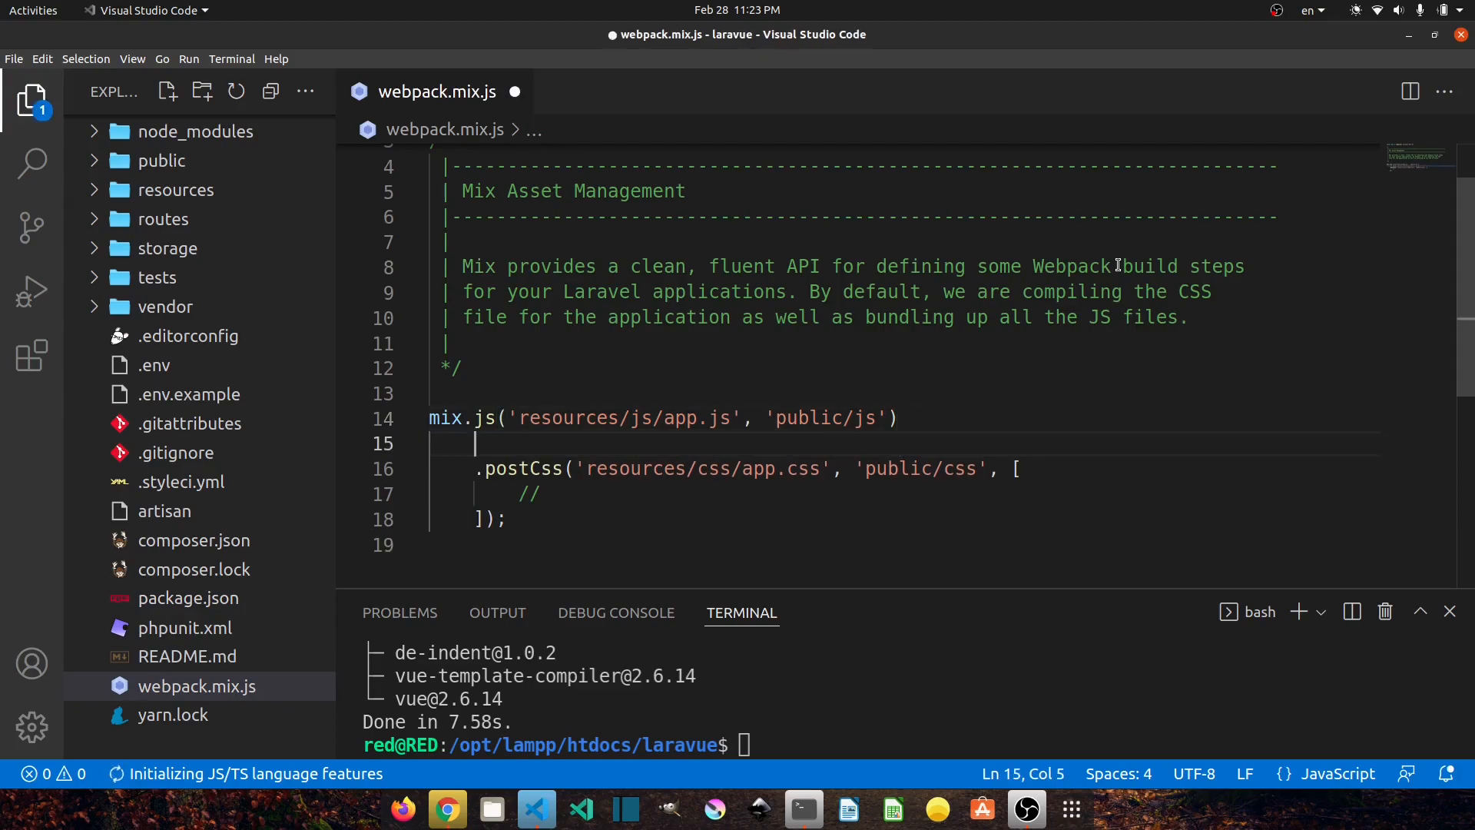
type(".vue")
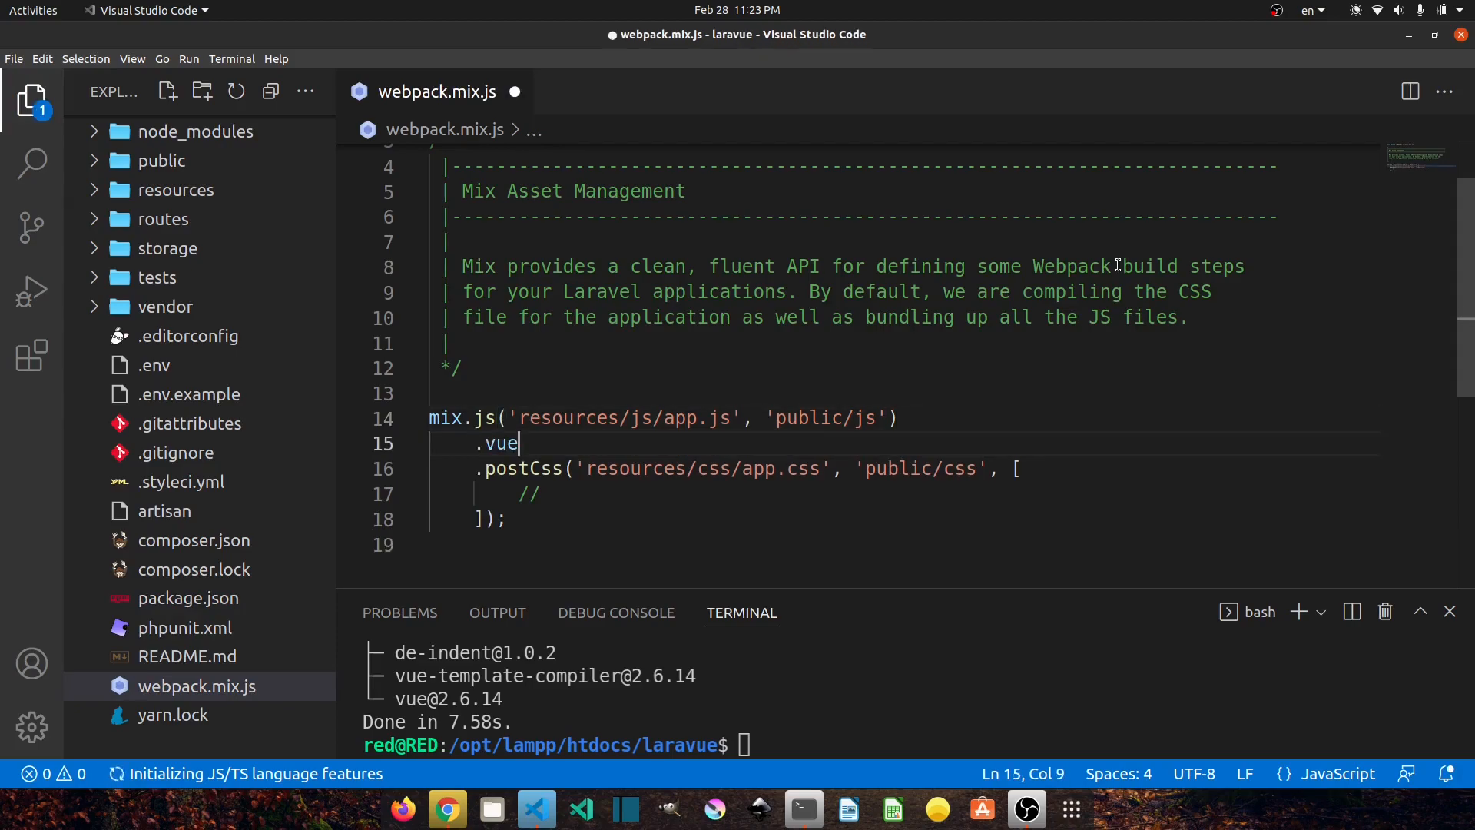
type("()")
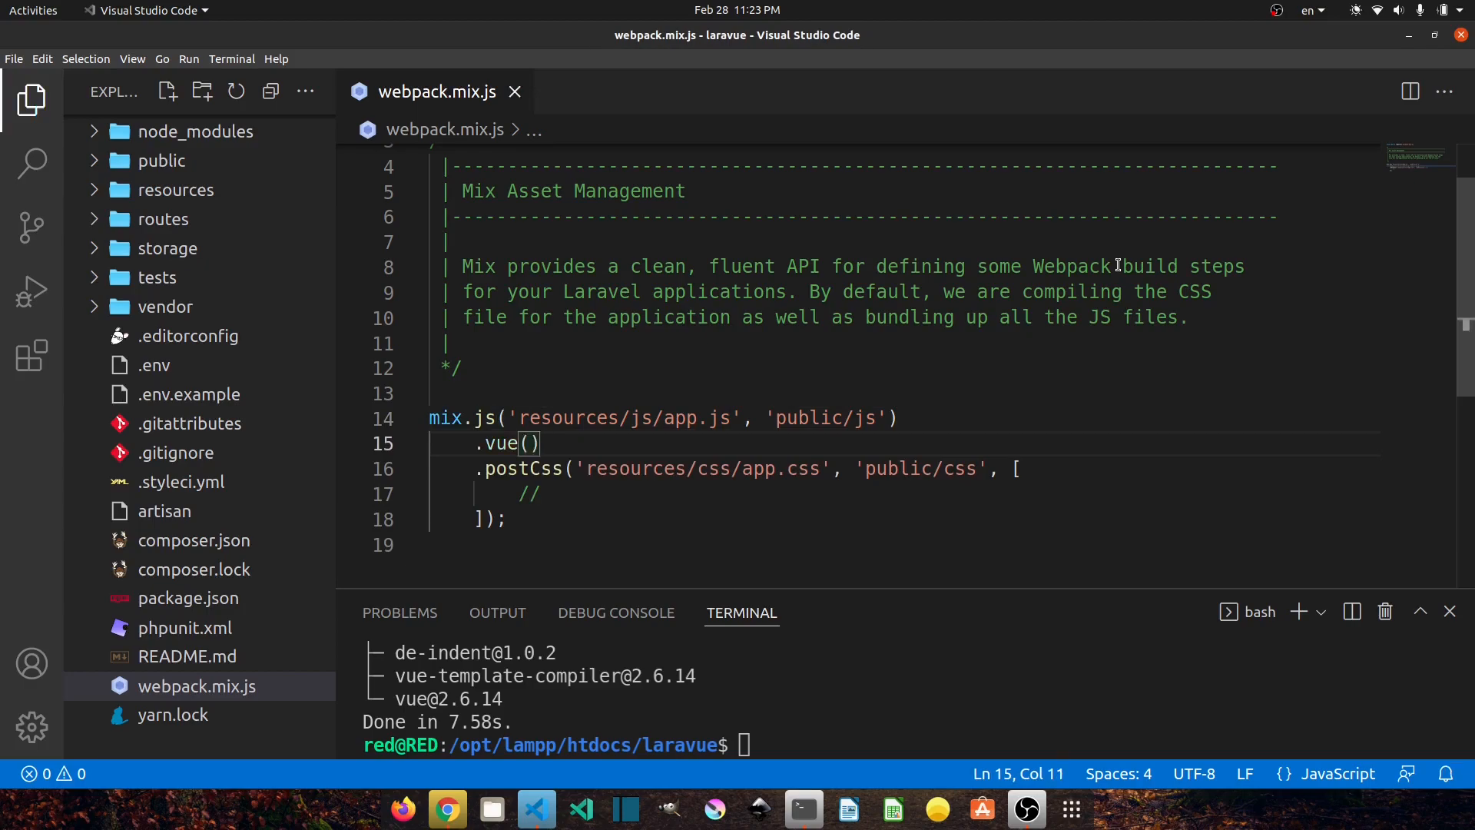
left_click(514, 91)
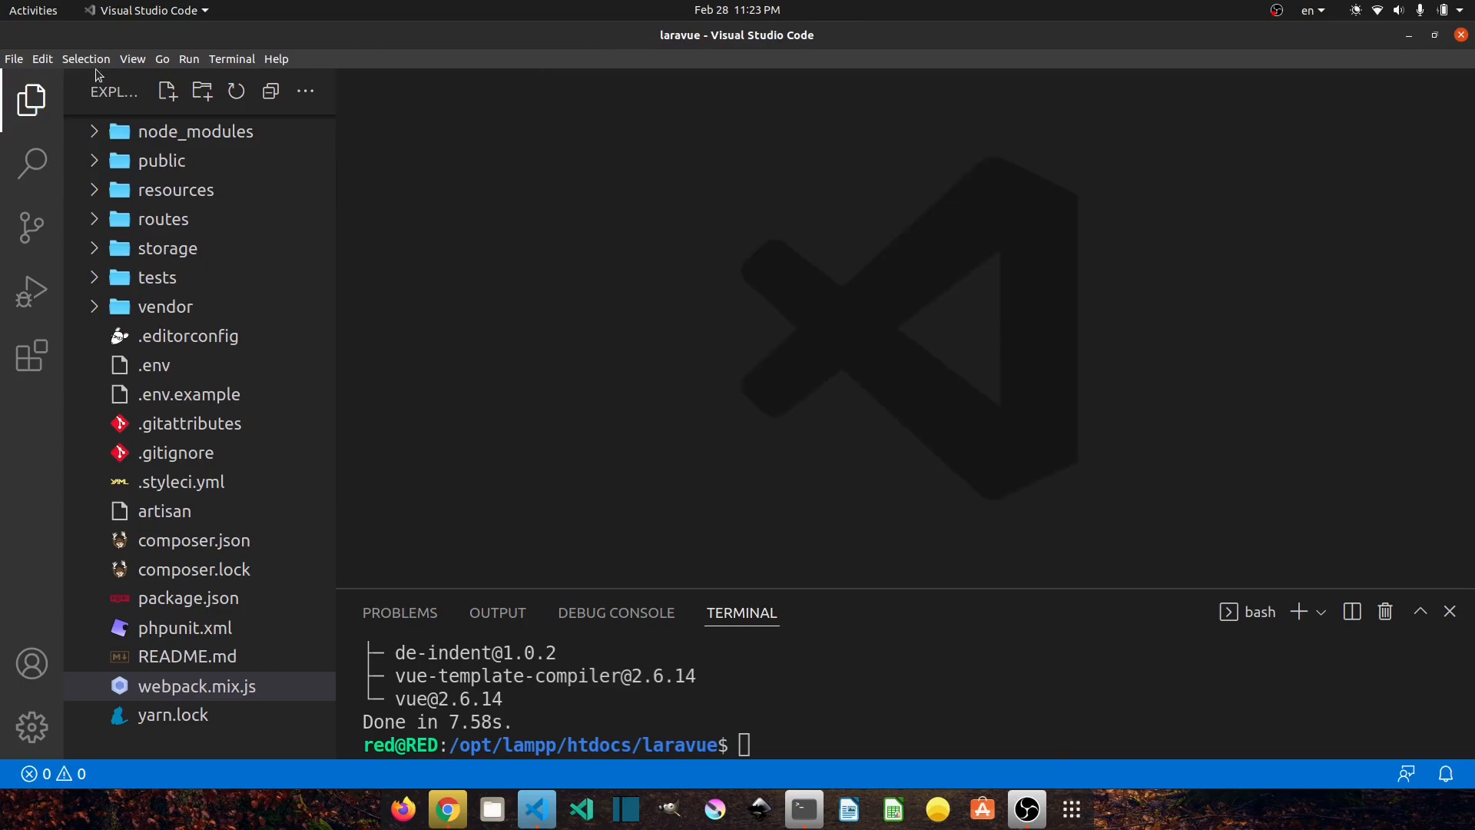
Step: Locate and bring up resources/js/app.js from the Explorer tree
scroll("up", 3)
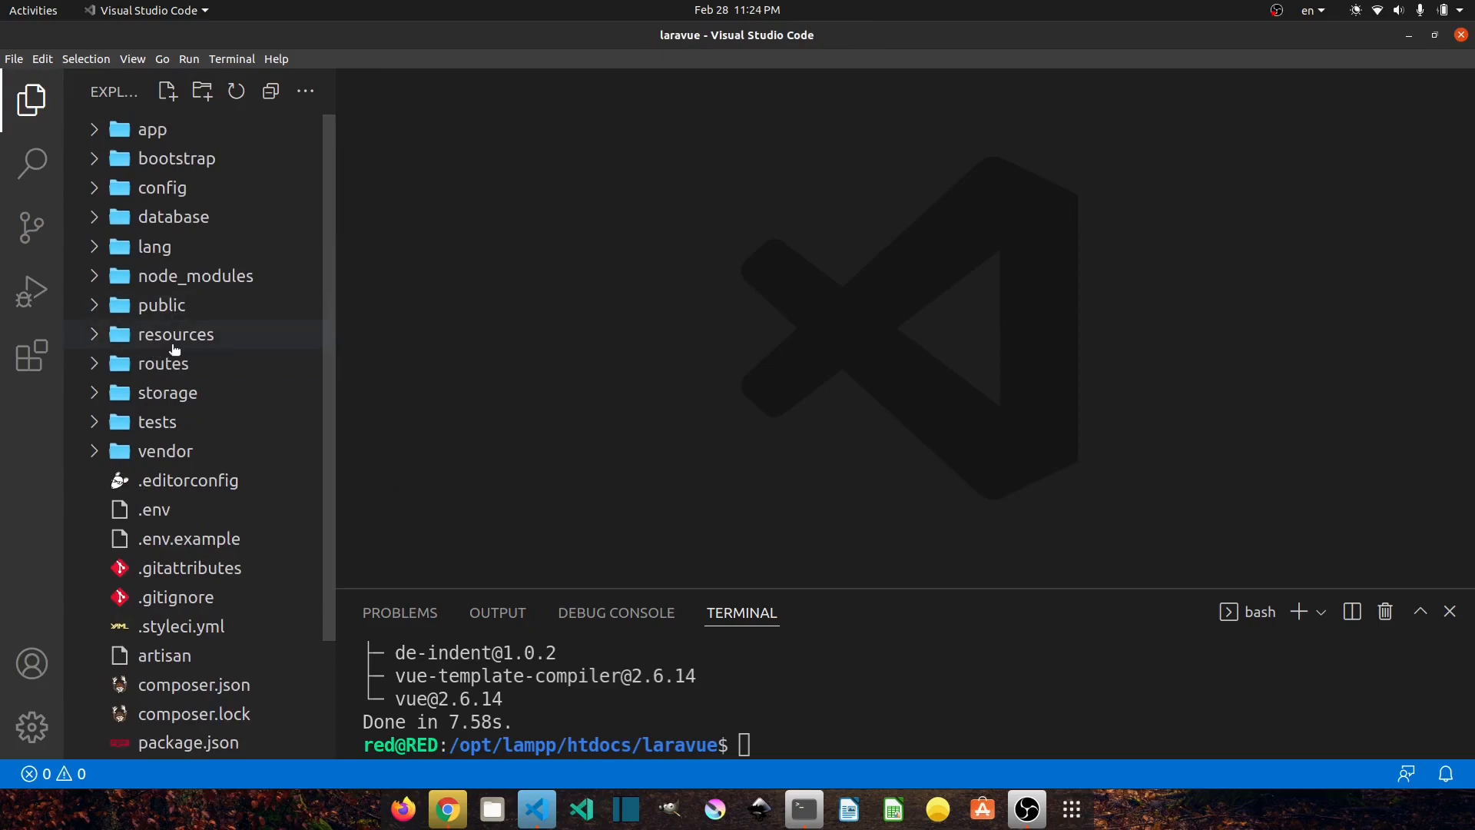
left_click(175, 333)
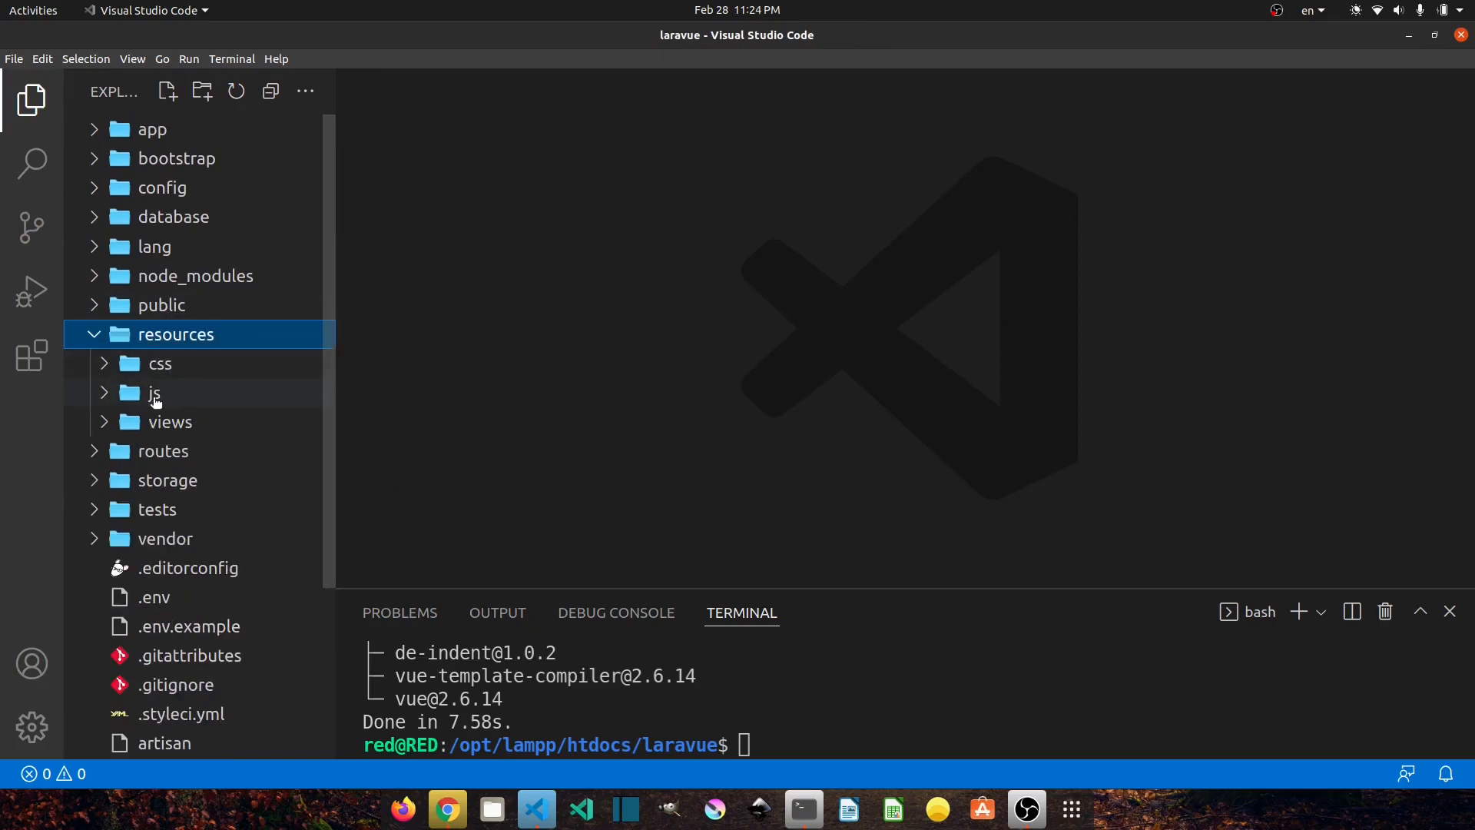
left_click(153, 392)
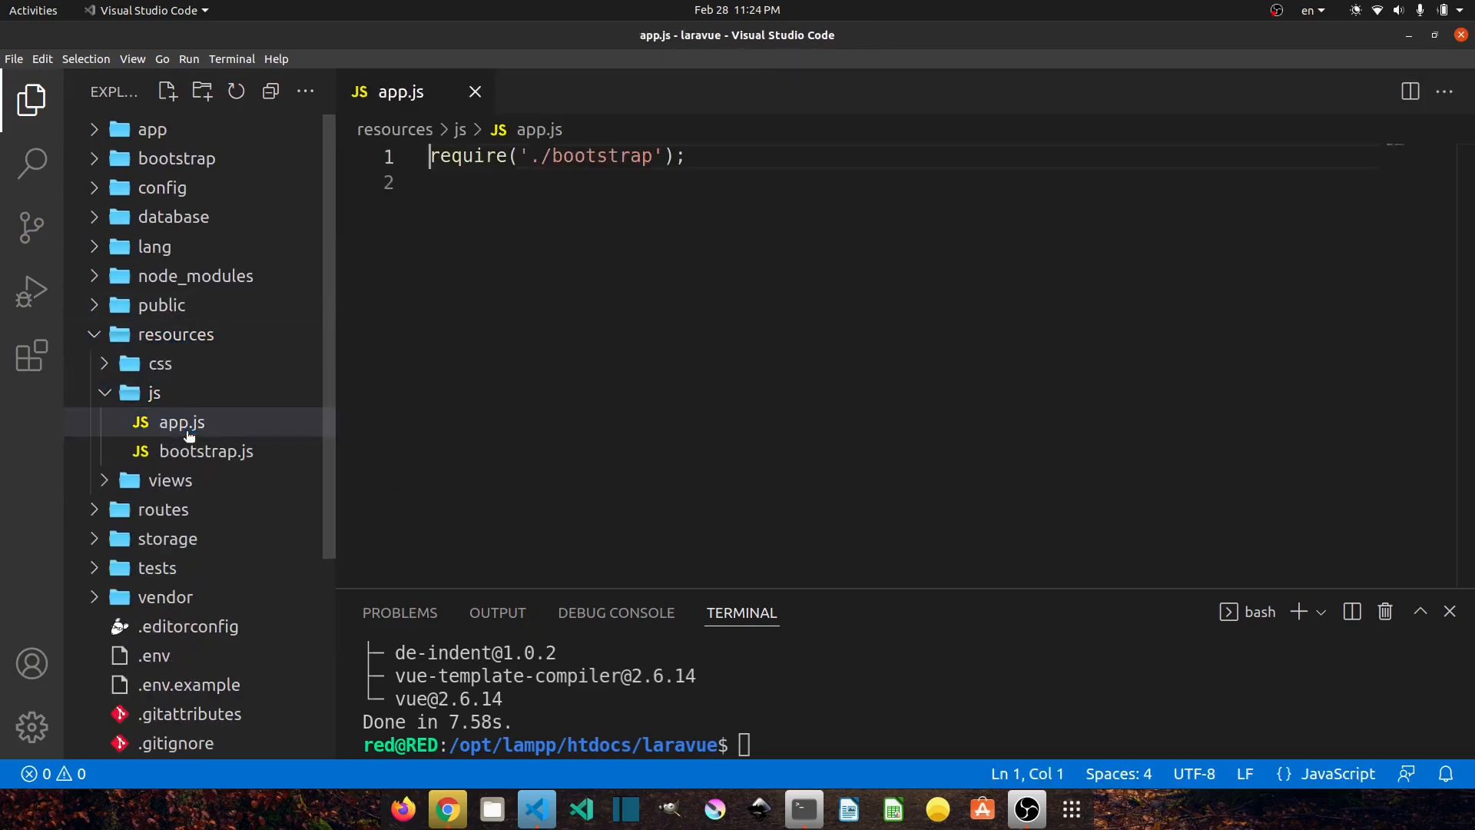
left_click(686, 157)
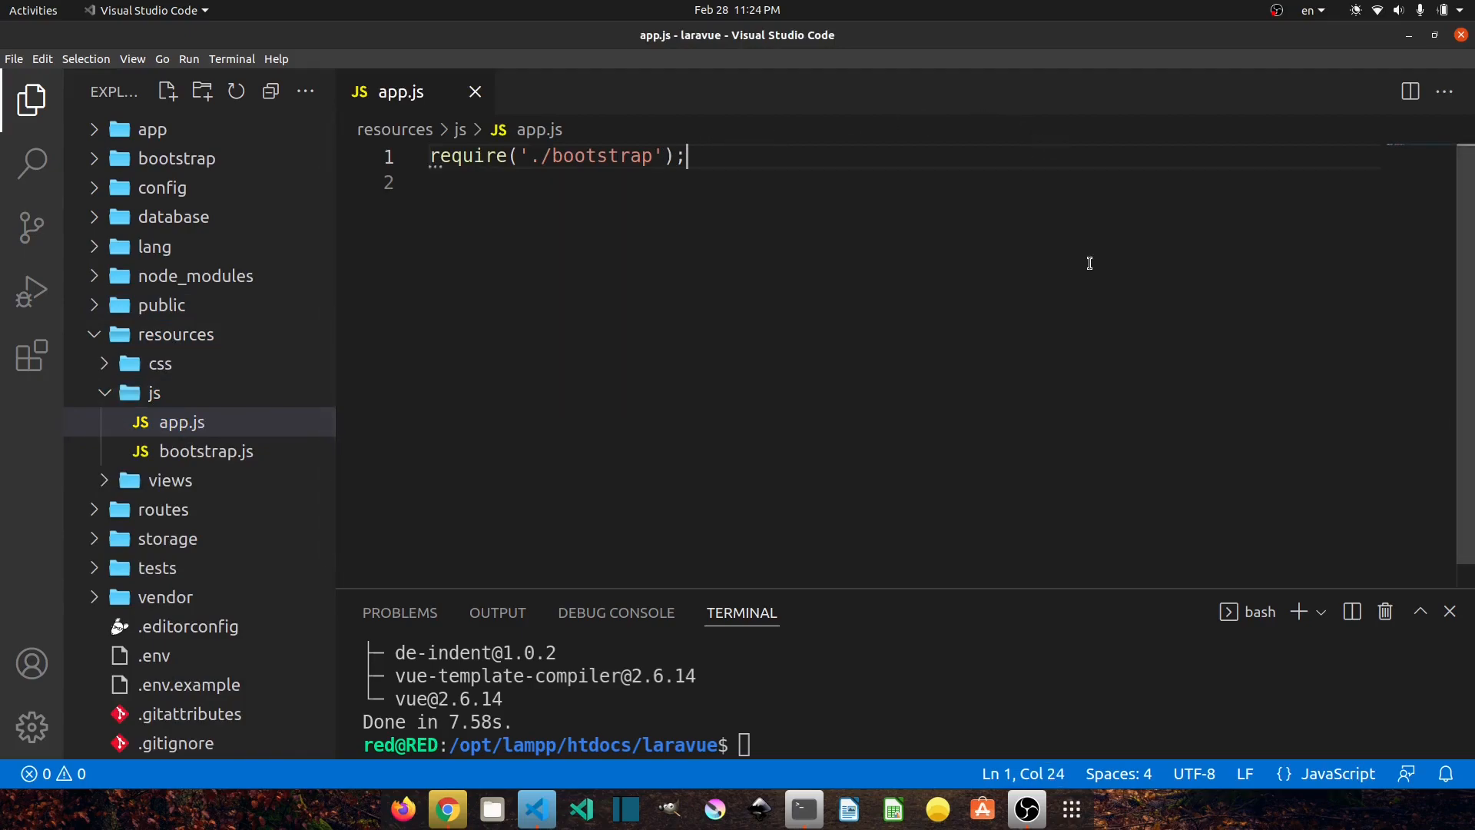
Step: Add the line import vue from 'vue'; below the bootstrap require in app.js
key("enter")
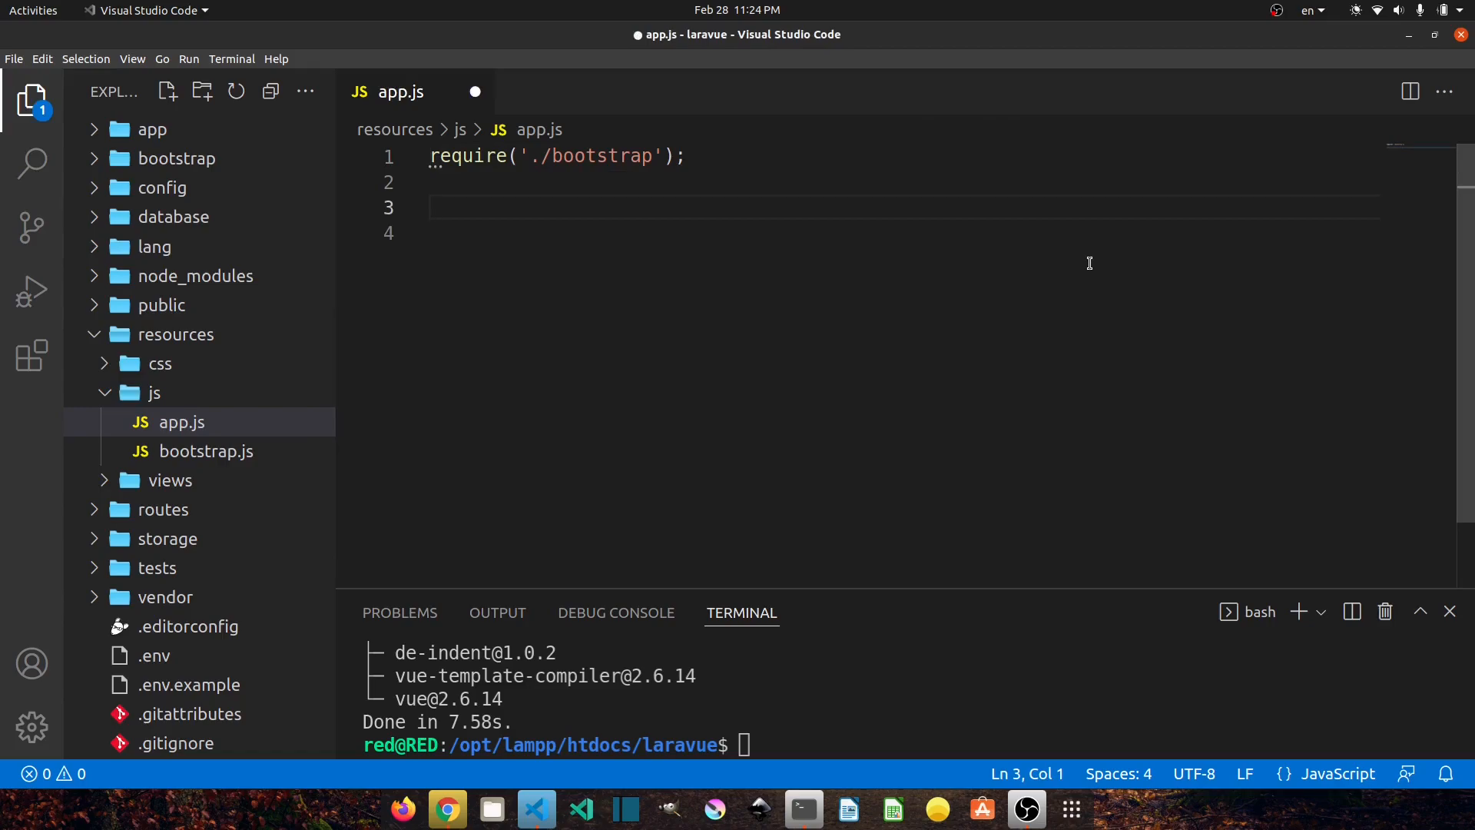
type("import vue")
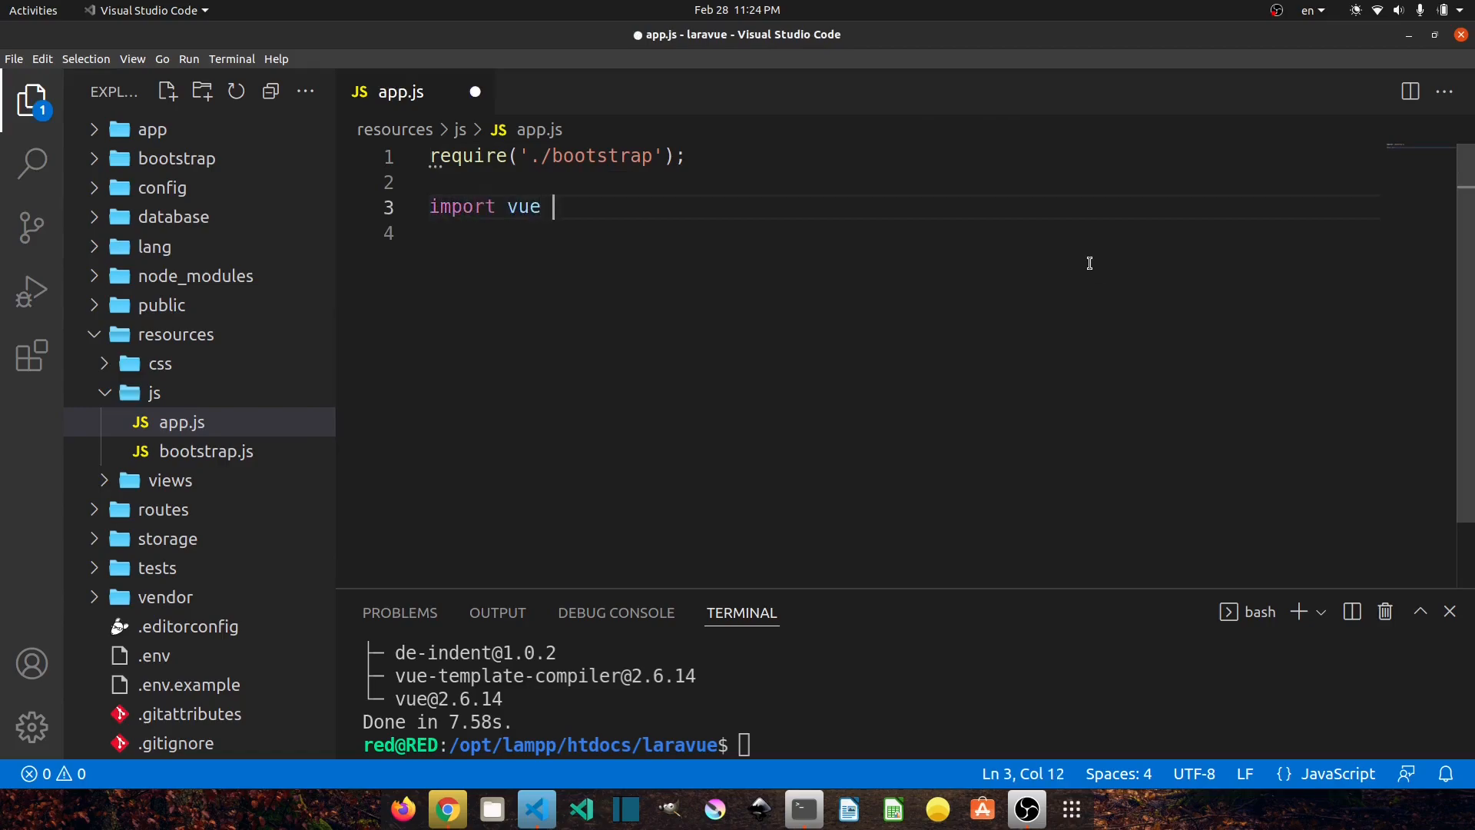
type("from ''")
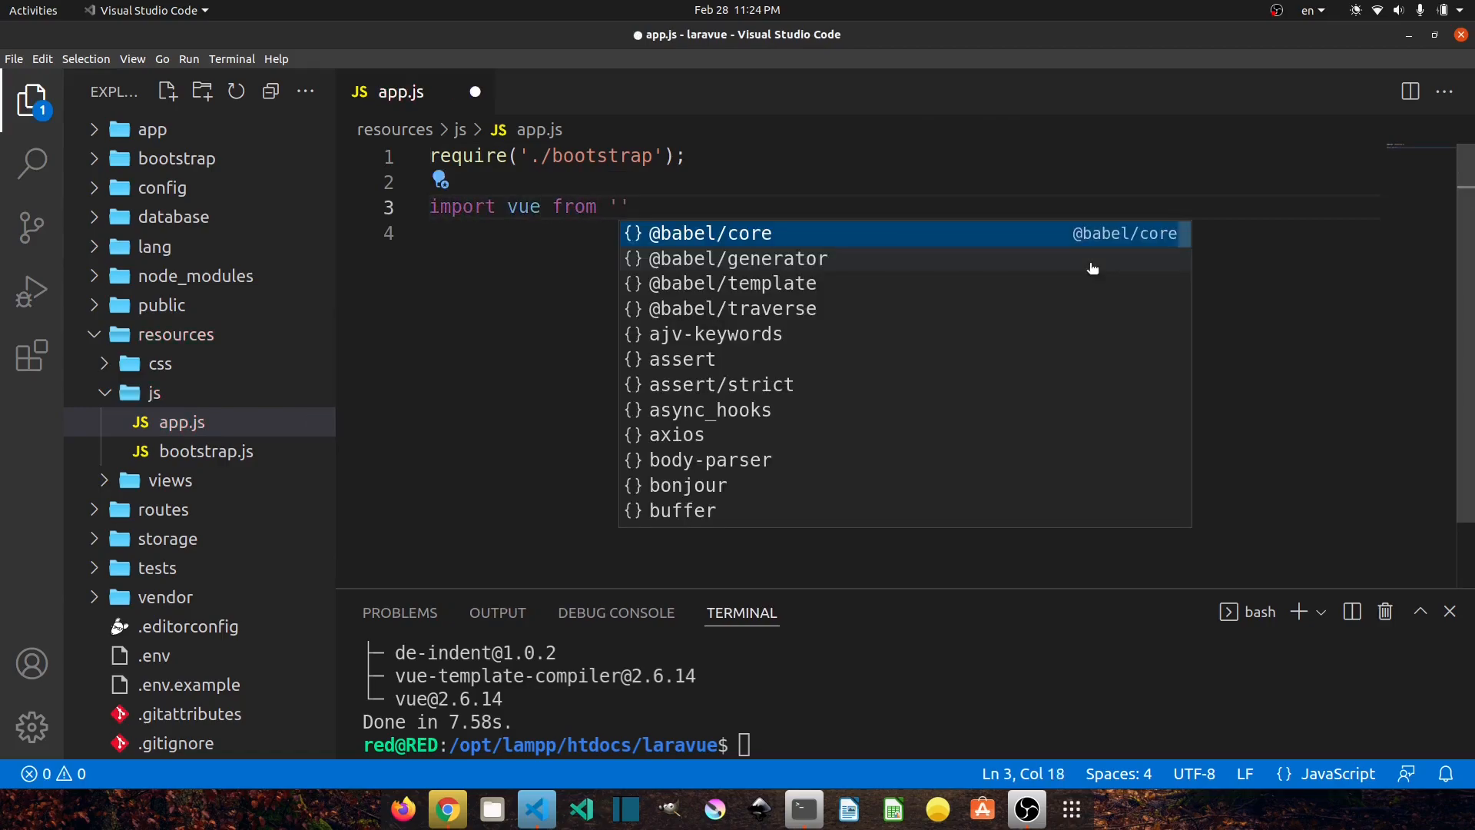
type("vue';")
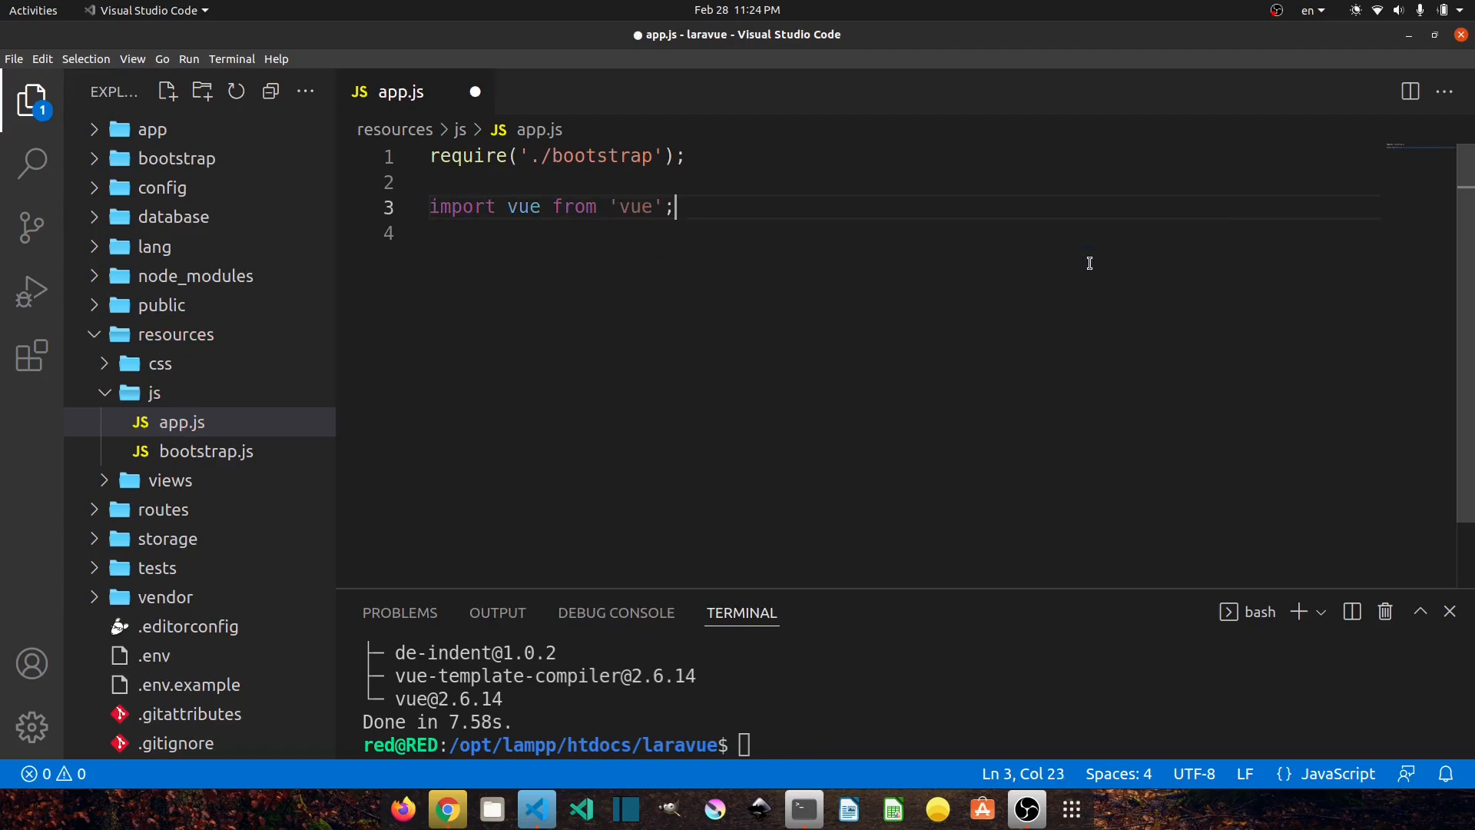
key("Return")
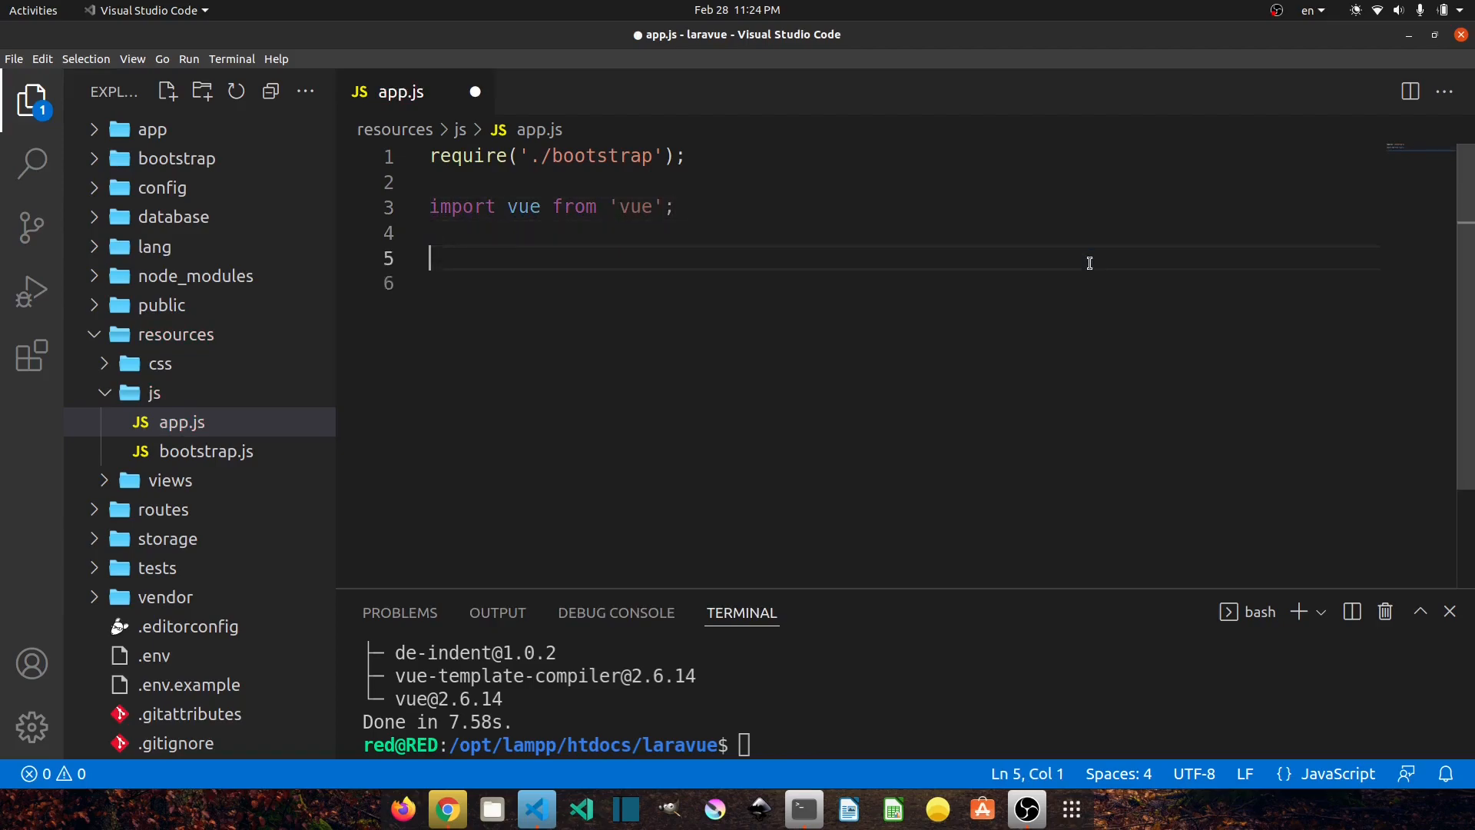
Step: Register Vue.component('example-component', require('./components/Ex...')) in app.js and save
type("V")
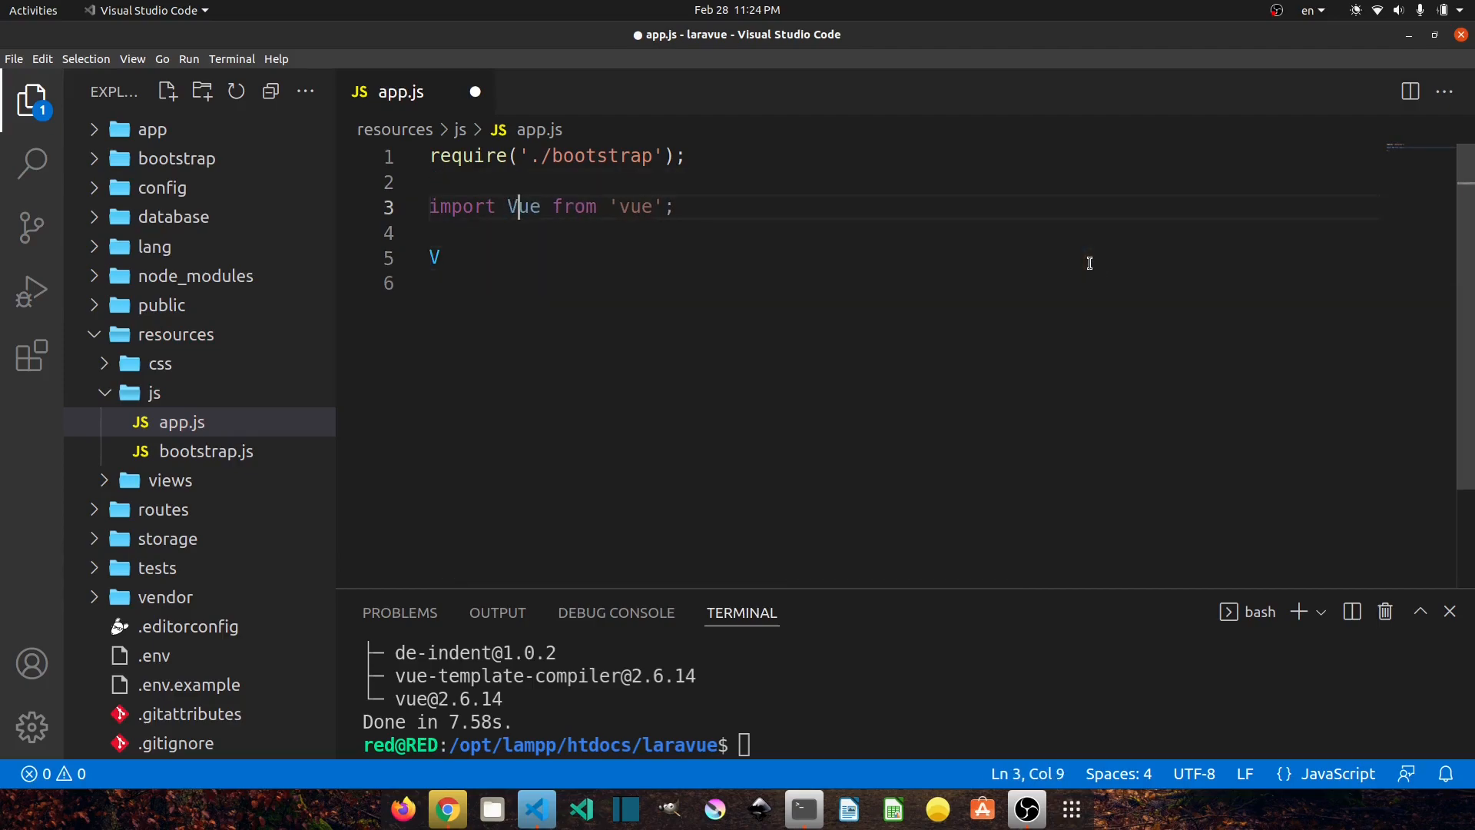
type("ue")
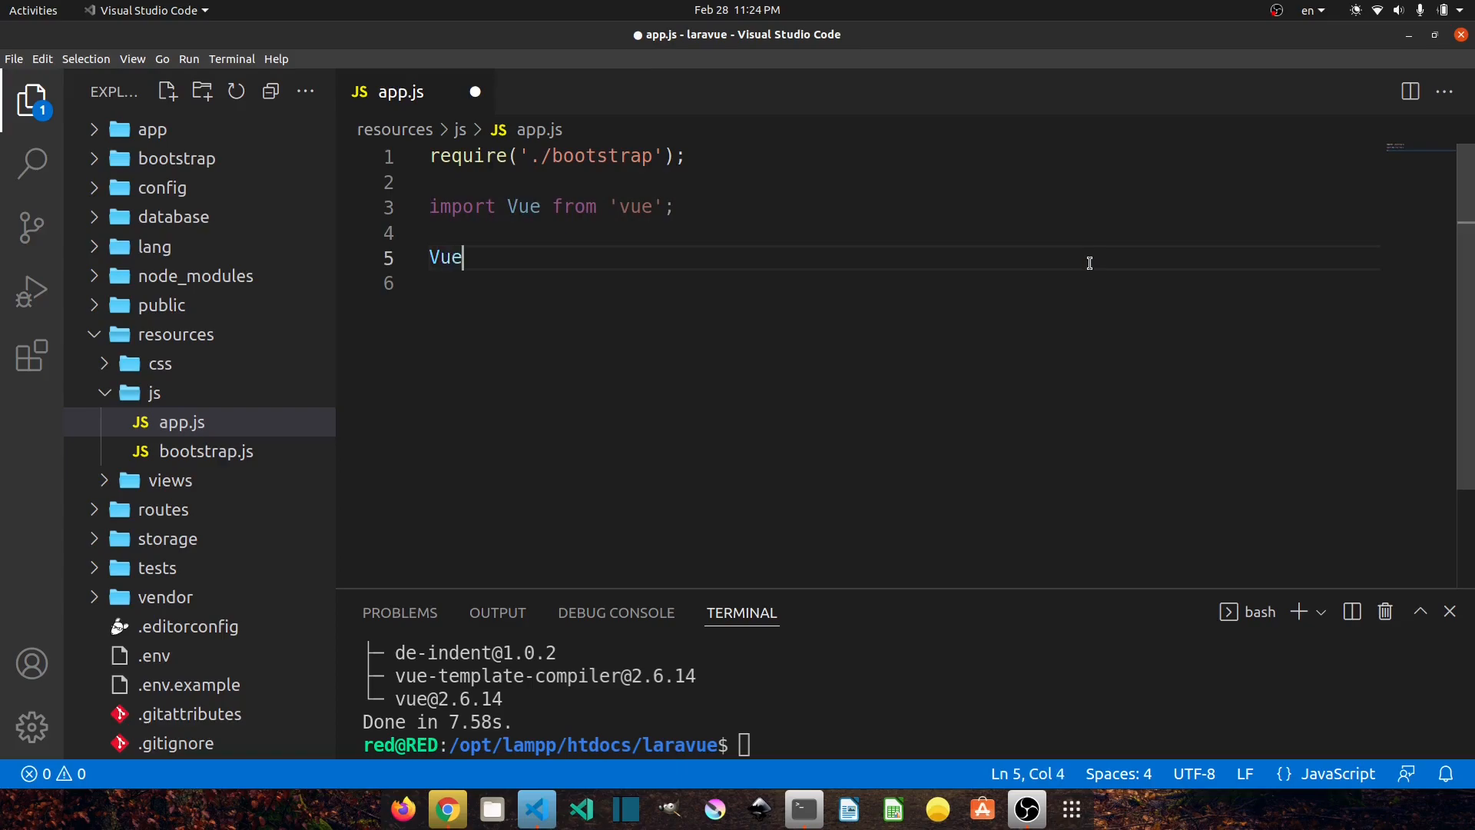
type(".component('")
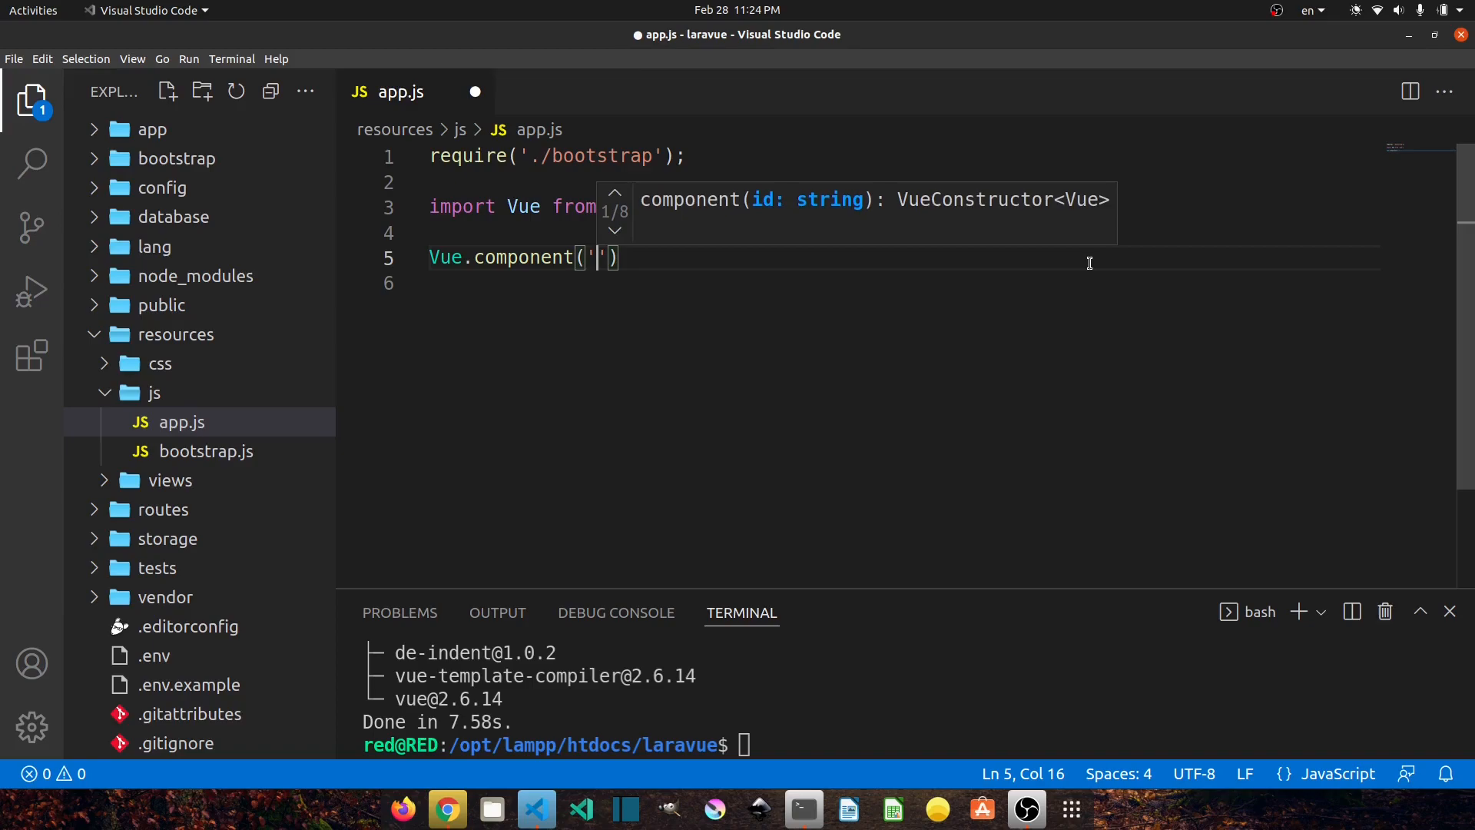
type("example-")
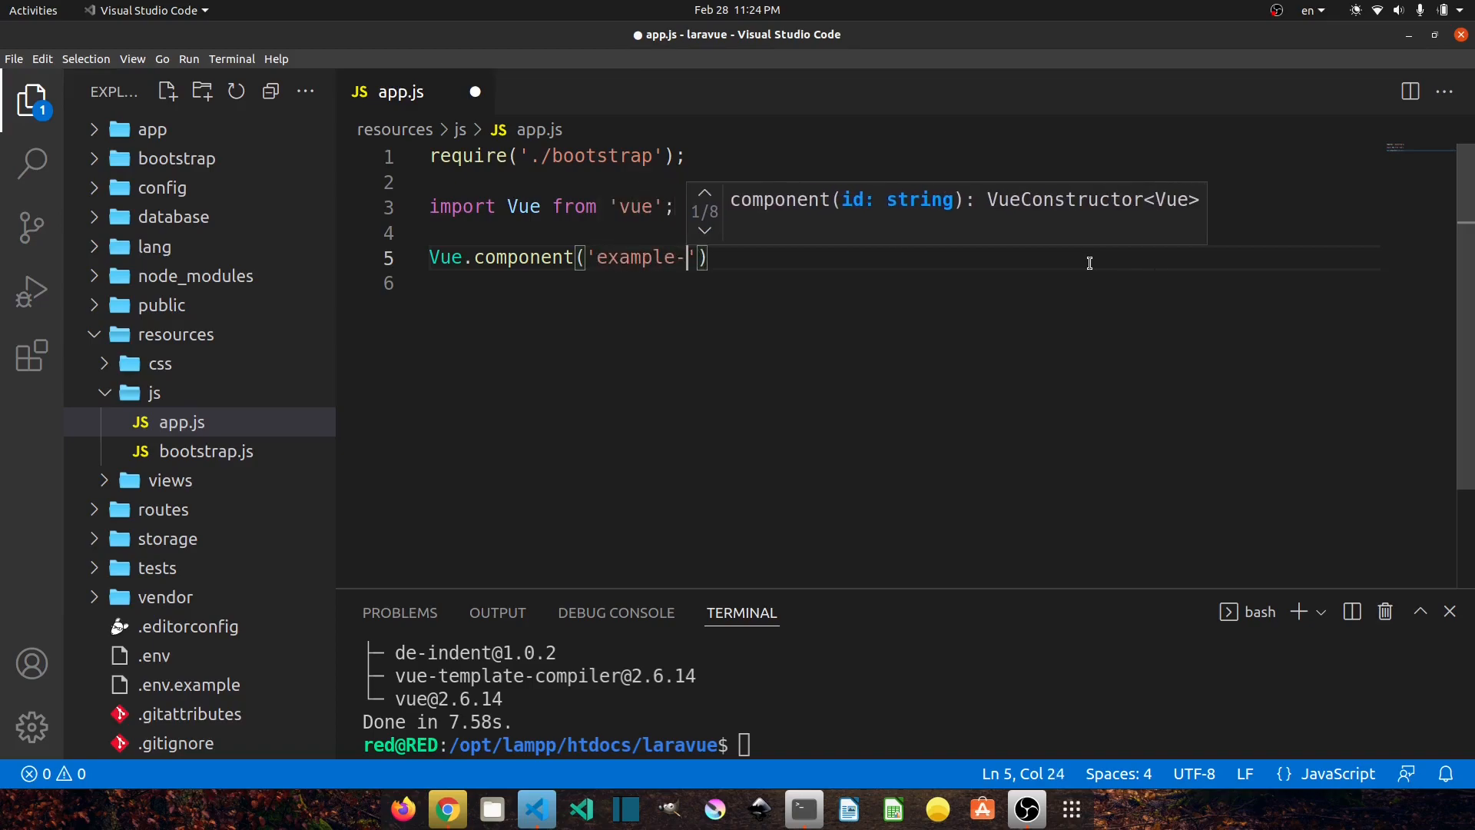
type("component")
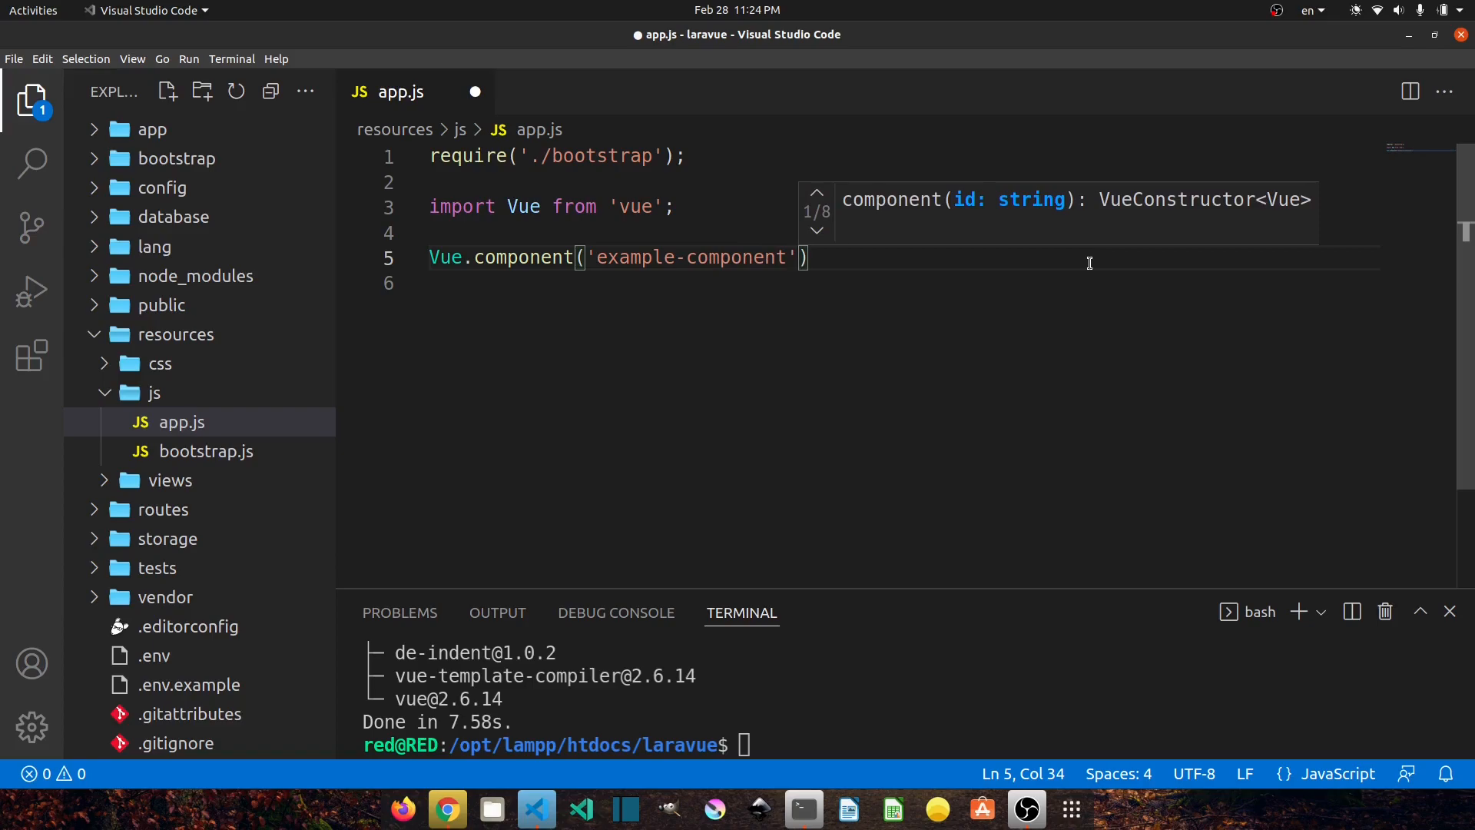
type(",")
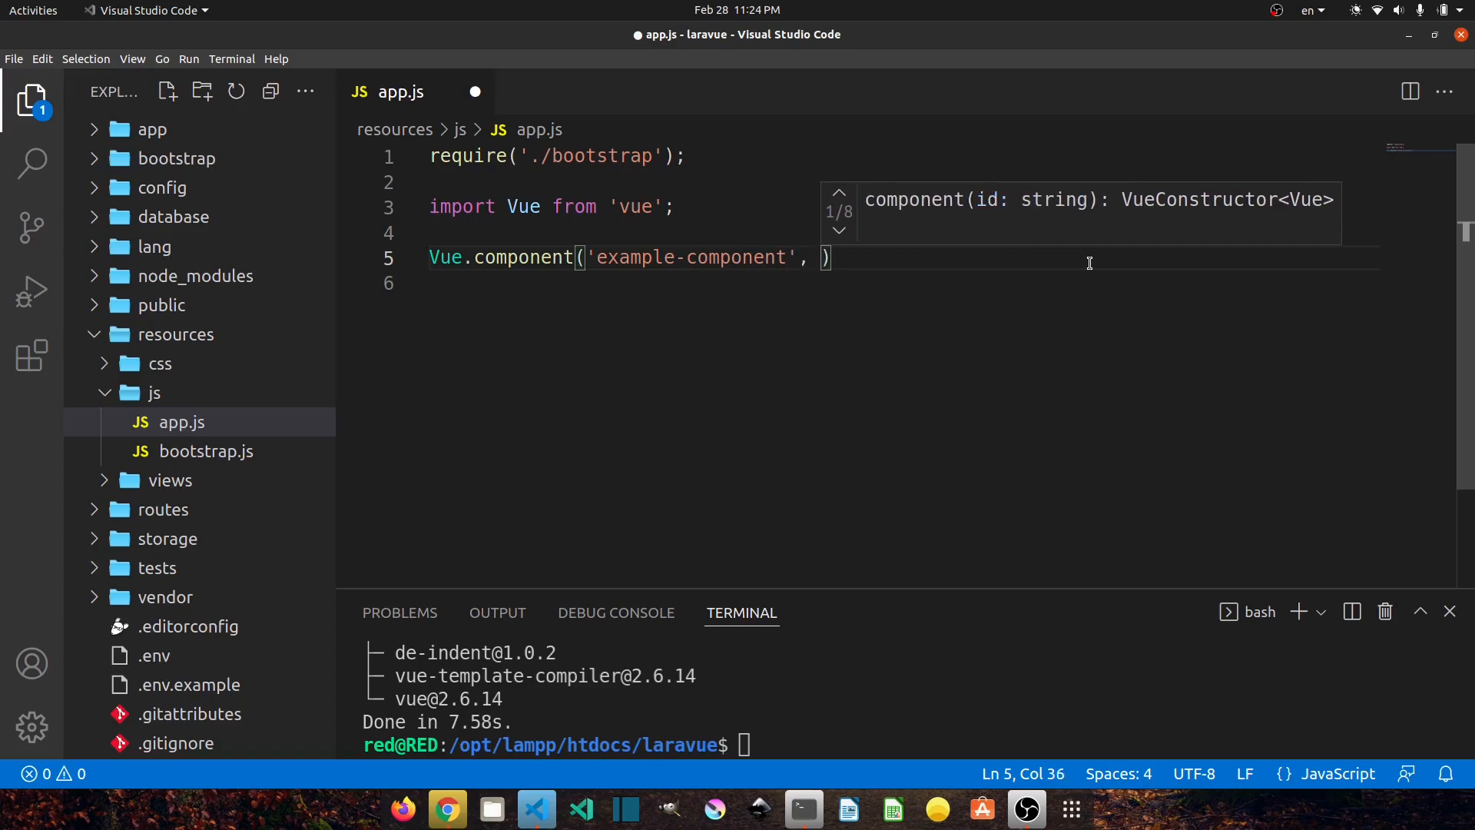
type("require('")
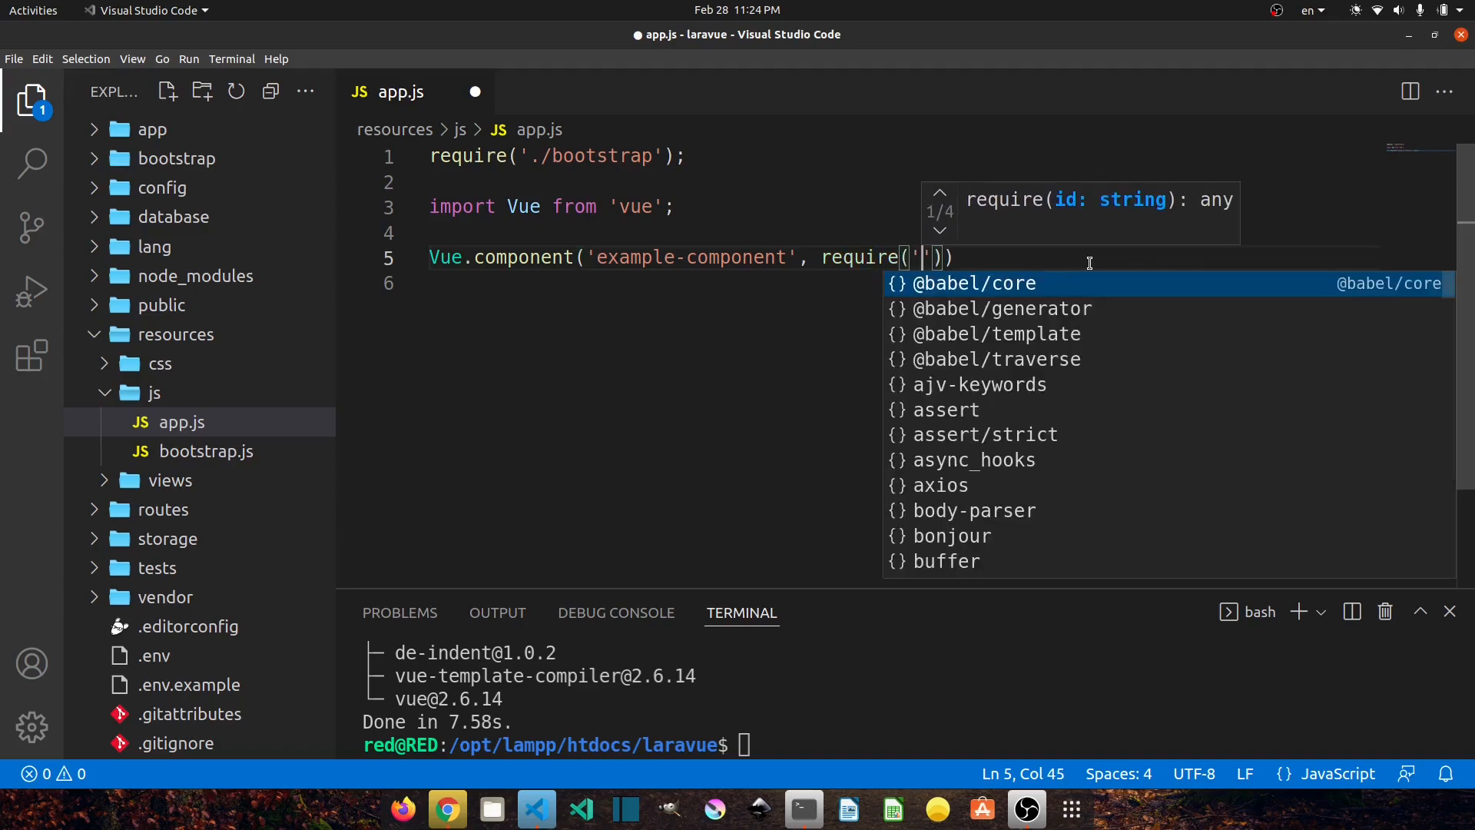
type("./compo")
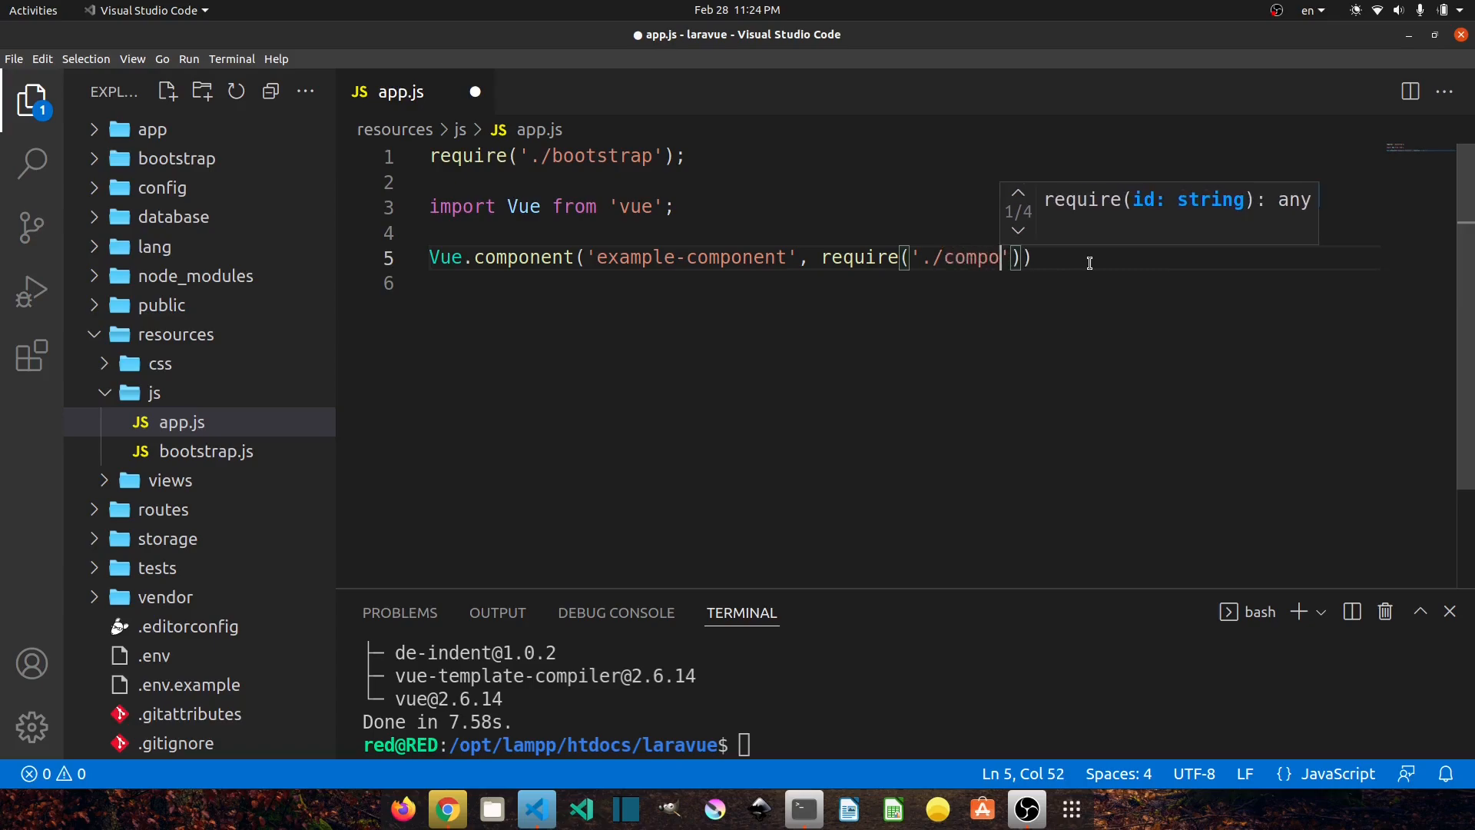
type("nents/")
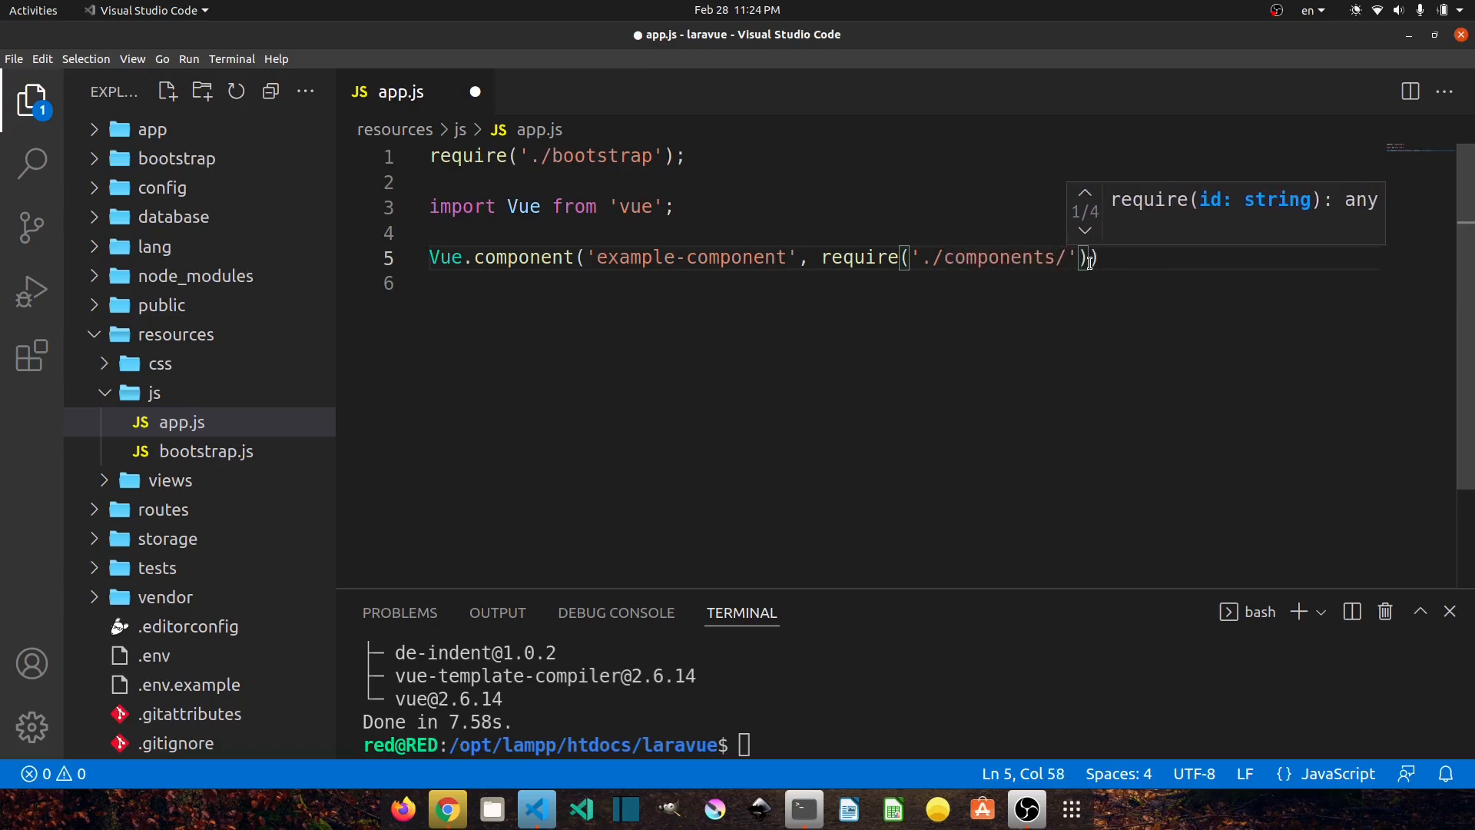
type("ExampleComponent")
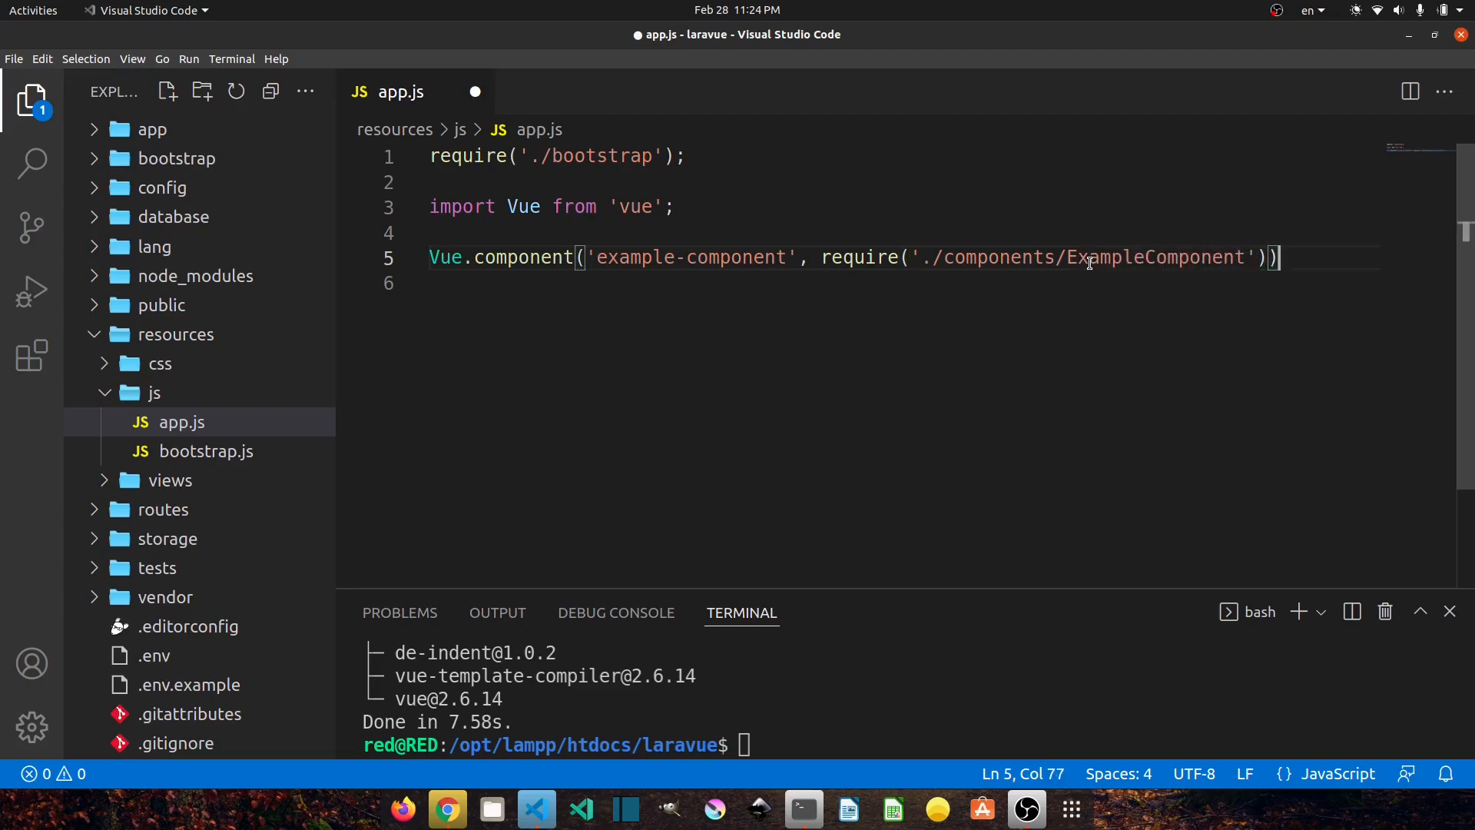
type(";")
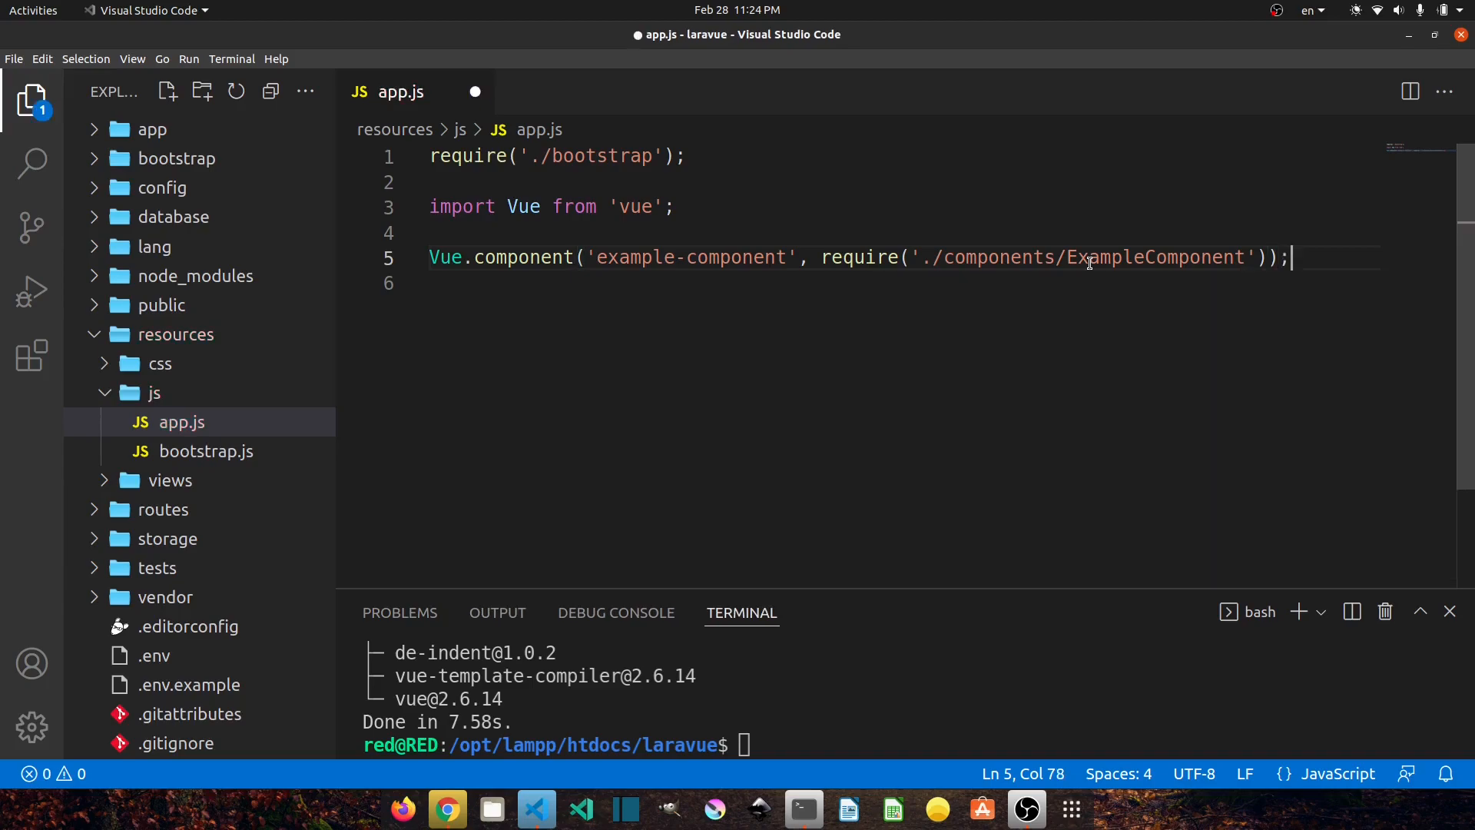
key("ctrl+s")
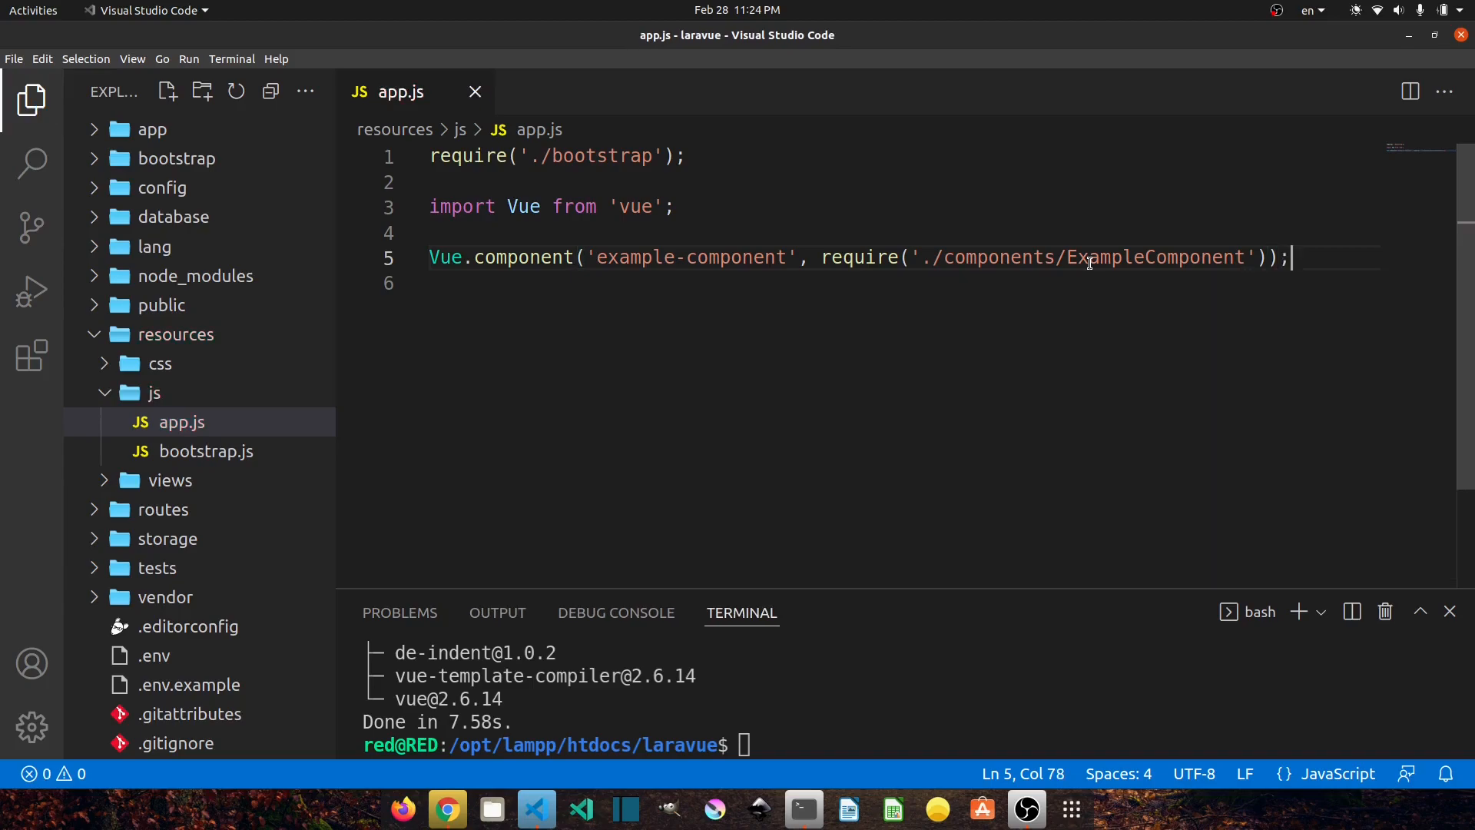
Step: Add const app = new Vue({ el: '#app', mounted() { console.log('Hello World') } })
type("c")
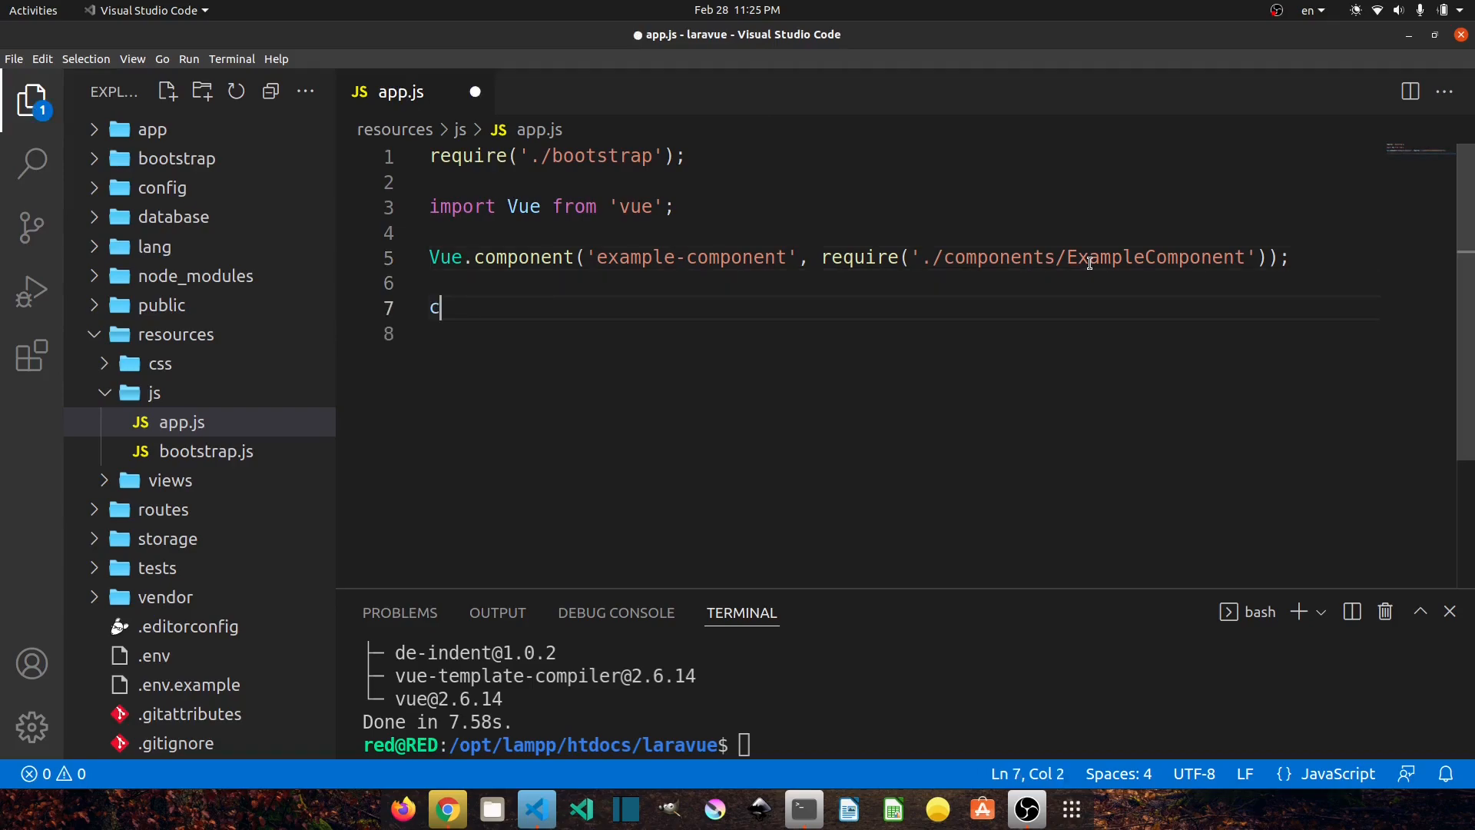
type("onst app =")
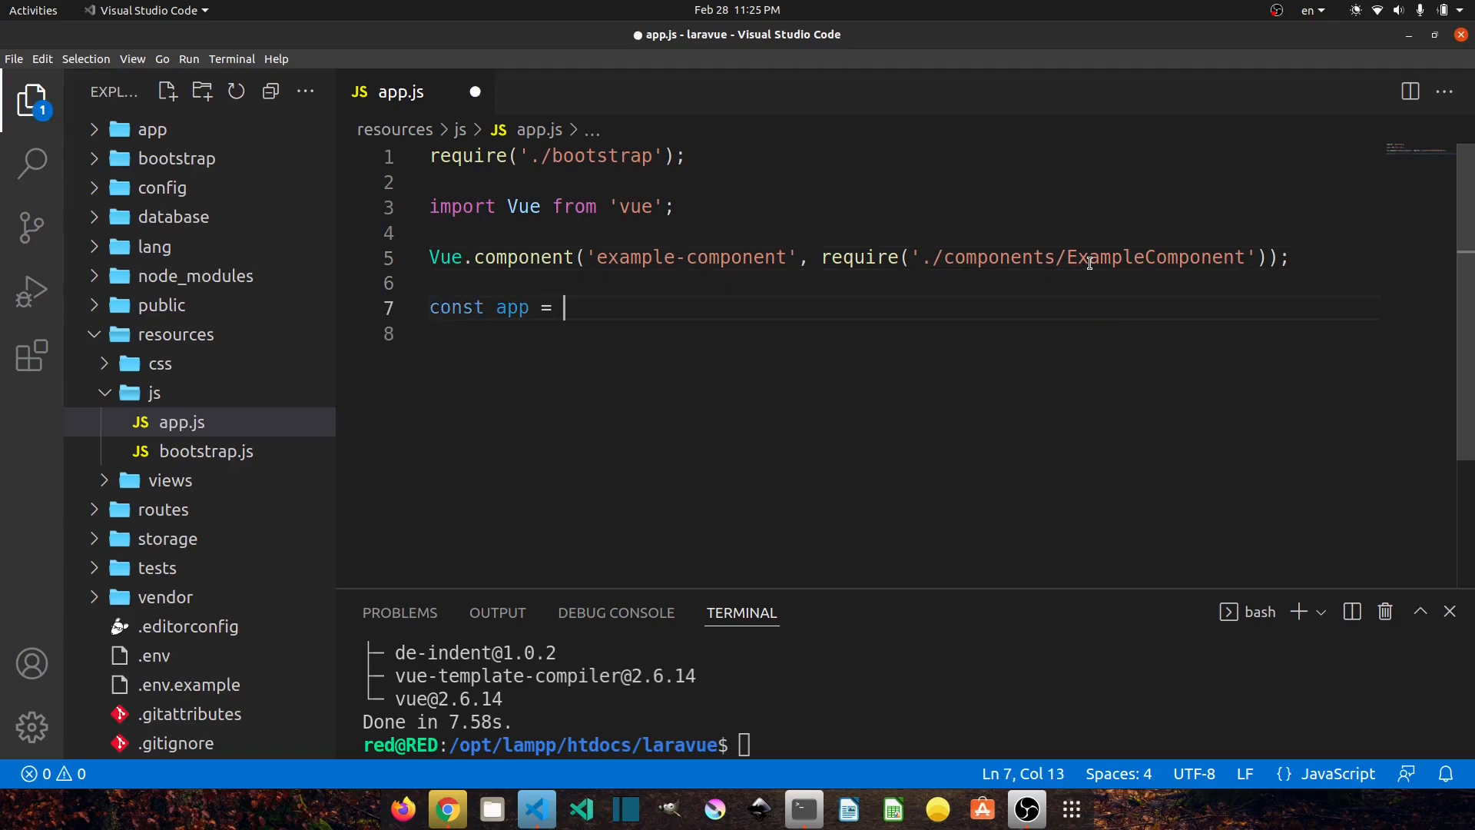
type("new Vue")
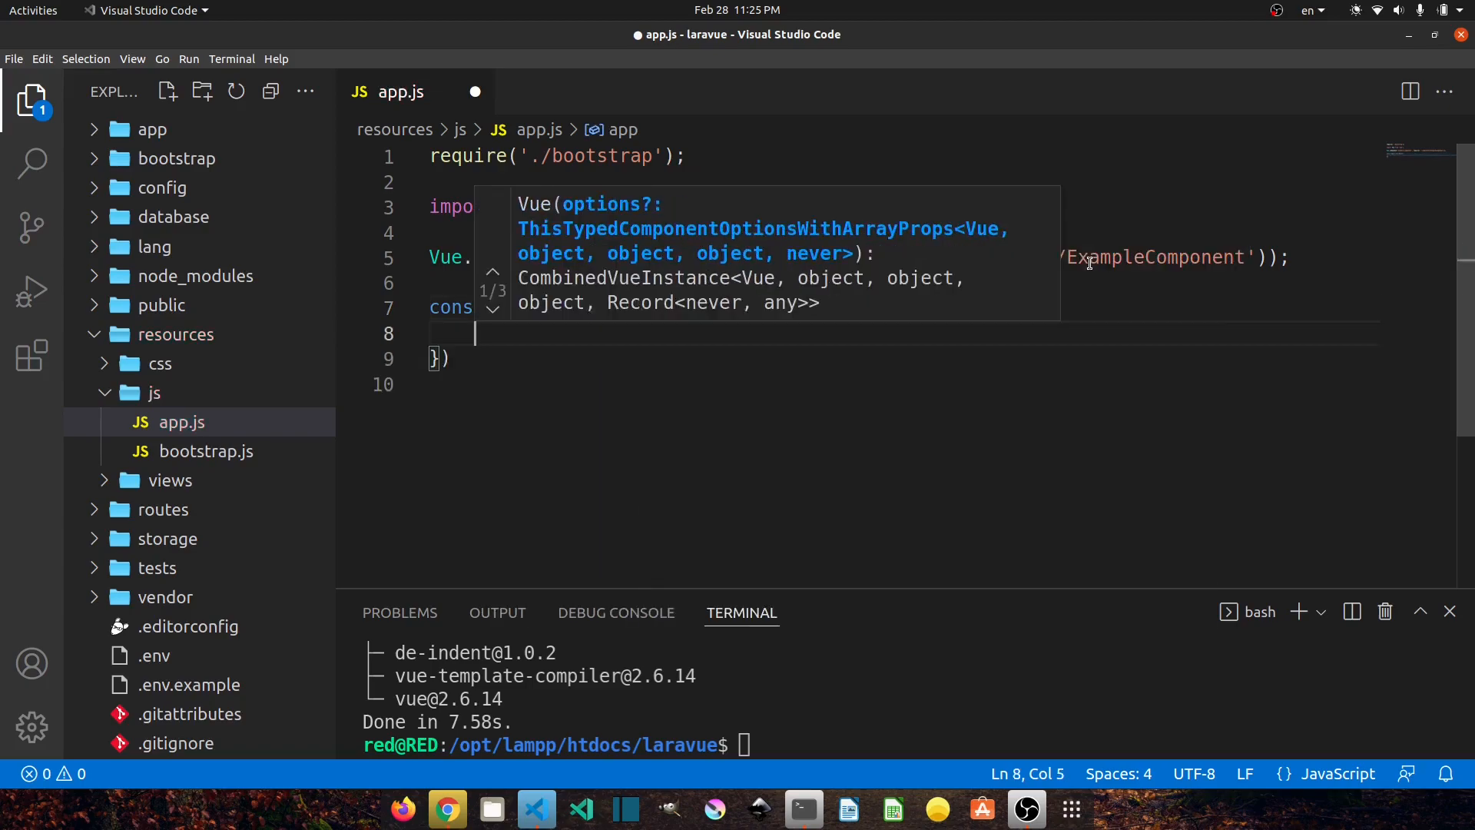
type("el:")
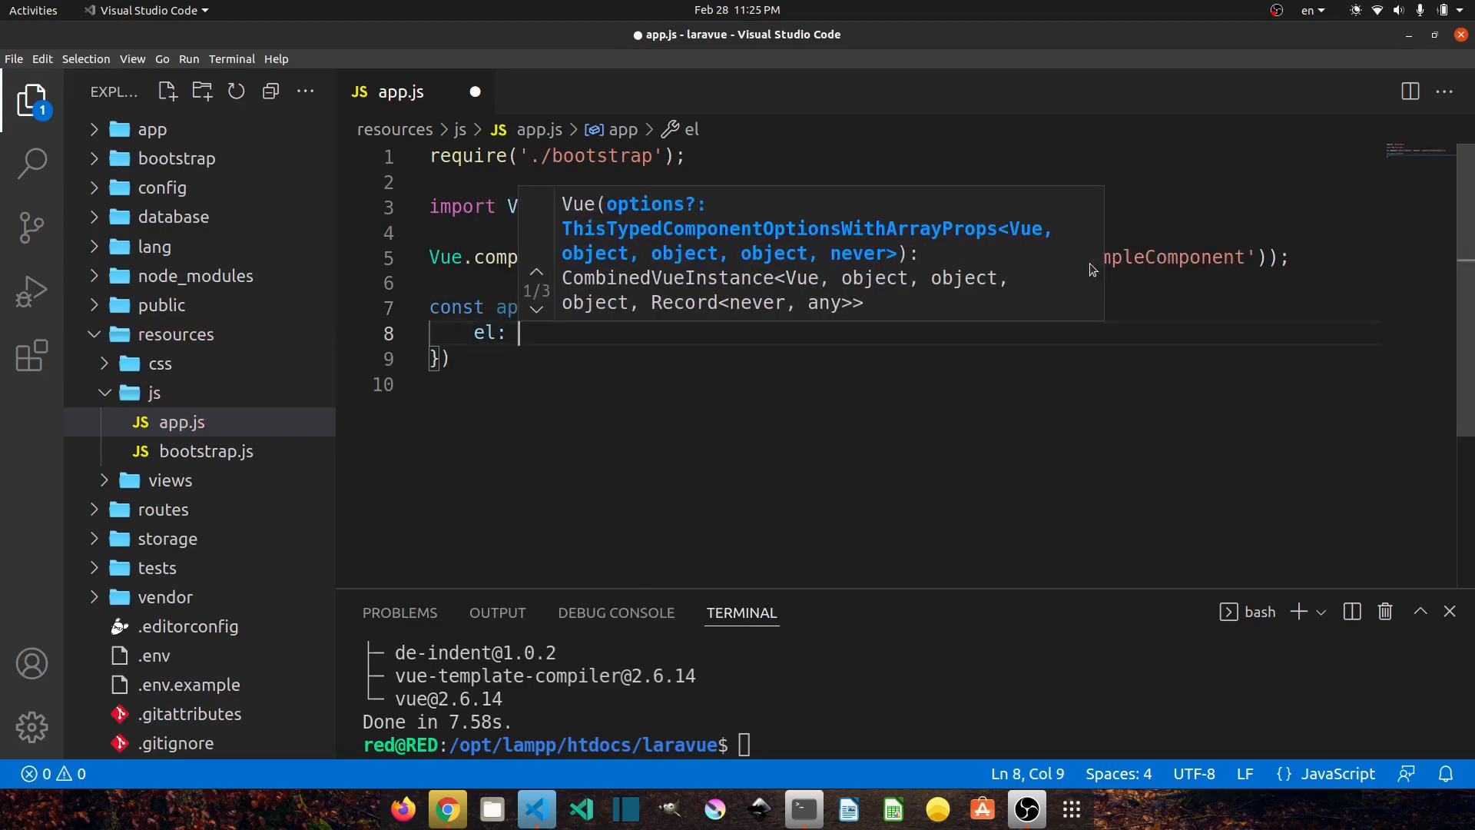
type("'#app'")
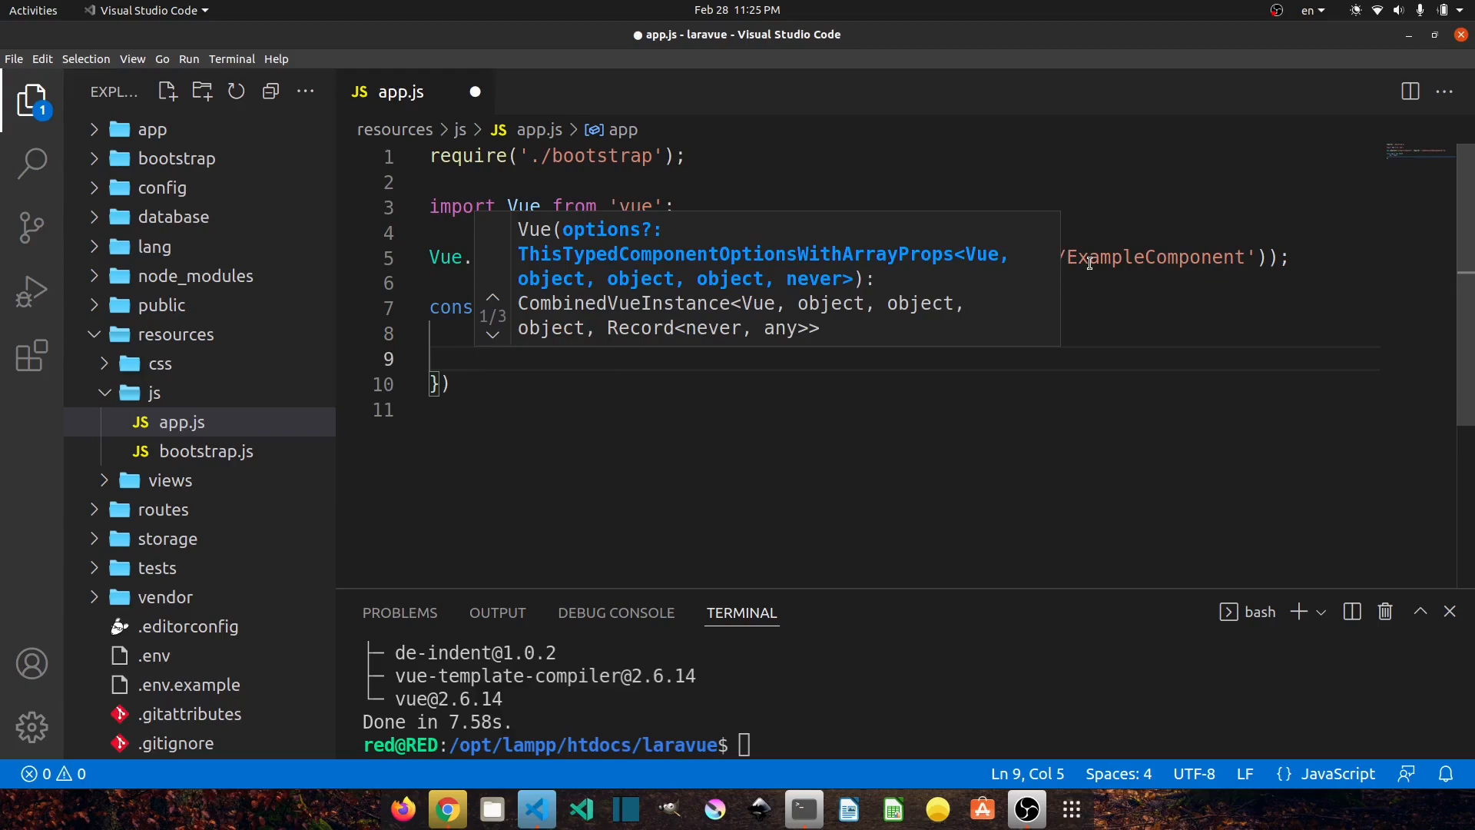
type("mounted() {")
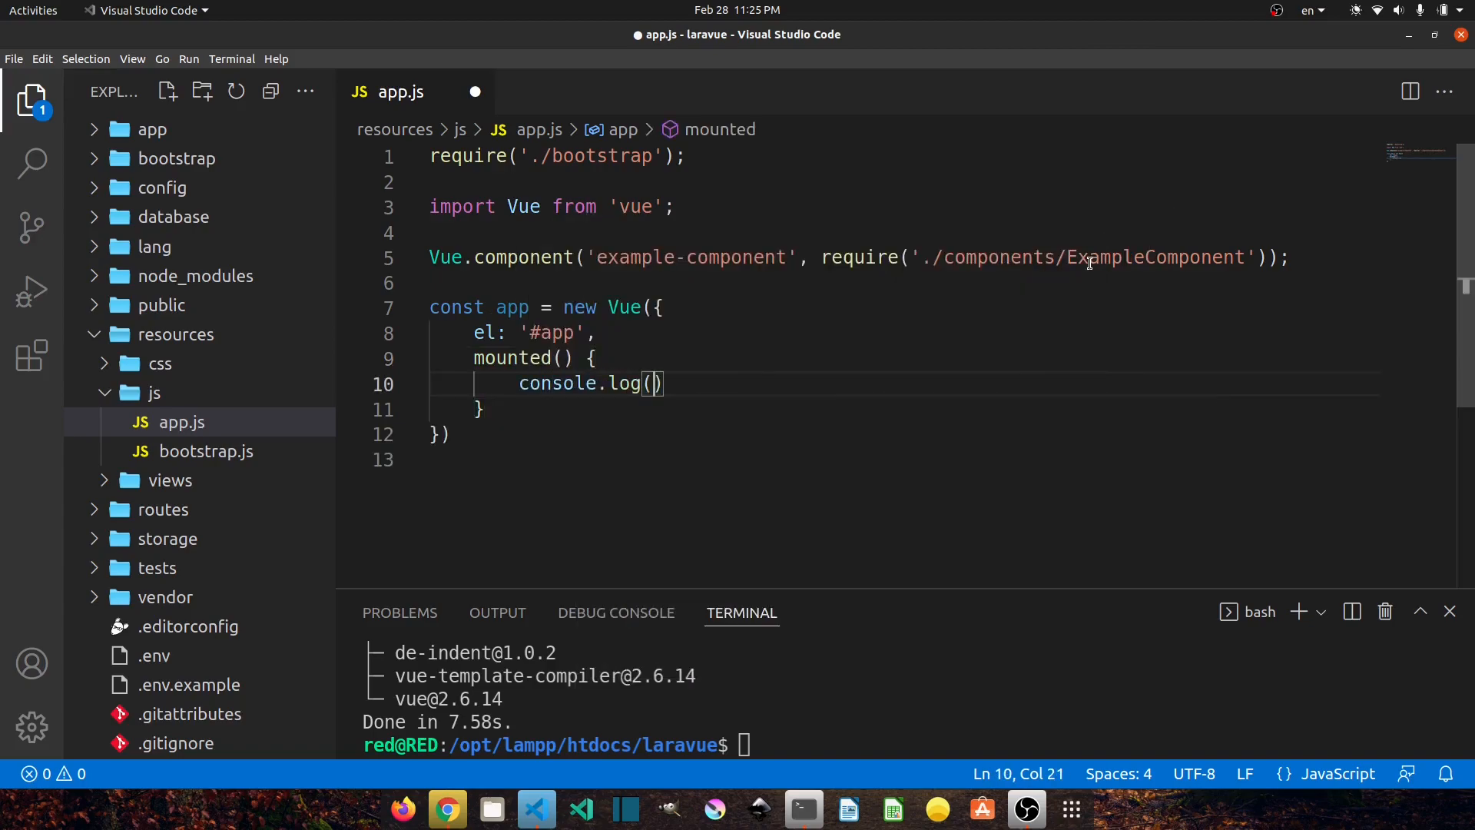
type("'H'")
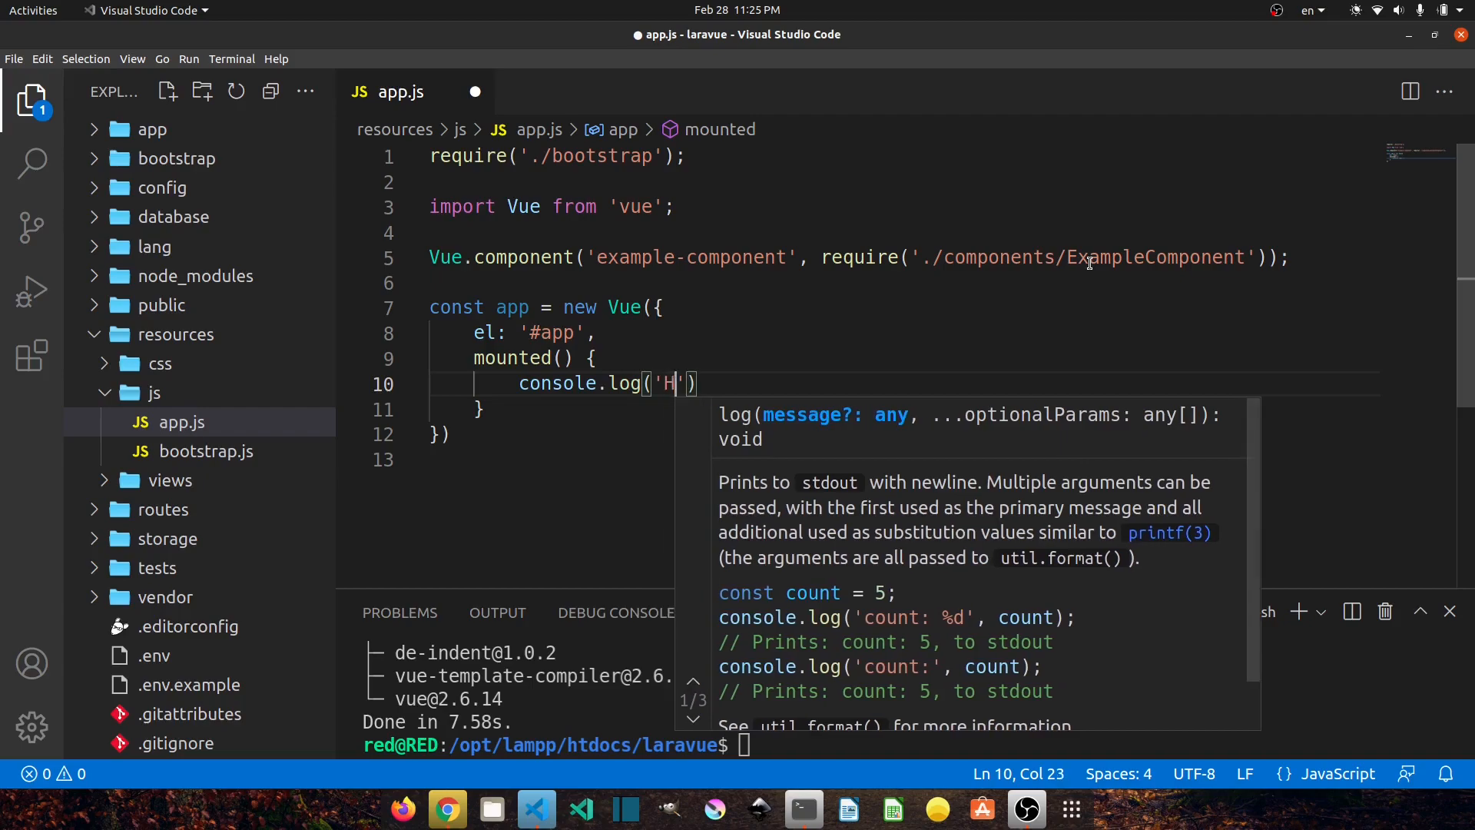
type("ello World!")
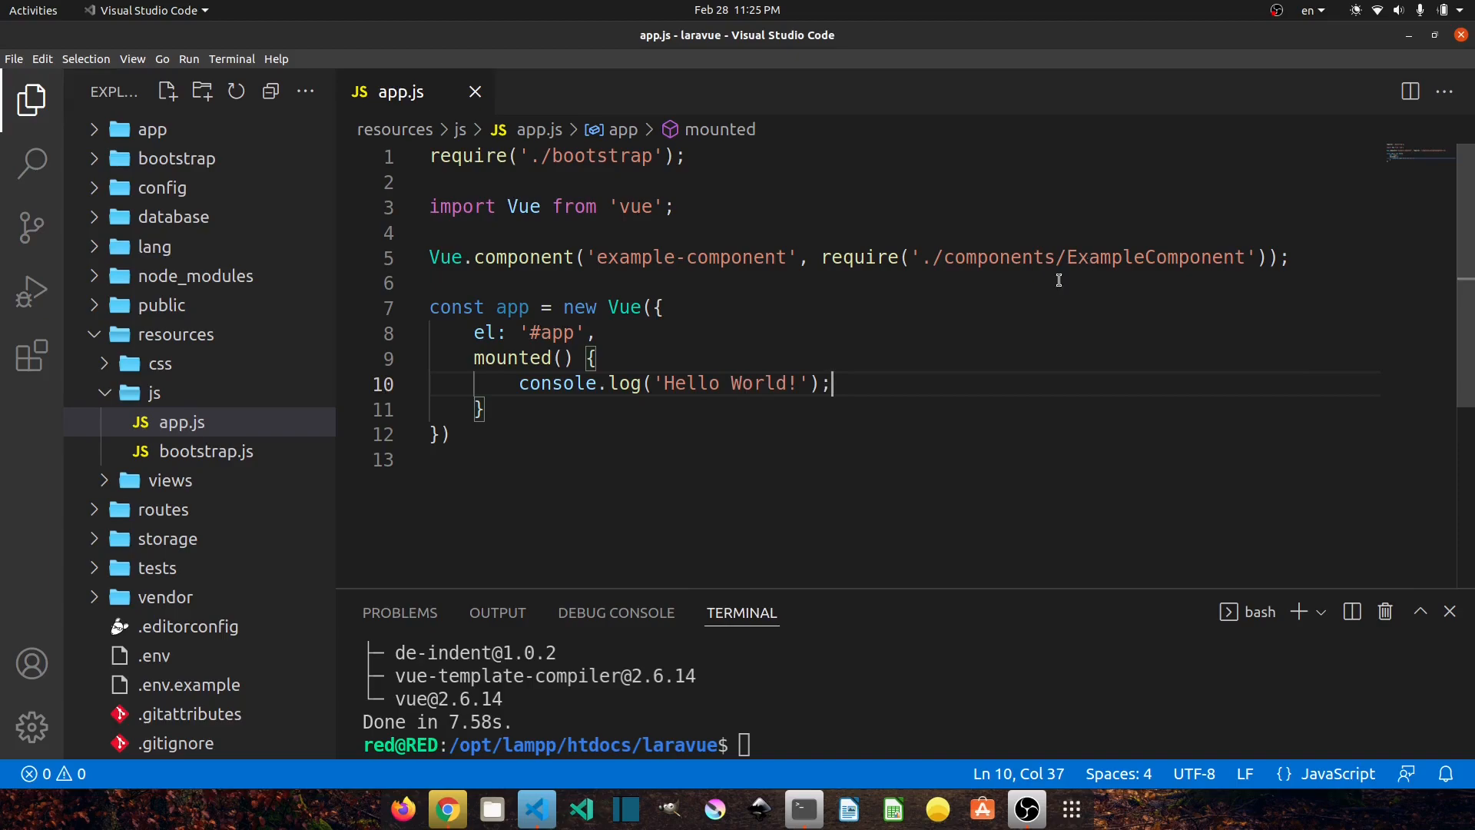
mouse_move(814, 741)
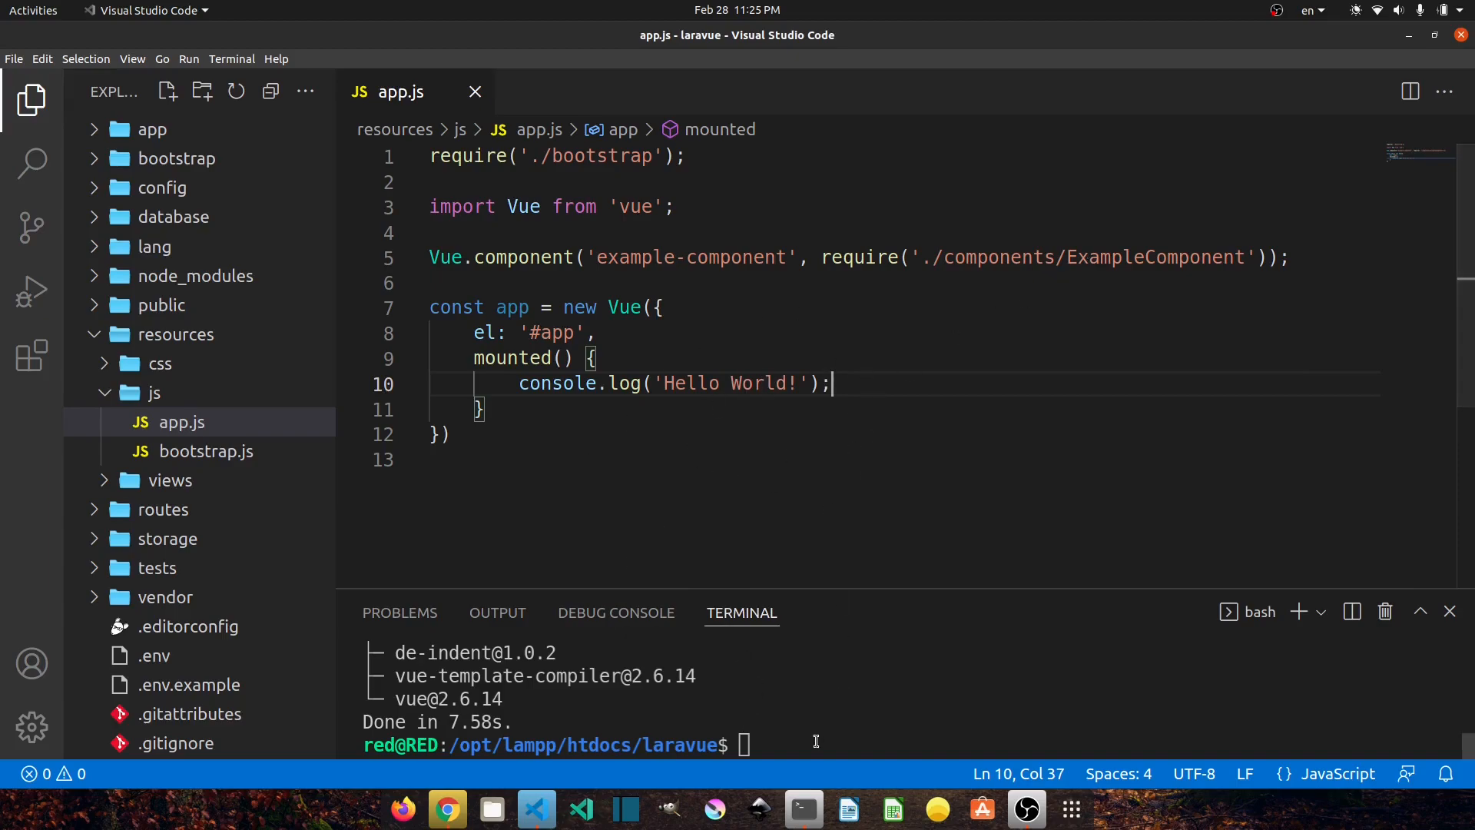
Step: Run yarn run watch in the integrated terminal to start the asset watch build
type("yarn r")
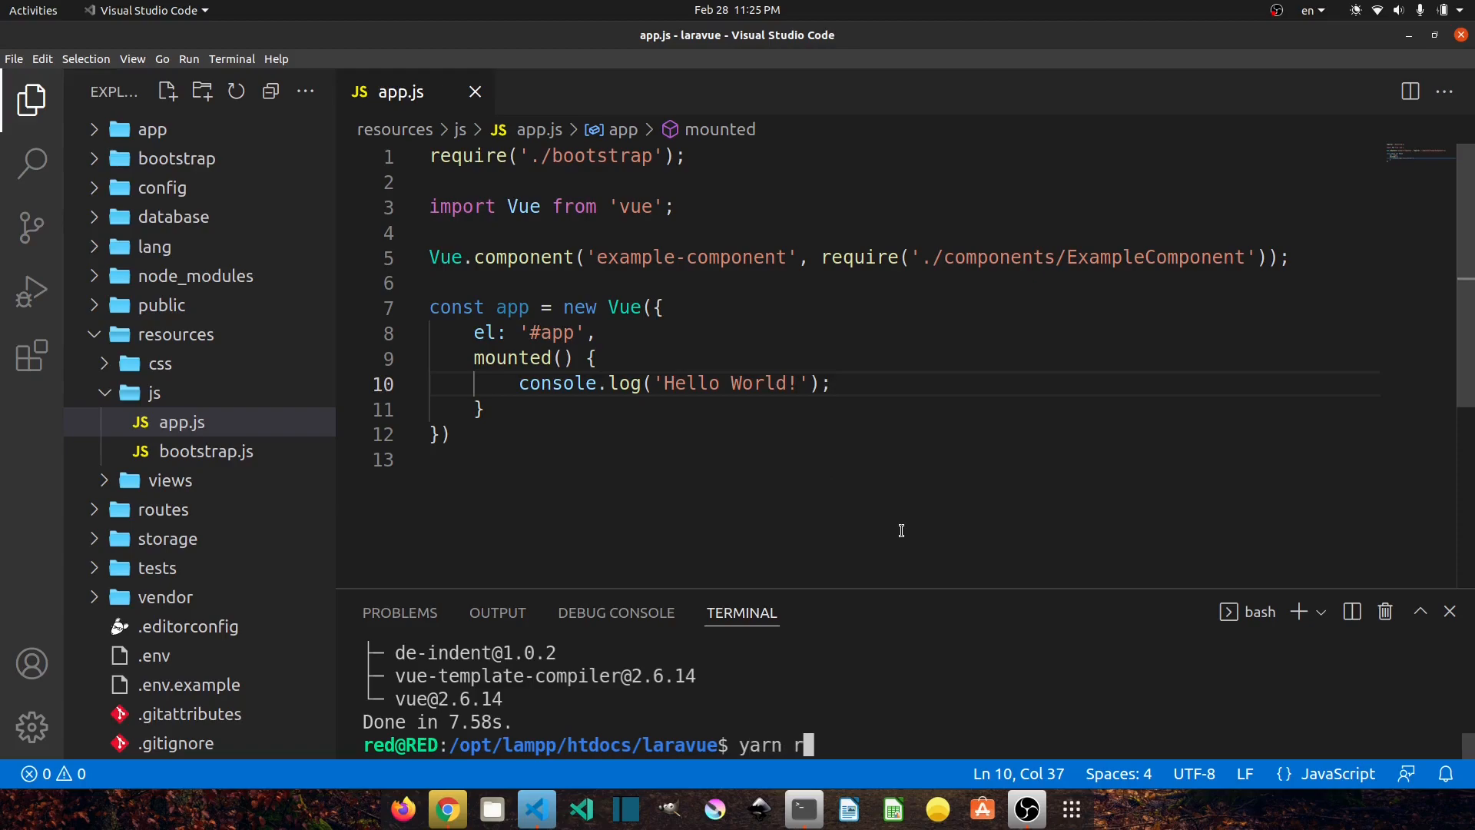
type("un watch")
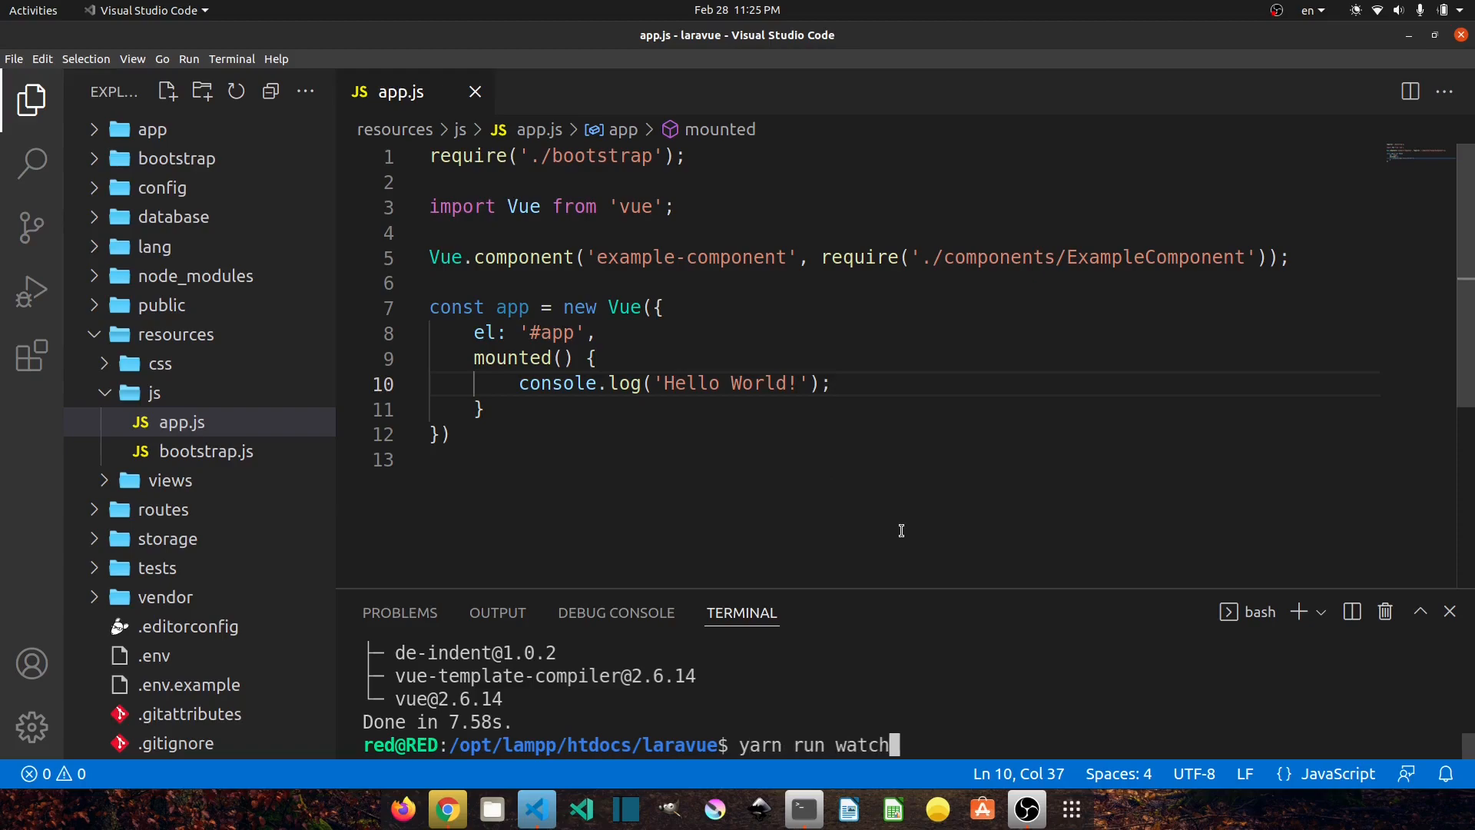
key("Return")
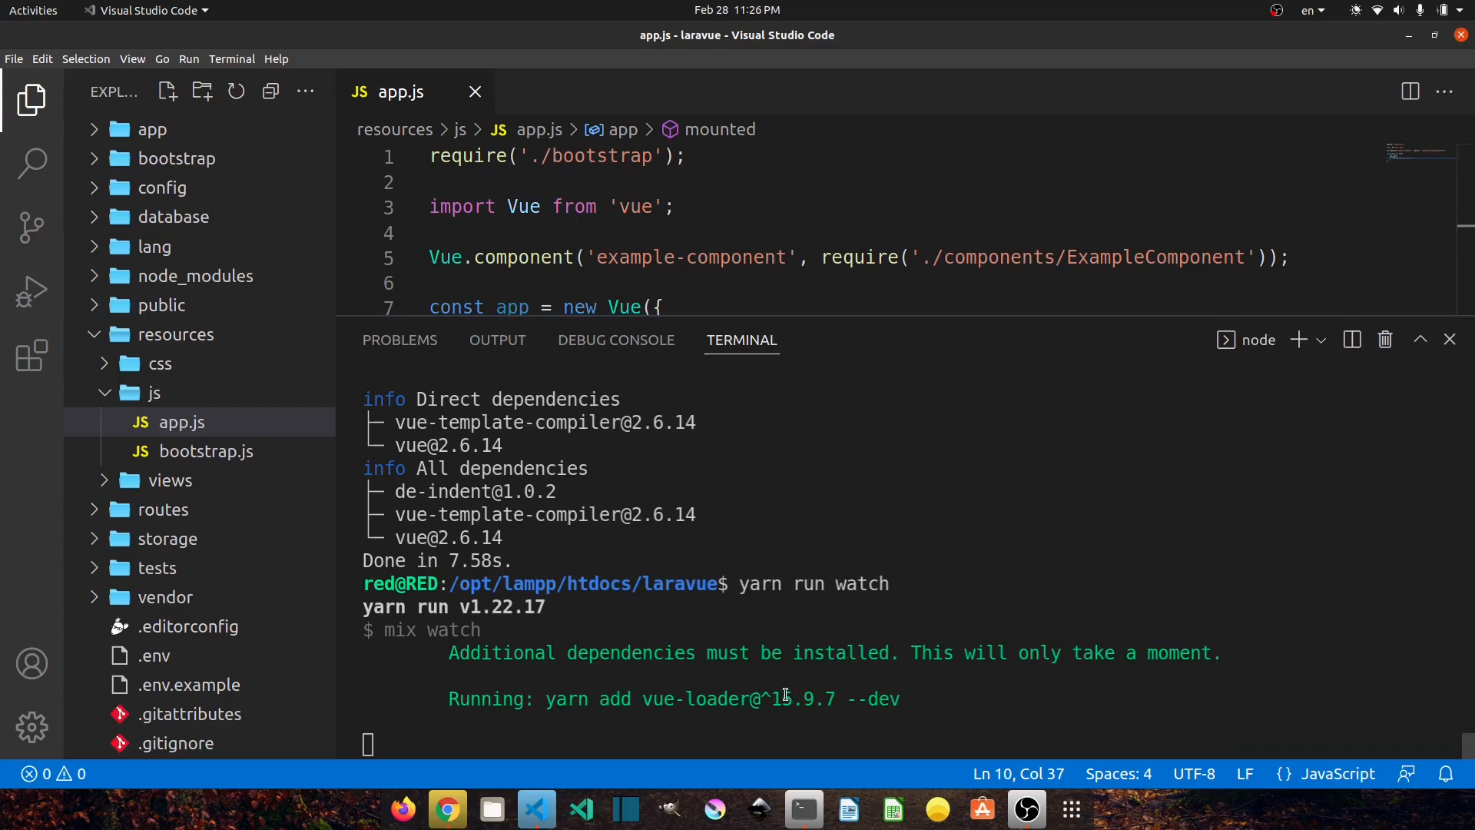
mouse_move(782, 632)
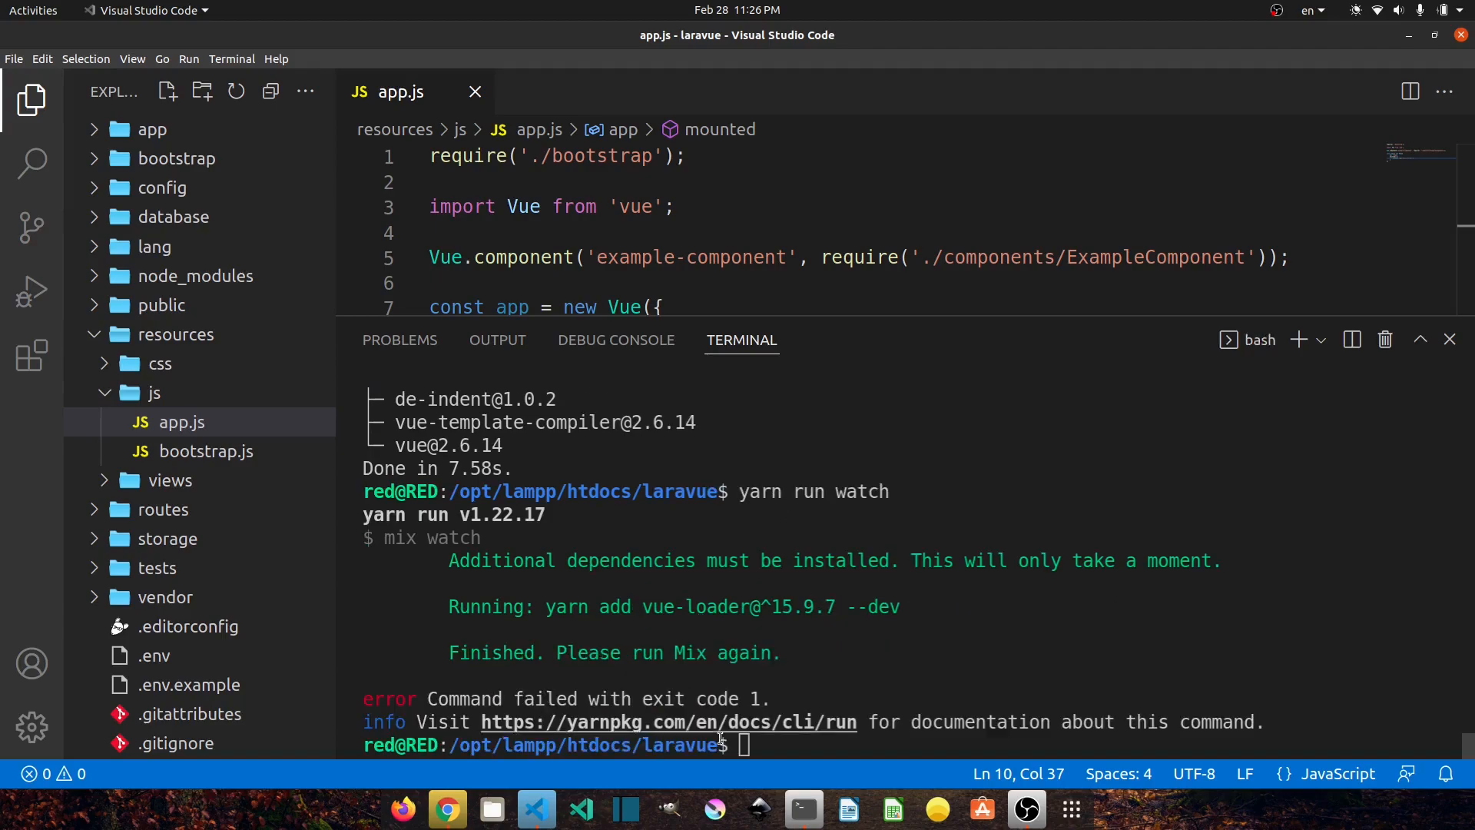
mouse_move(870, 470)
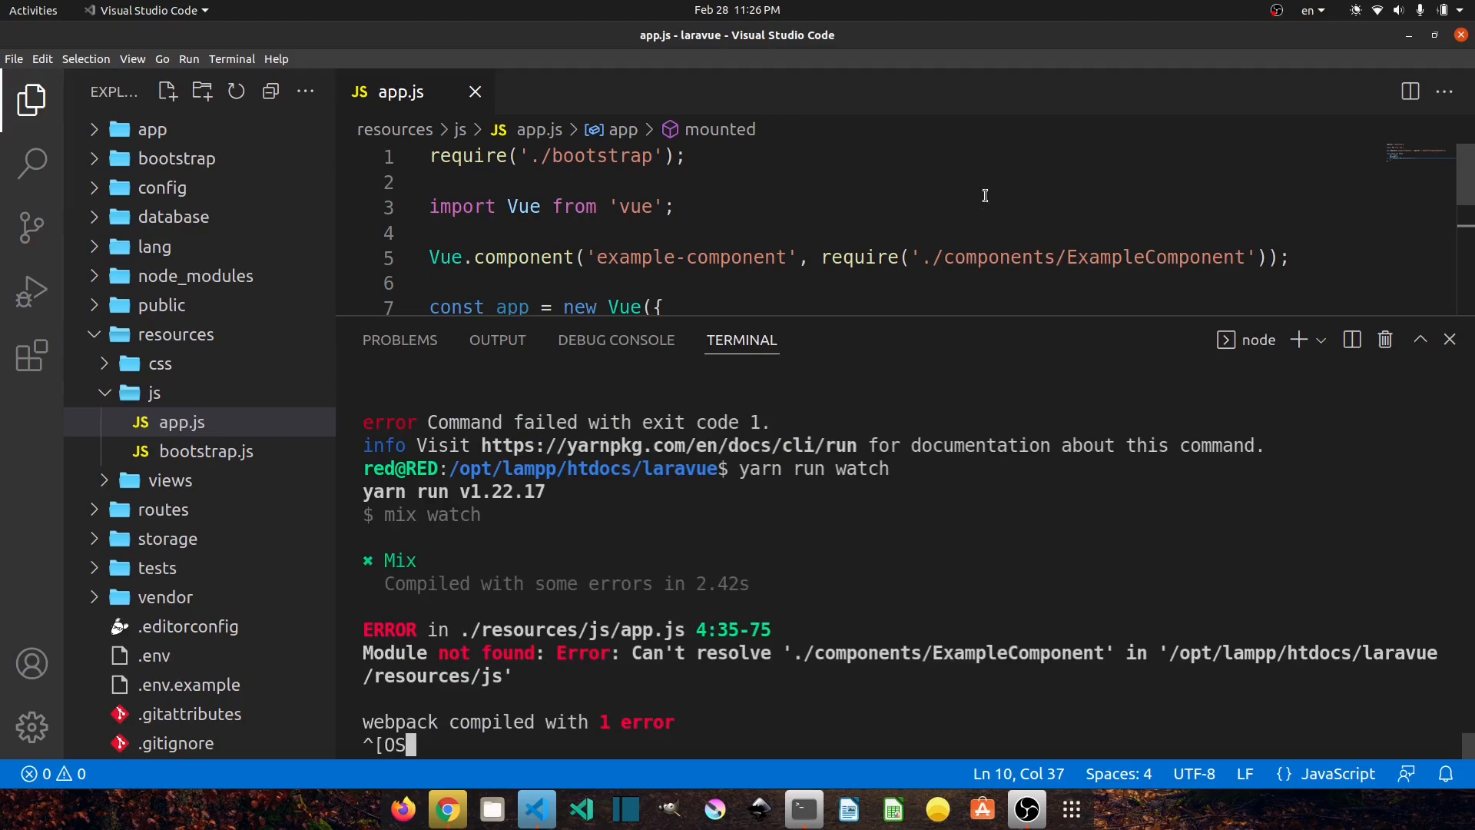
mouse_move(936, 314)
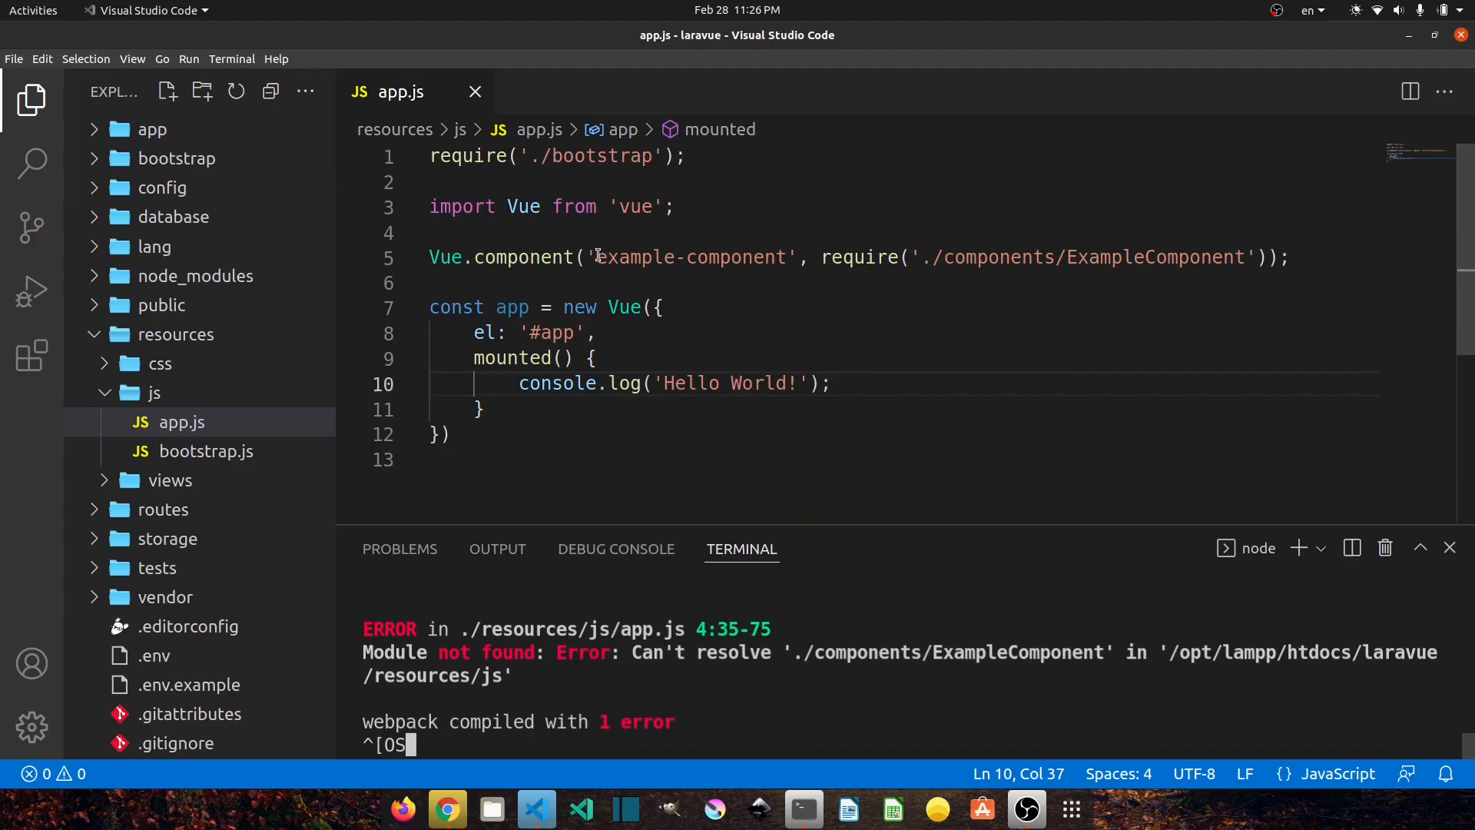
Step: Create a components folder under resources/js and a new ExampleComponent.vue file inside it
double_click(690, 257)
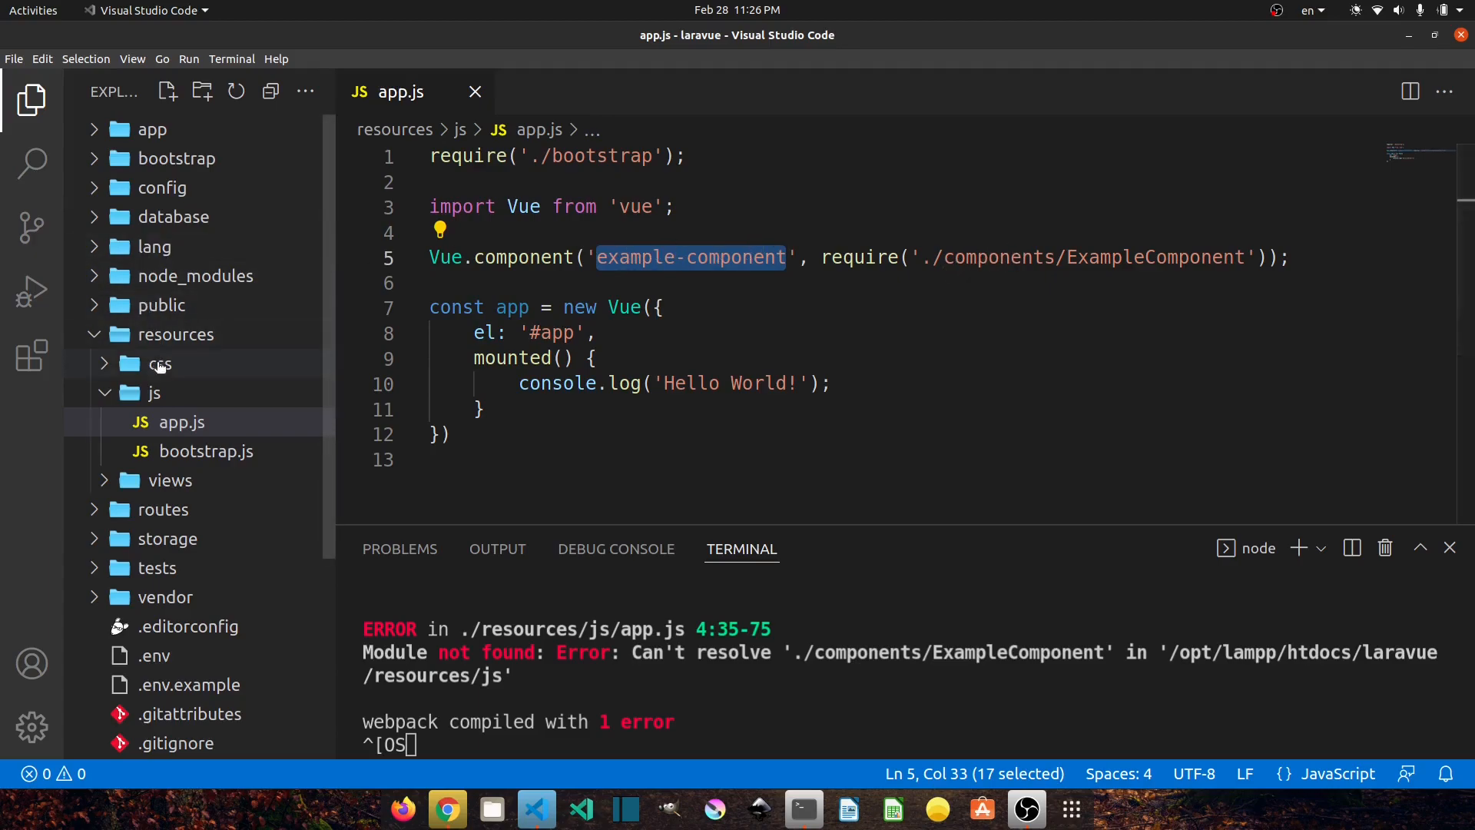
right_click(153, 392)
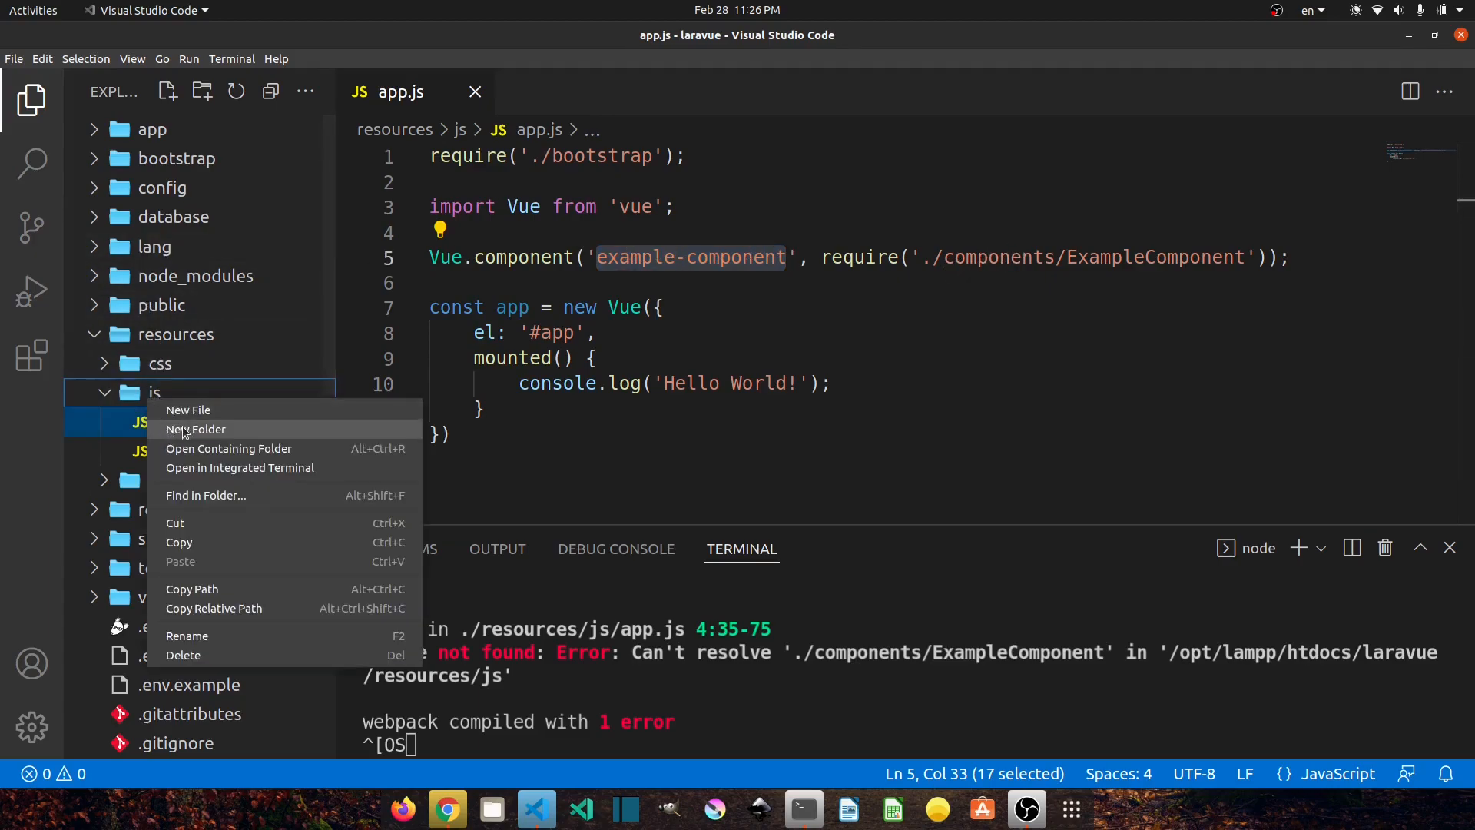
left_click(195, 429)
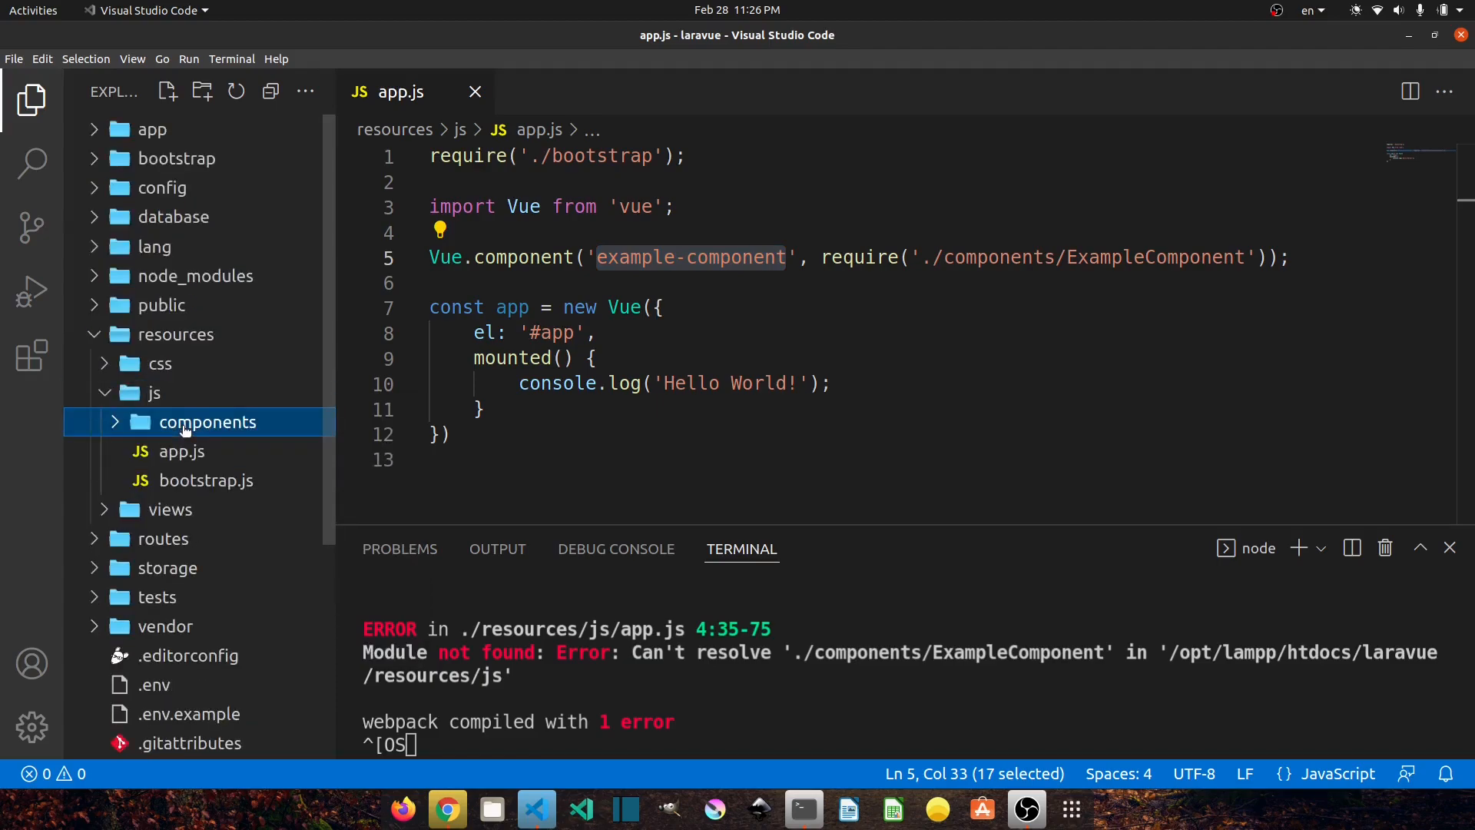
right_click(207, 421)
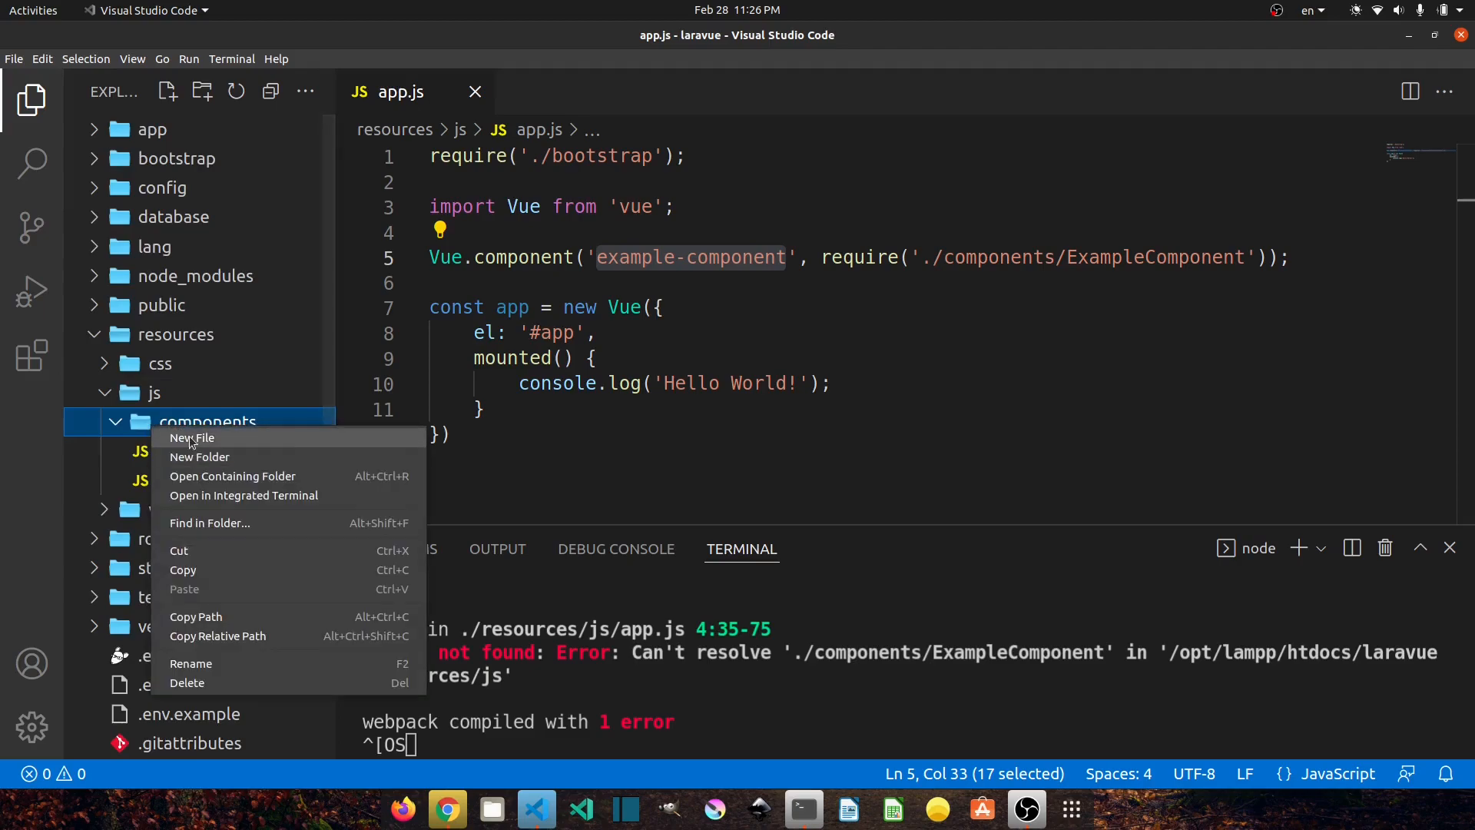
left_click(191, 438)
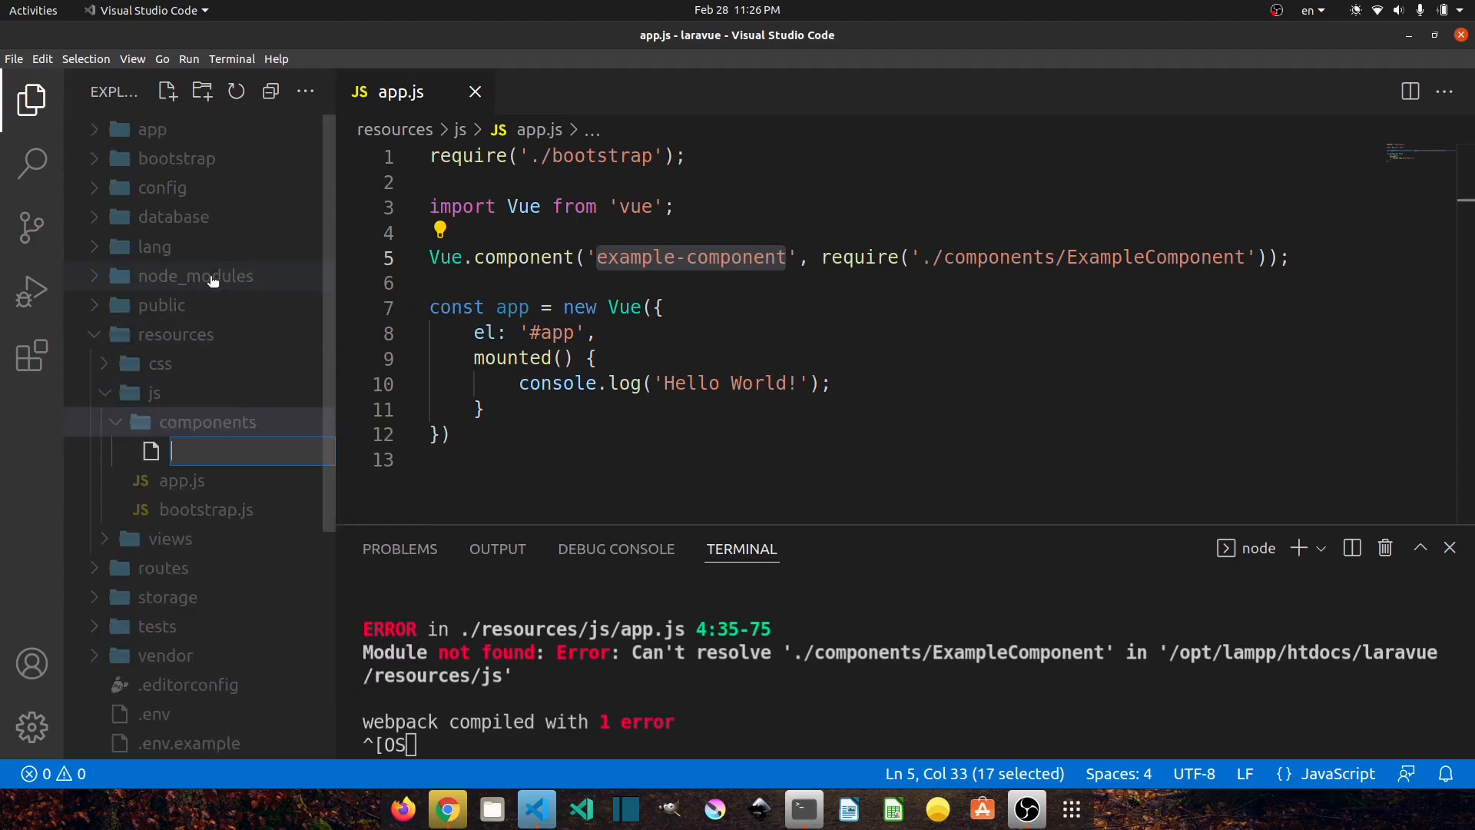
type("ExampleCom")
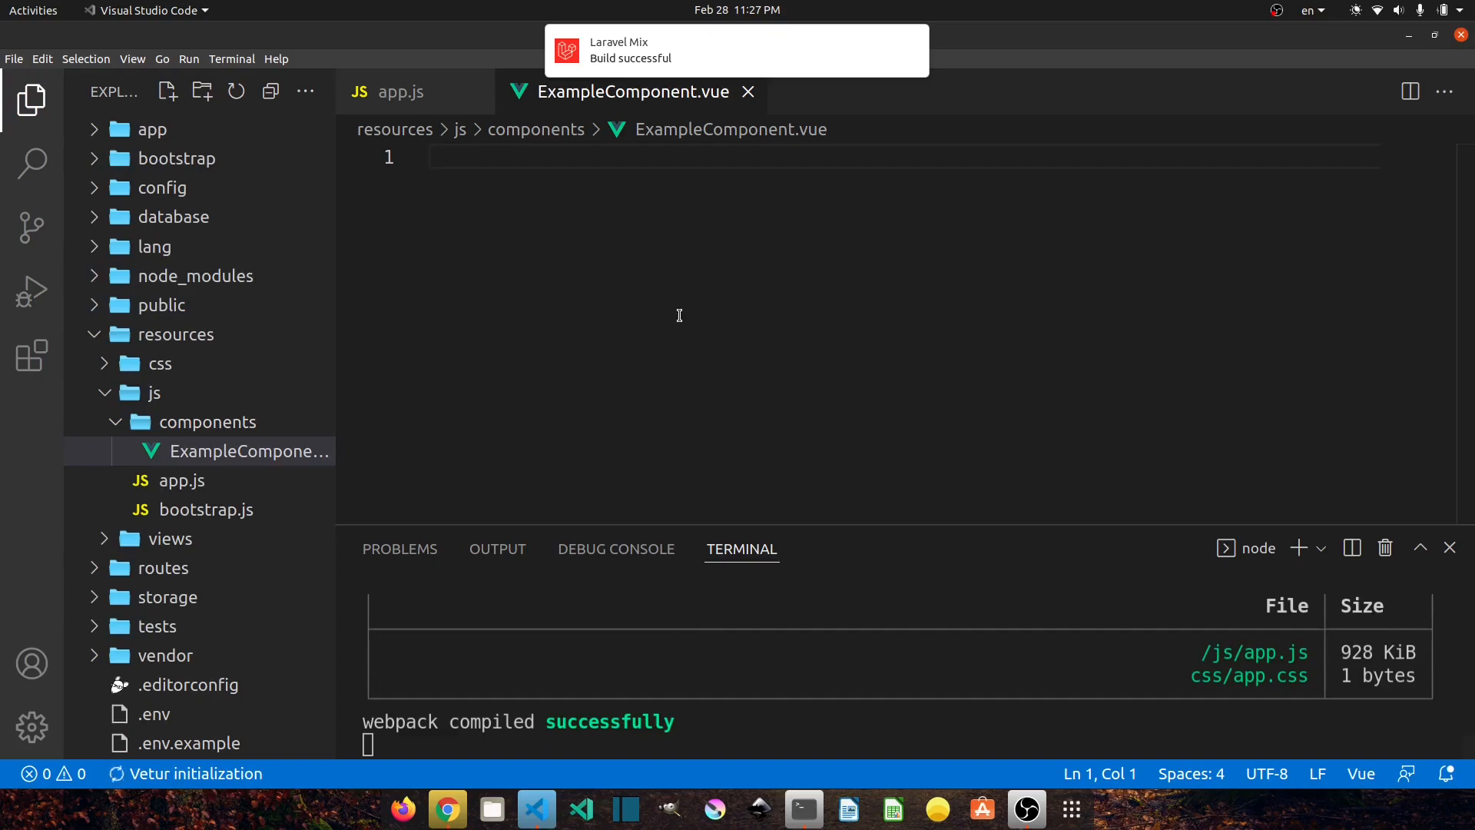
Step: Write a <template> with an <h1>Hello World!</h1> and a default-export script block, then return to app.js
type("template")
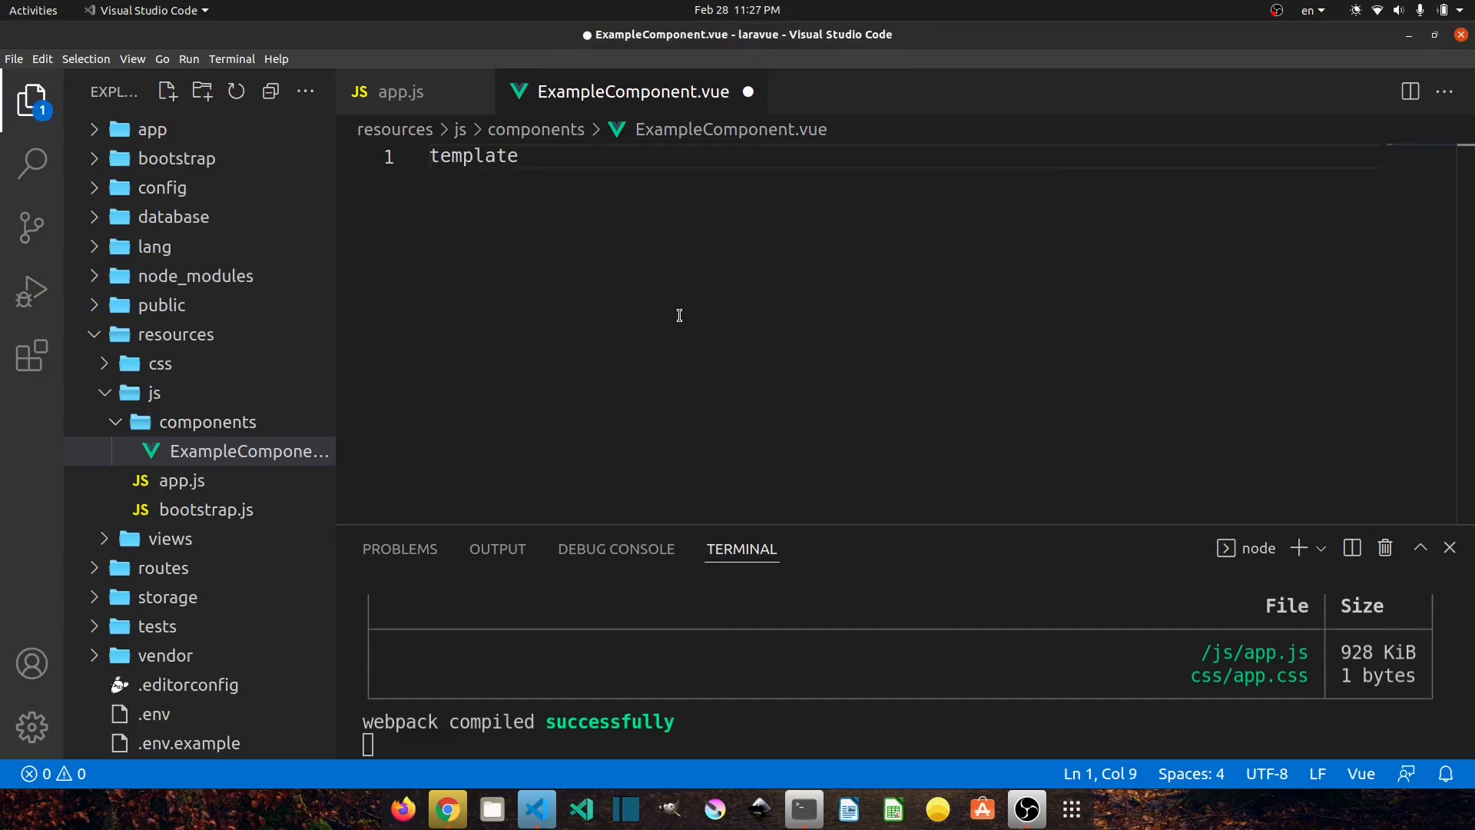
type("<")
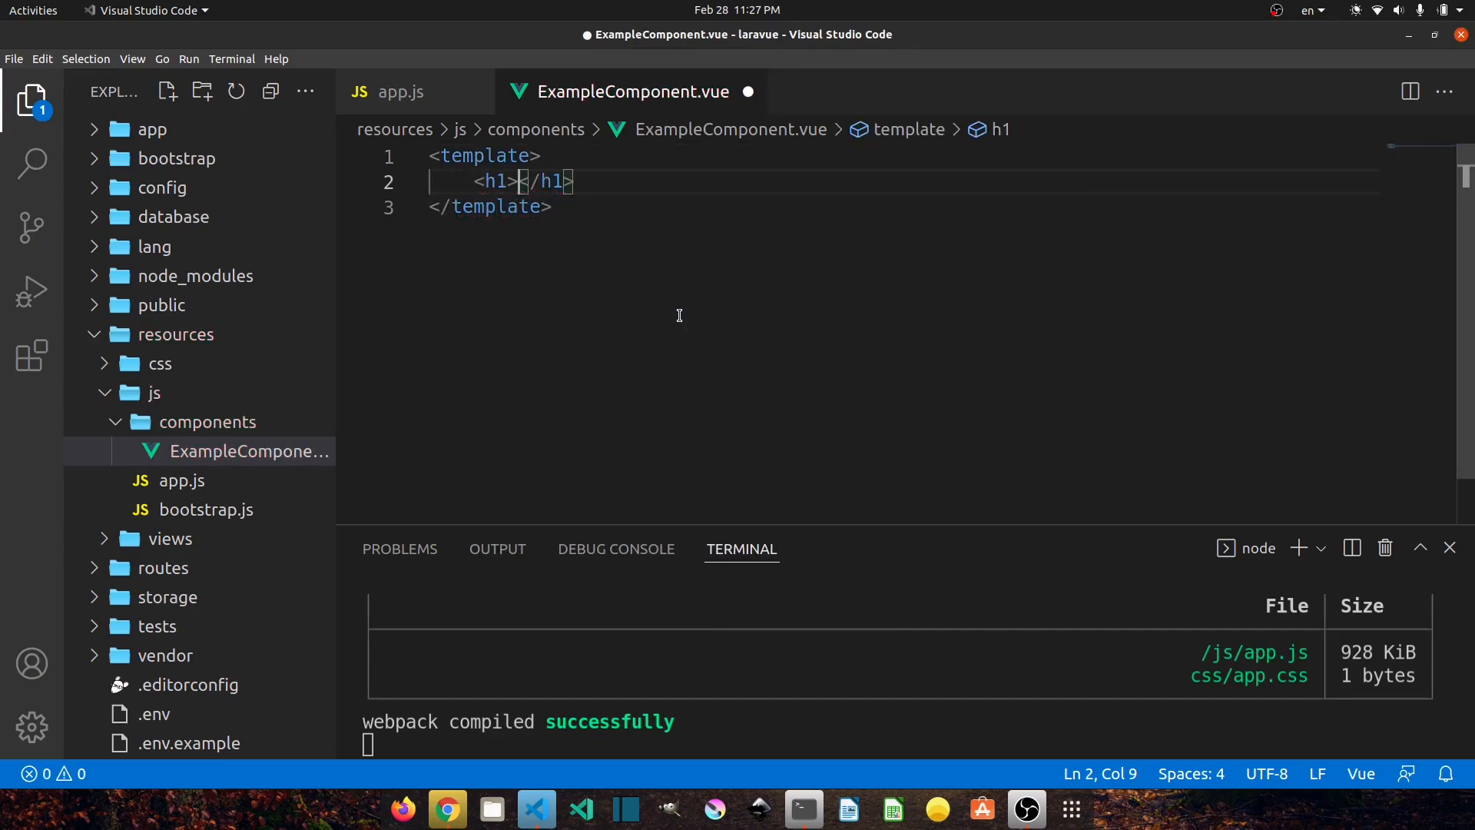
type("Hellow")
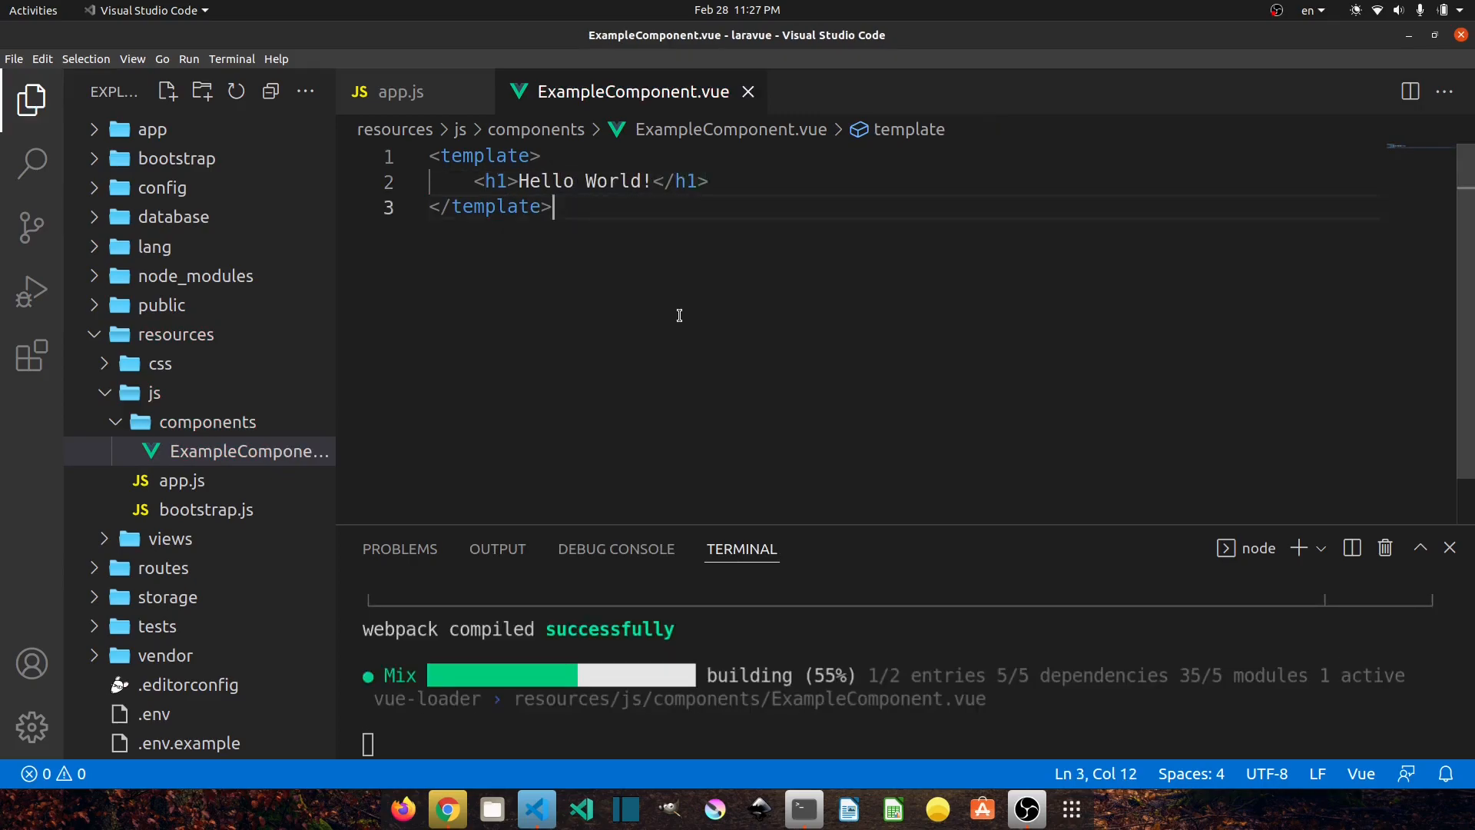
type("sc")
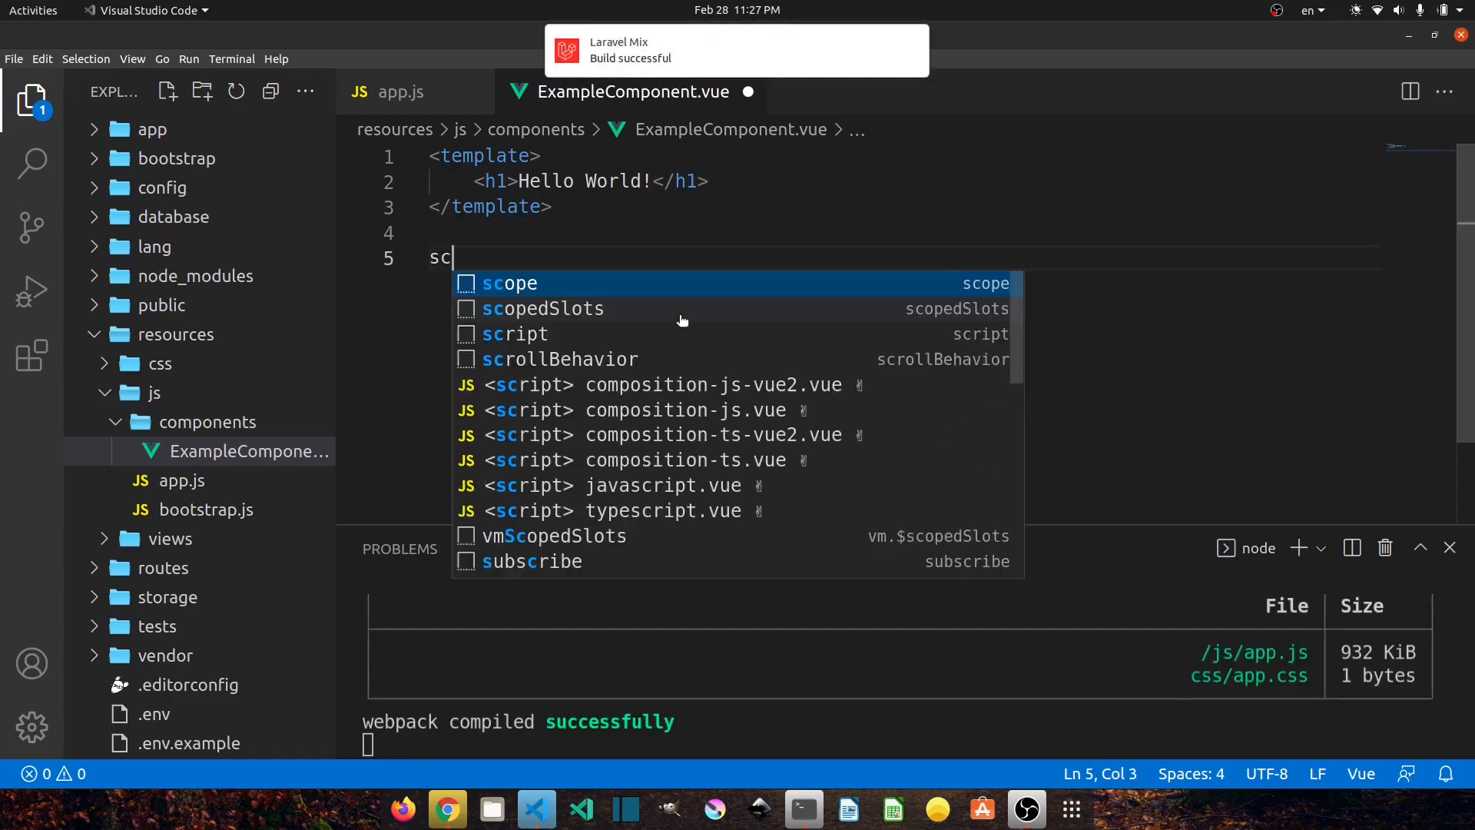
left_click(514, 333)
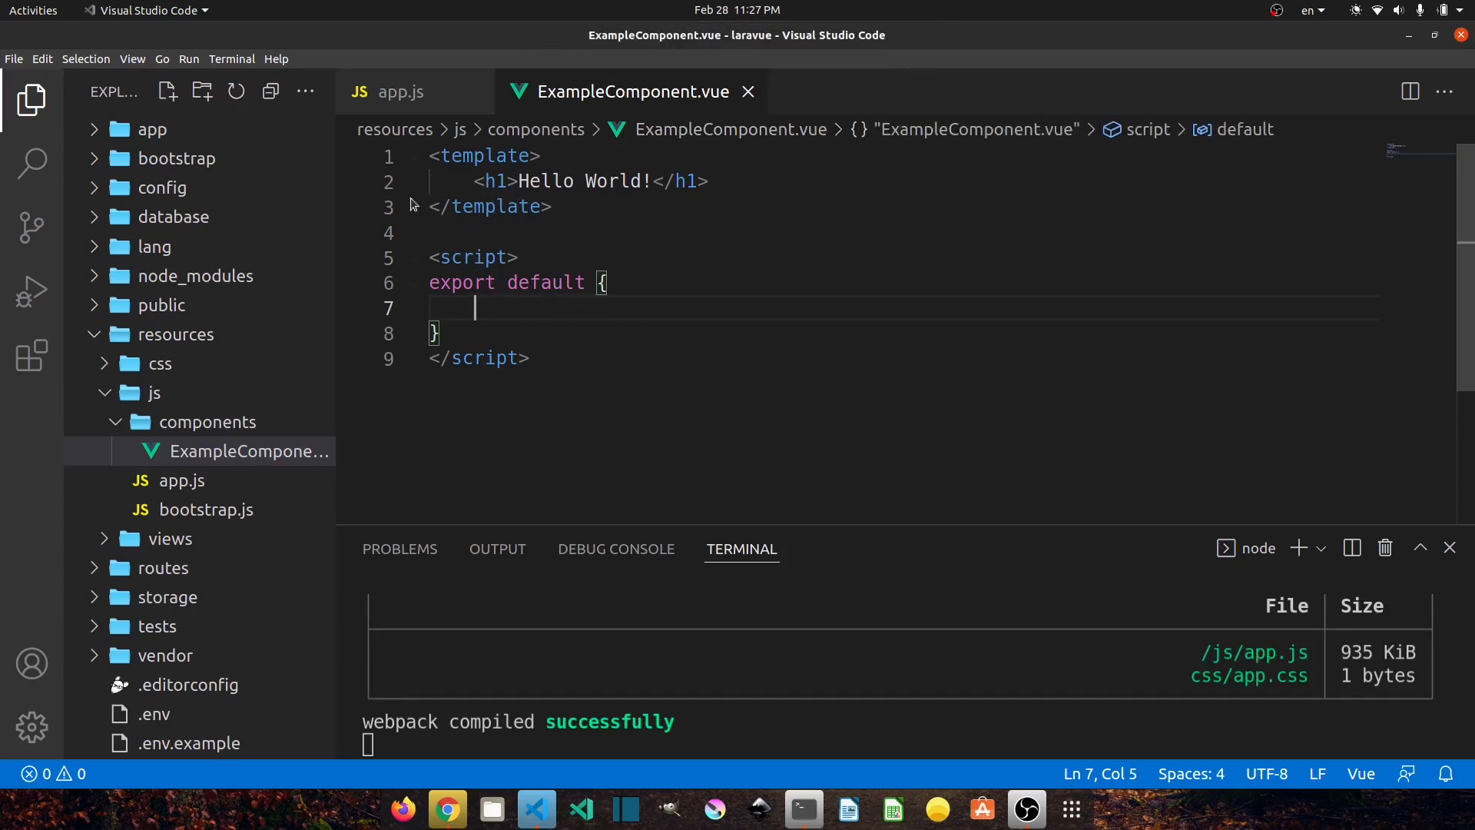
left_click(399, 90)
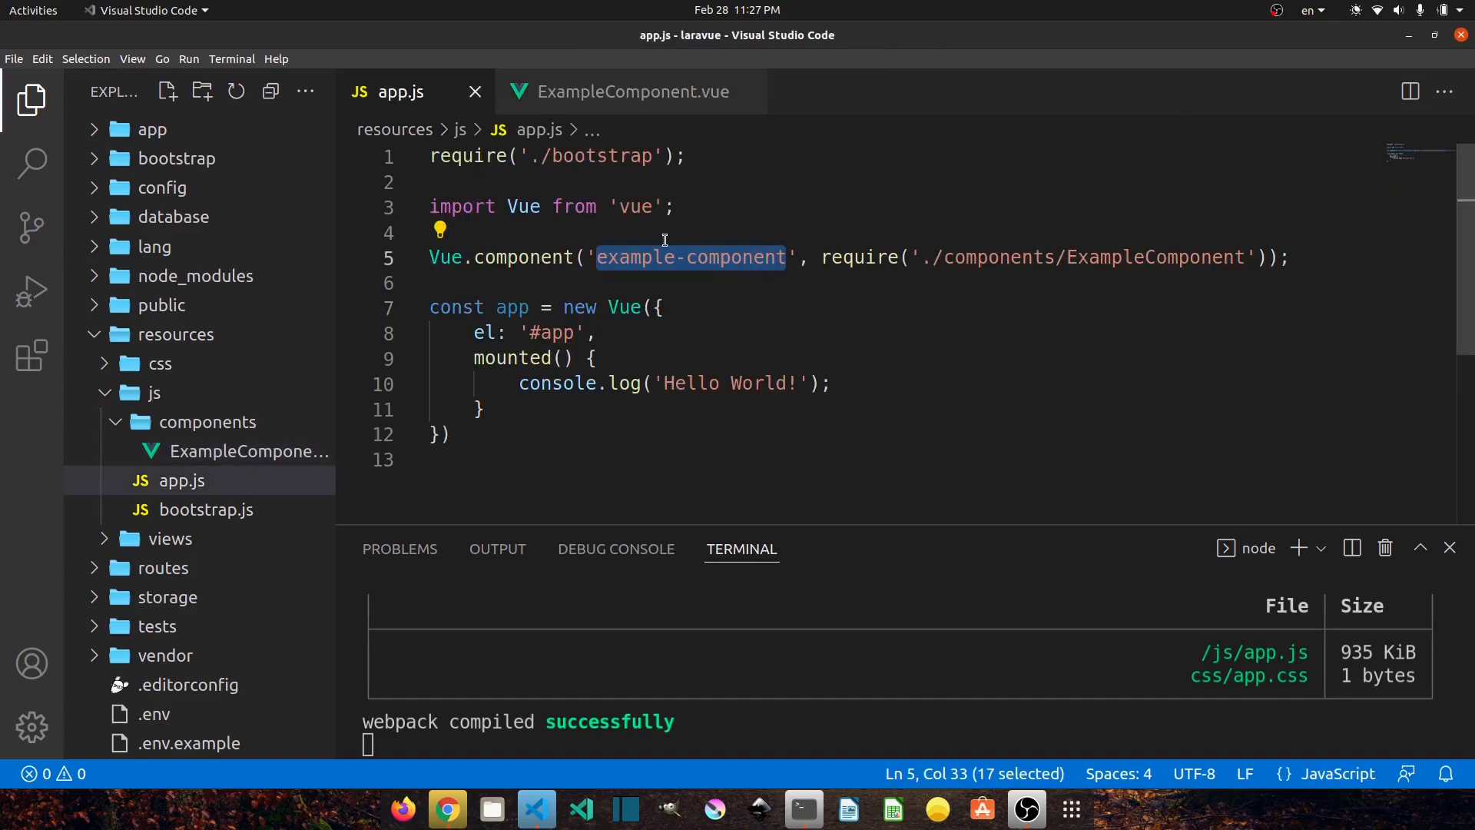
mouse_move(352, 336)
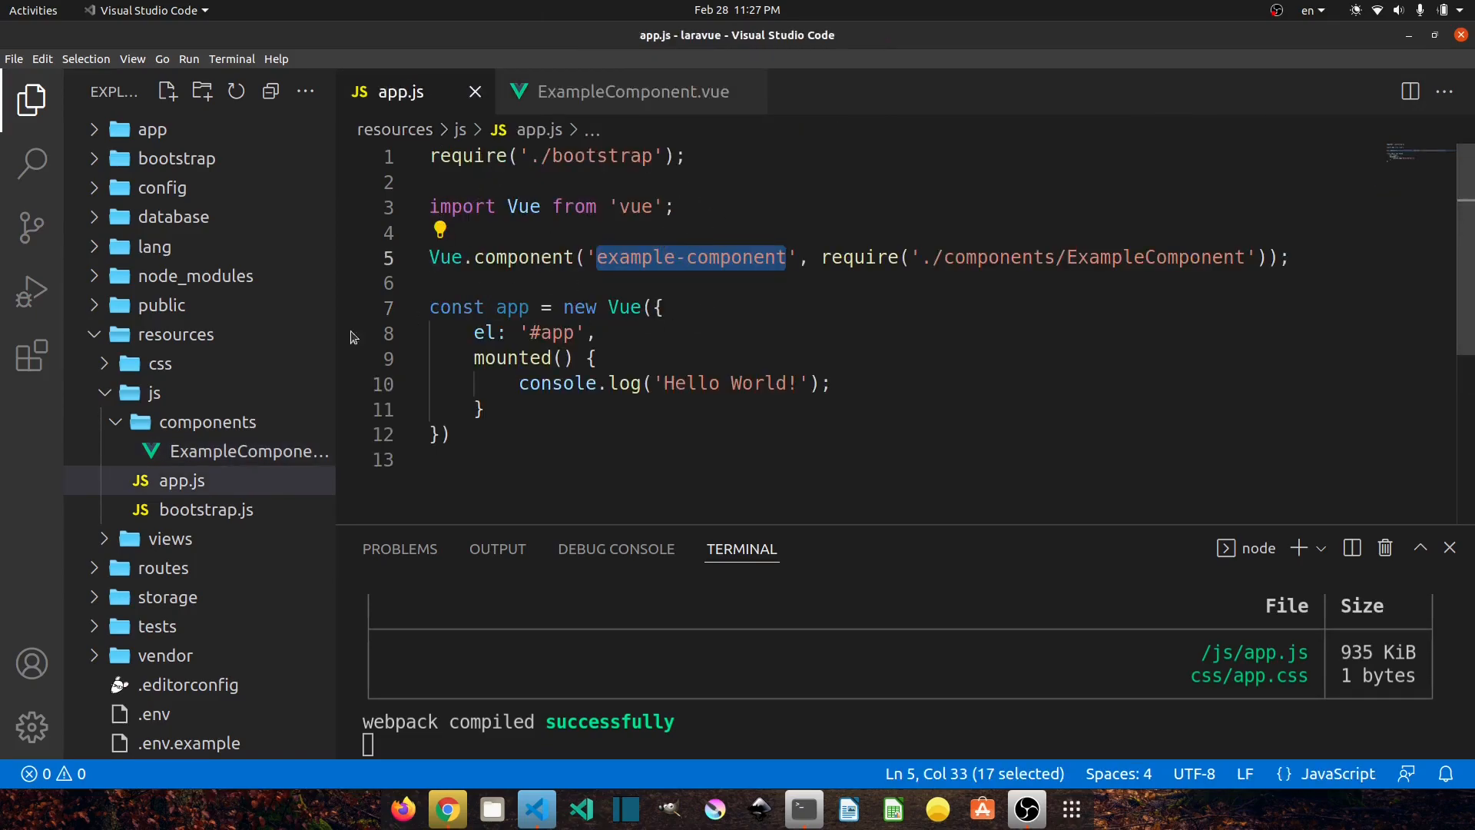
Step: Delete welcome.blade.php's default <style> blocks and body content, leaving an empty body
scroll("down", 3)
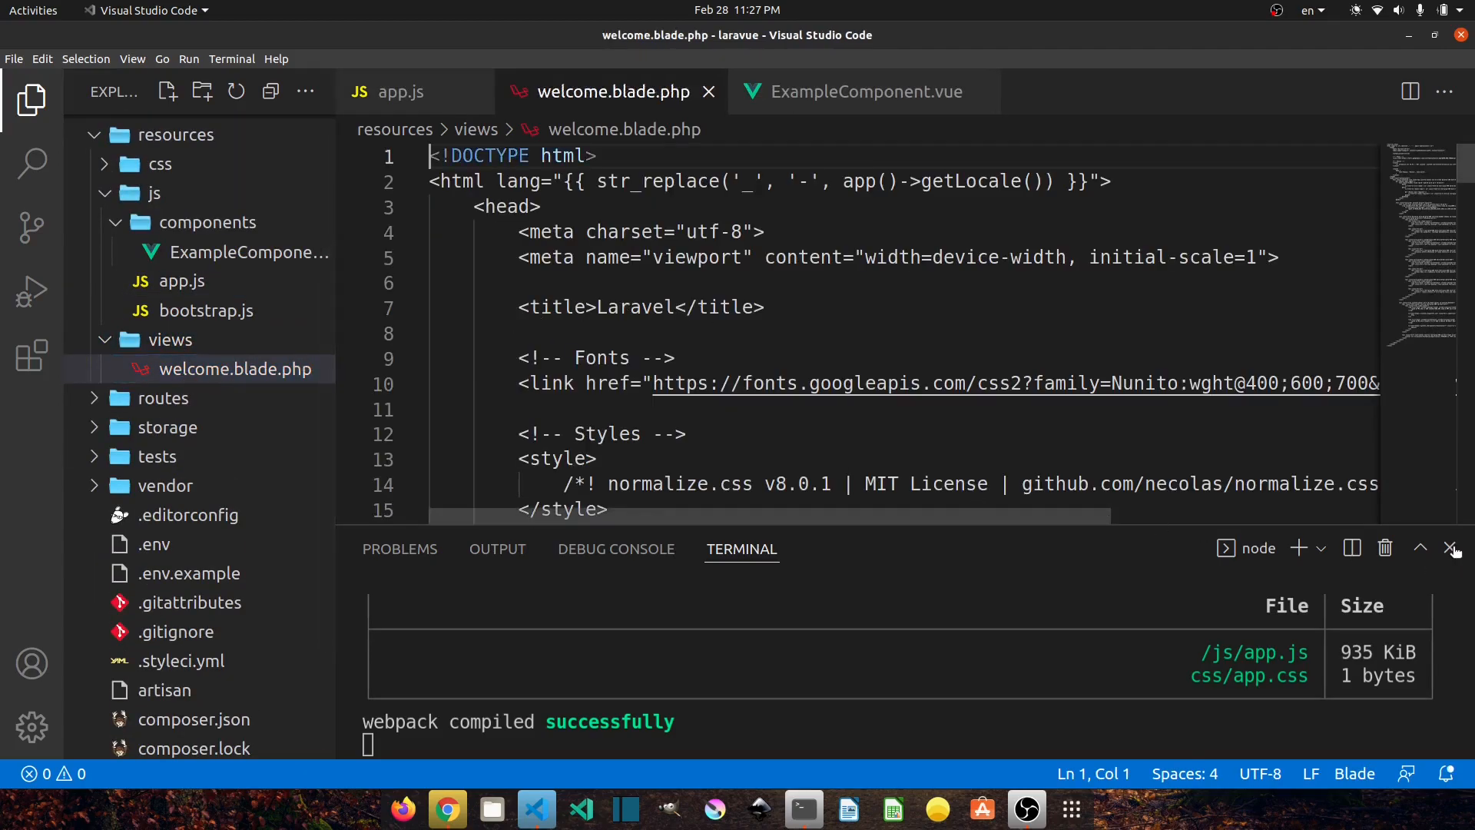
left_click(1452, 548)
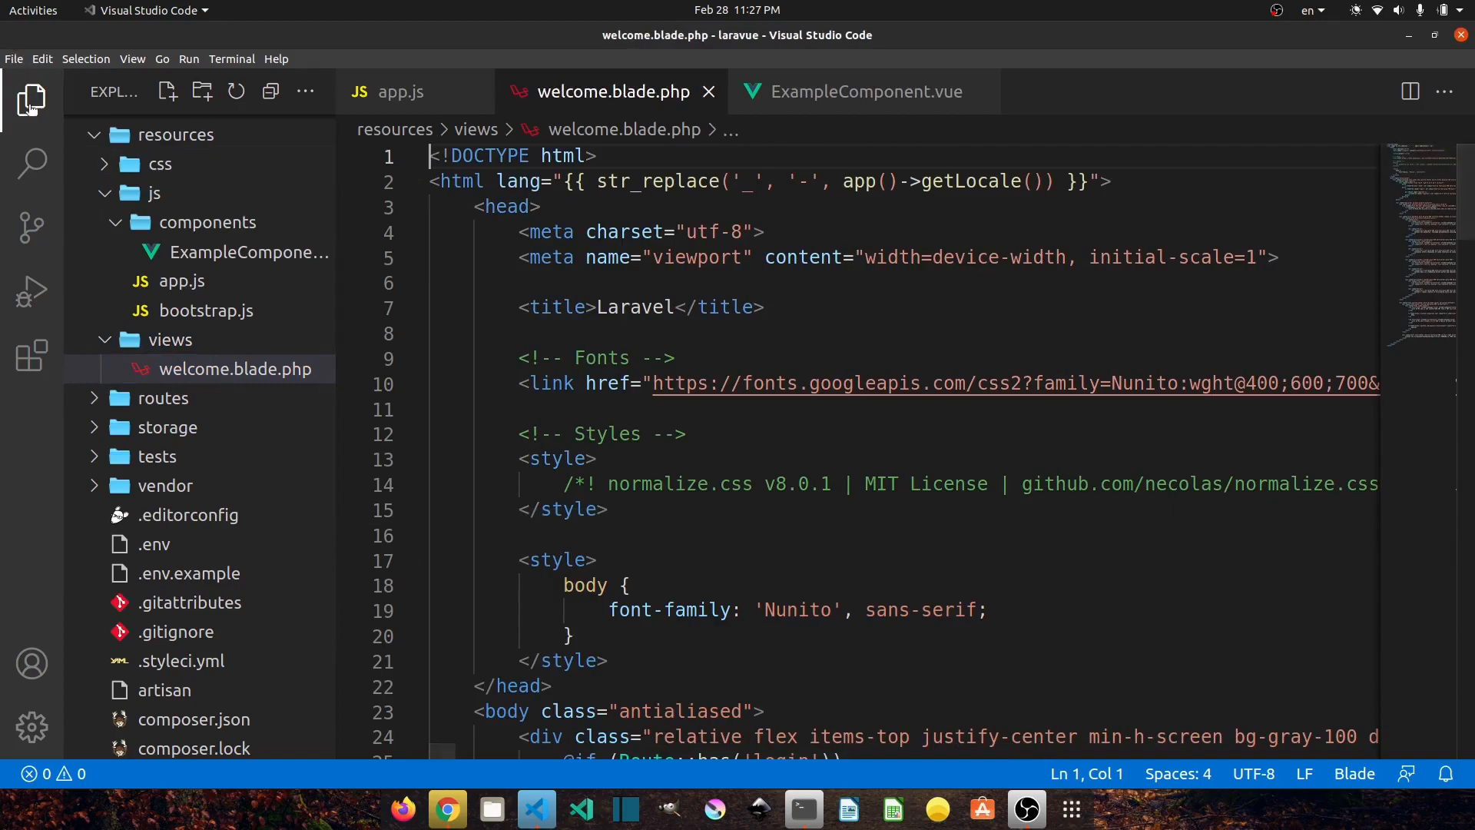
left_click(31, 100)
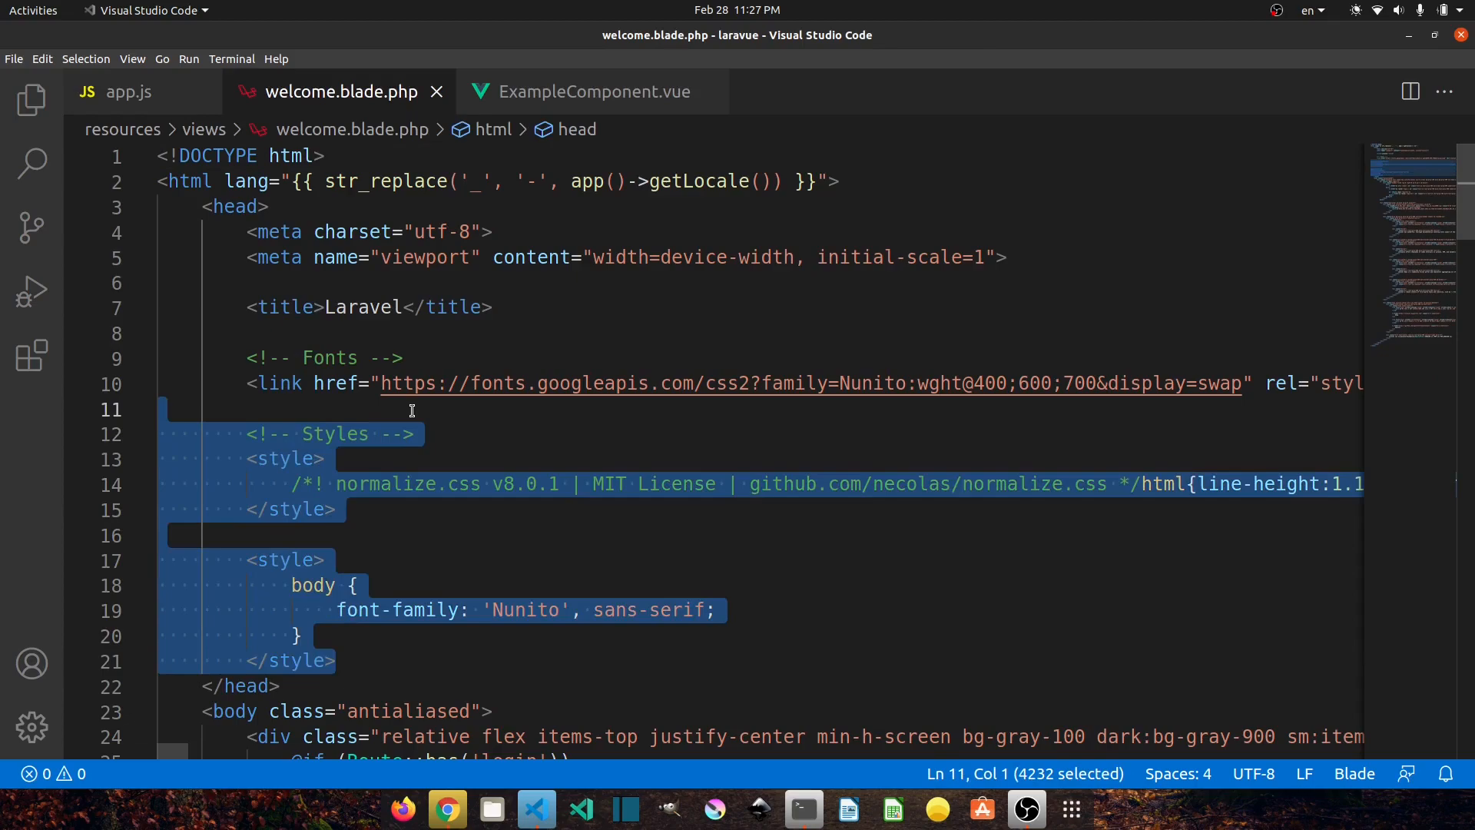
key("Delete")
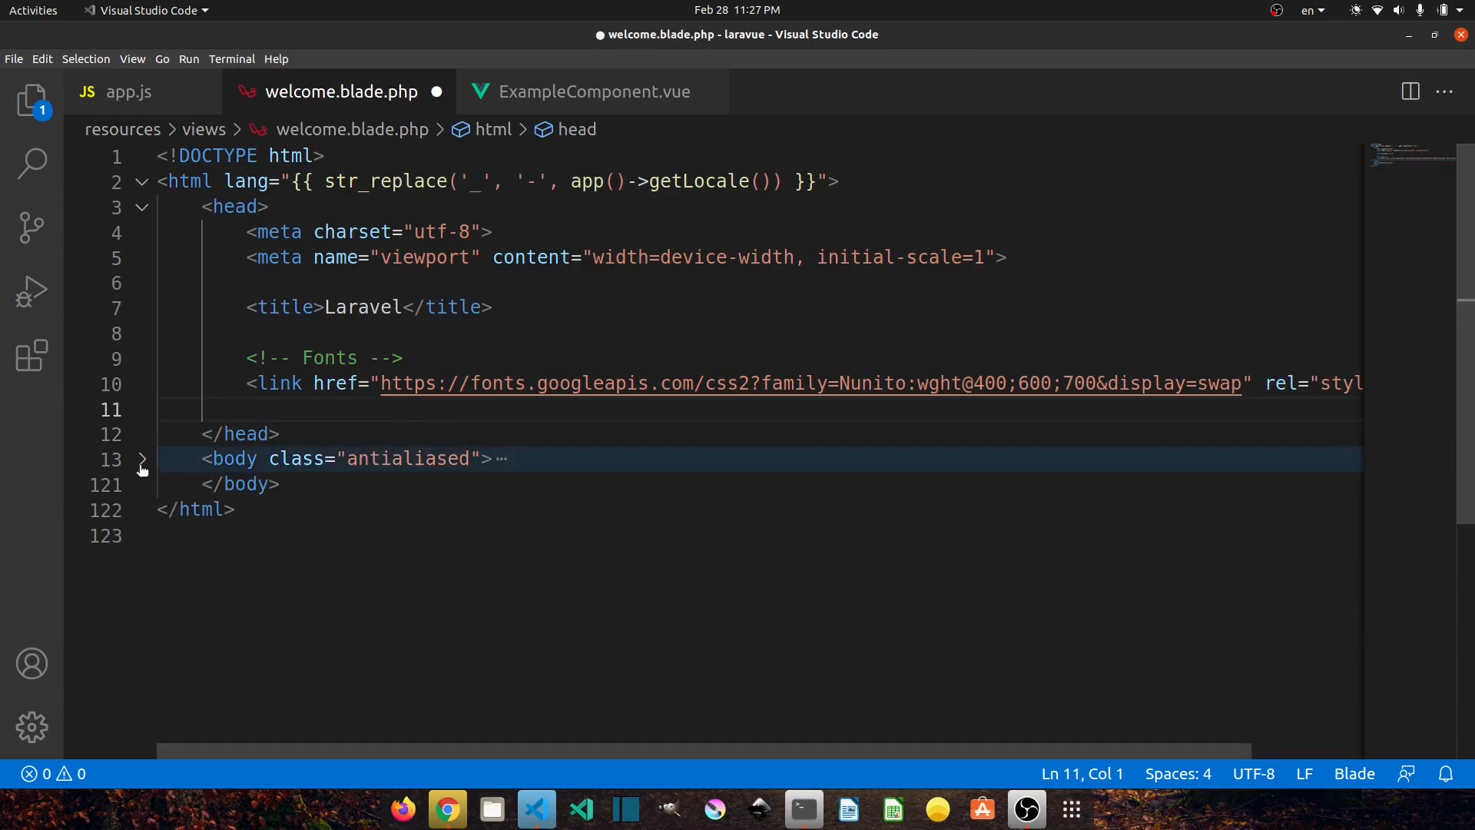
left_click(141, 459)
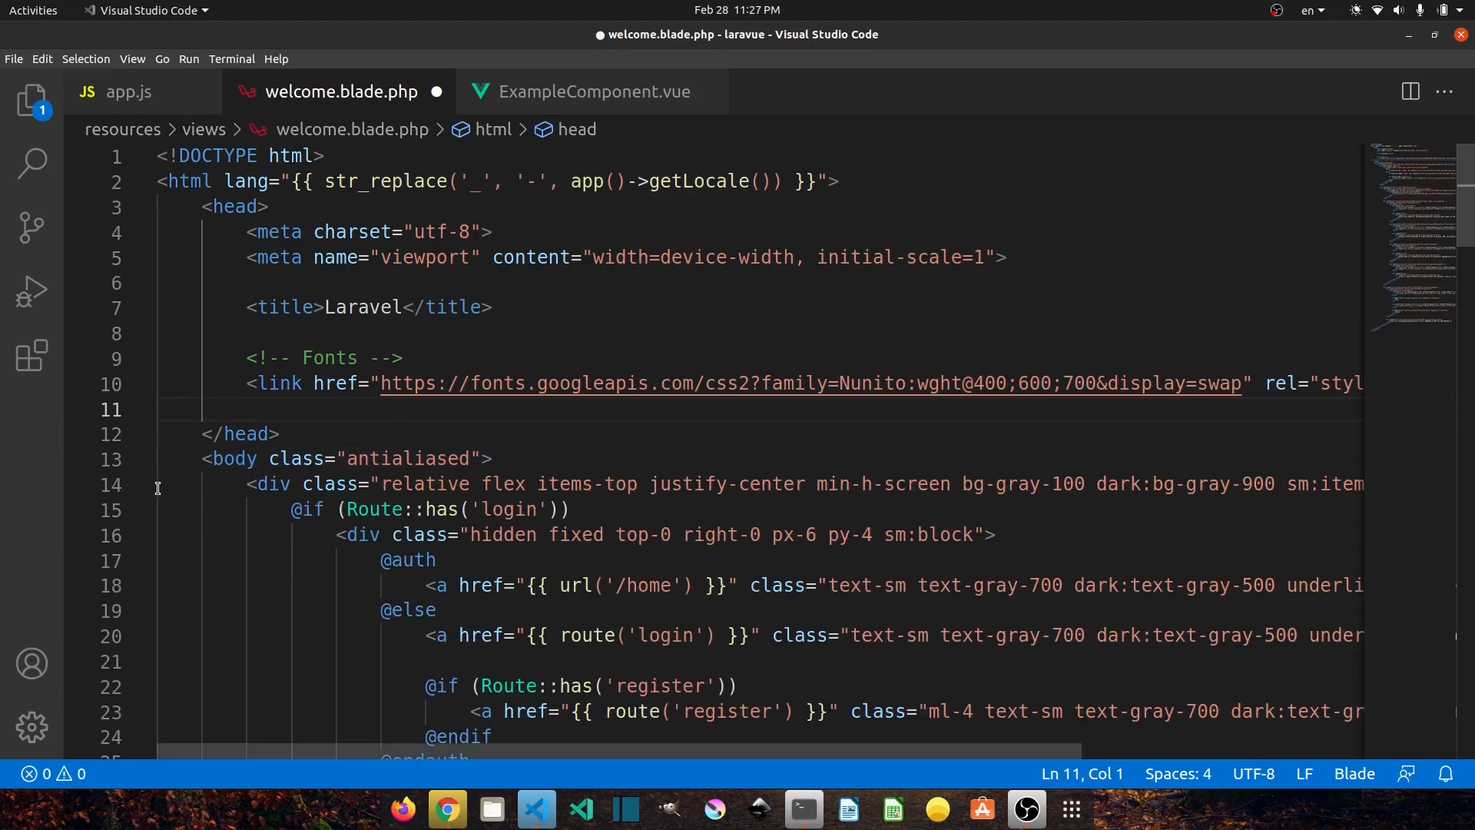
mouse_move(152, 484)
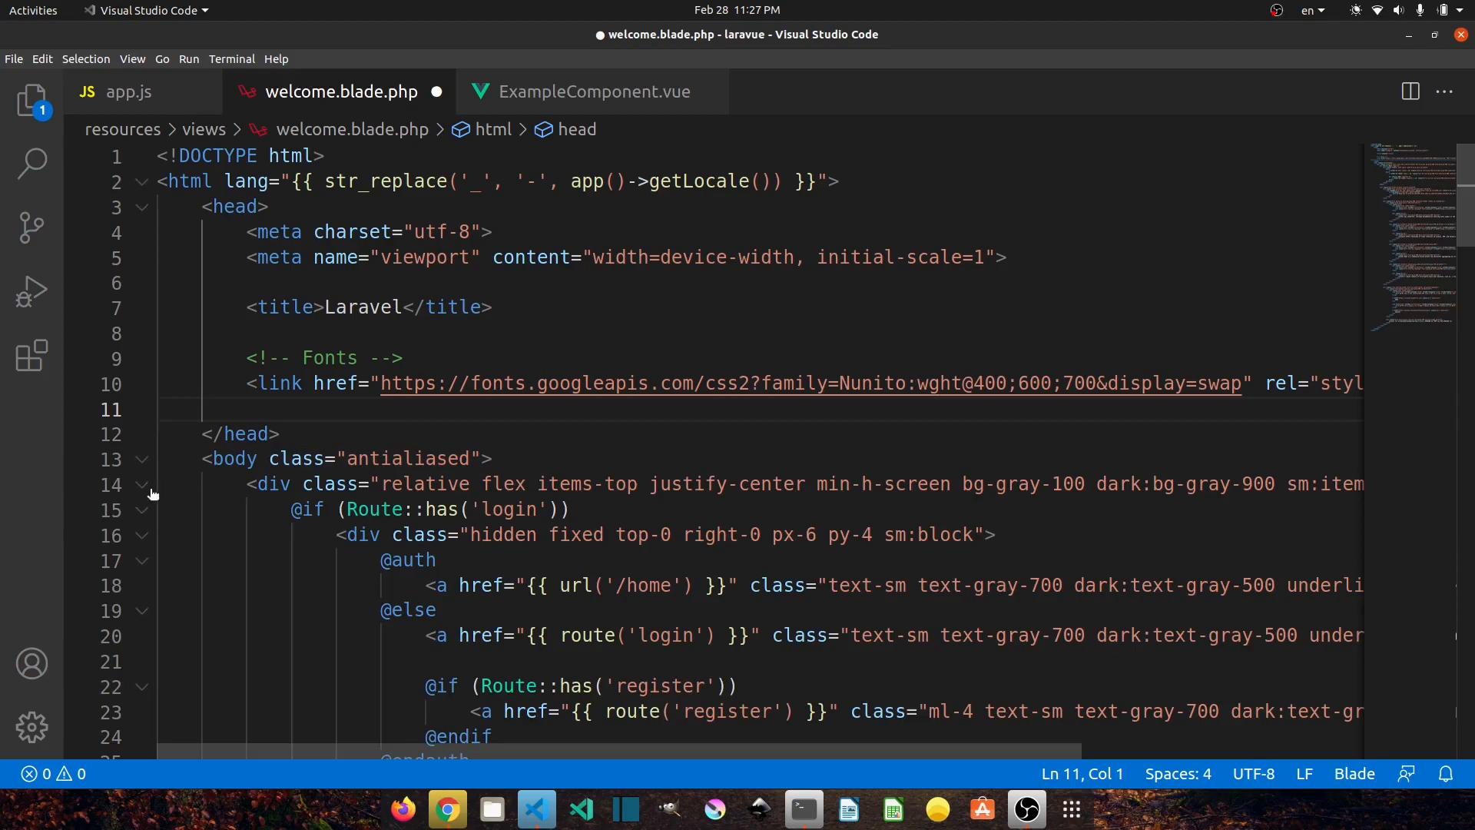
left_click(143, 483)
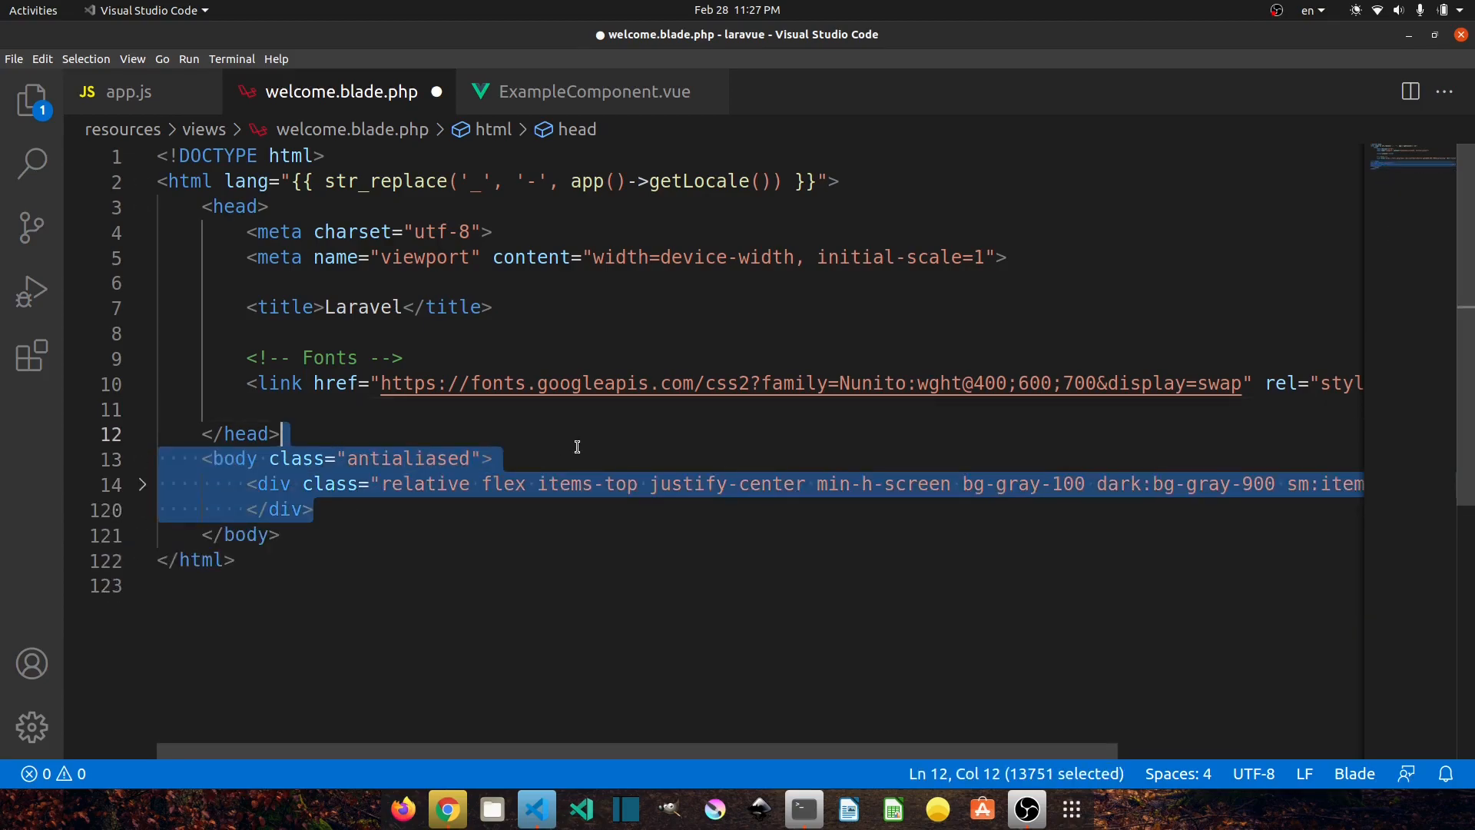
key("Delete")
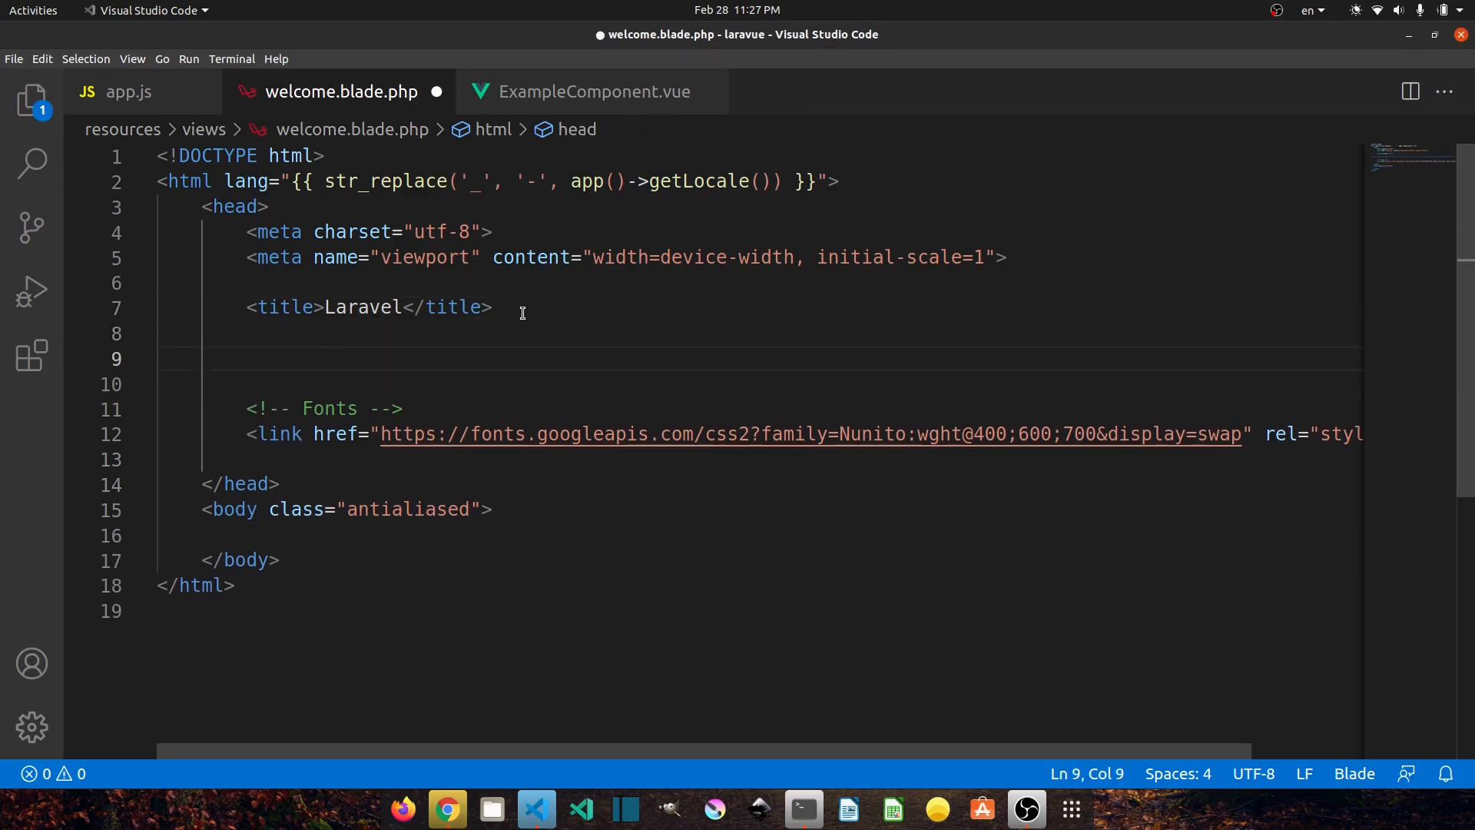
Step: Add <link rel="stylesheet" href="{{asset('css/app.css')}}"> to the head
type("<link rel=\"stylesheet\" href=\"\">")
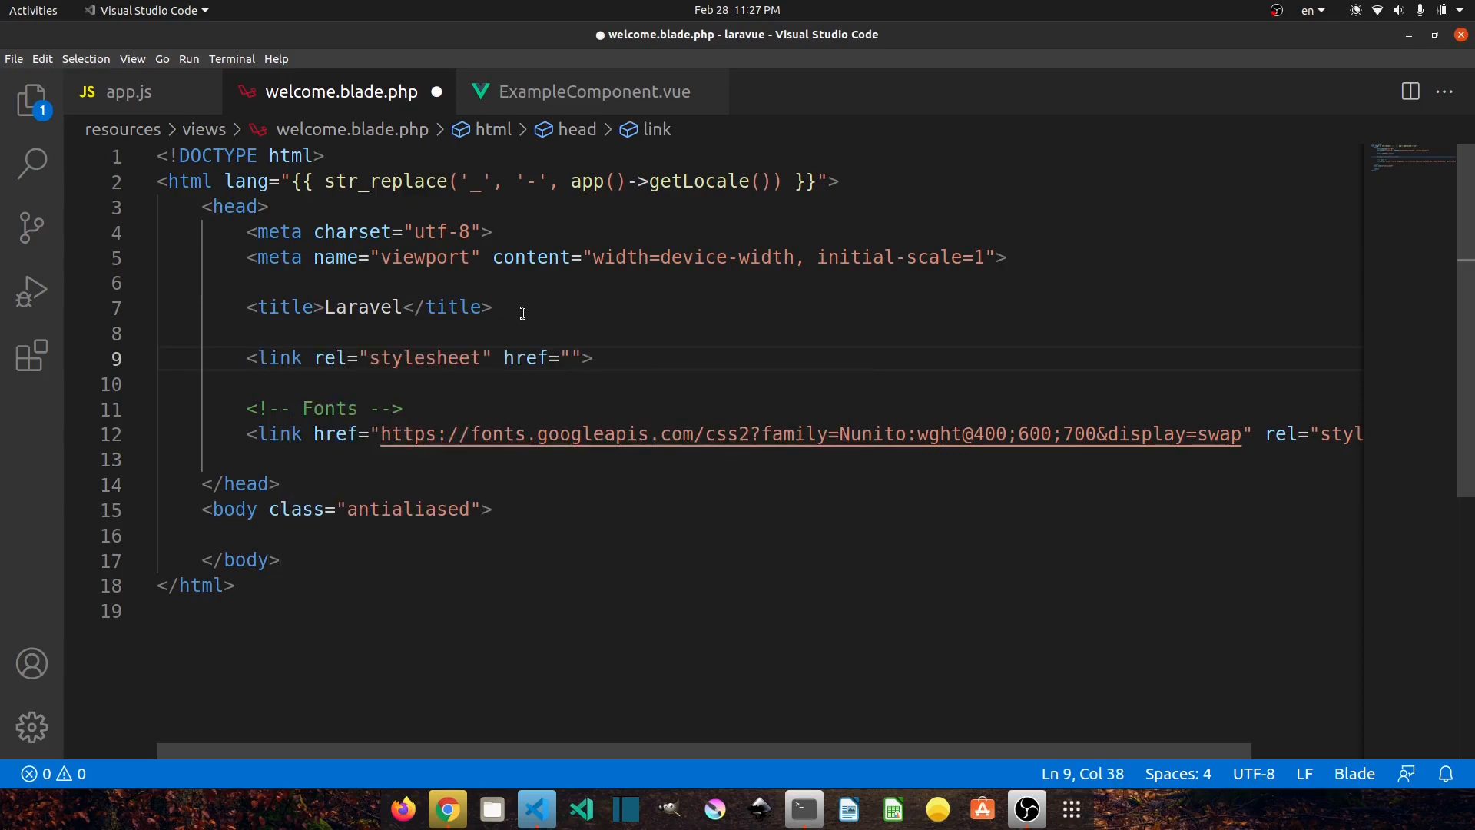
type("{{}}")
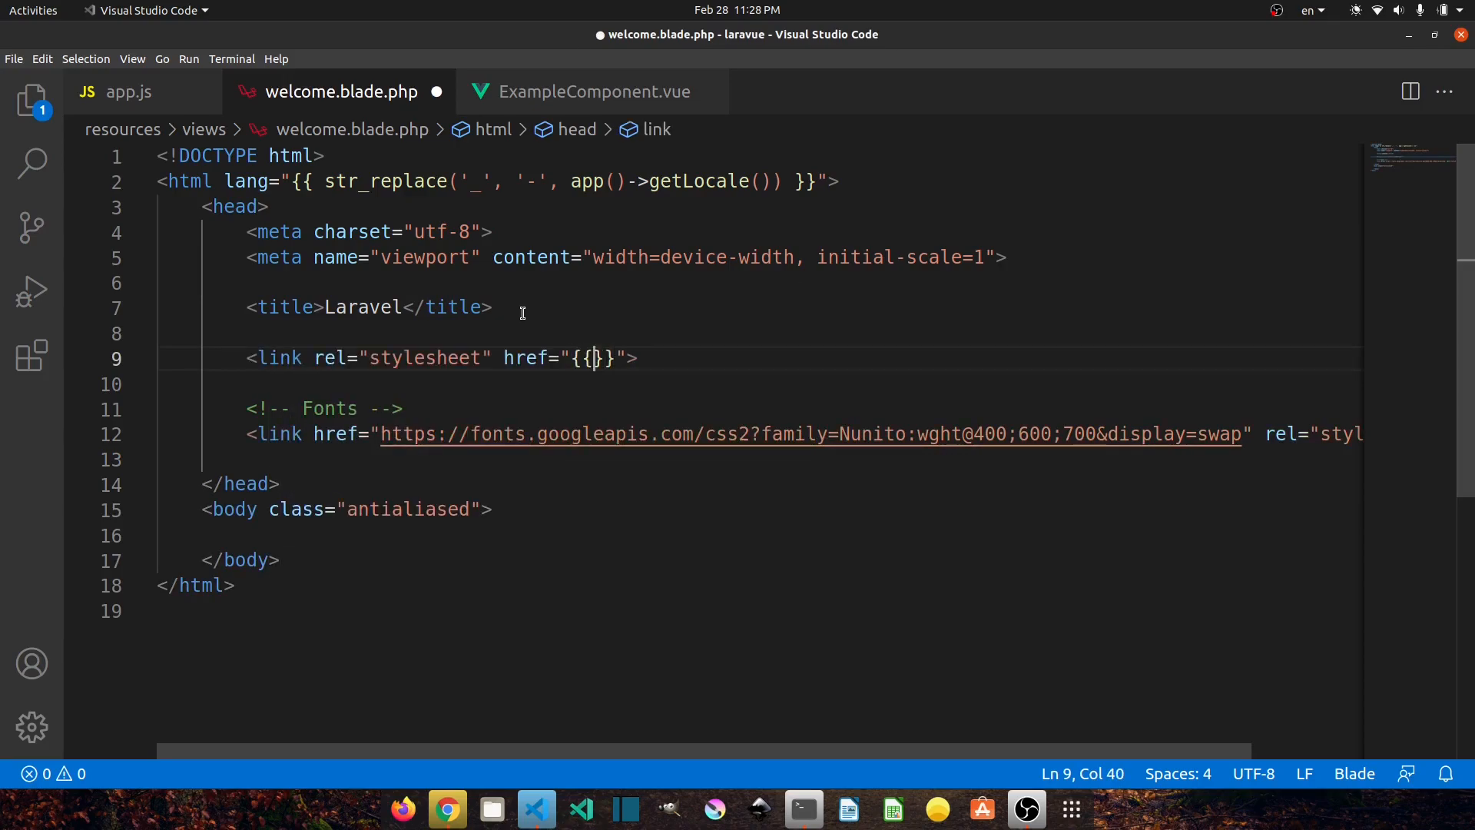
type("asset('')")
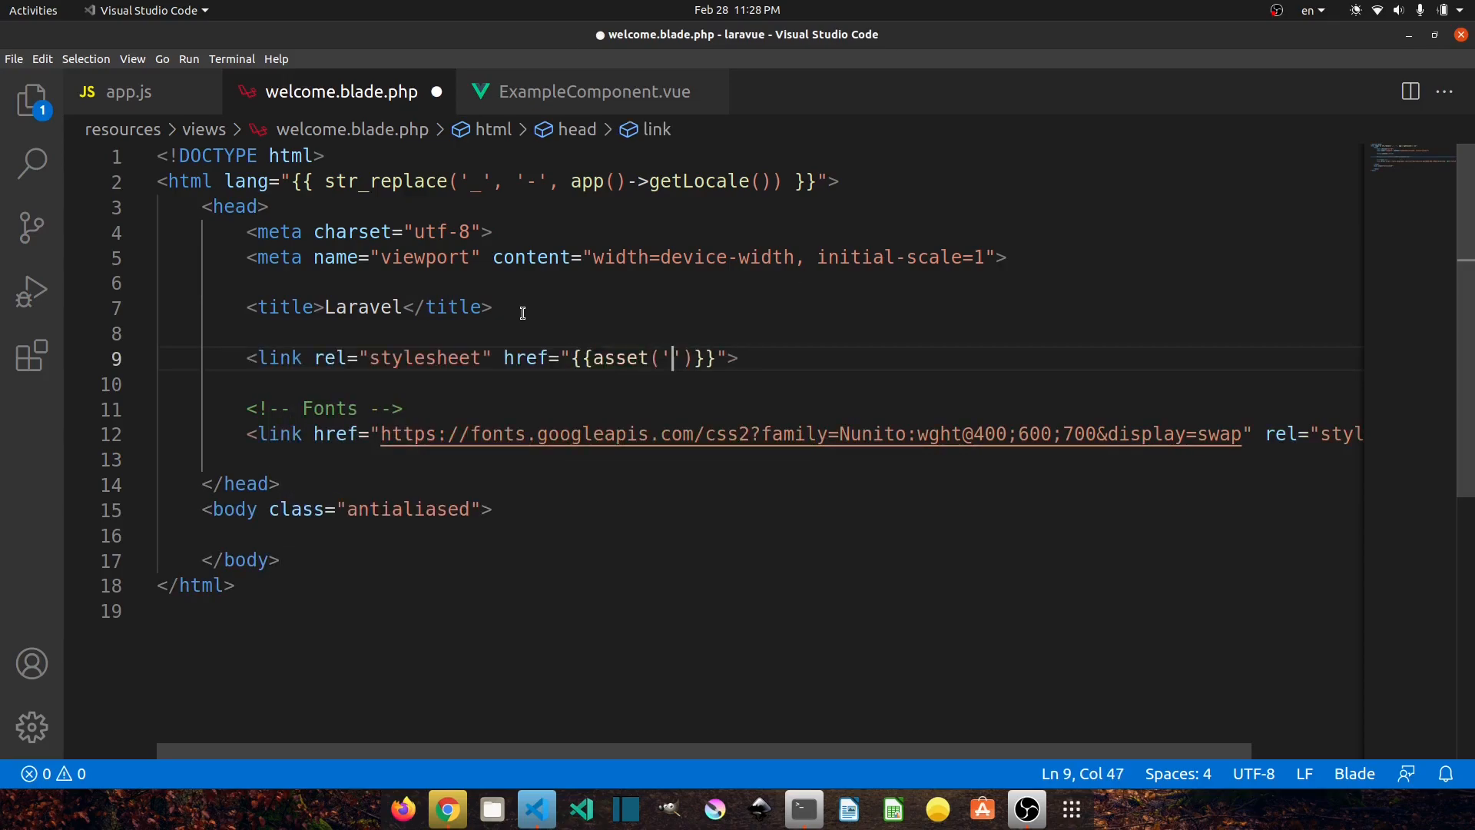
type("css/")
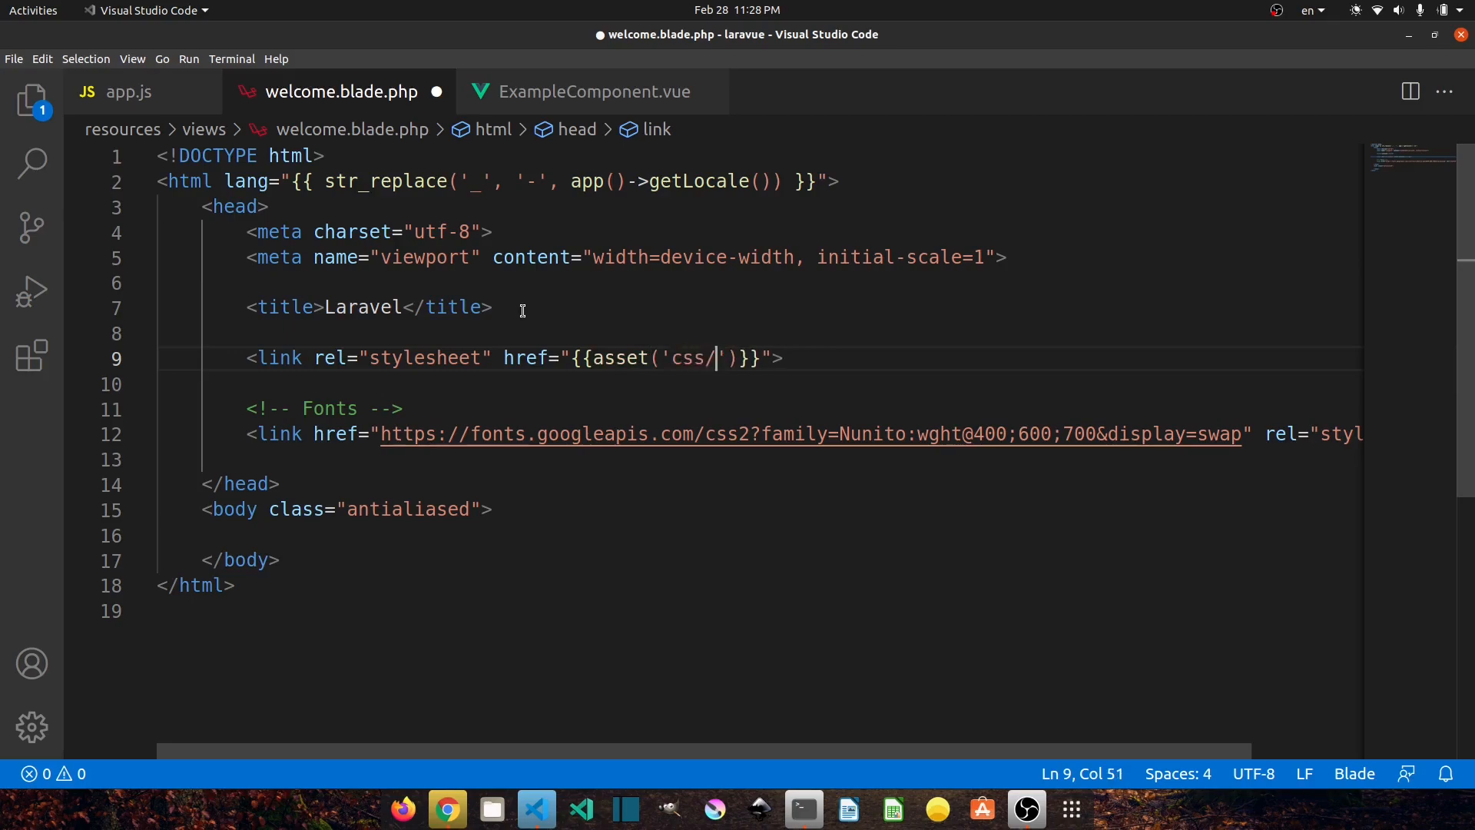
type("app.css")
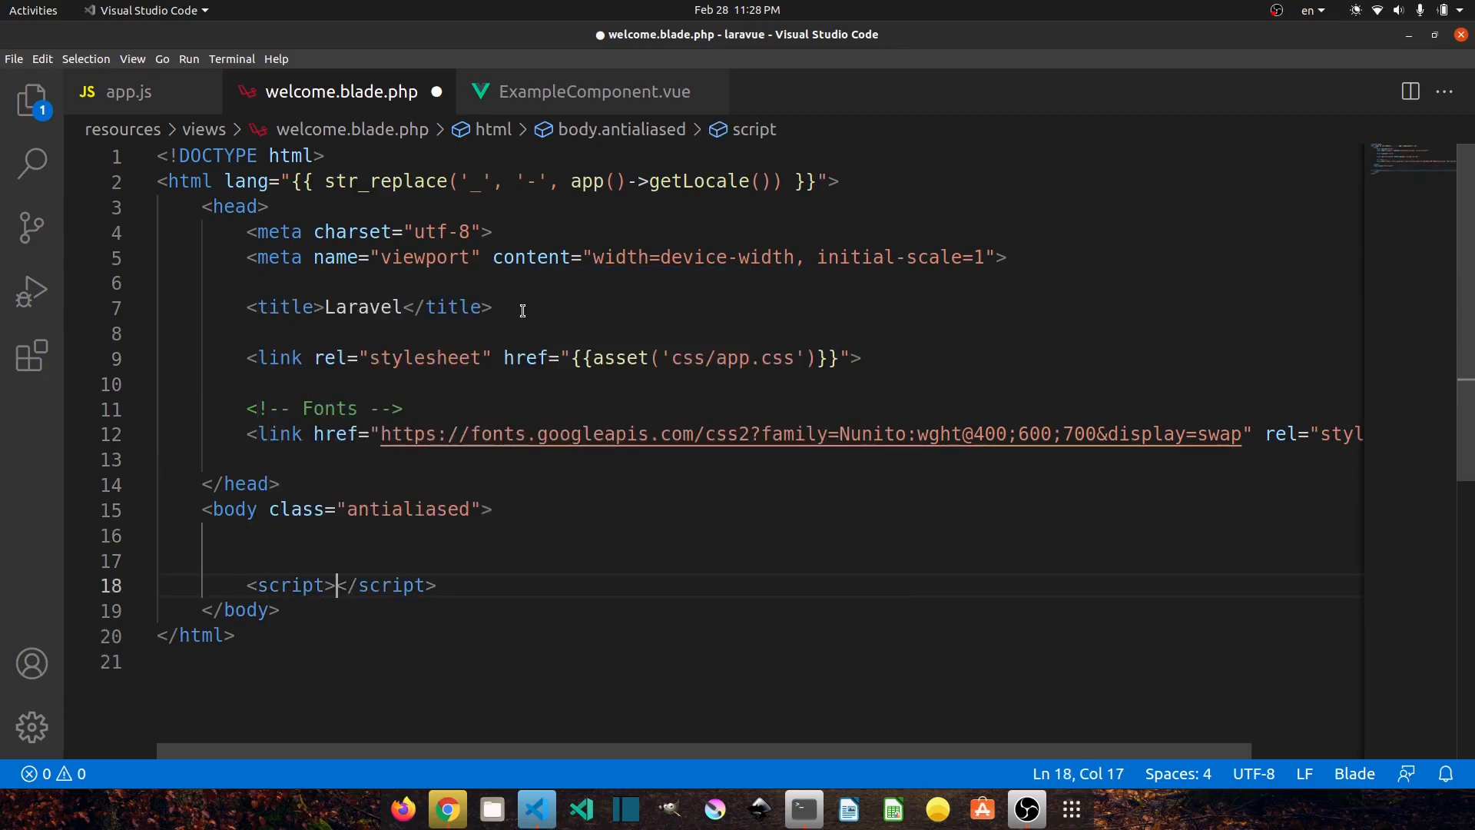
Step: Add <script src="{{asset('js/app.js')}}"></script> to the body
type("src=\"\"")
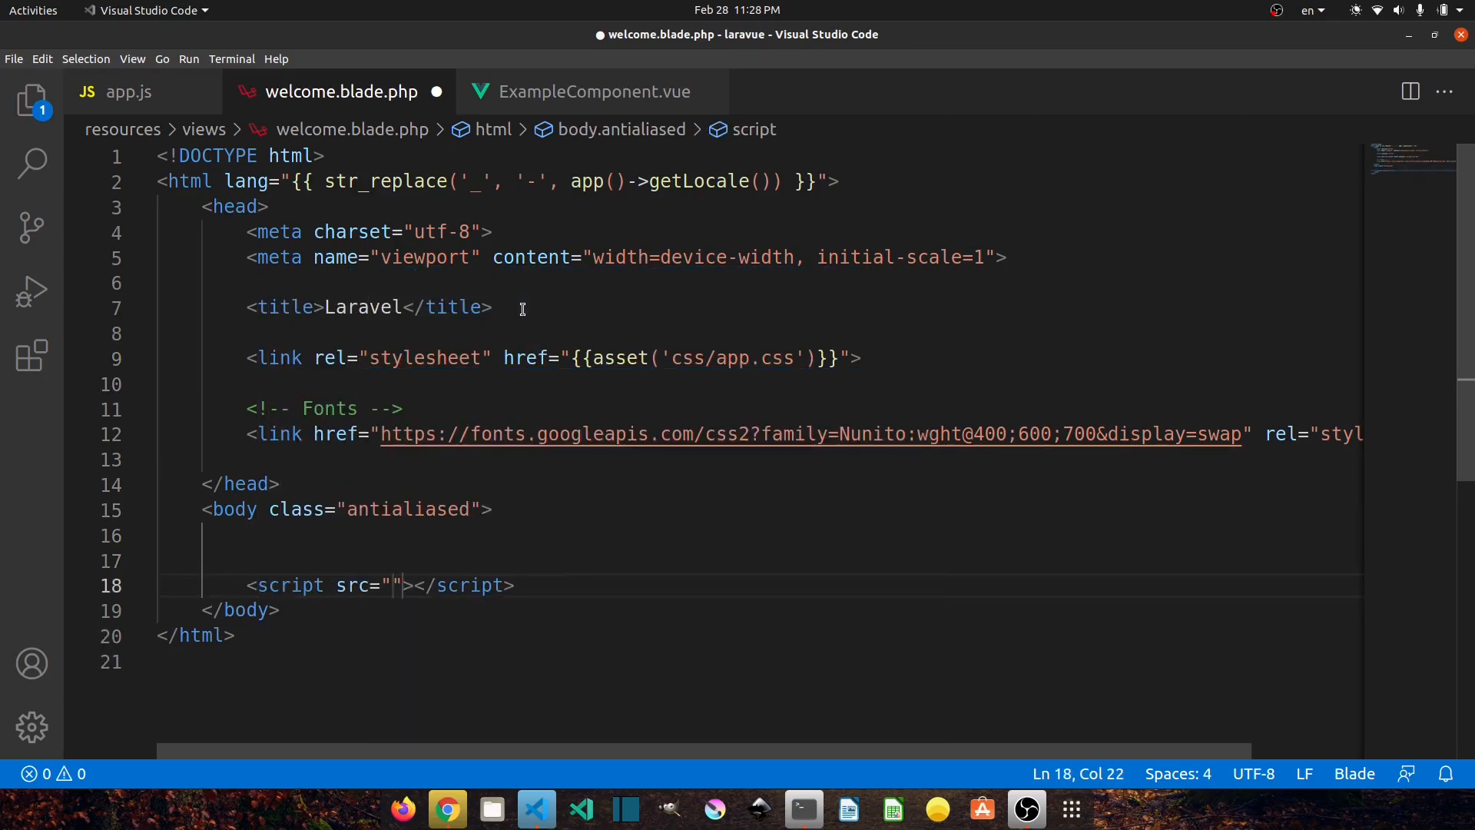
type("{{a}}")
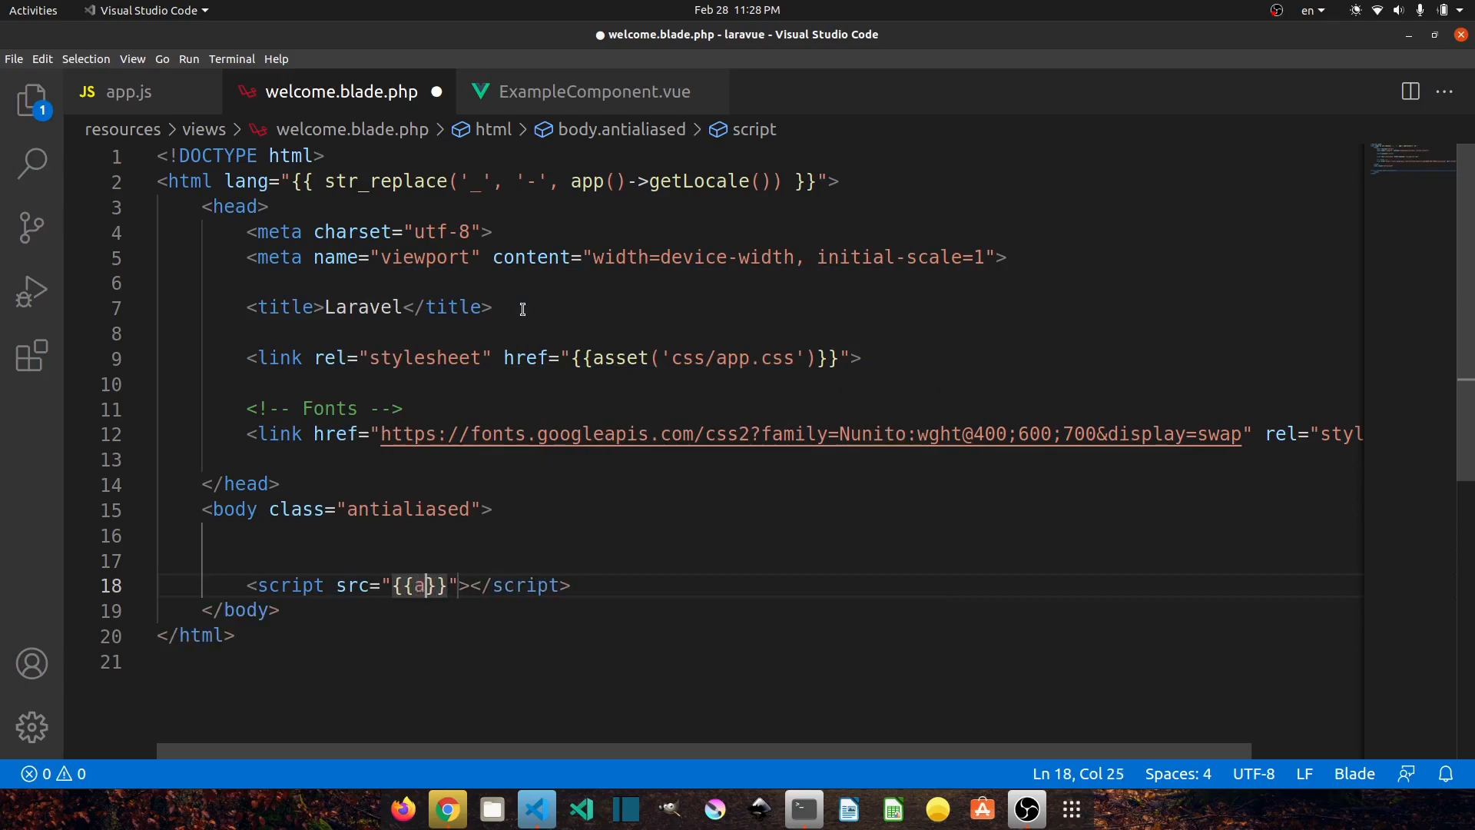
type("sset('')")
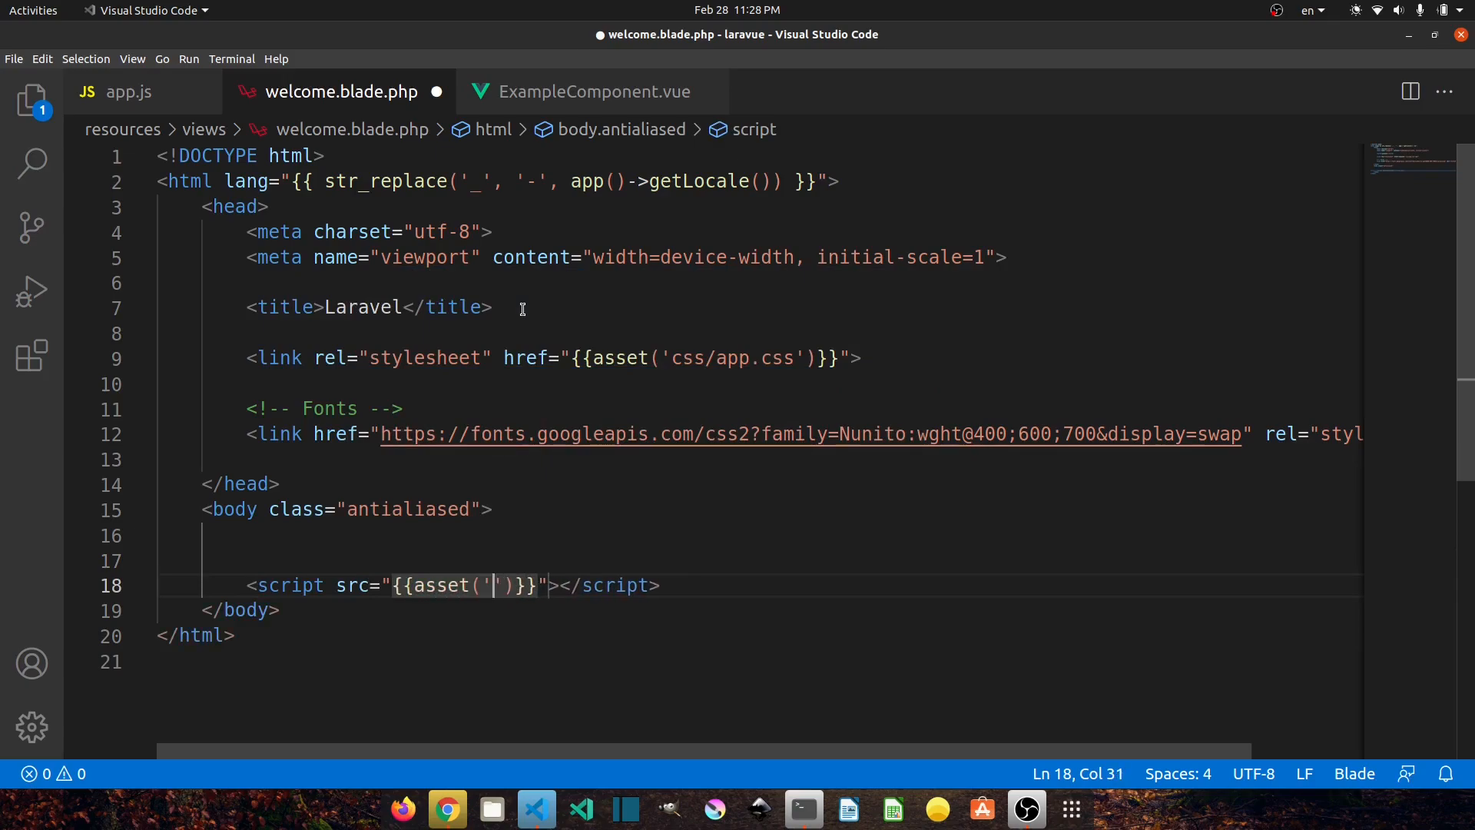
type("js/app")
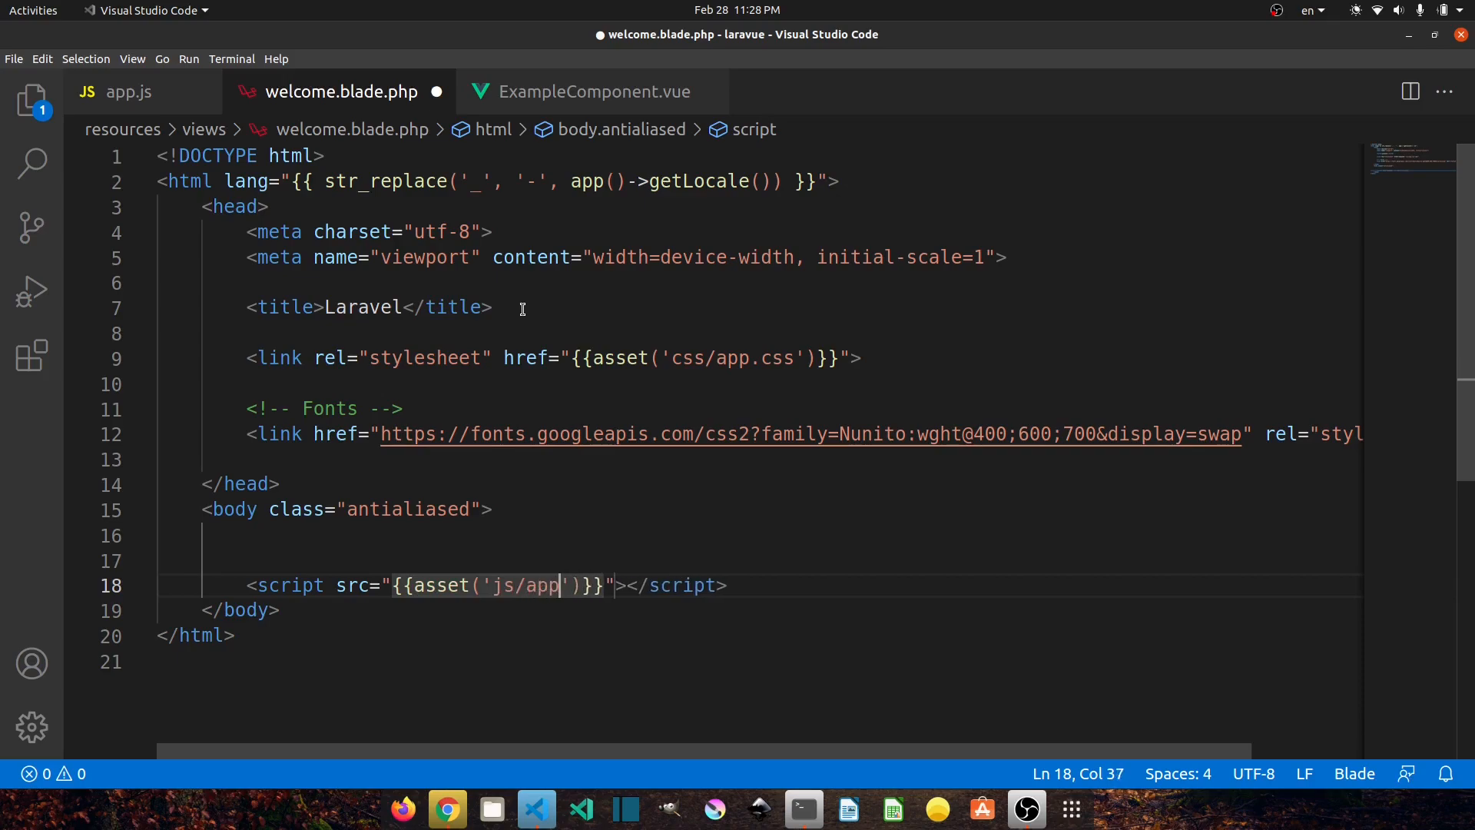
type(".js")
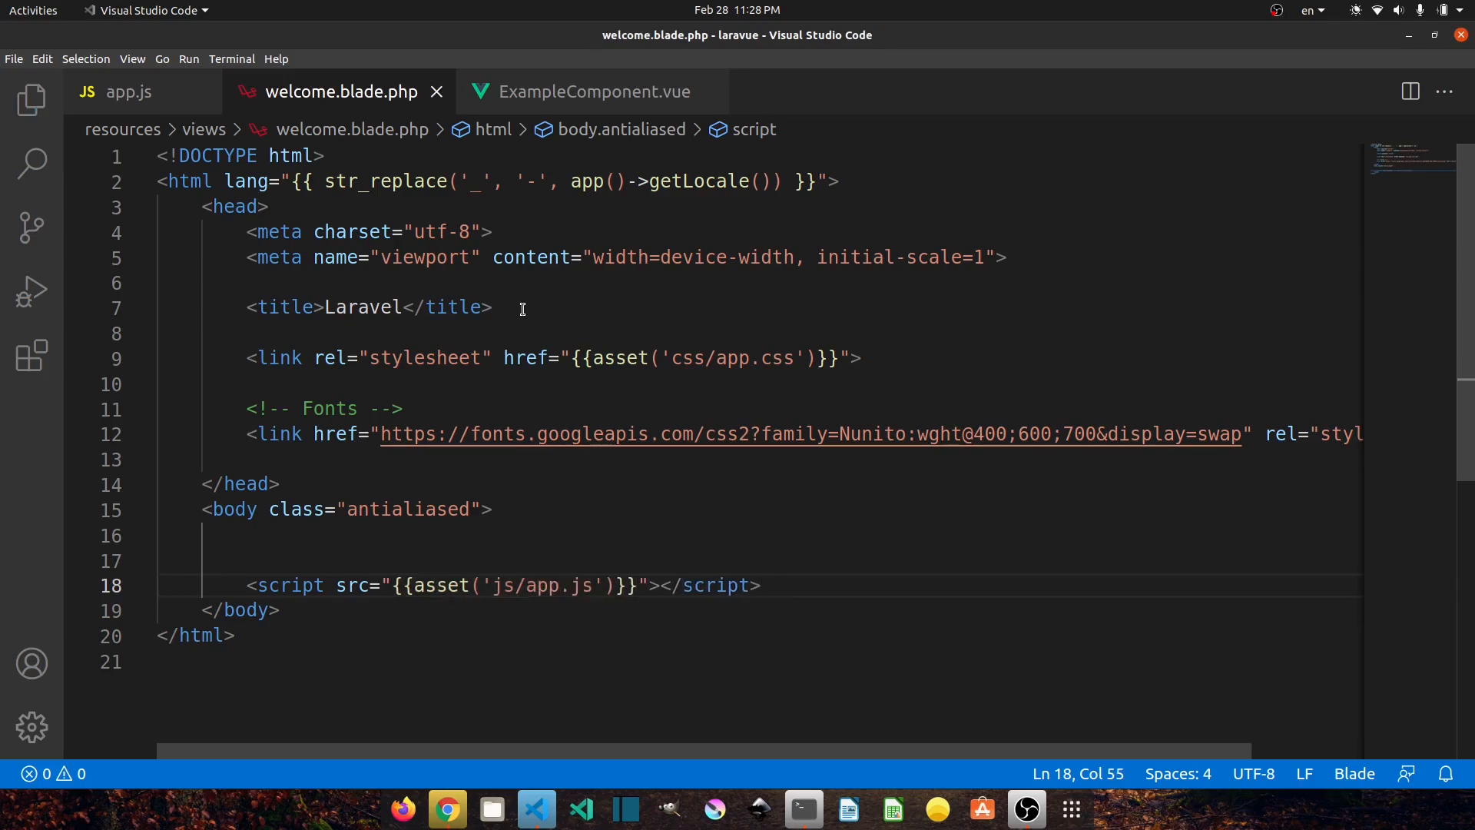
mouse_move(596, 395)
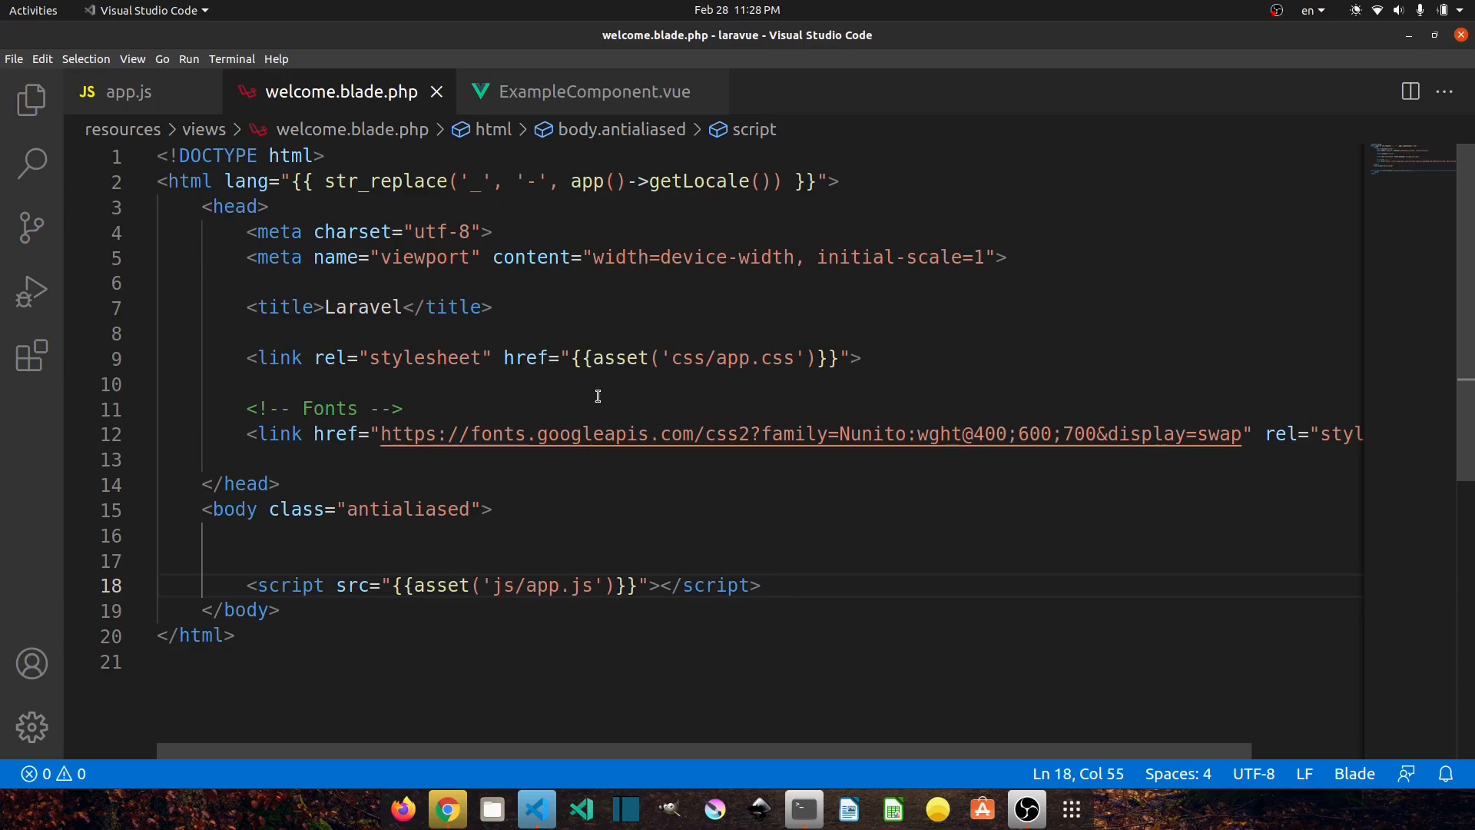
mouse_move(1178, 242)
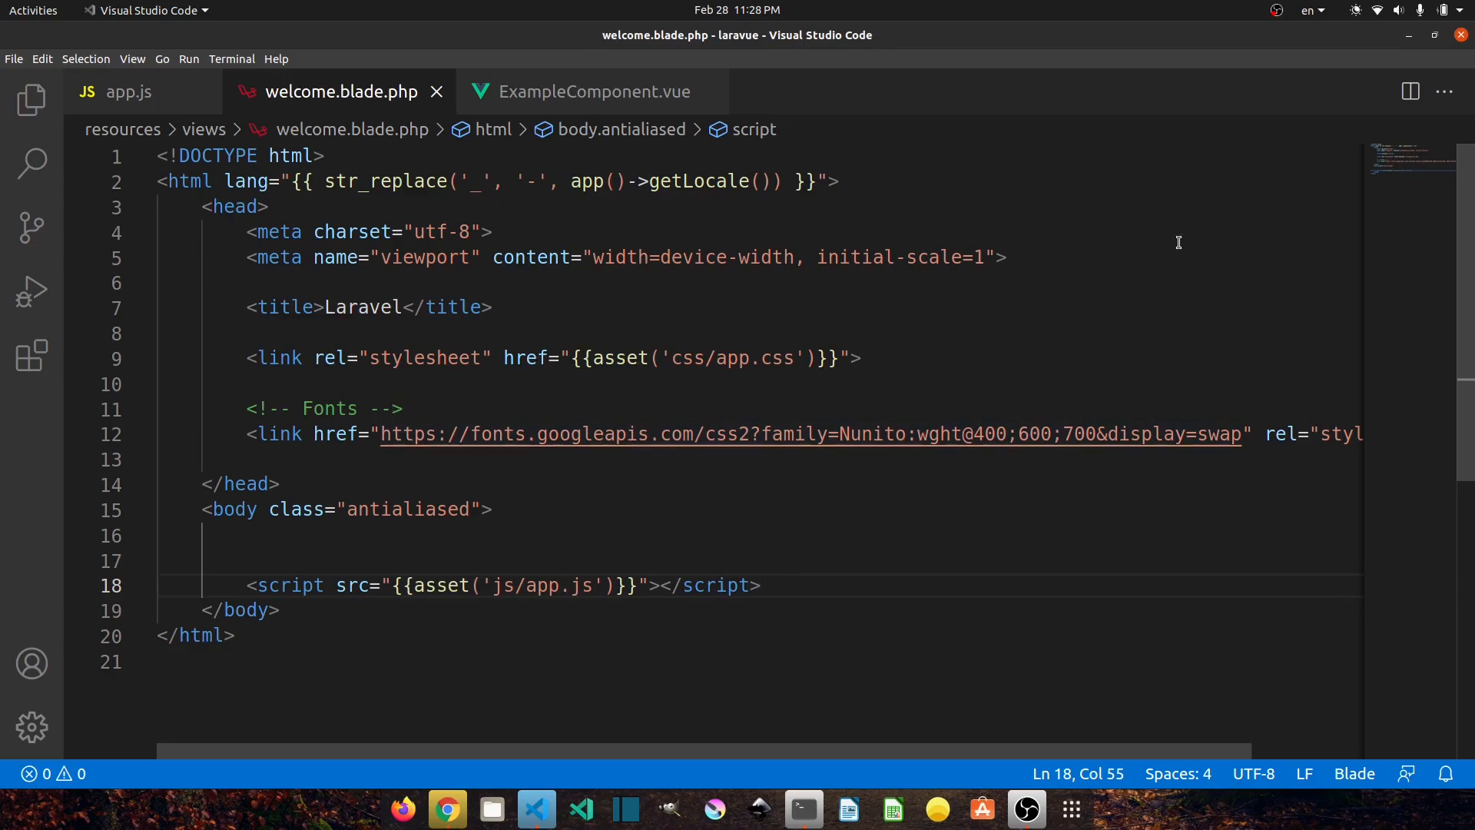
mouse_move(862, 396)
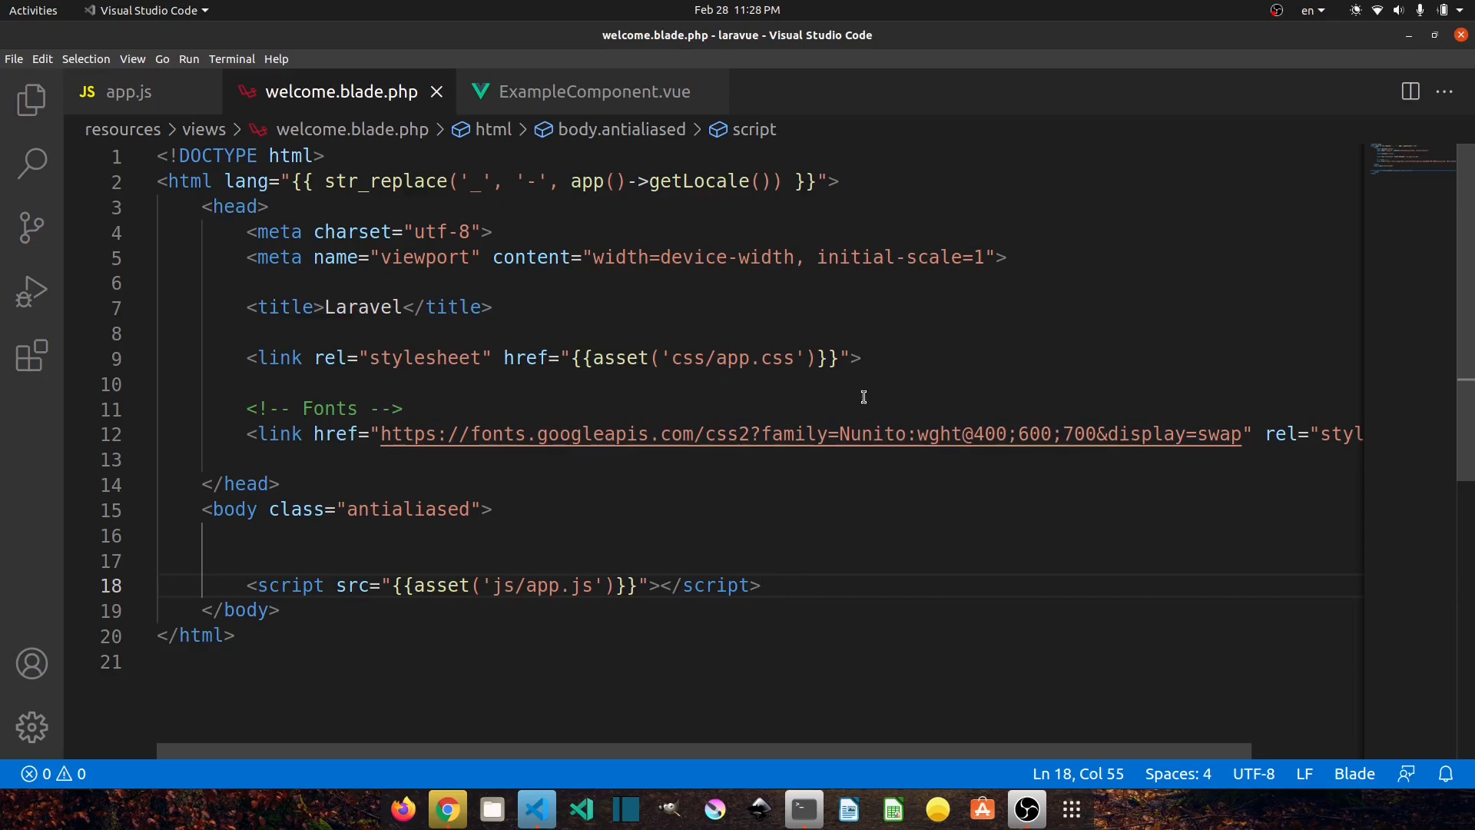
mouse_move(771, 350)
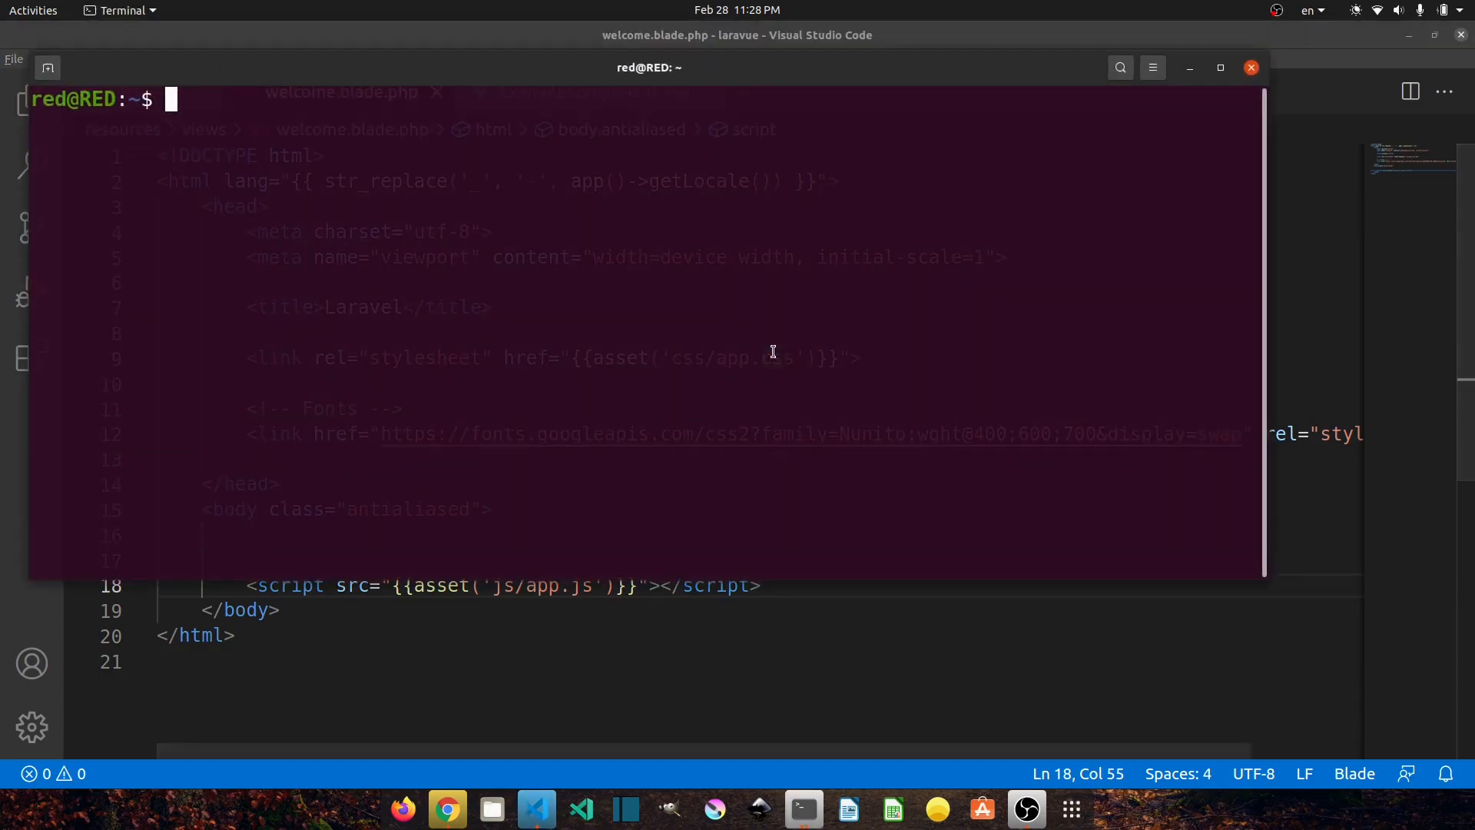
Step: Run sudo /opt/lampp/lampp start with the sudo password so Apache, MySQL and ProFTPD come up
type("s")
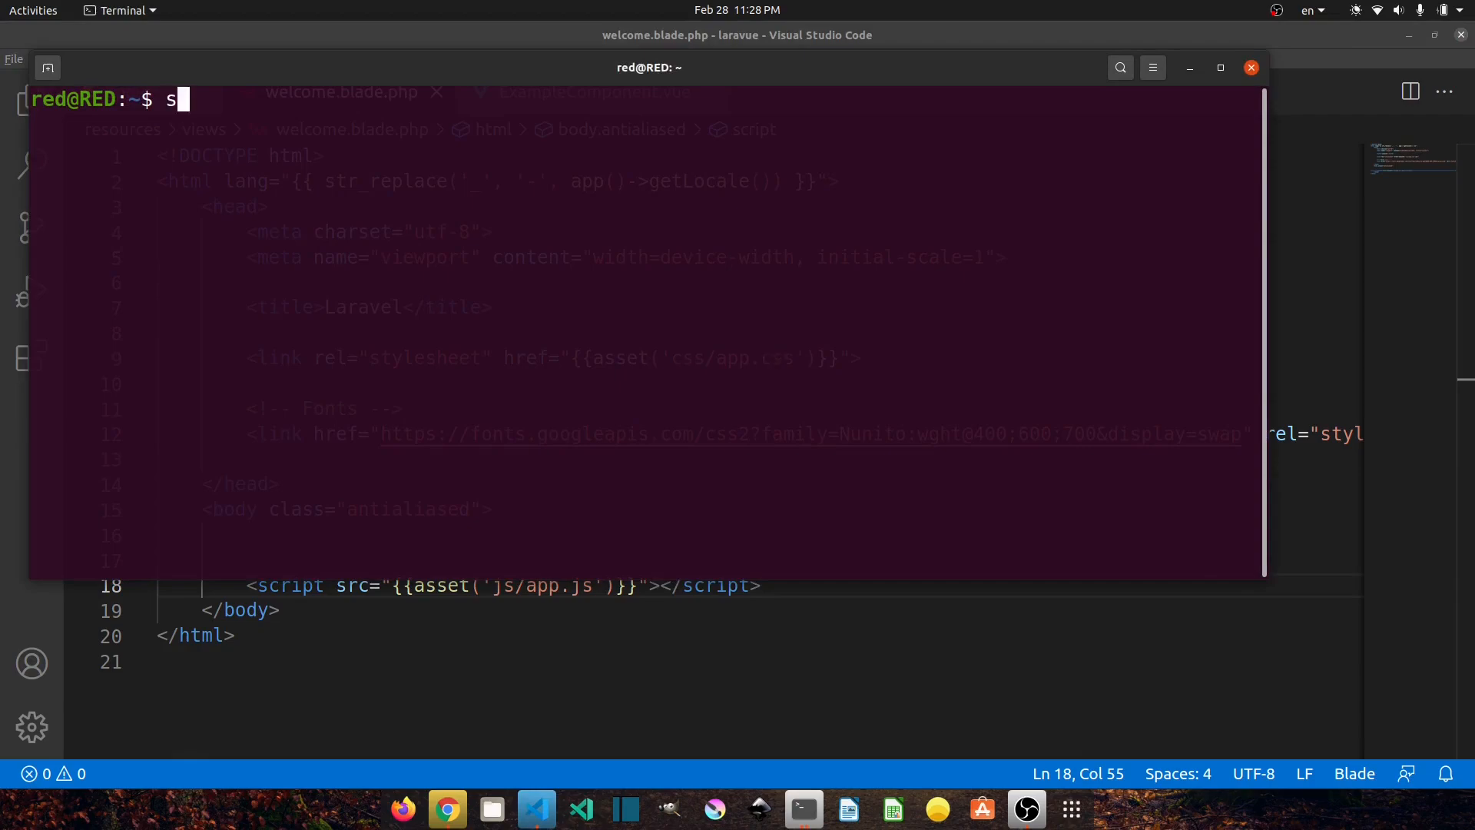
type("udo /opt/l")
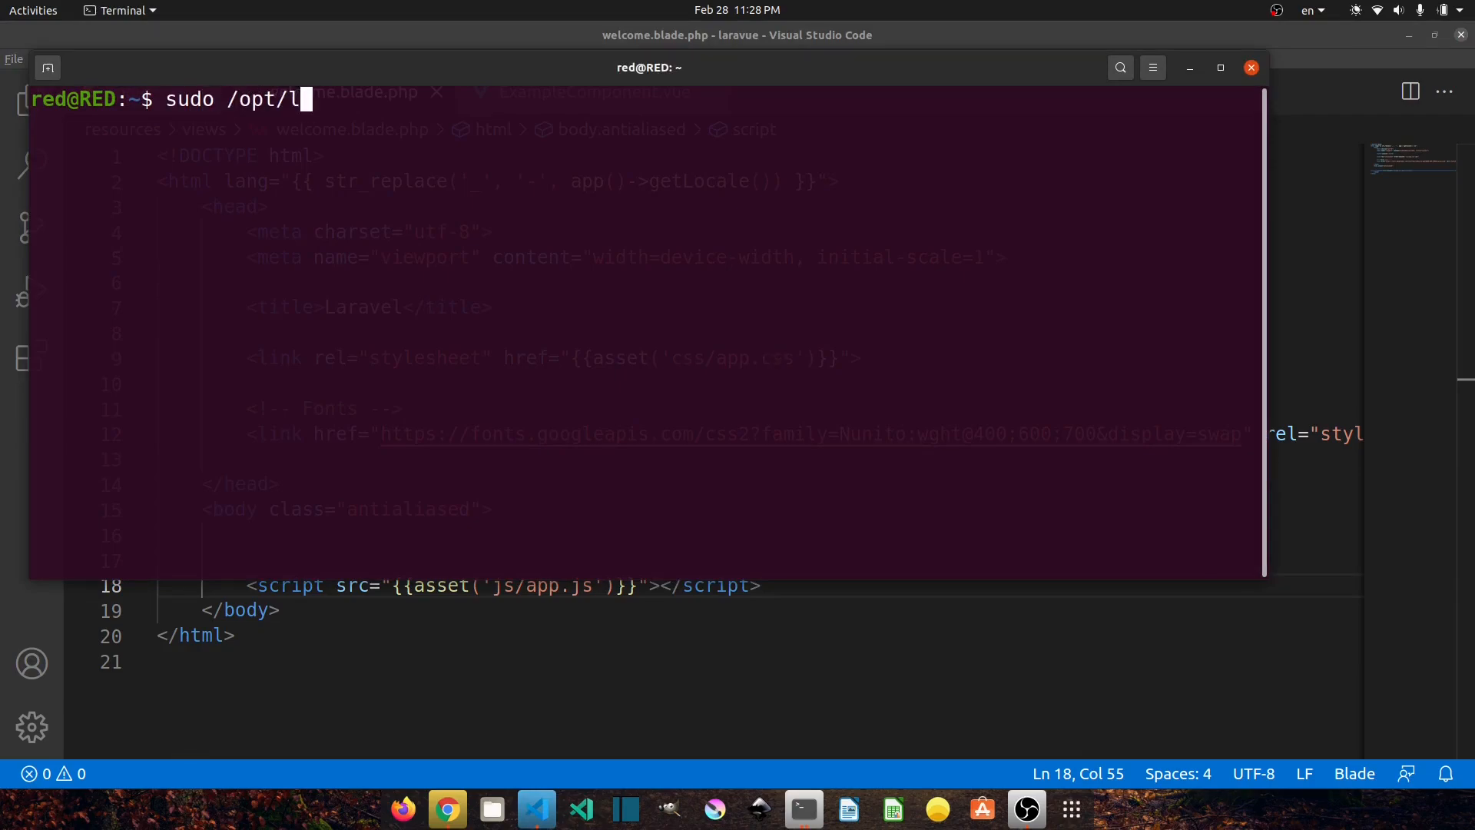
type("ampp/")
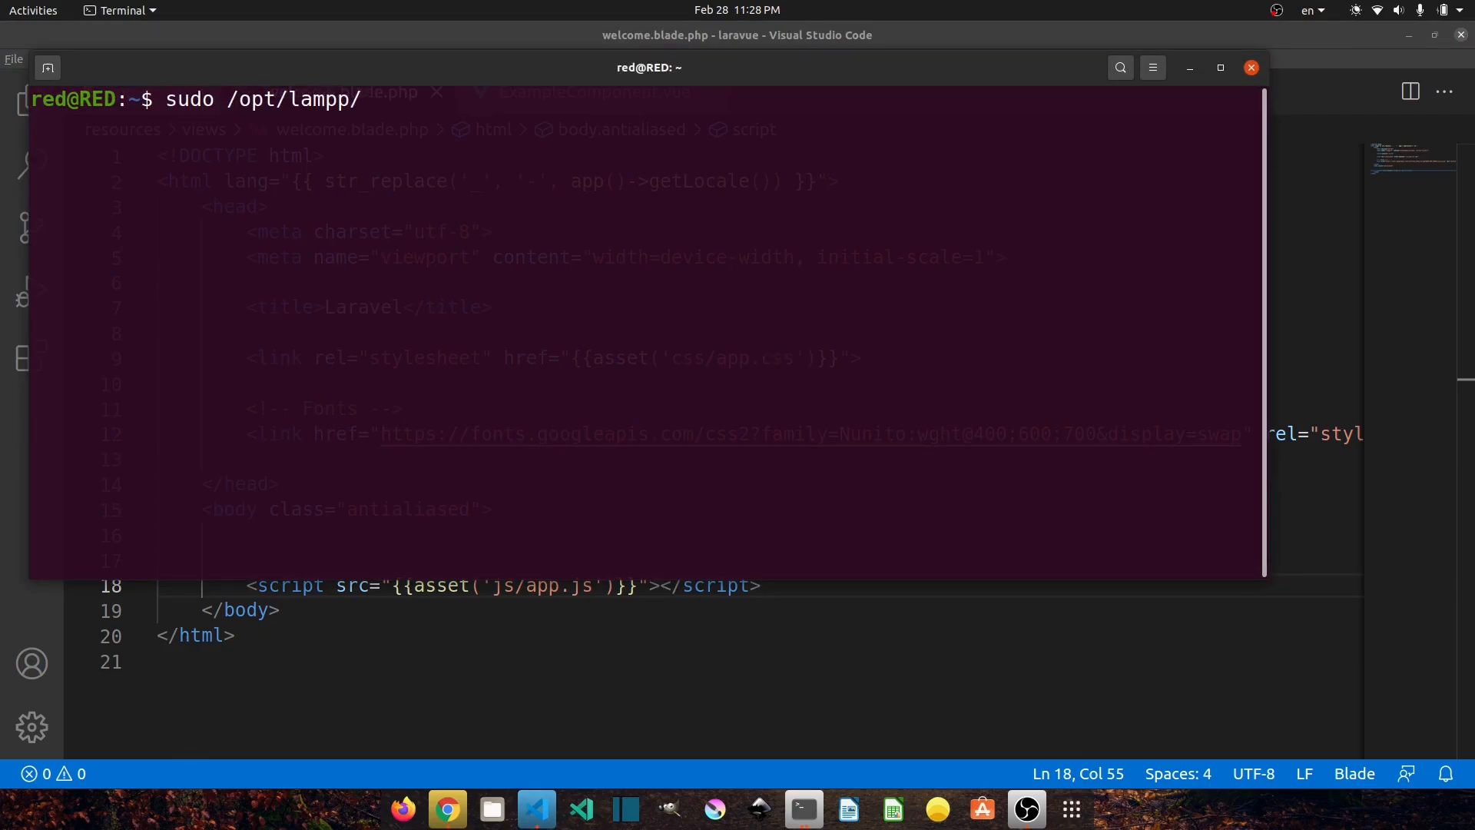
type("lampp star")
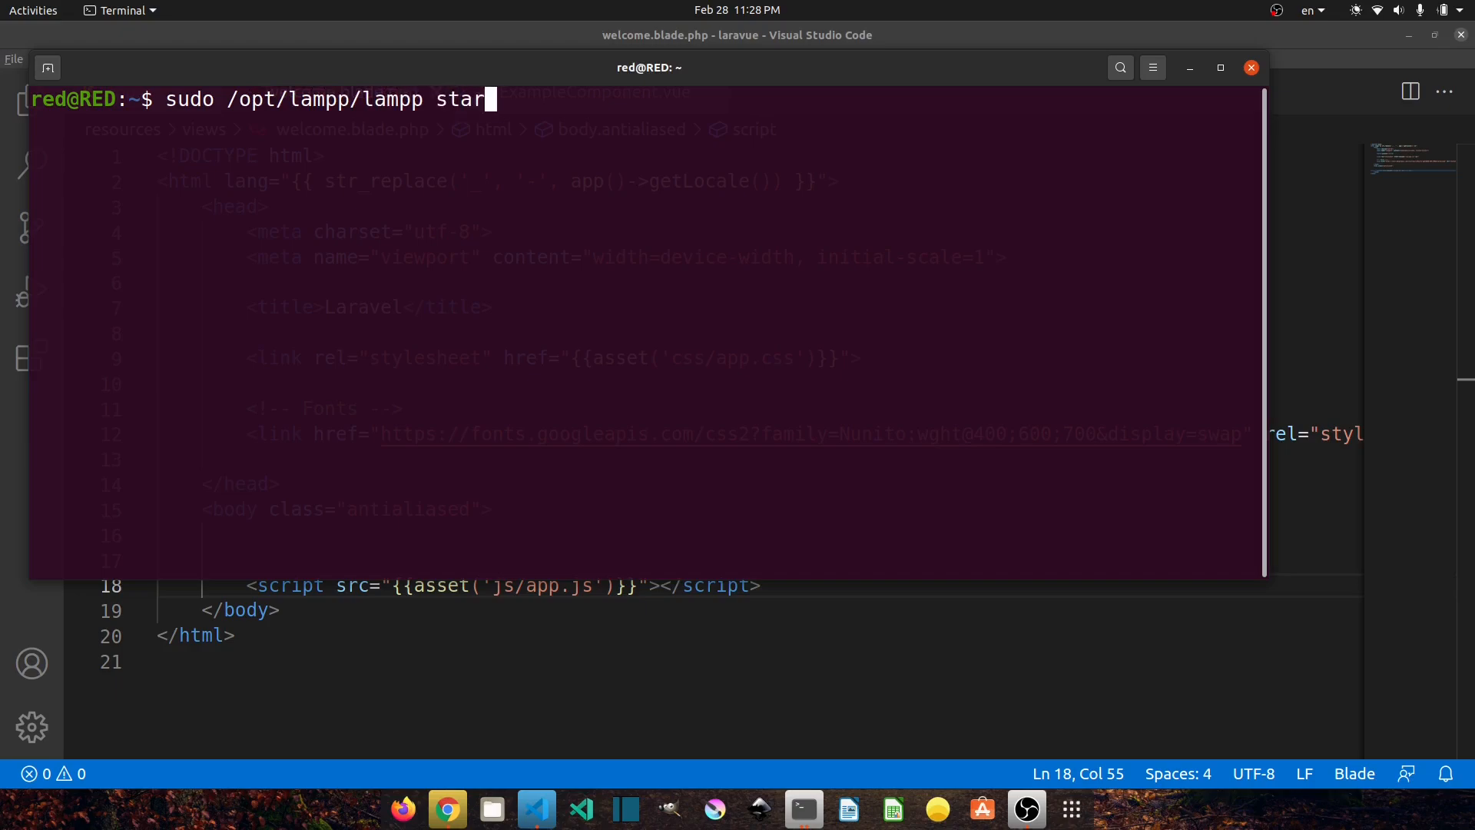
key("Return")
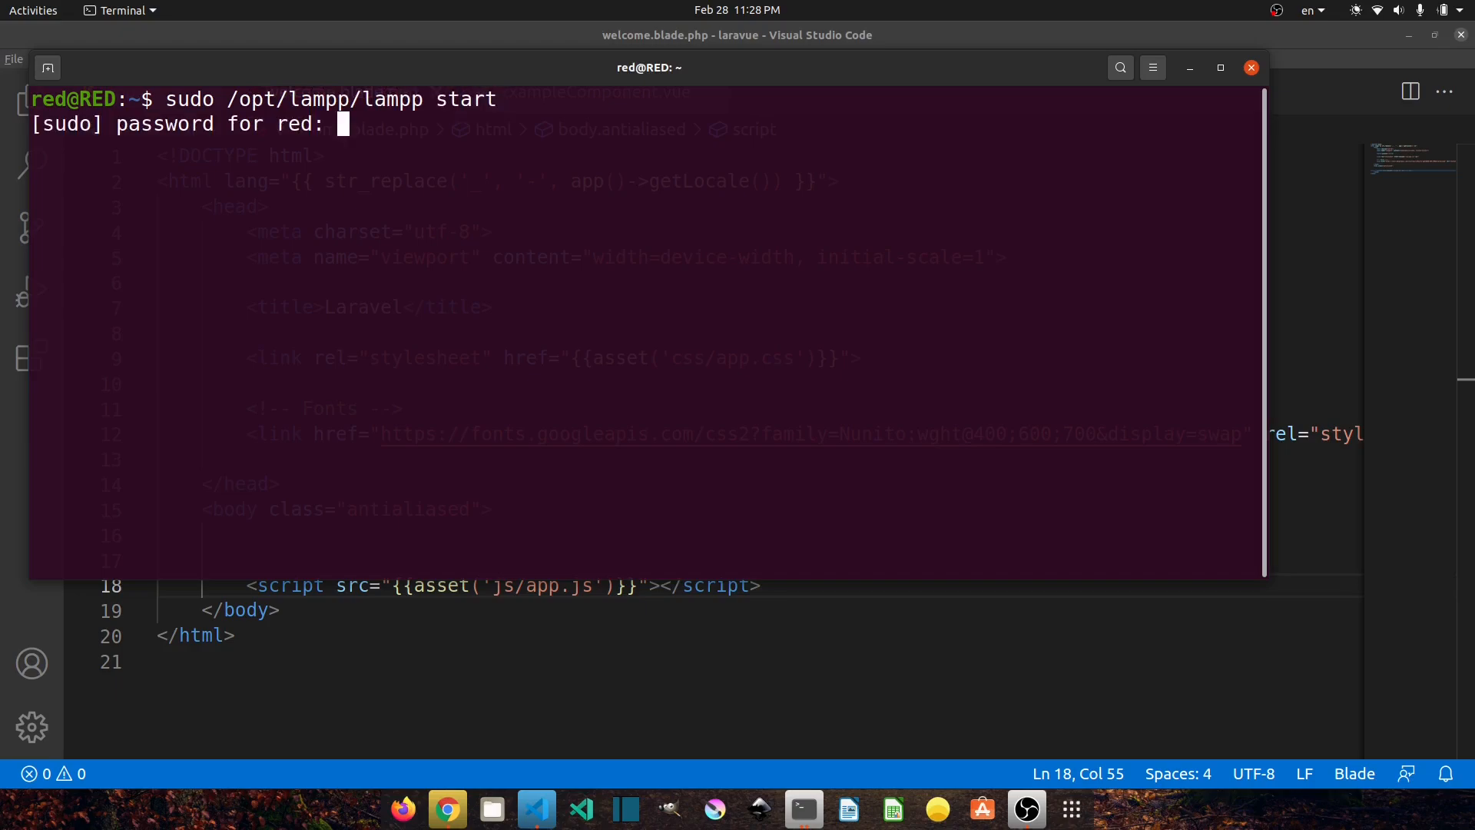
key("Return")
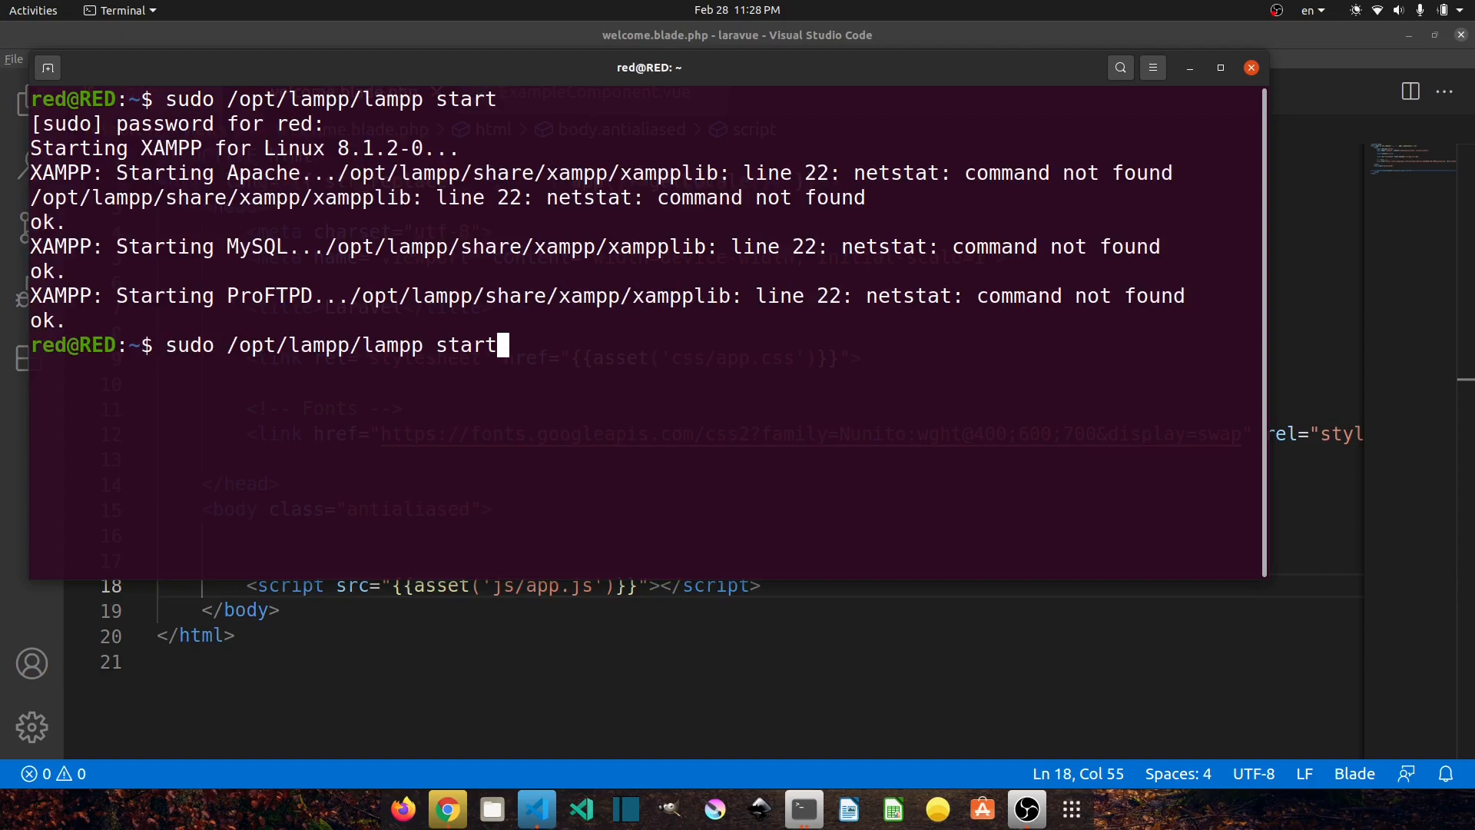
key("Return")
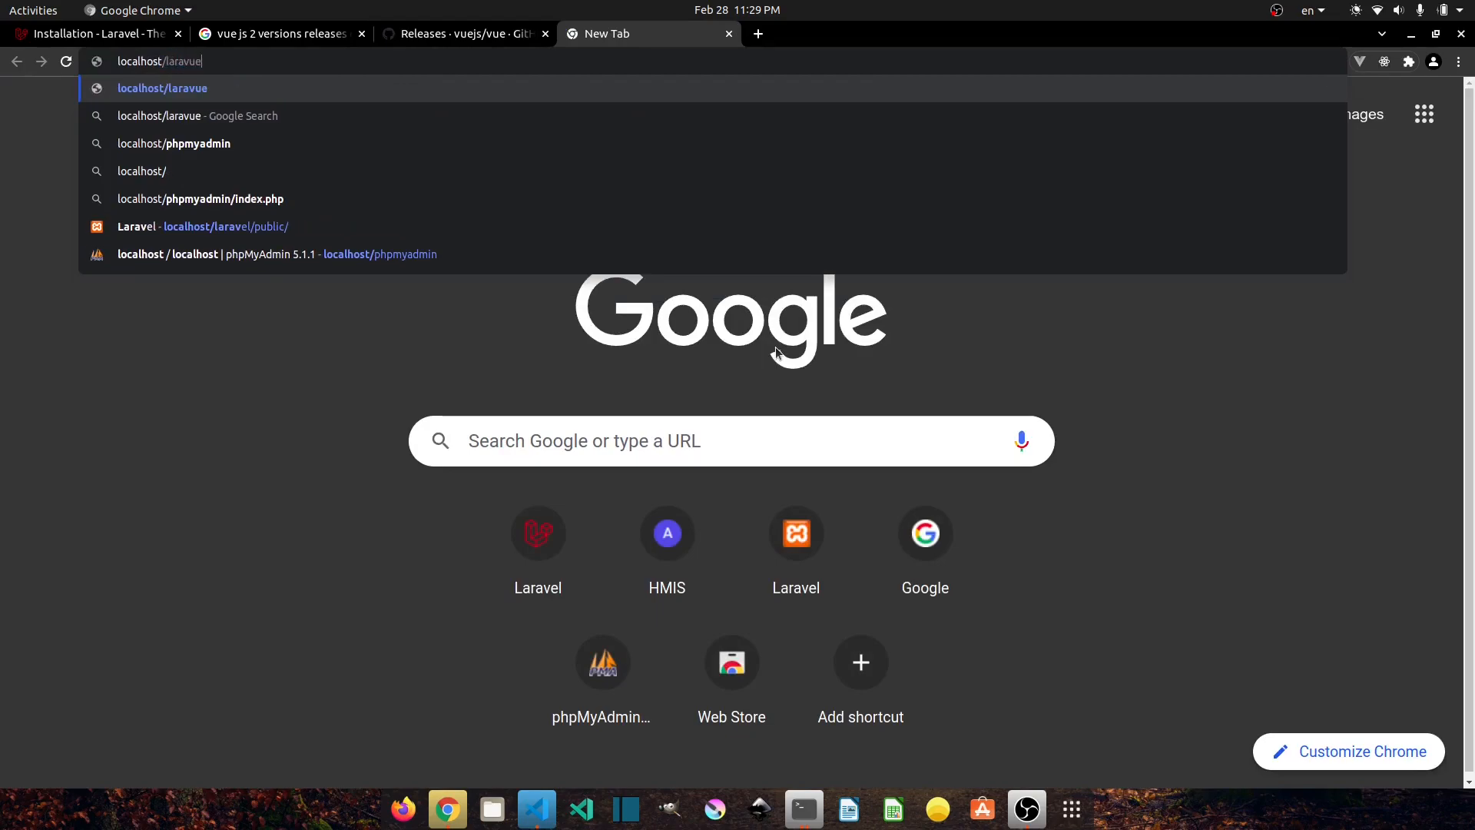
Step: Load localhost/laravue/public in Chrome and view its DevTools console messages
type("/public/")
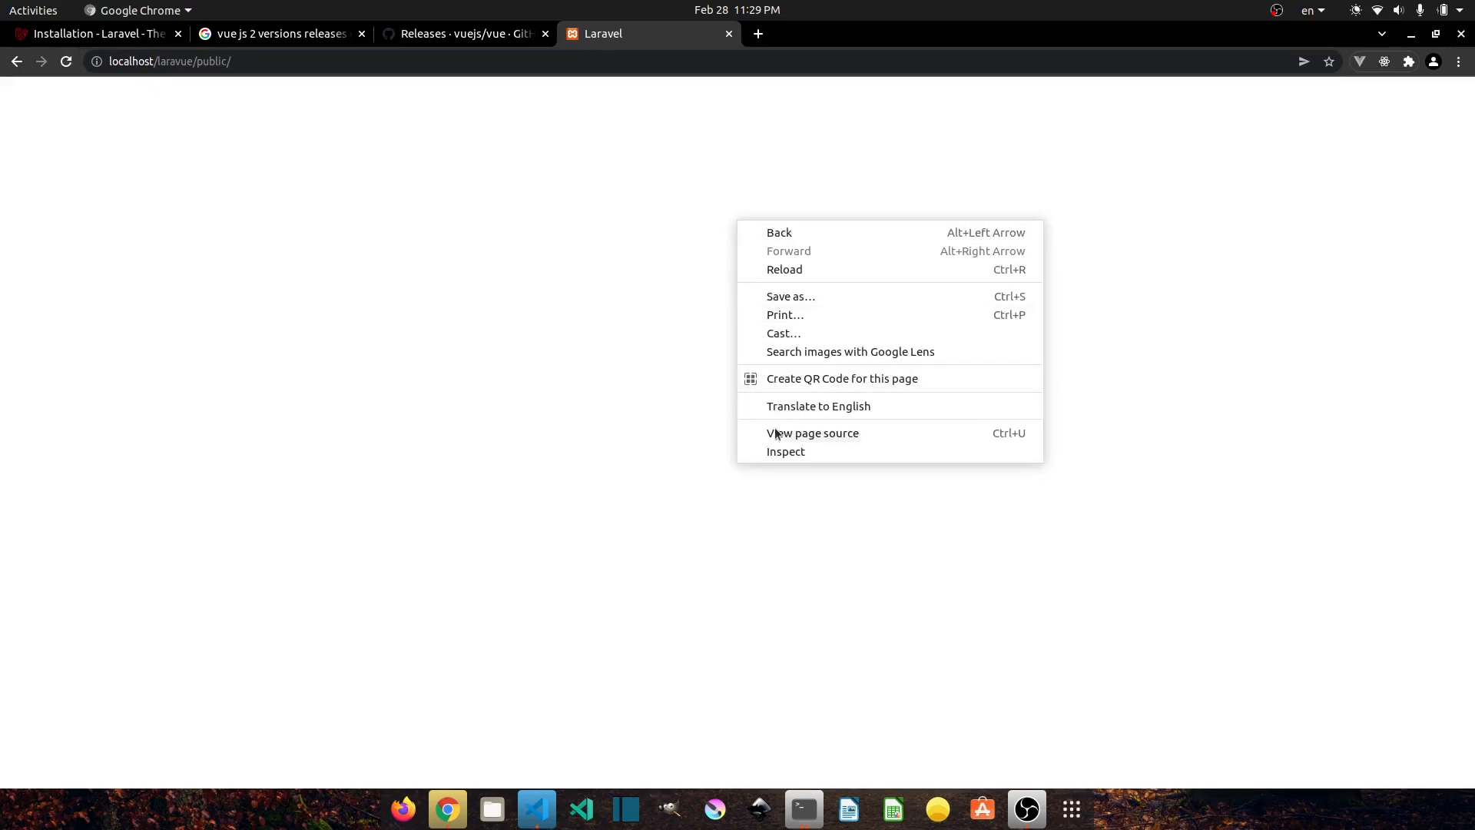
left_click(785, 452)
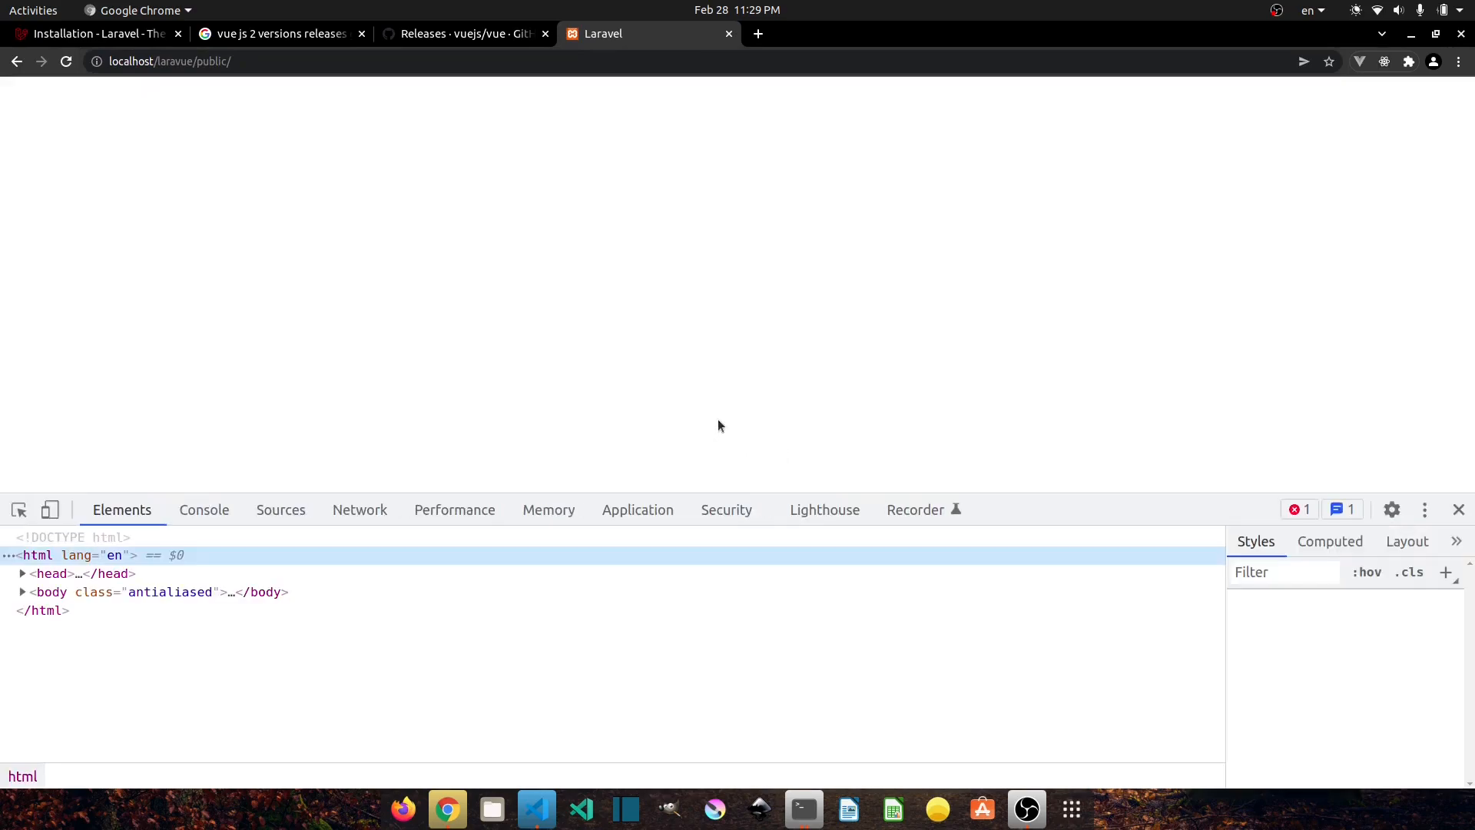
left_click(203, 509)
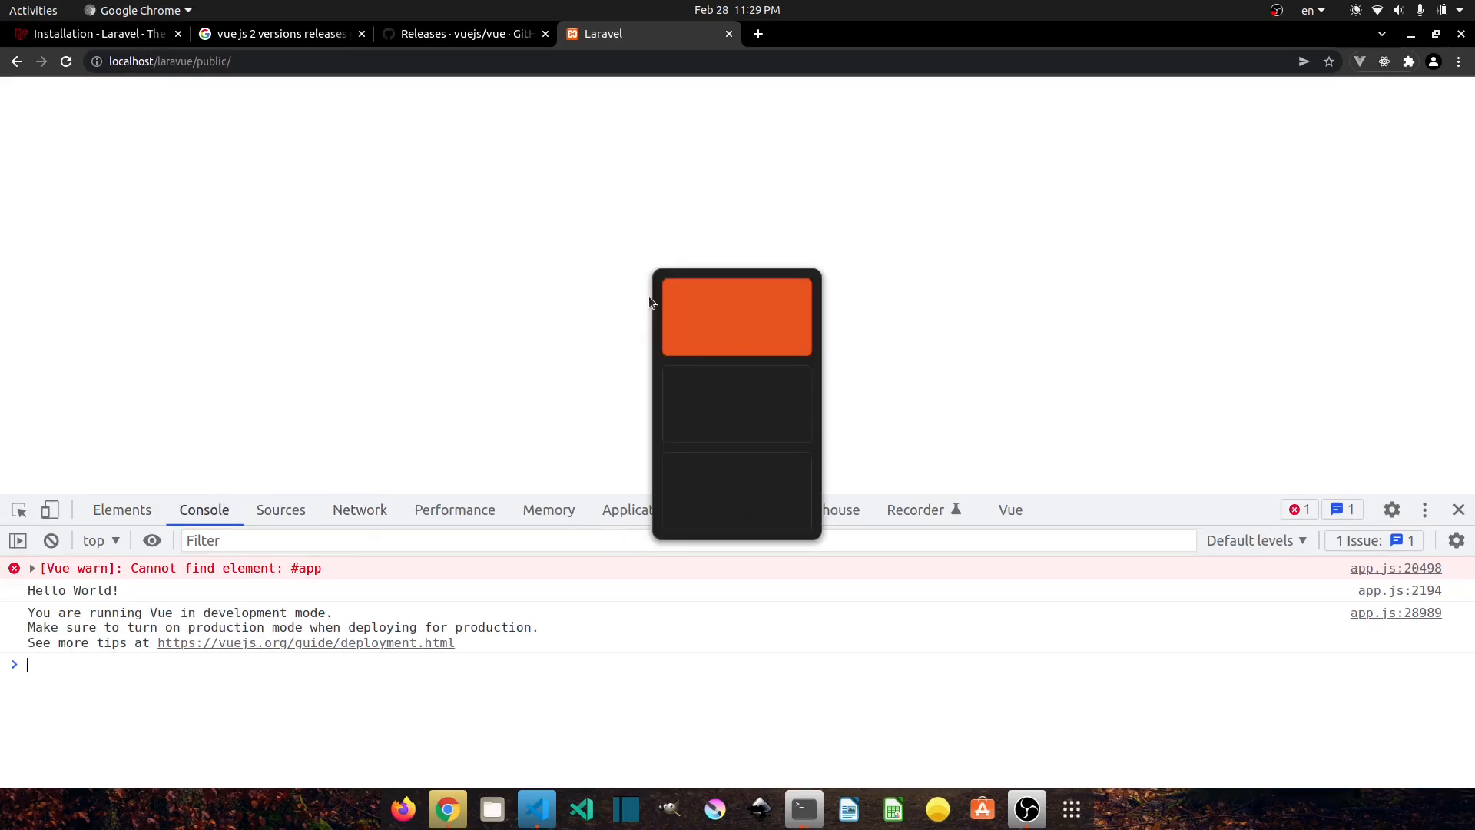
left_click(802, 808)
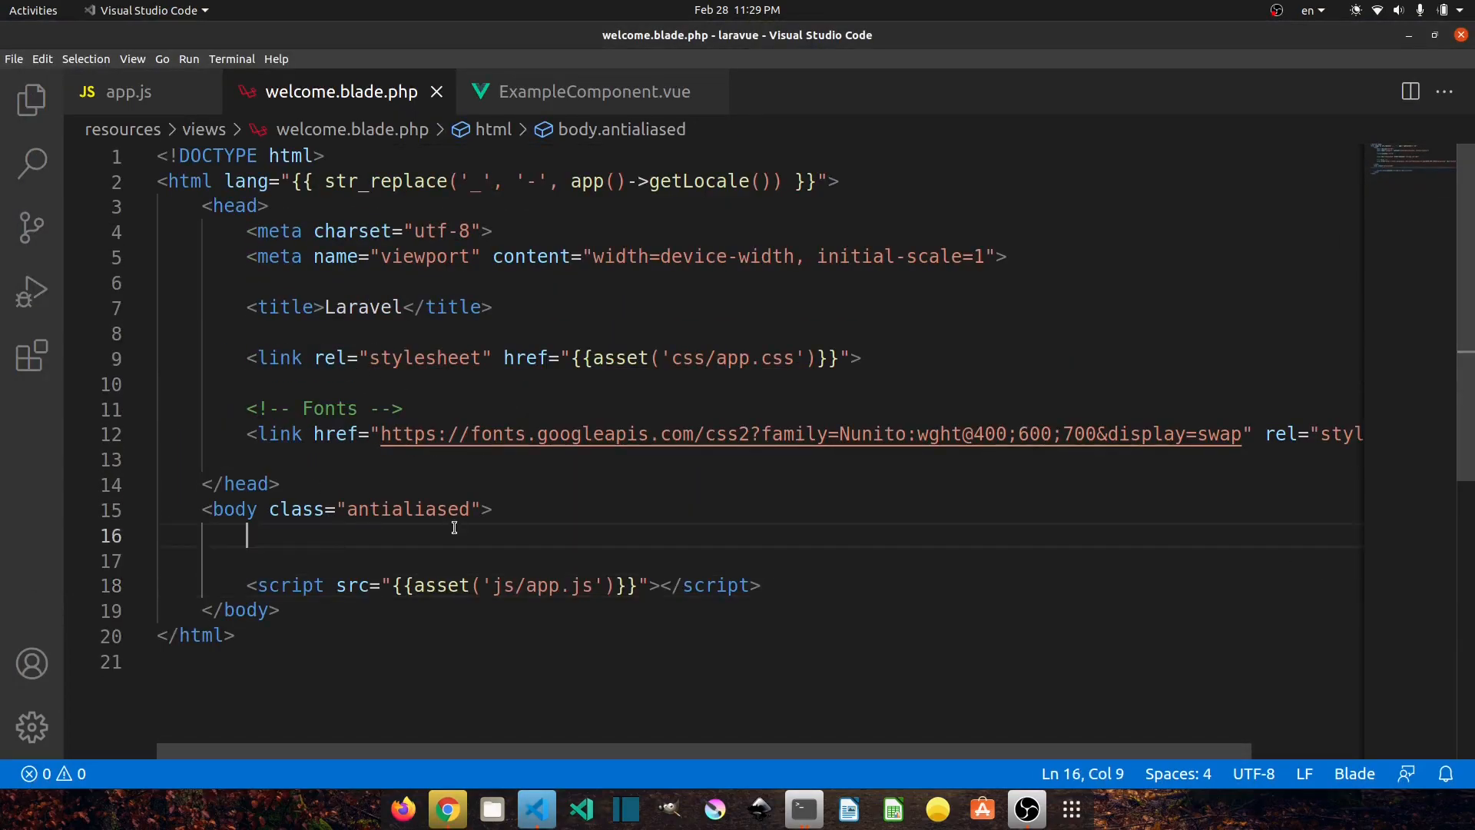
Step: Add div id="app" containing h1 'Laravel 9 and Vue JS Installation' and example-component, then check the page
type("div ></div>")
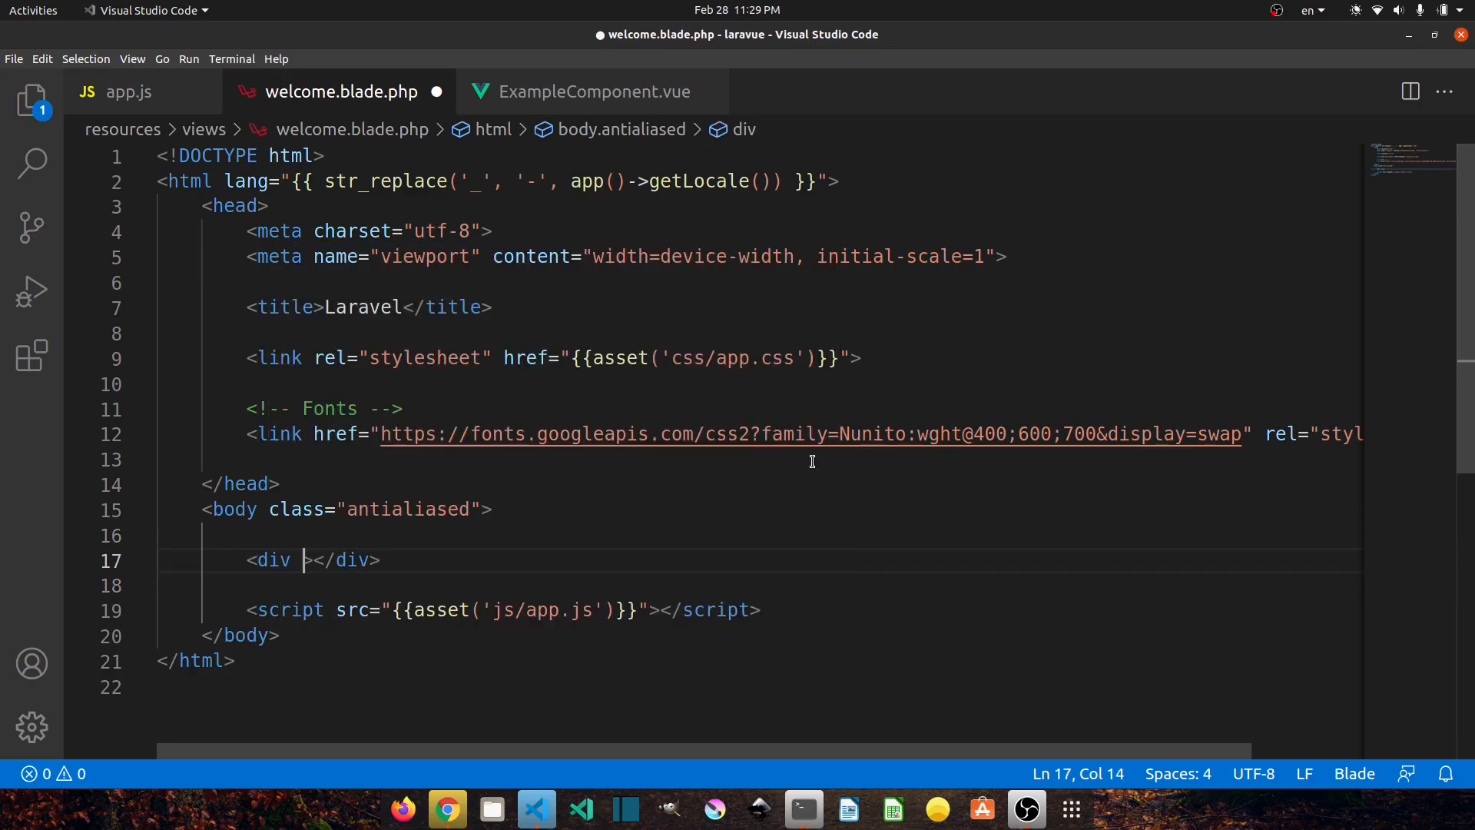
type("id=\"appp\"")
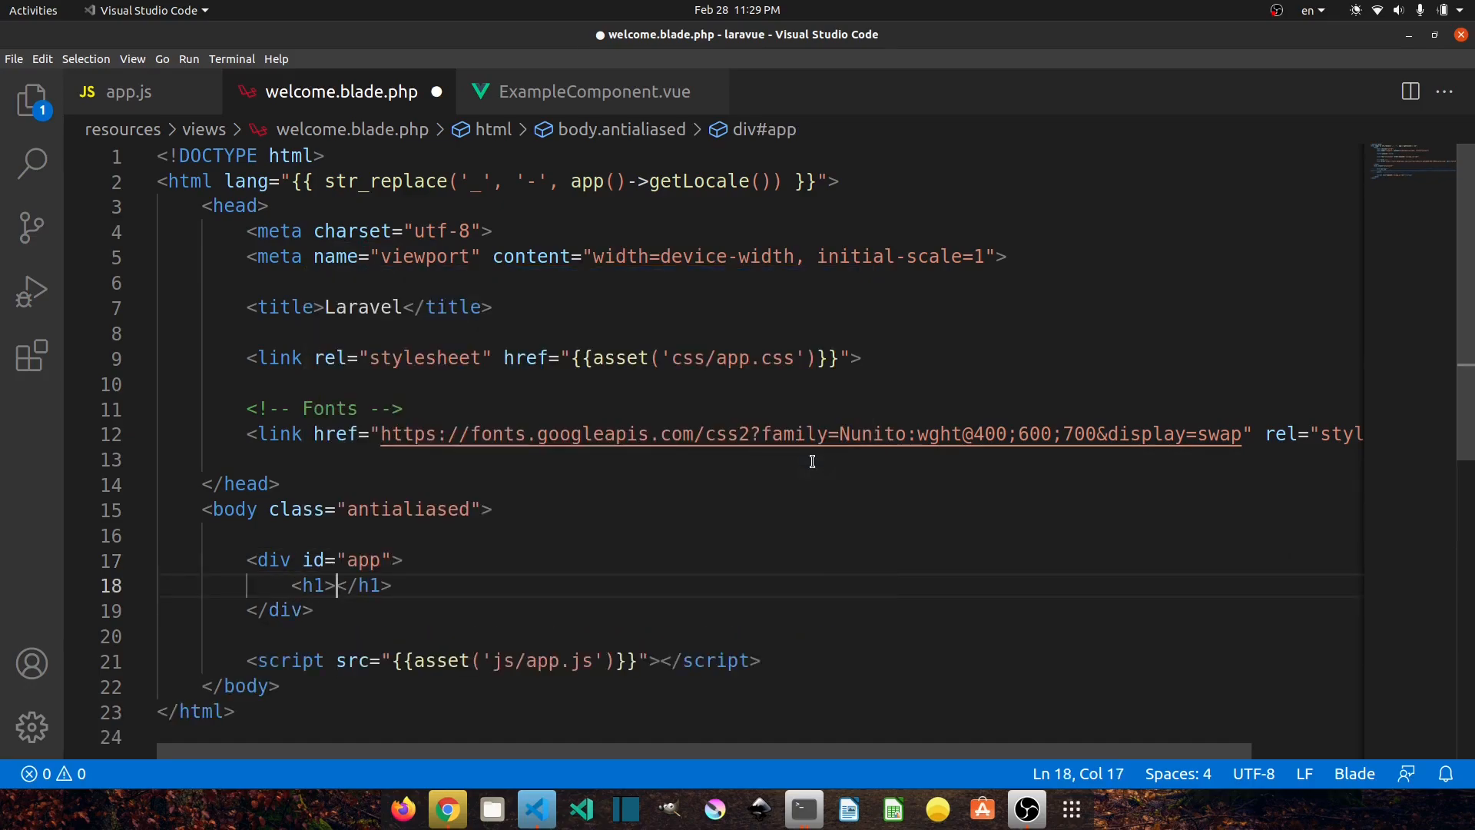
left_click(337, 586)
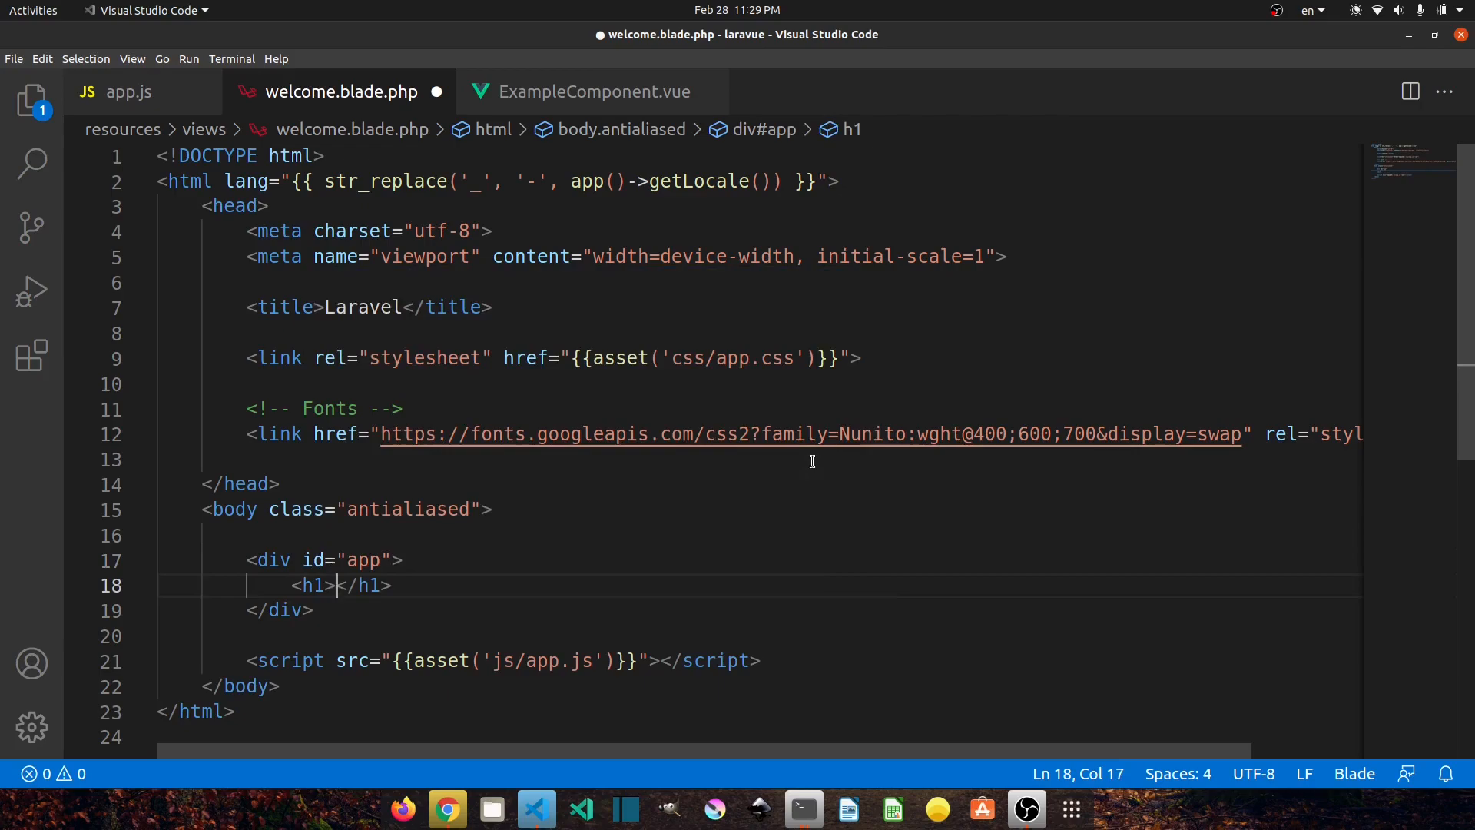
type("Laravel")
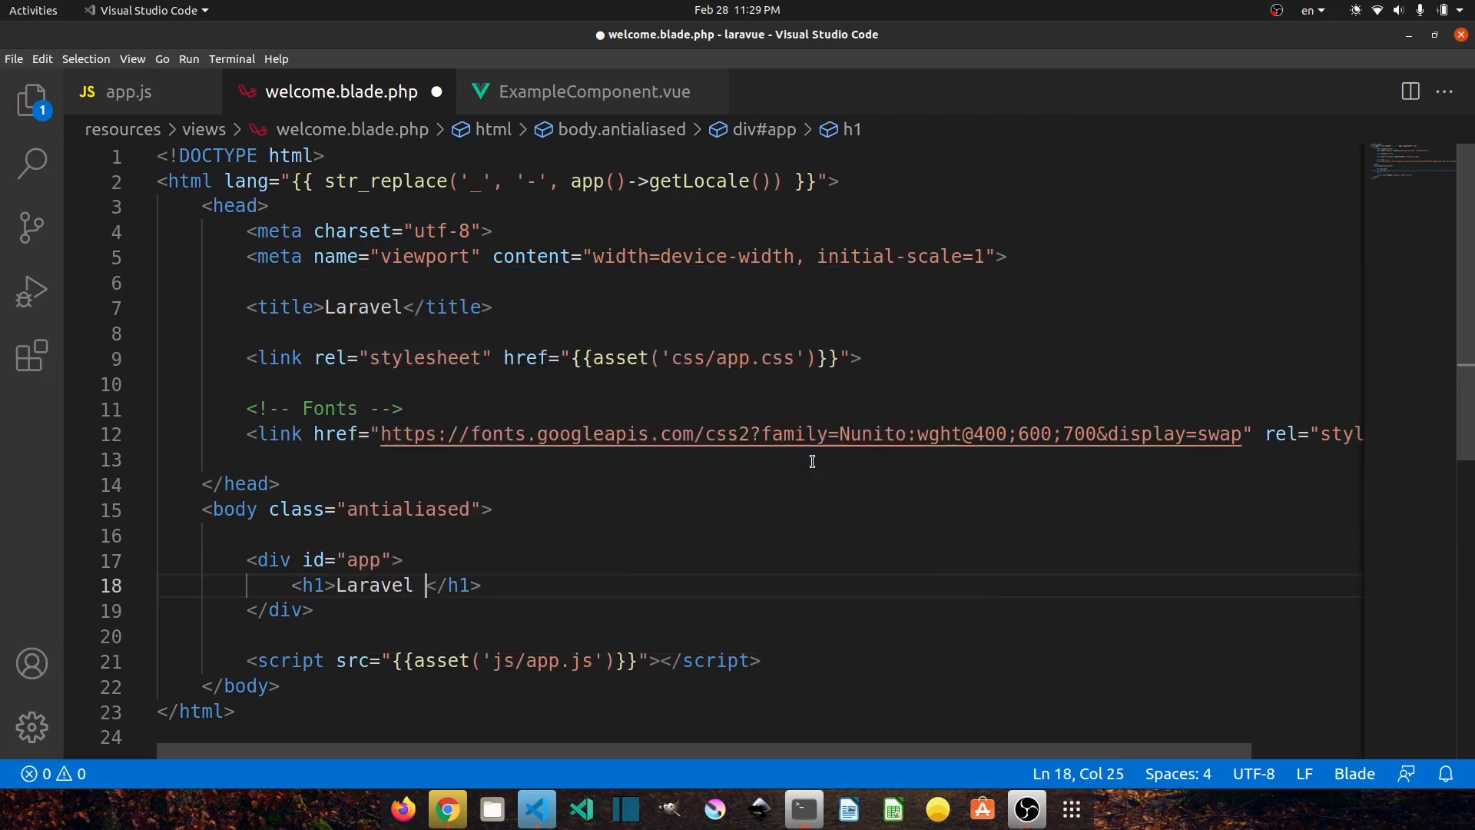
type("9 and Vue JS Installation")
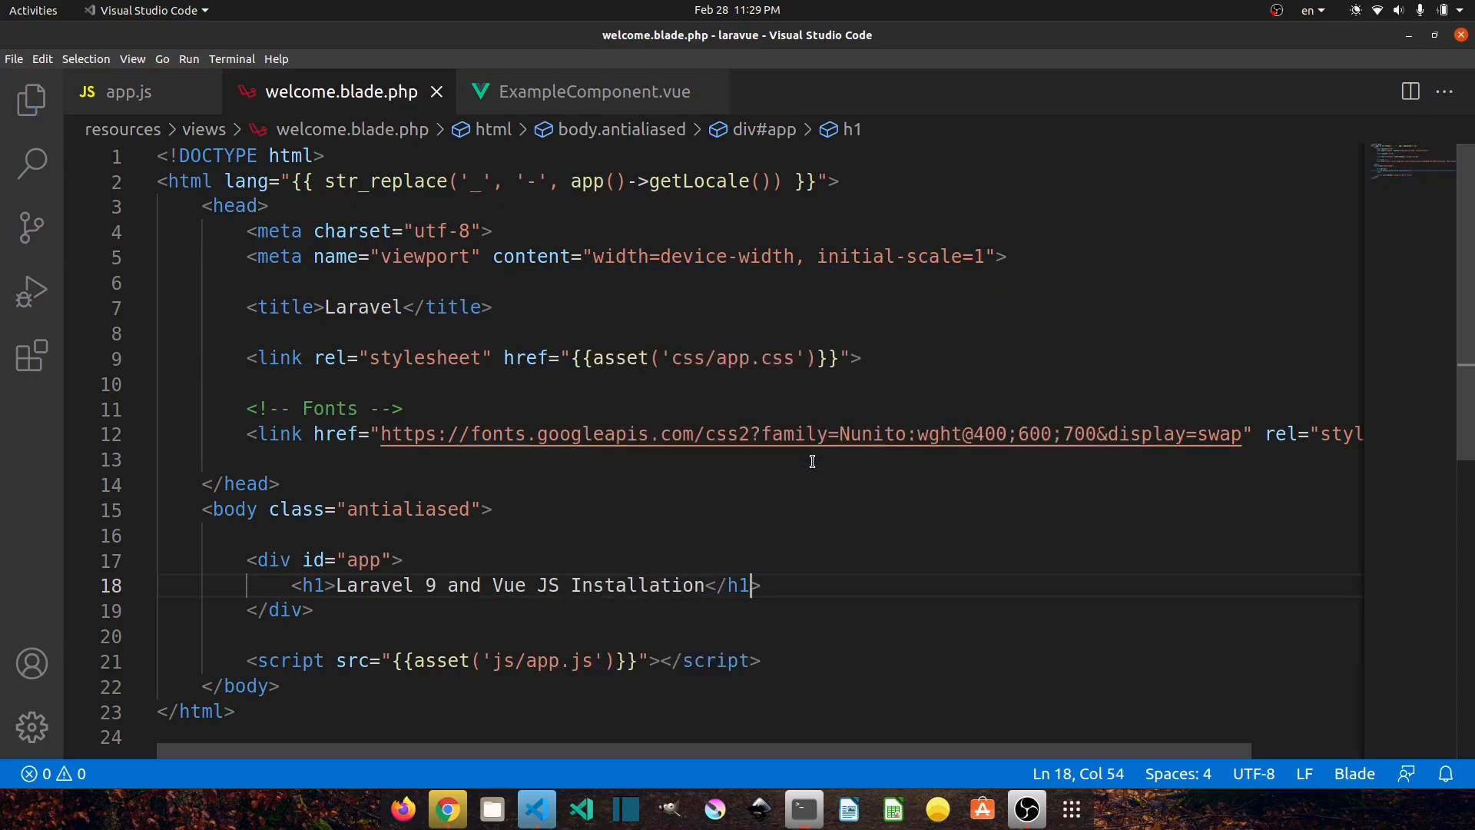
type("e")
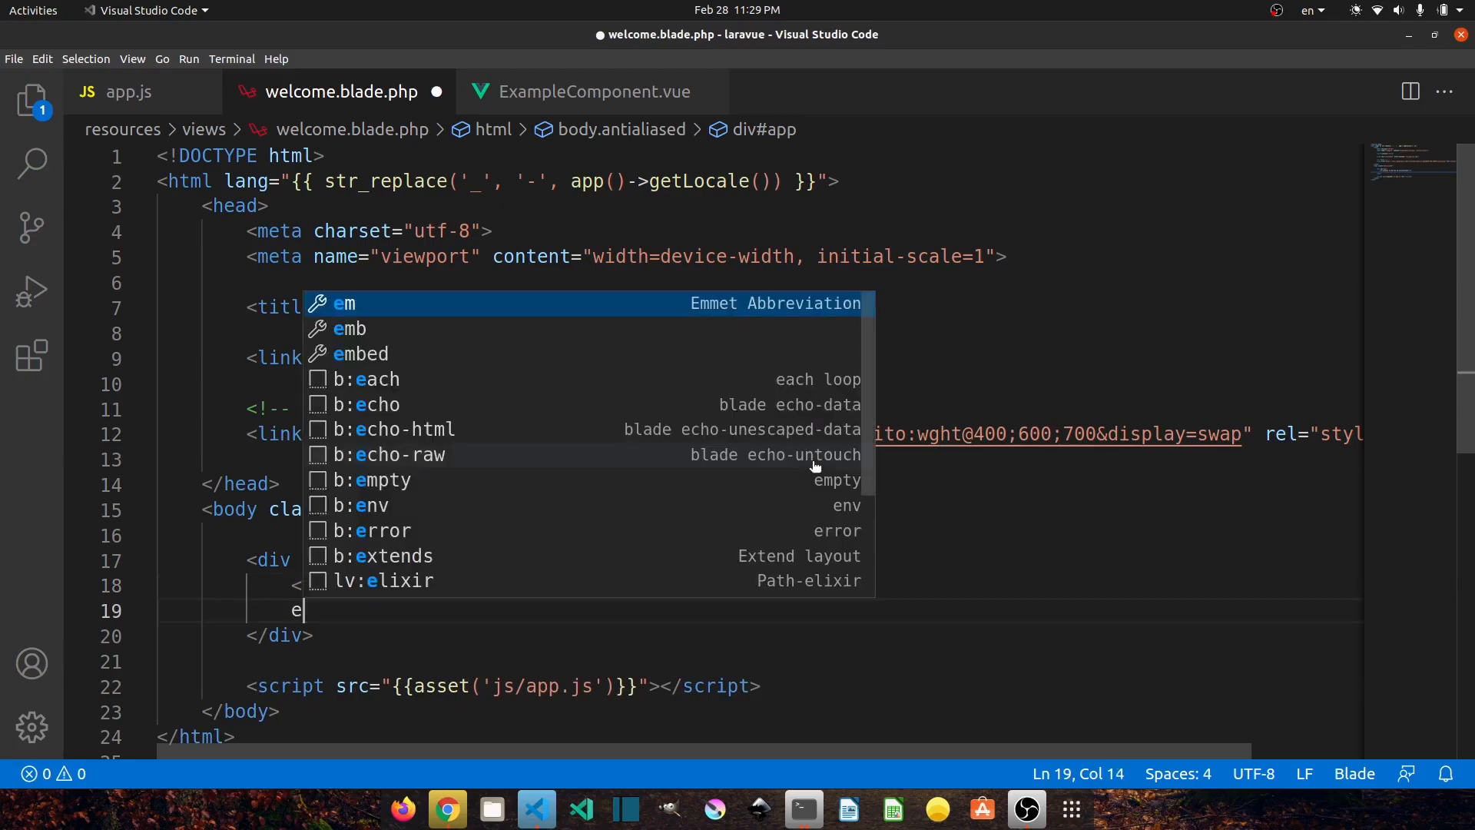
type("xample-component></example-component>")
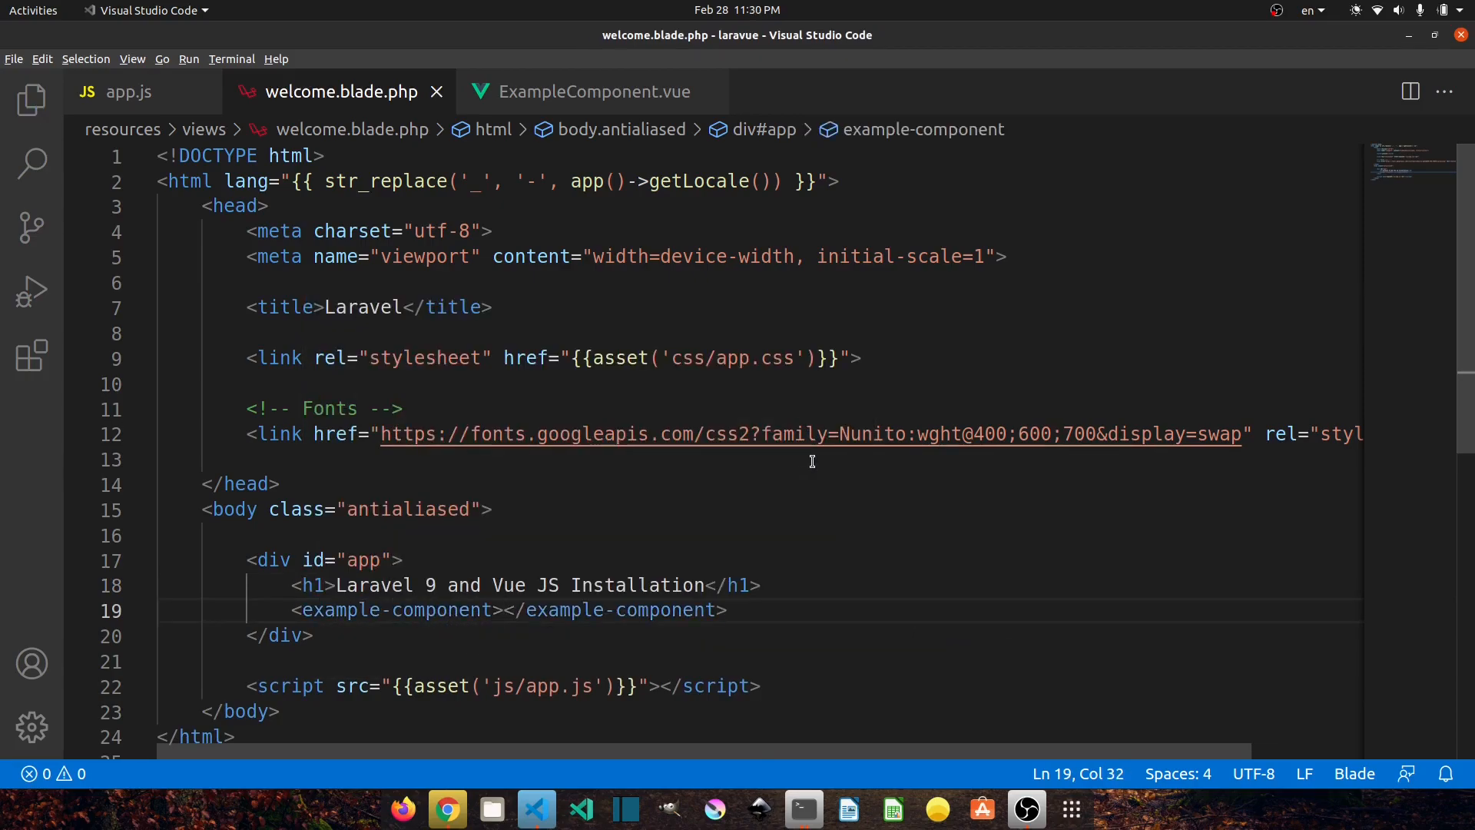
left_click(446, 809)
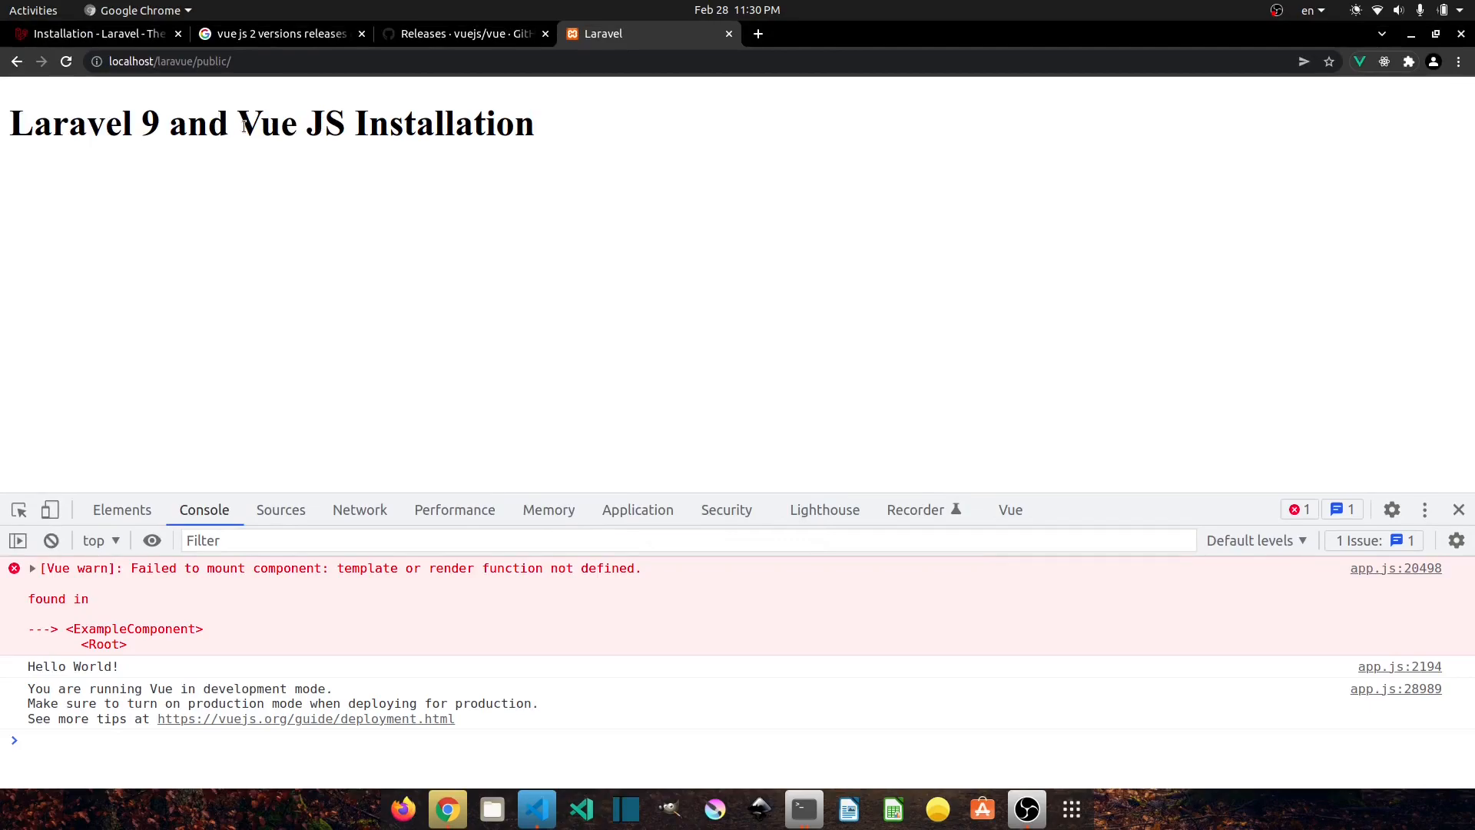
mouse_move(715, 333)
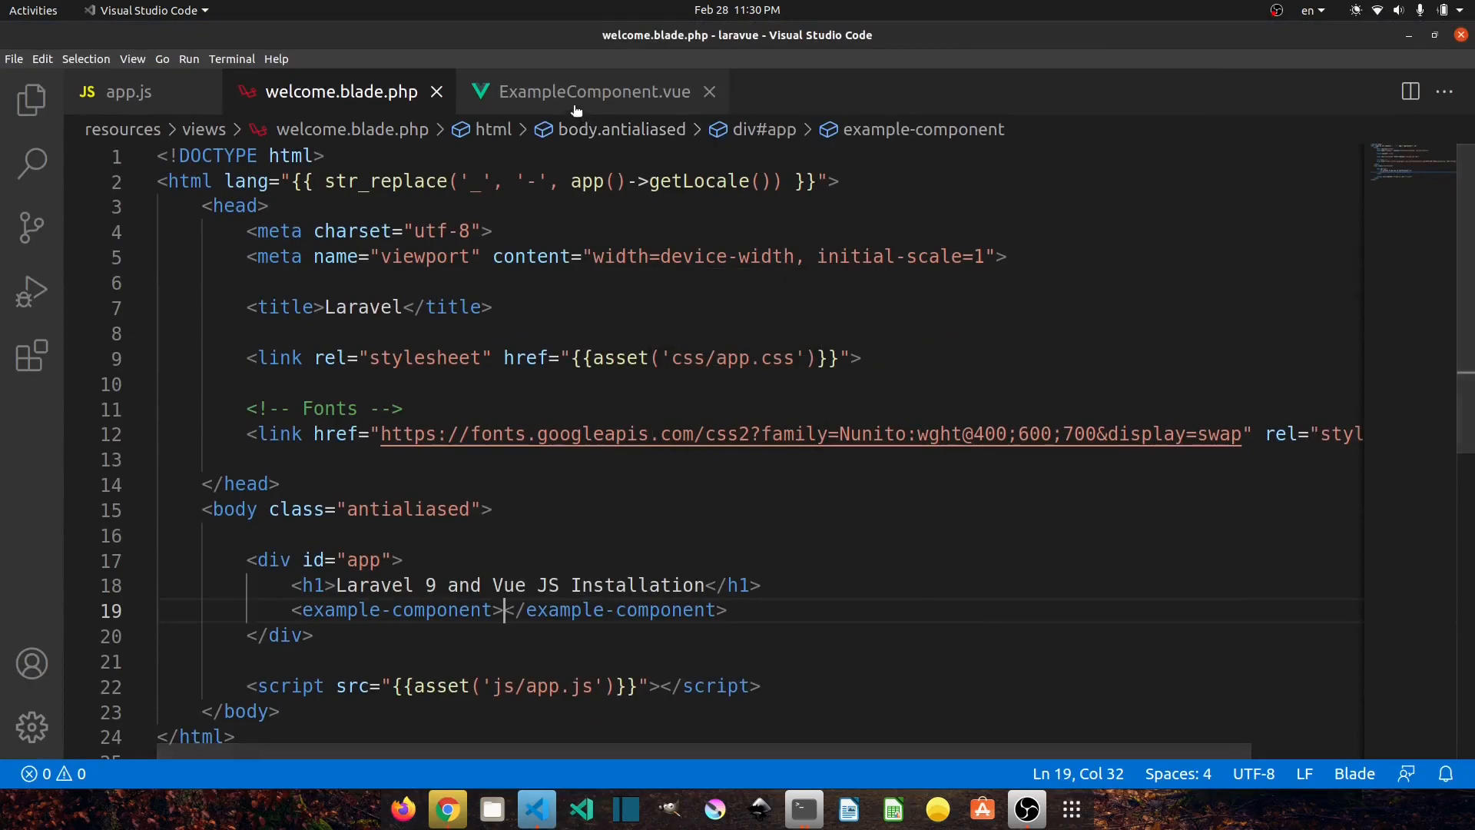
Step: Append .default to the require() in app.js's Vue.component registration and view the recompiled page
left_click(596, 91)
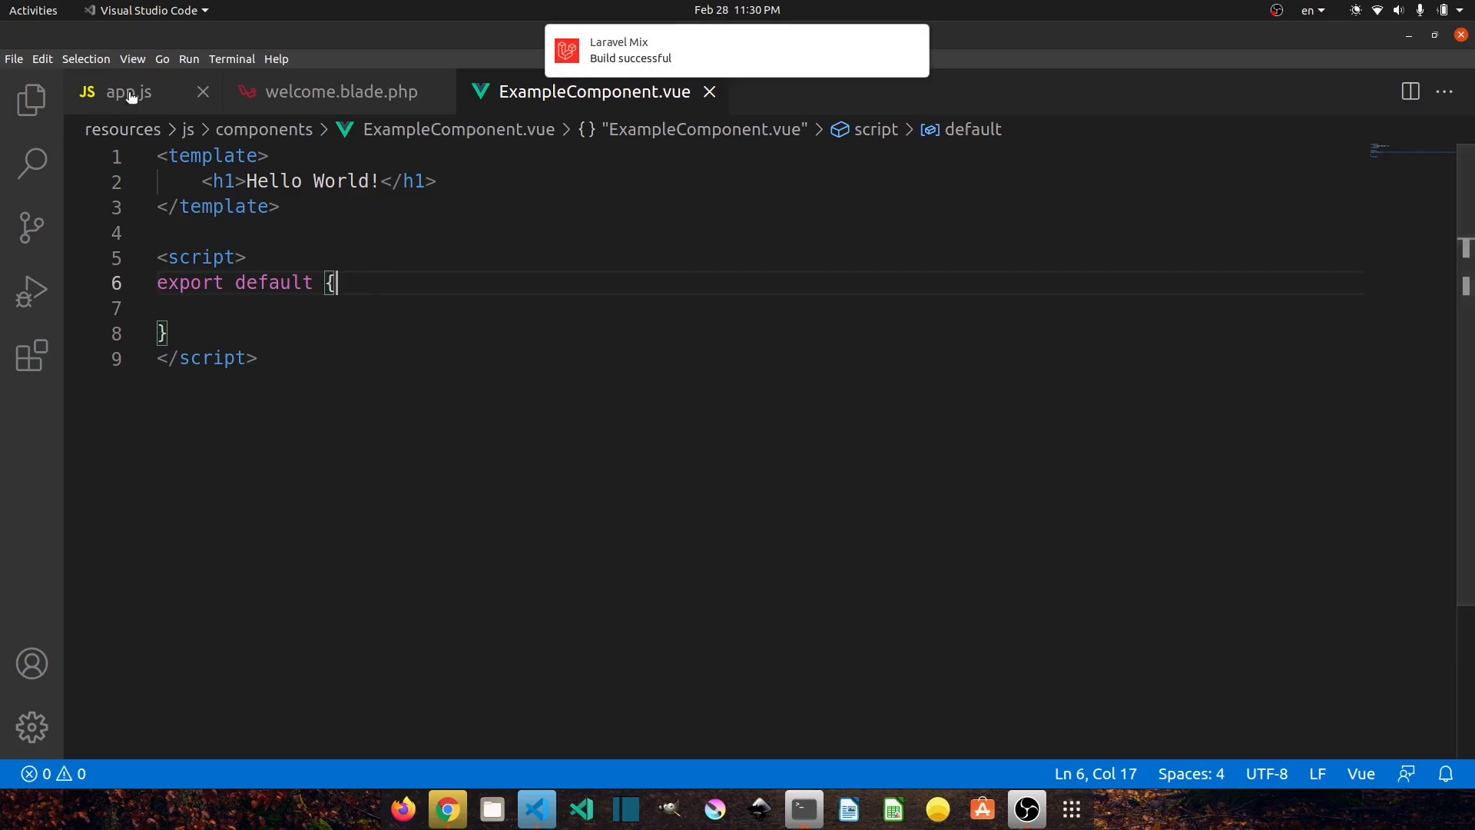
left_click(127, 90)
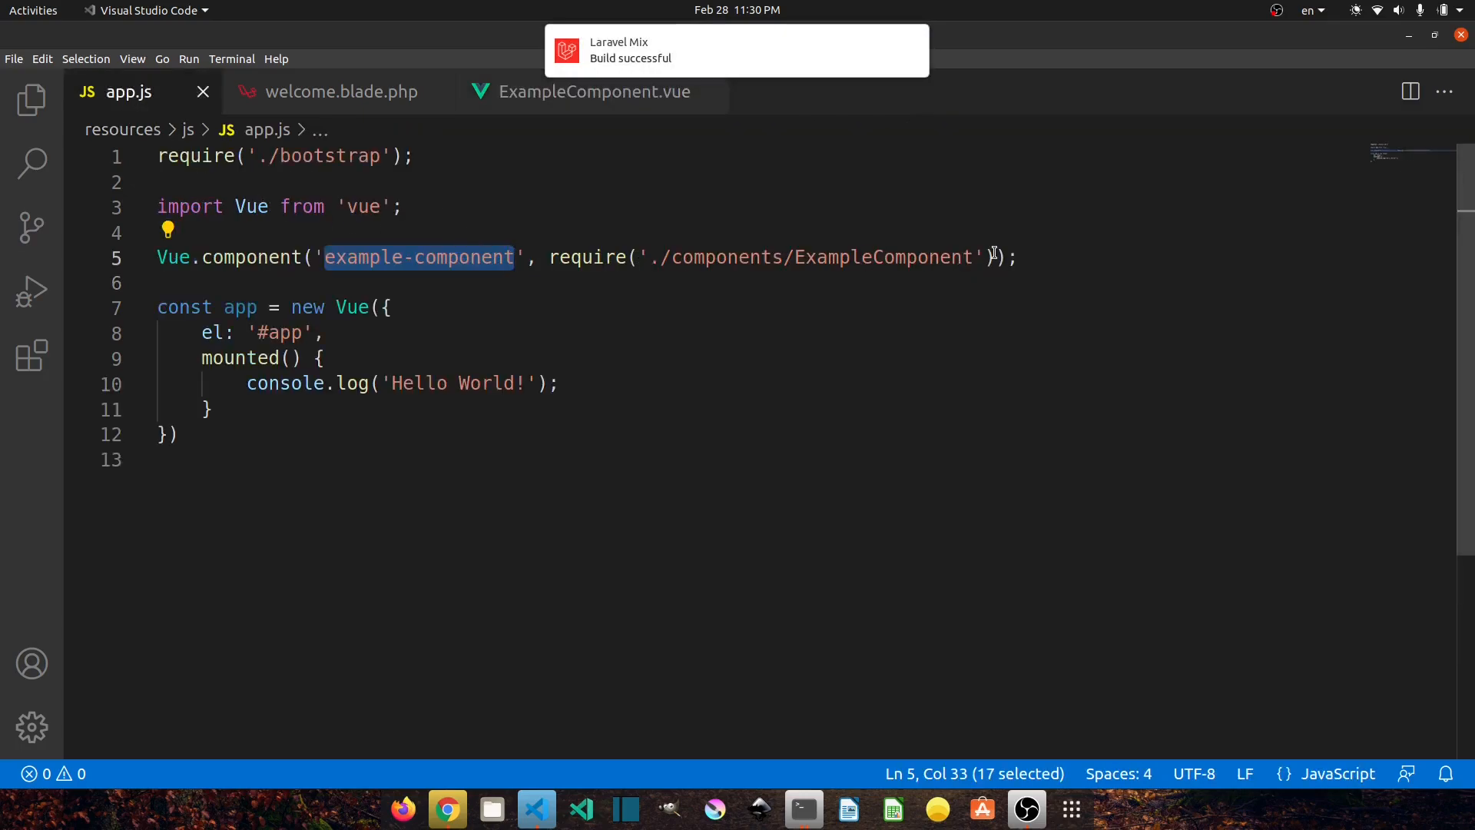
type(".de")
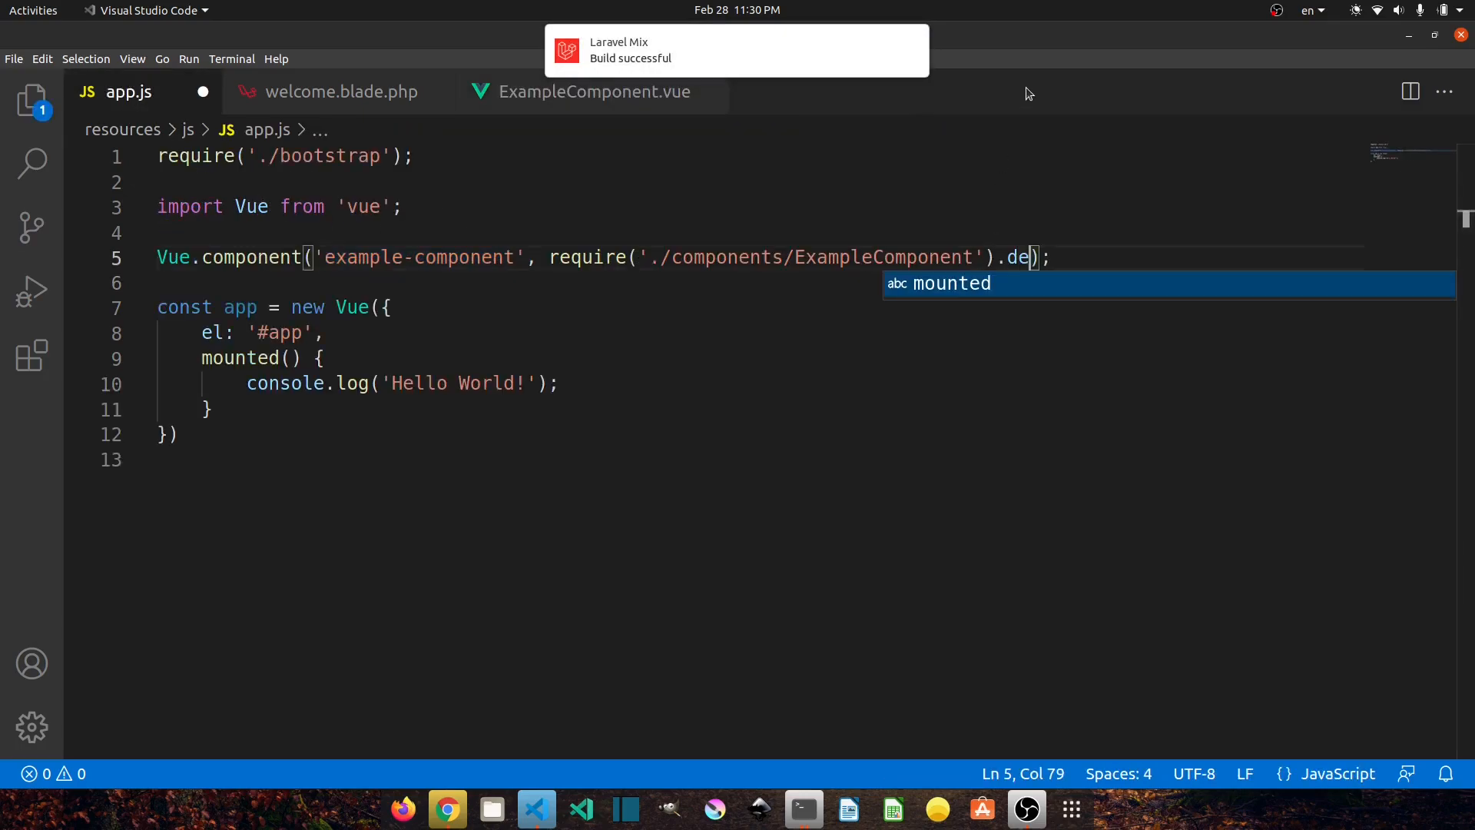
type("fault")
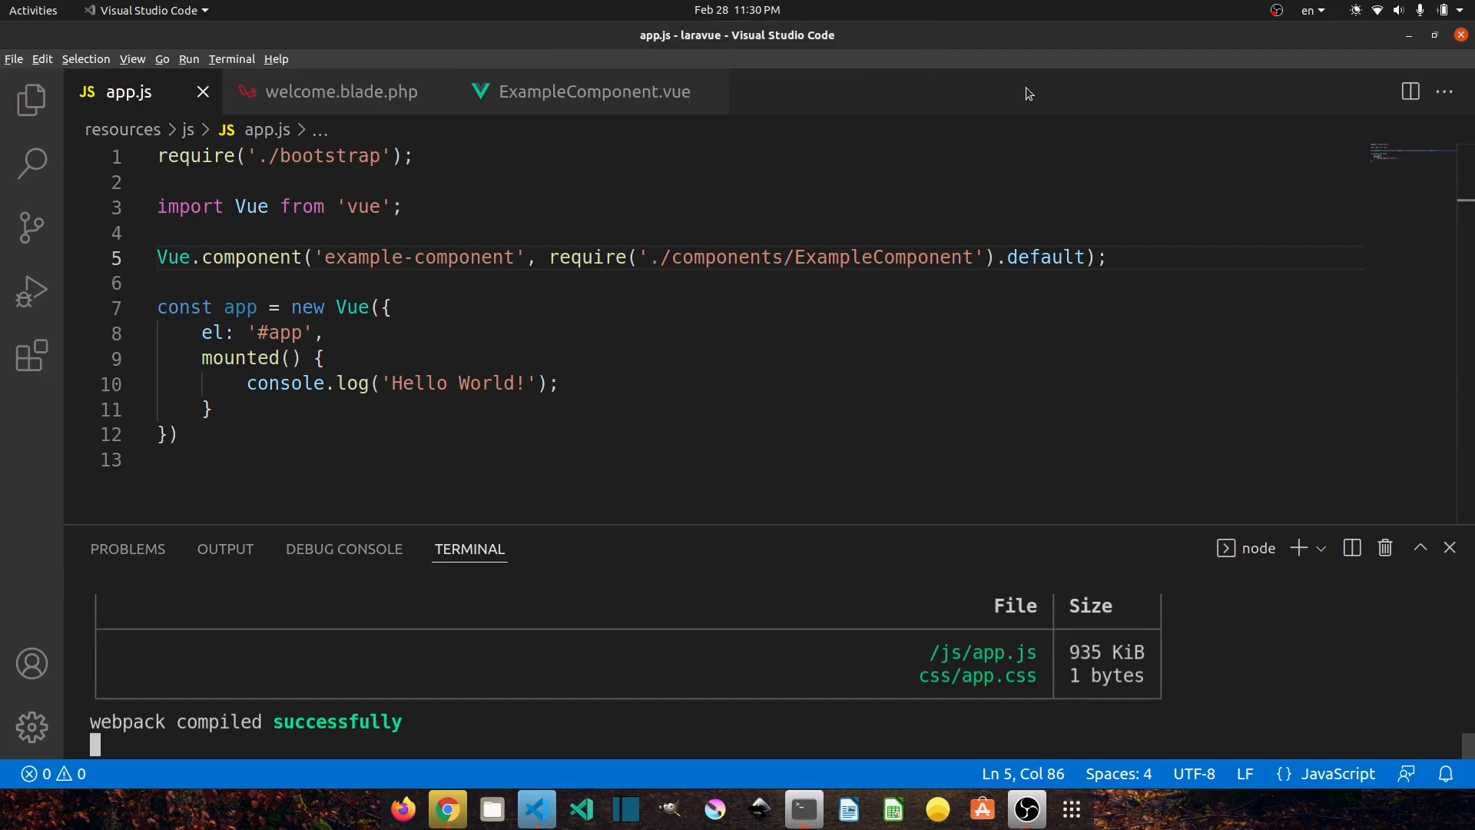
left_click(447, 808)
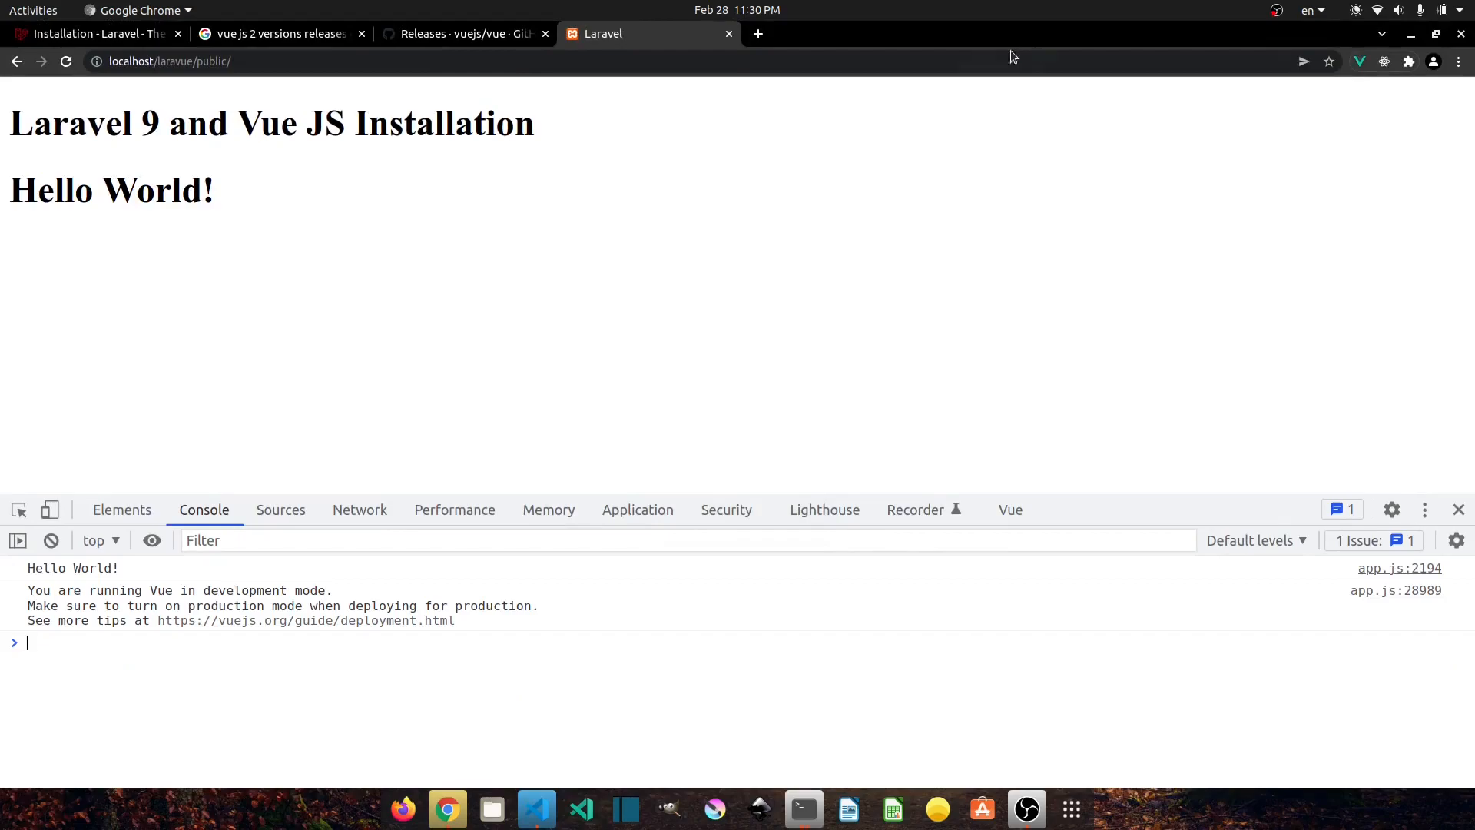
mouse_move(799, 301)
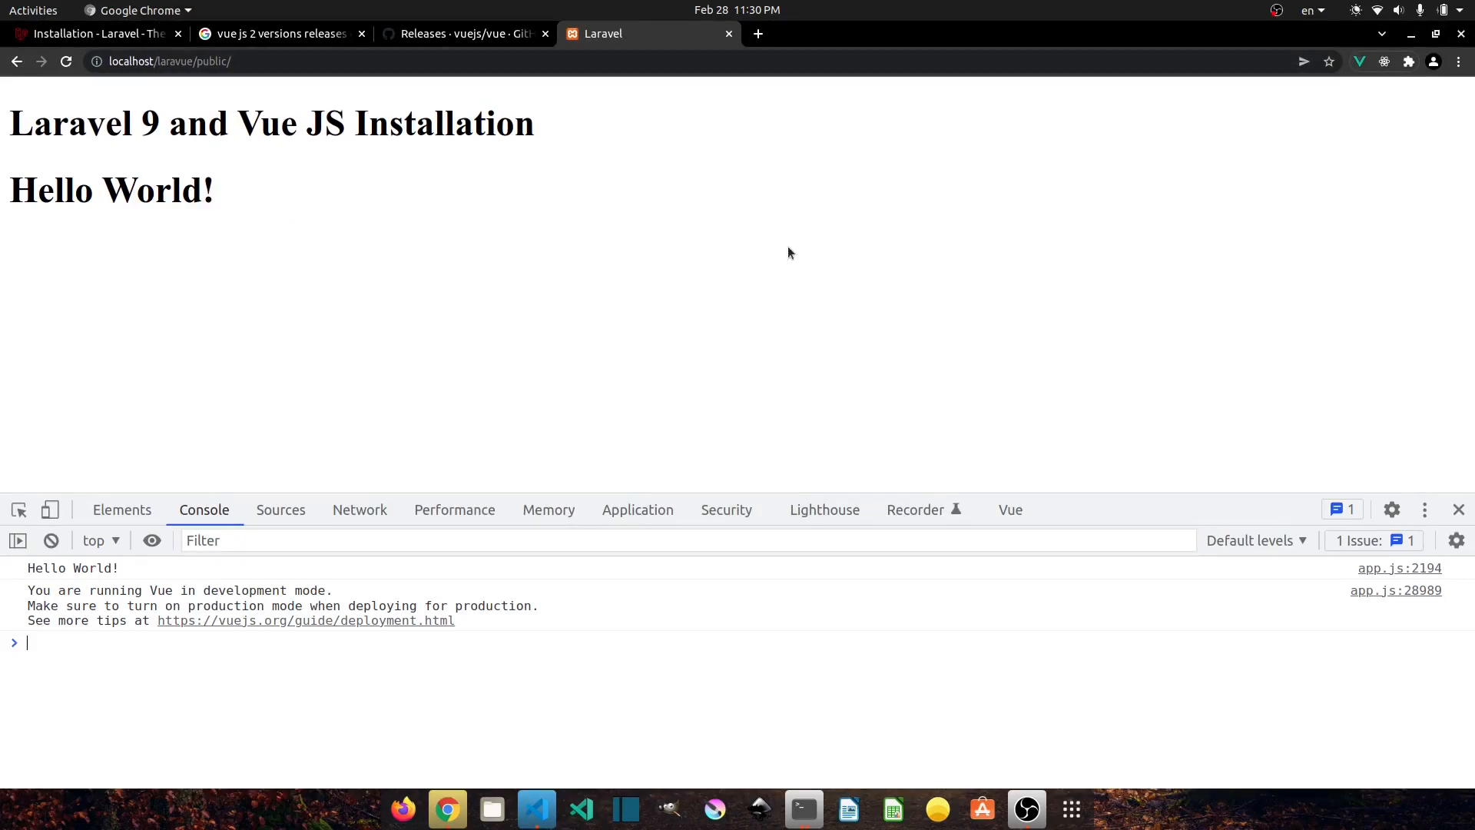
mouse_move(762, 336)
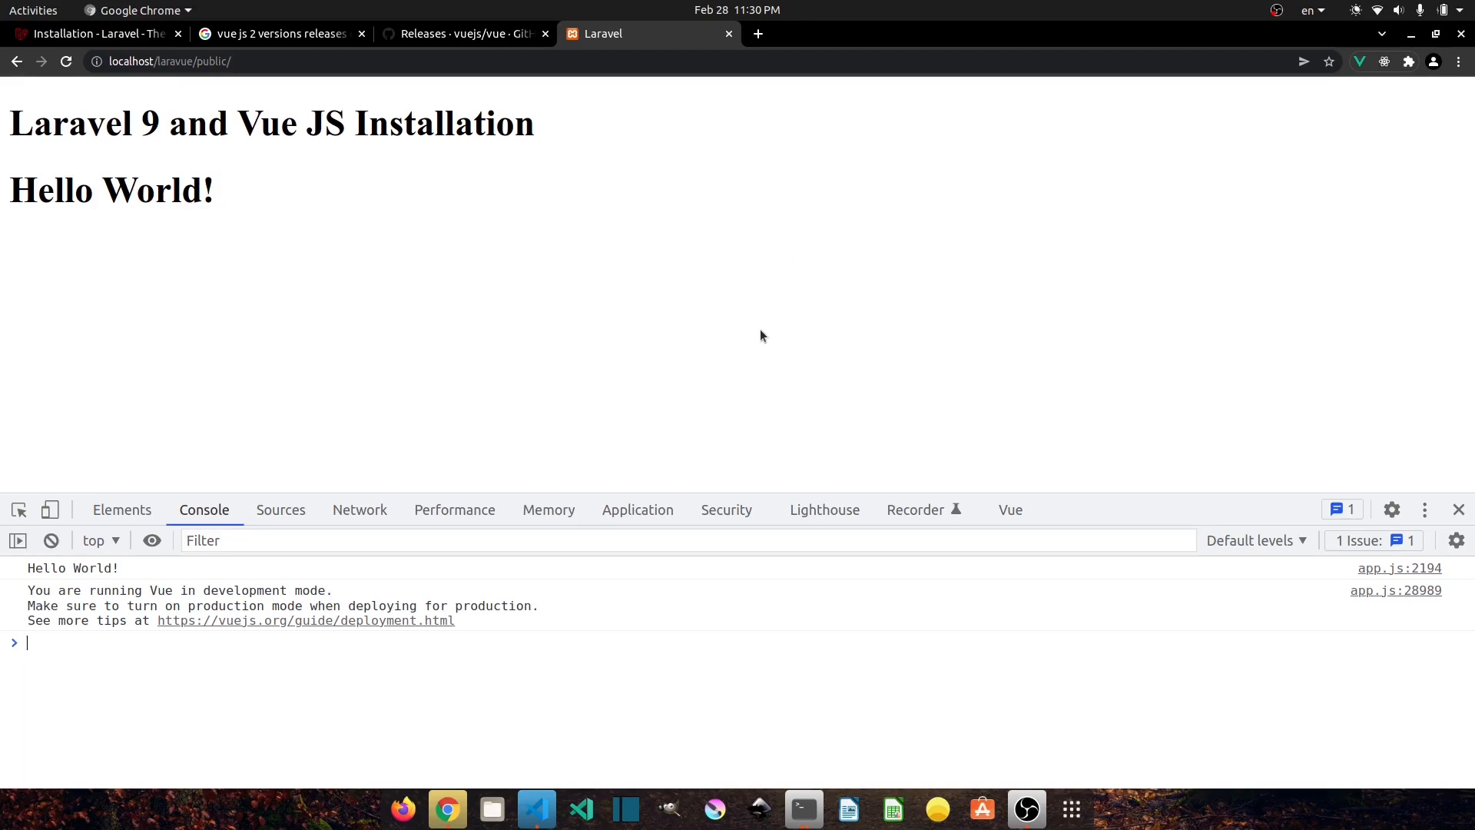